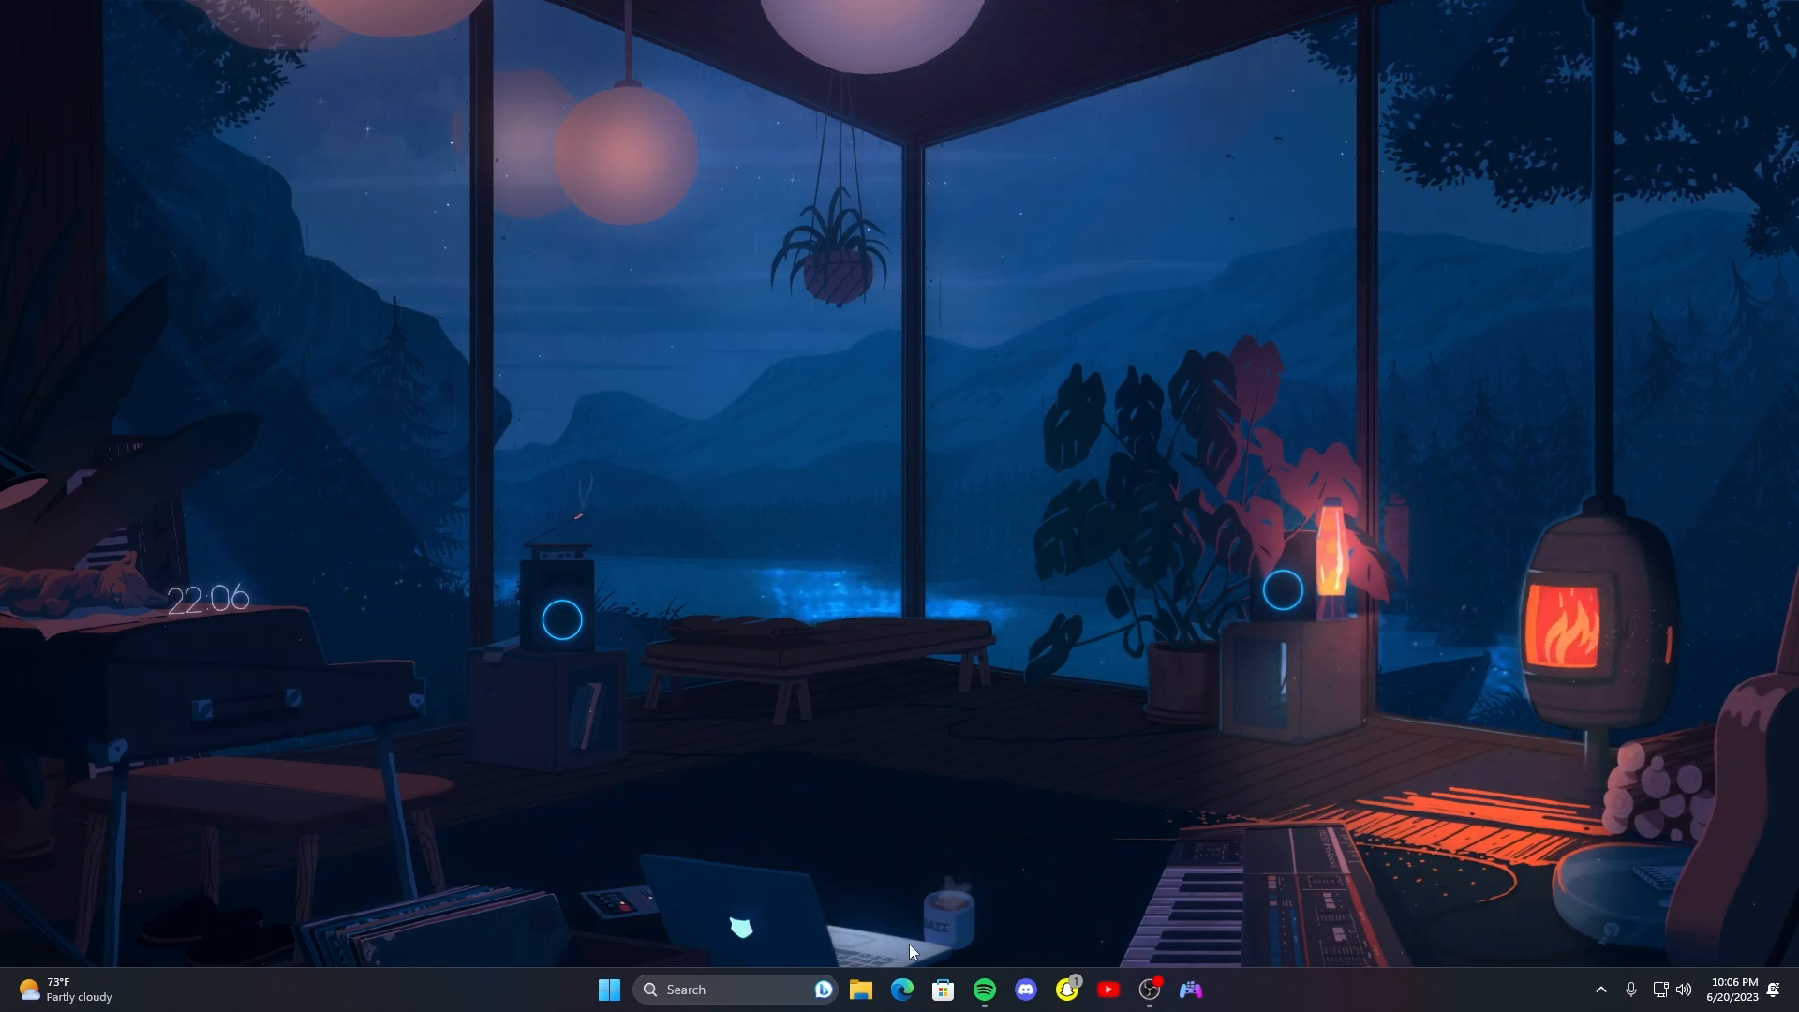
- Search Bing for 'ds4 windows' in Microsoft Edge
left_click(904, 990)
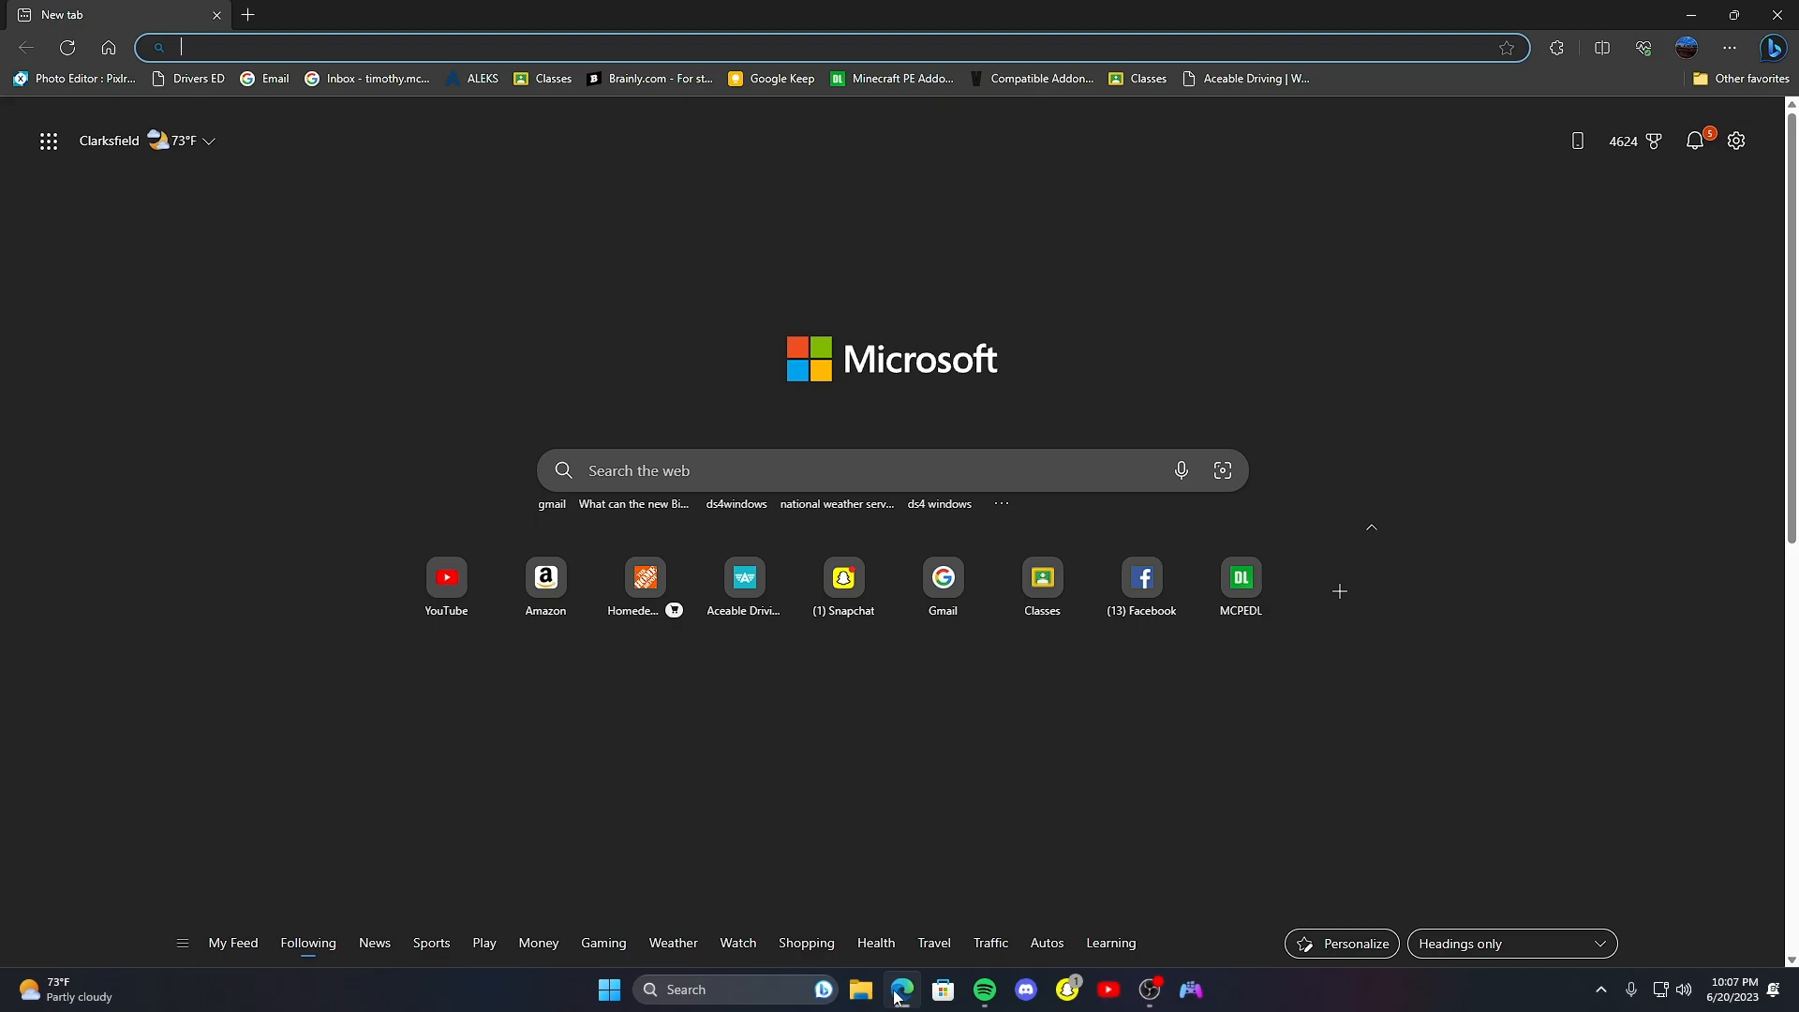
mouse_move(525, 483)
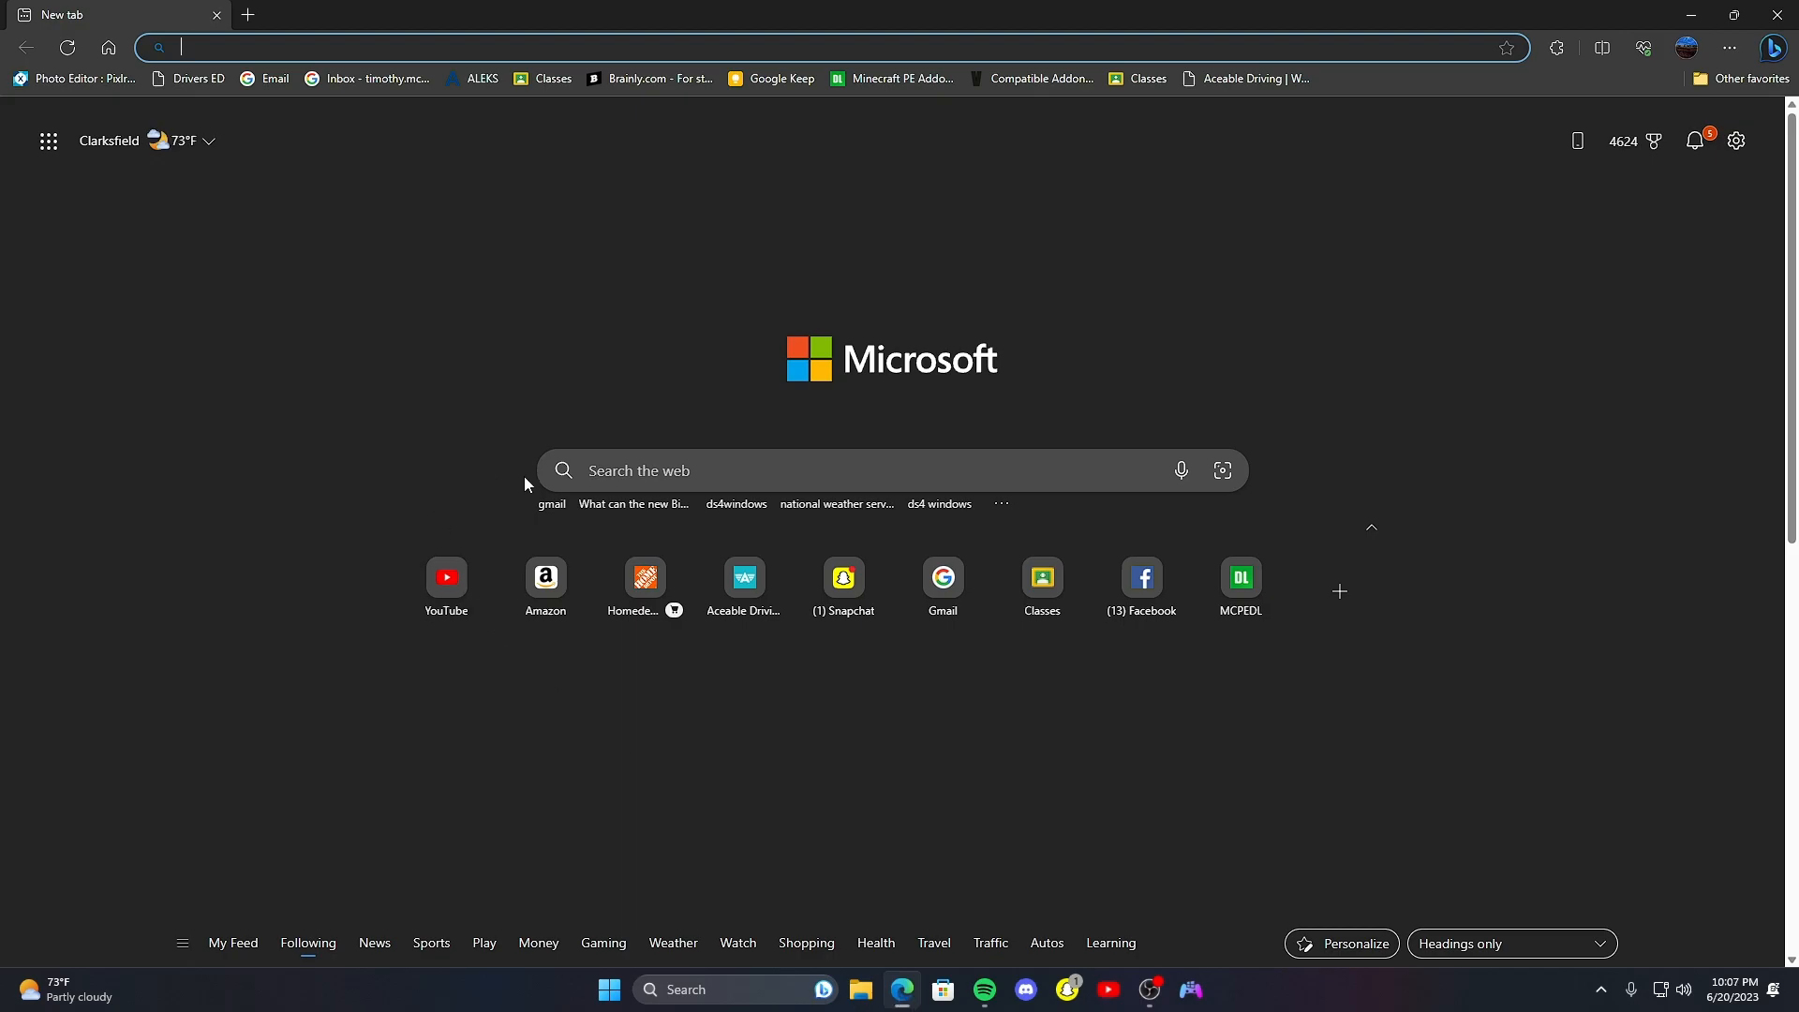
type("ds")
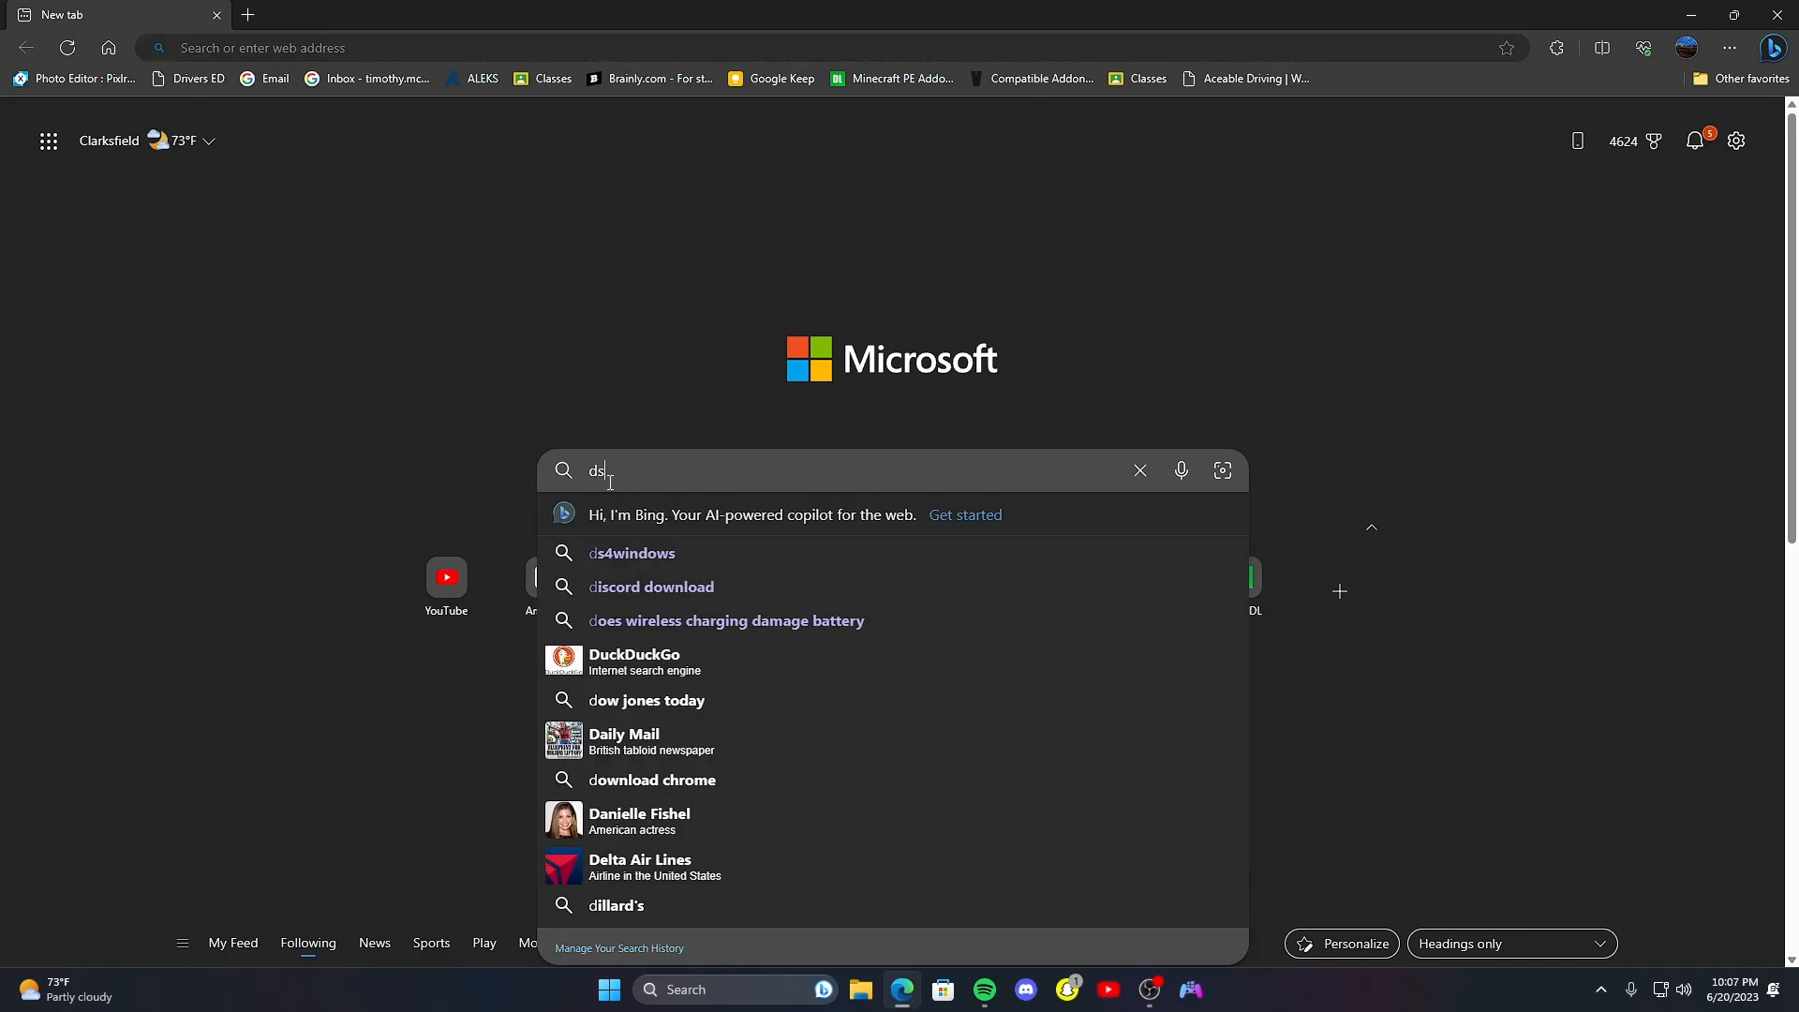
type("4 windows")
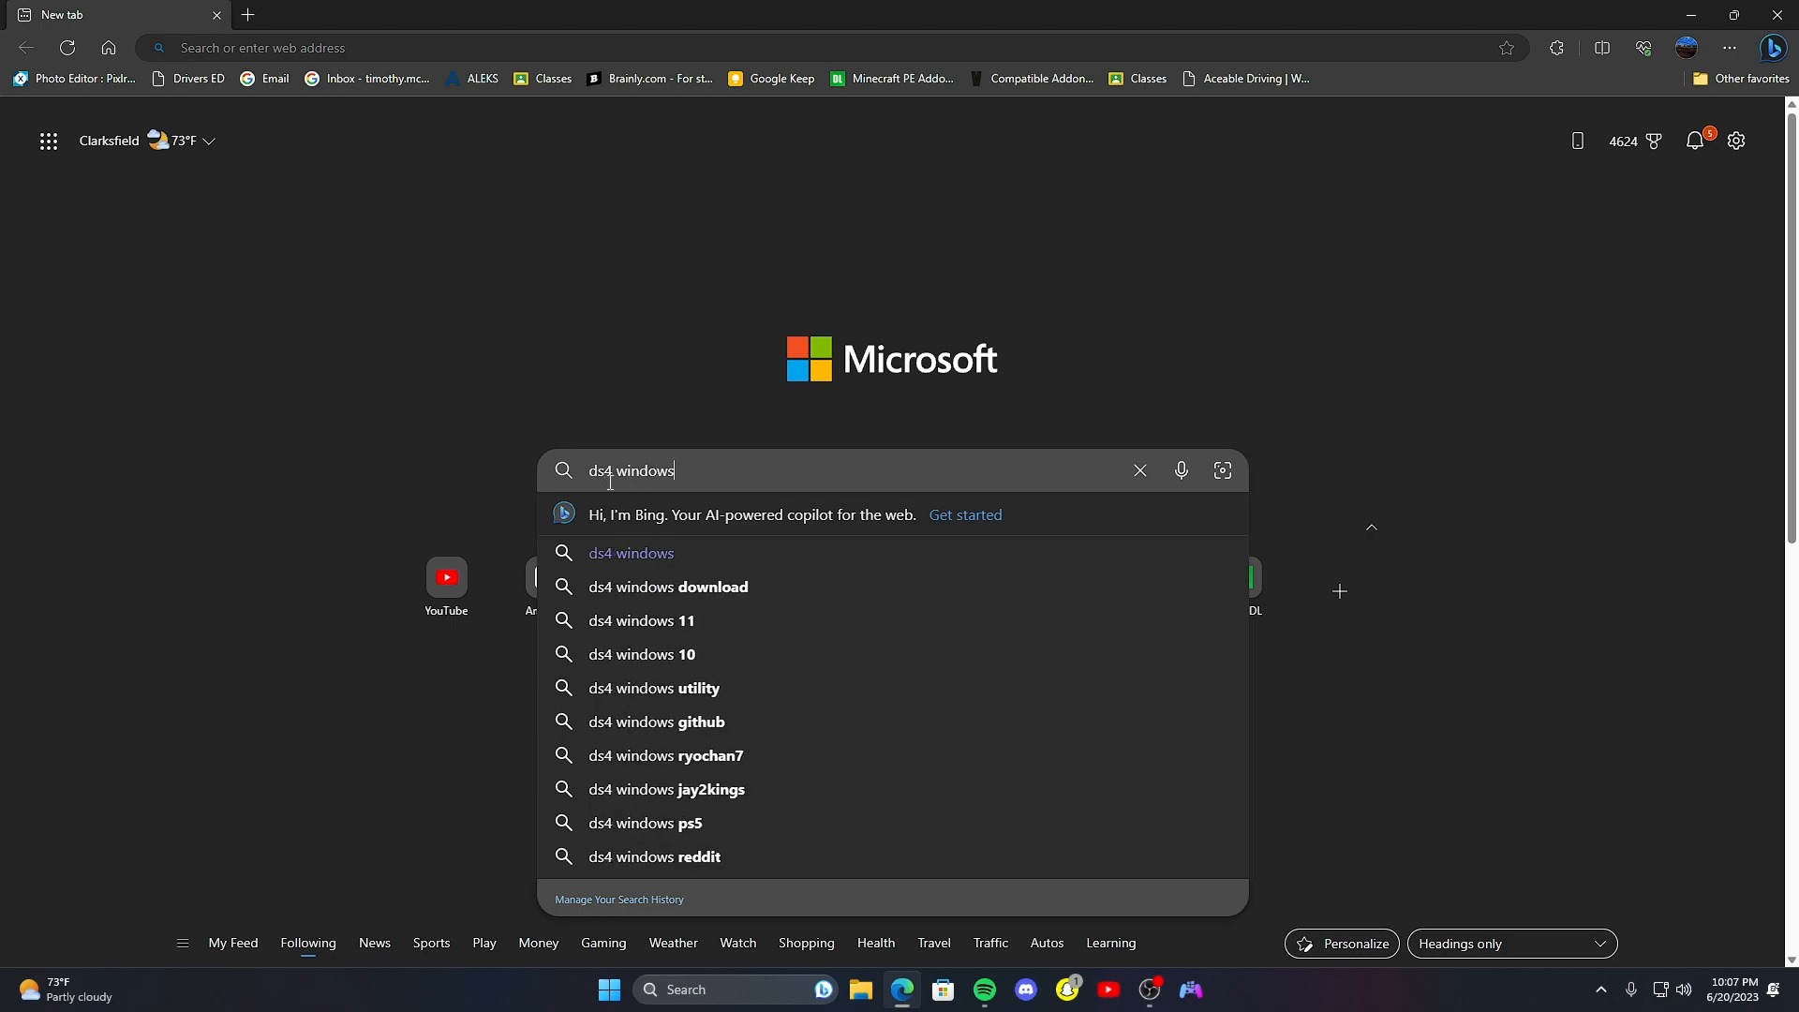
key("Return")
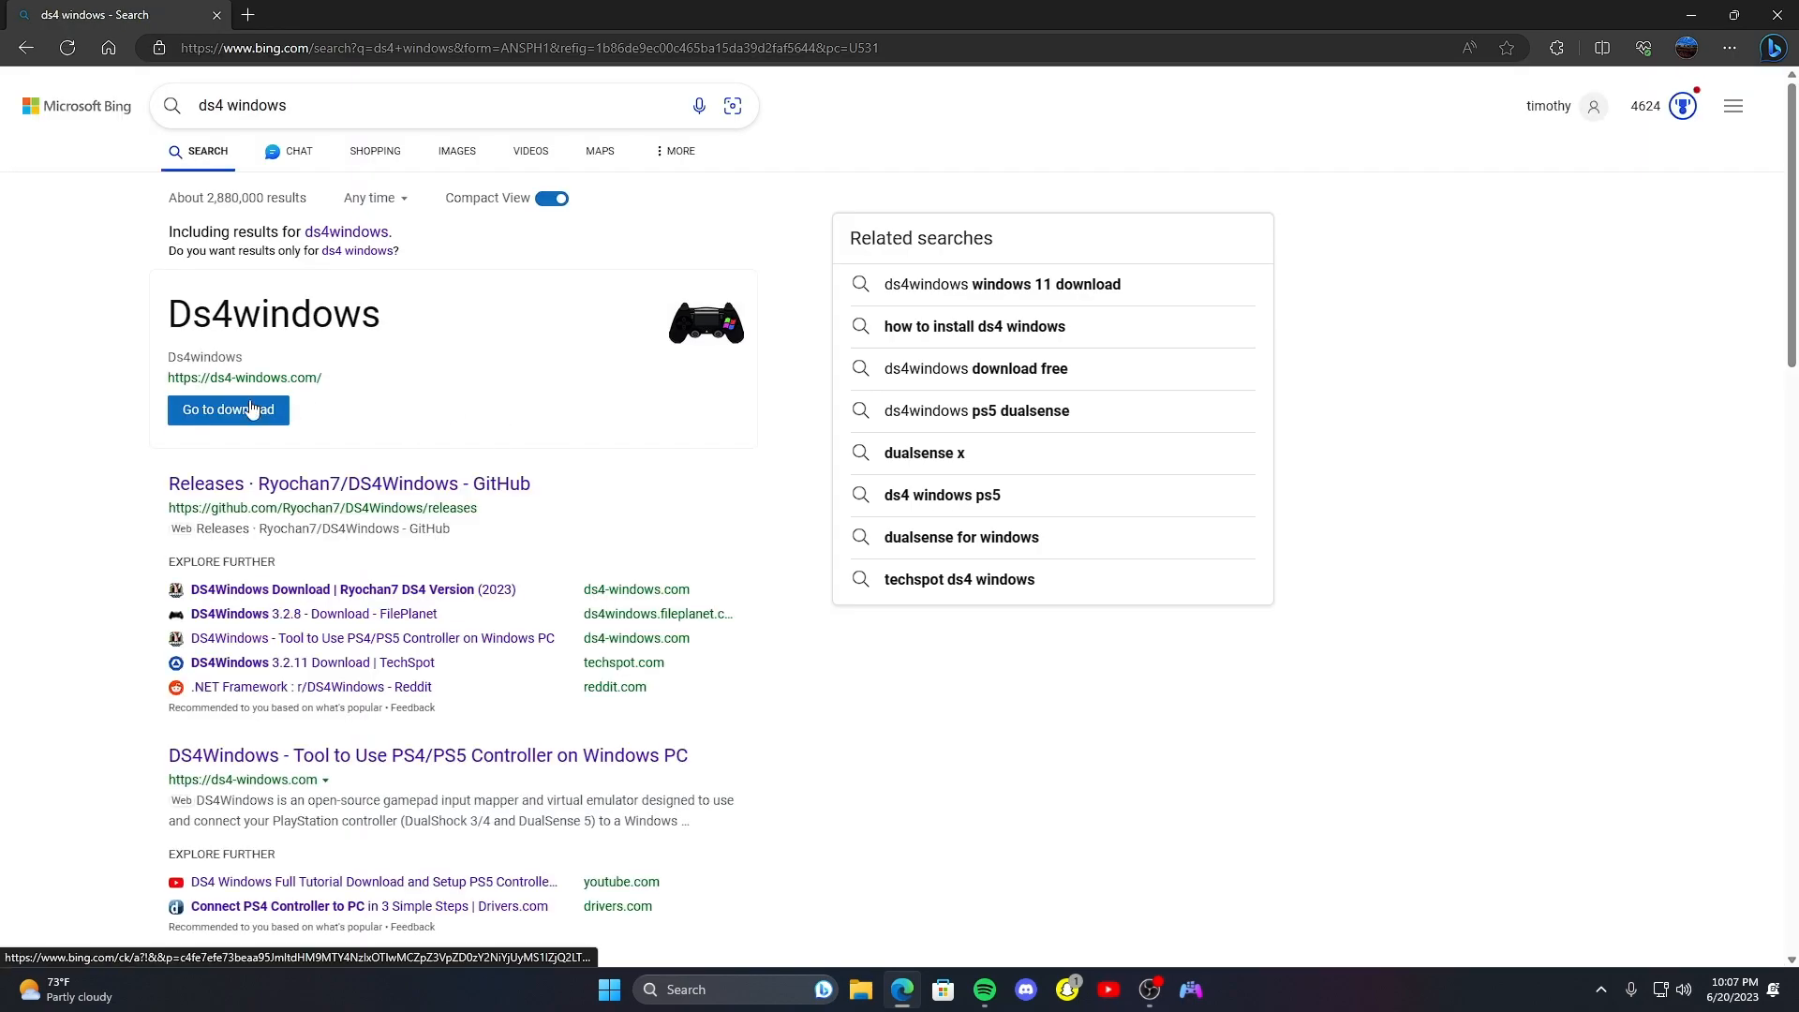
- Download DS4Windows 3.2.11 from ds4-windows.com and show the archive in its folder
left_click(227, 410)
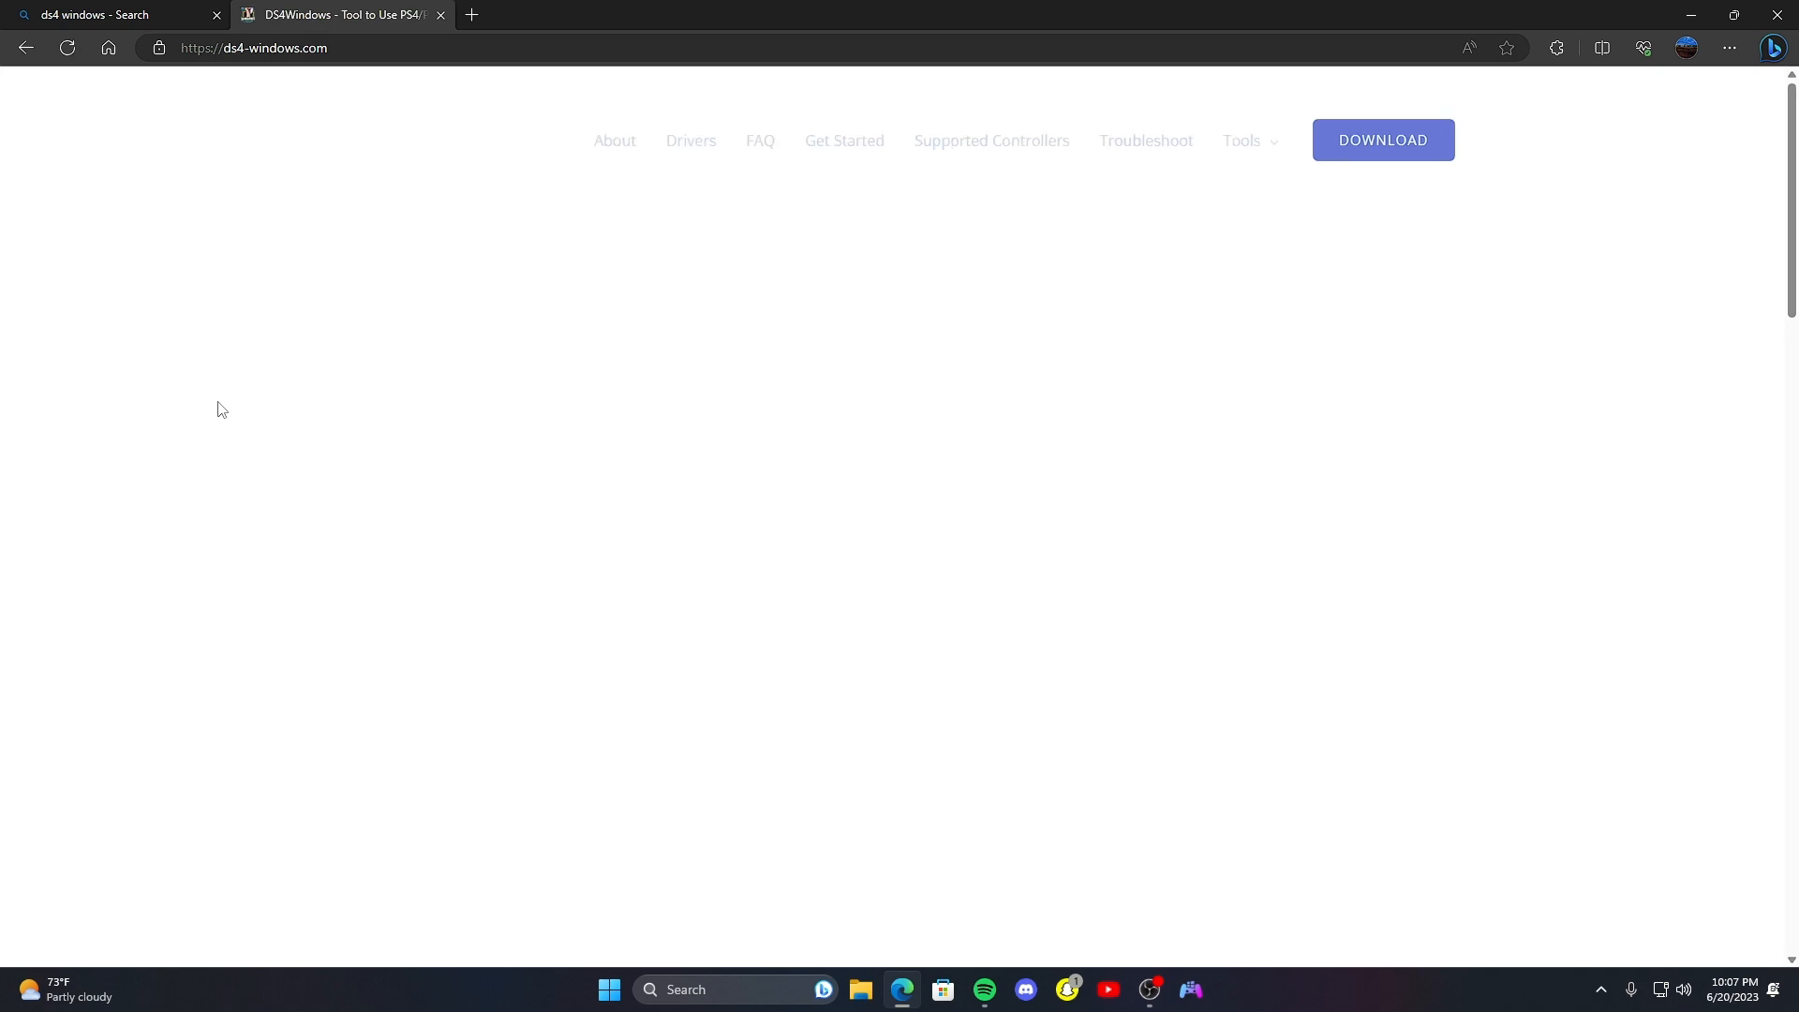
left_click(1381, 139)
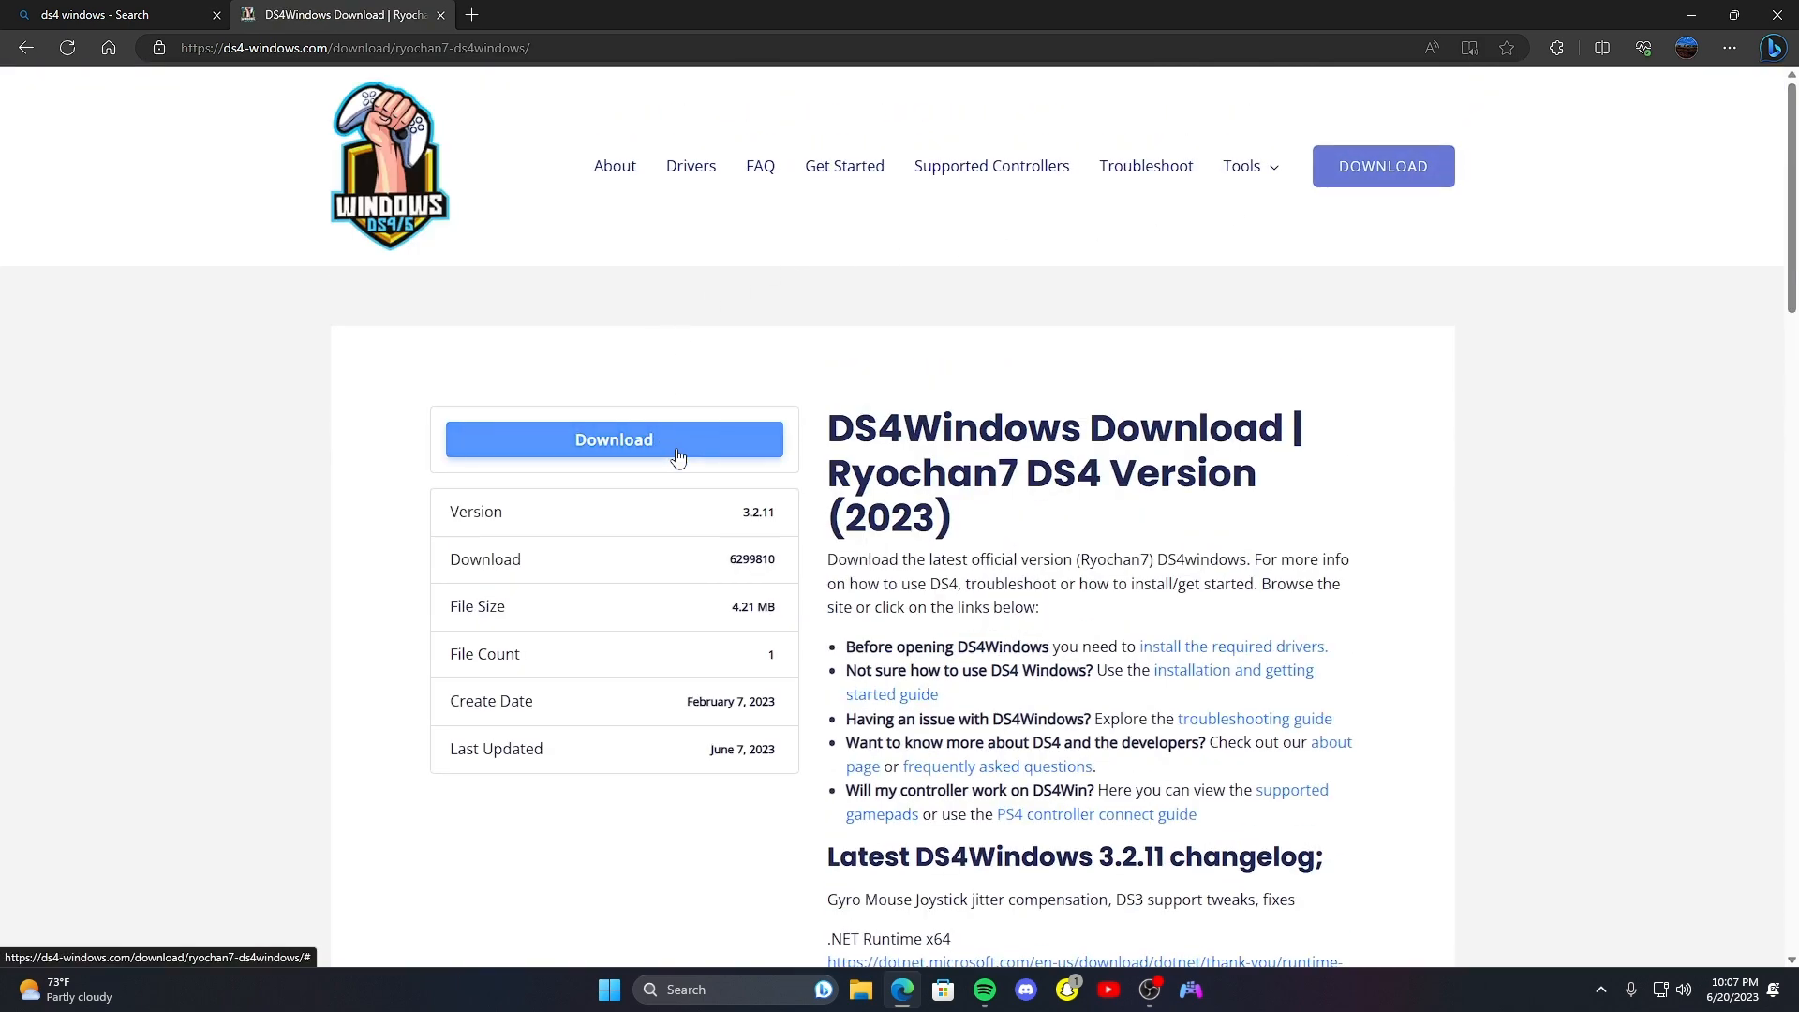
left_click(613, 440)
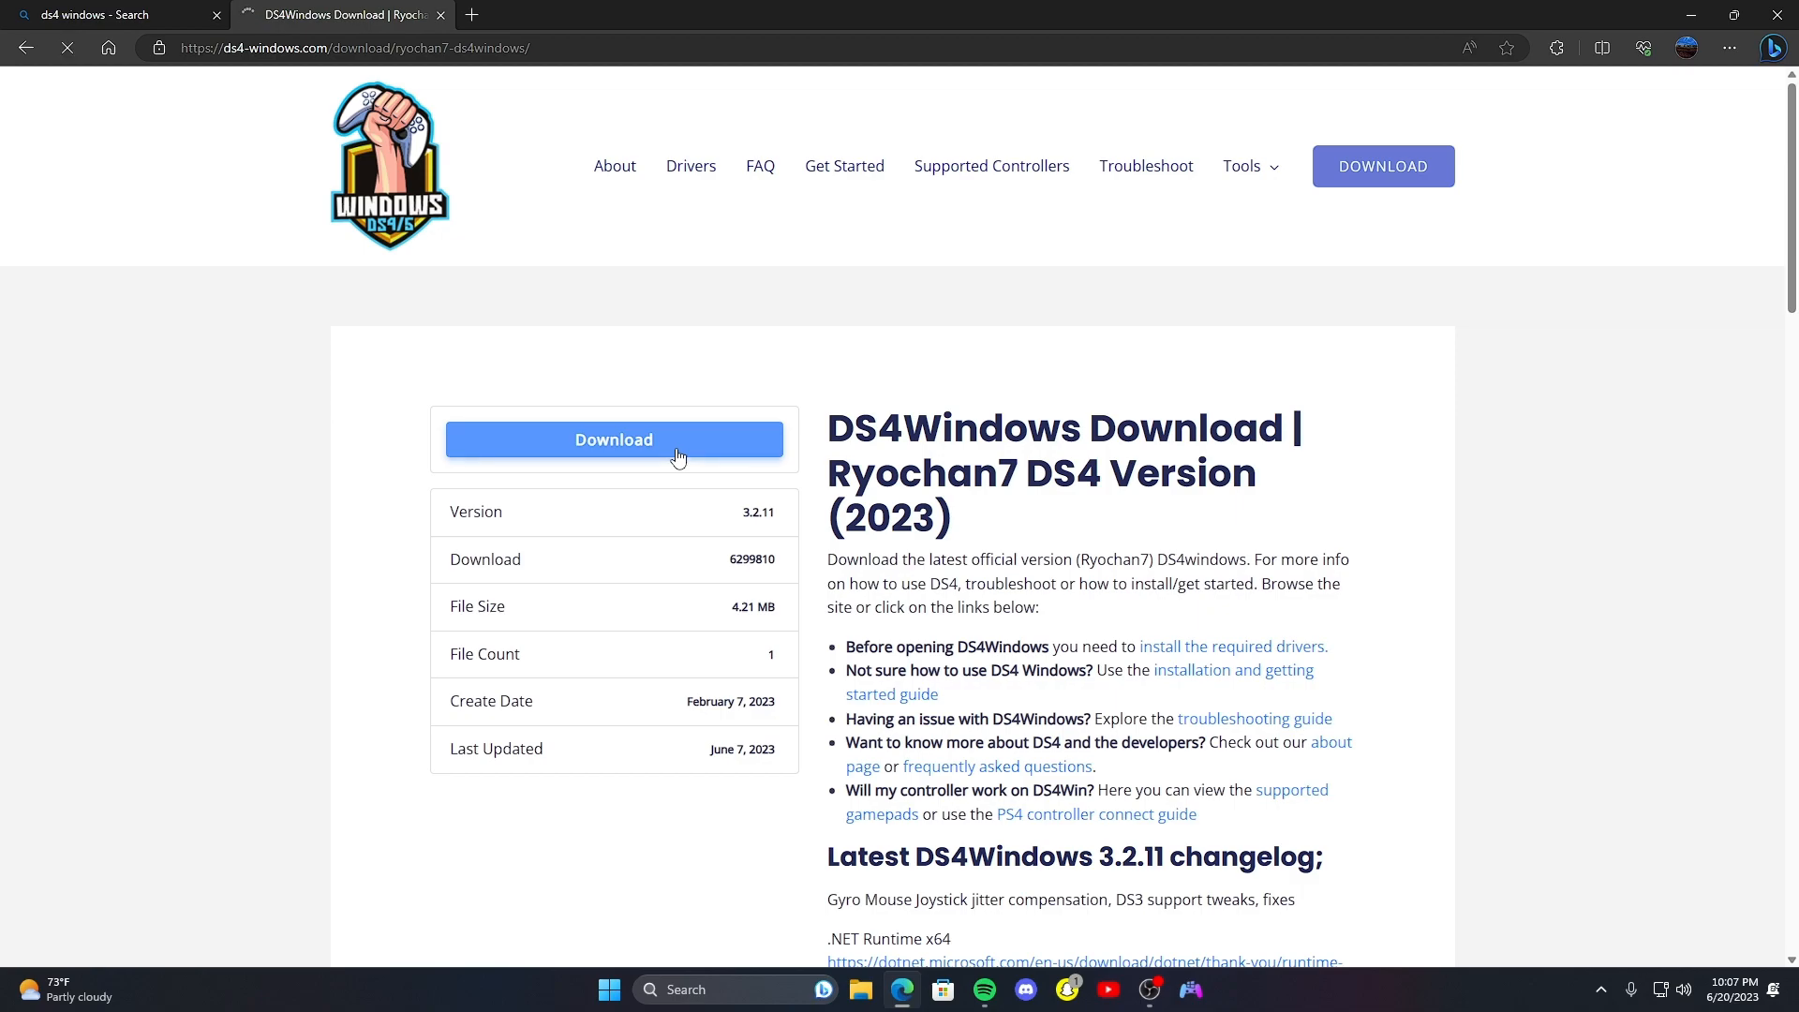
left_click(613, 439)
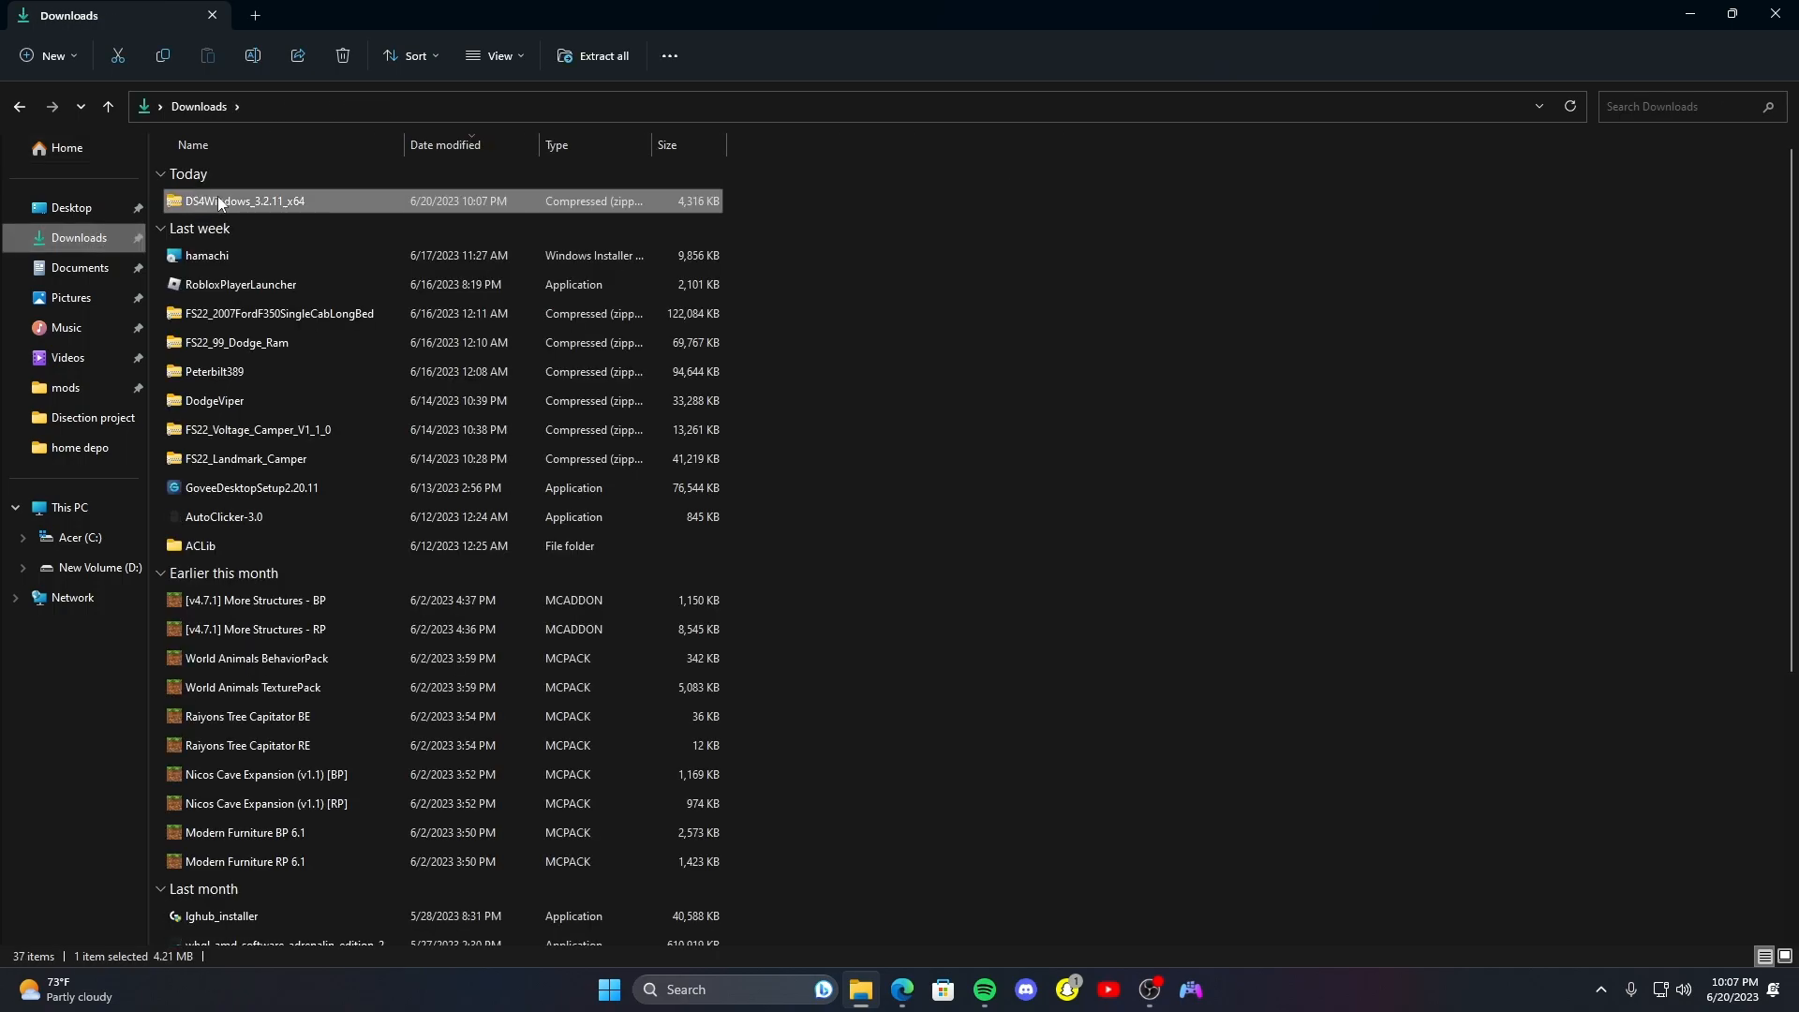
- Extract the DS4Windows zip to the suggested folder and launch DS4Windows.exe
left_click(592, 55)
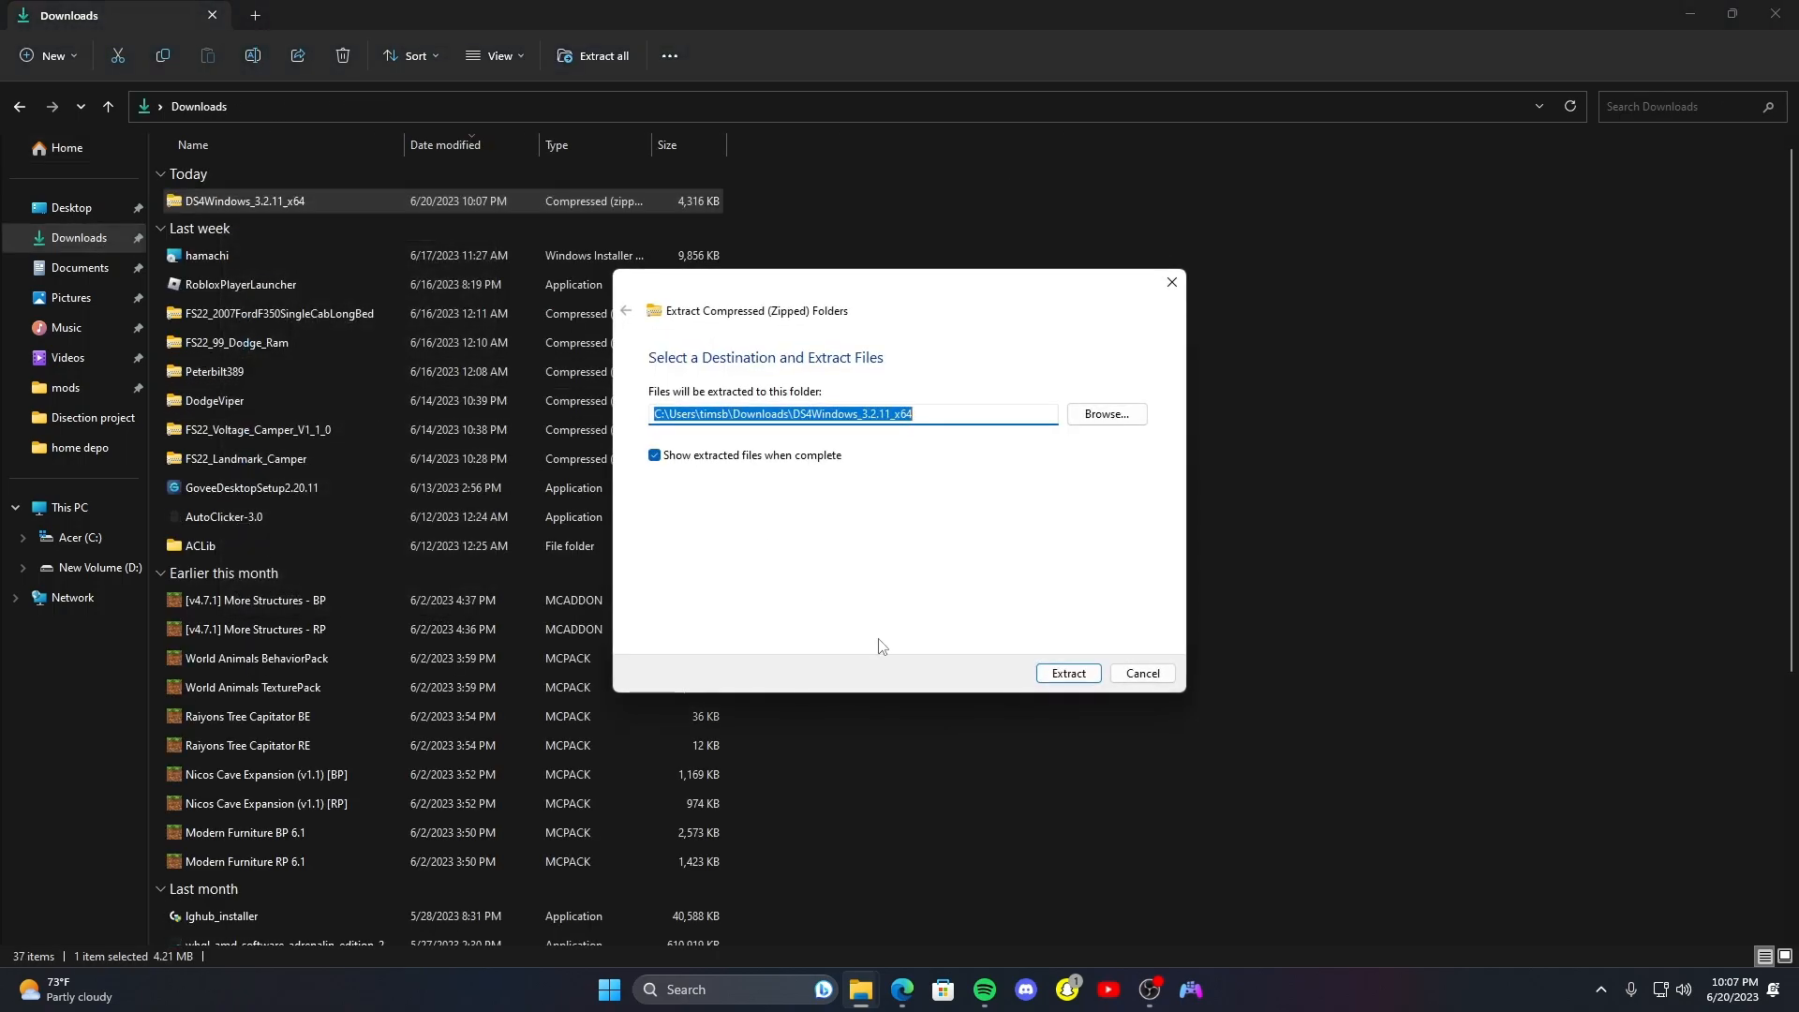
left_click(1067, 674)
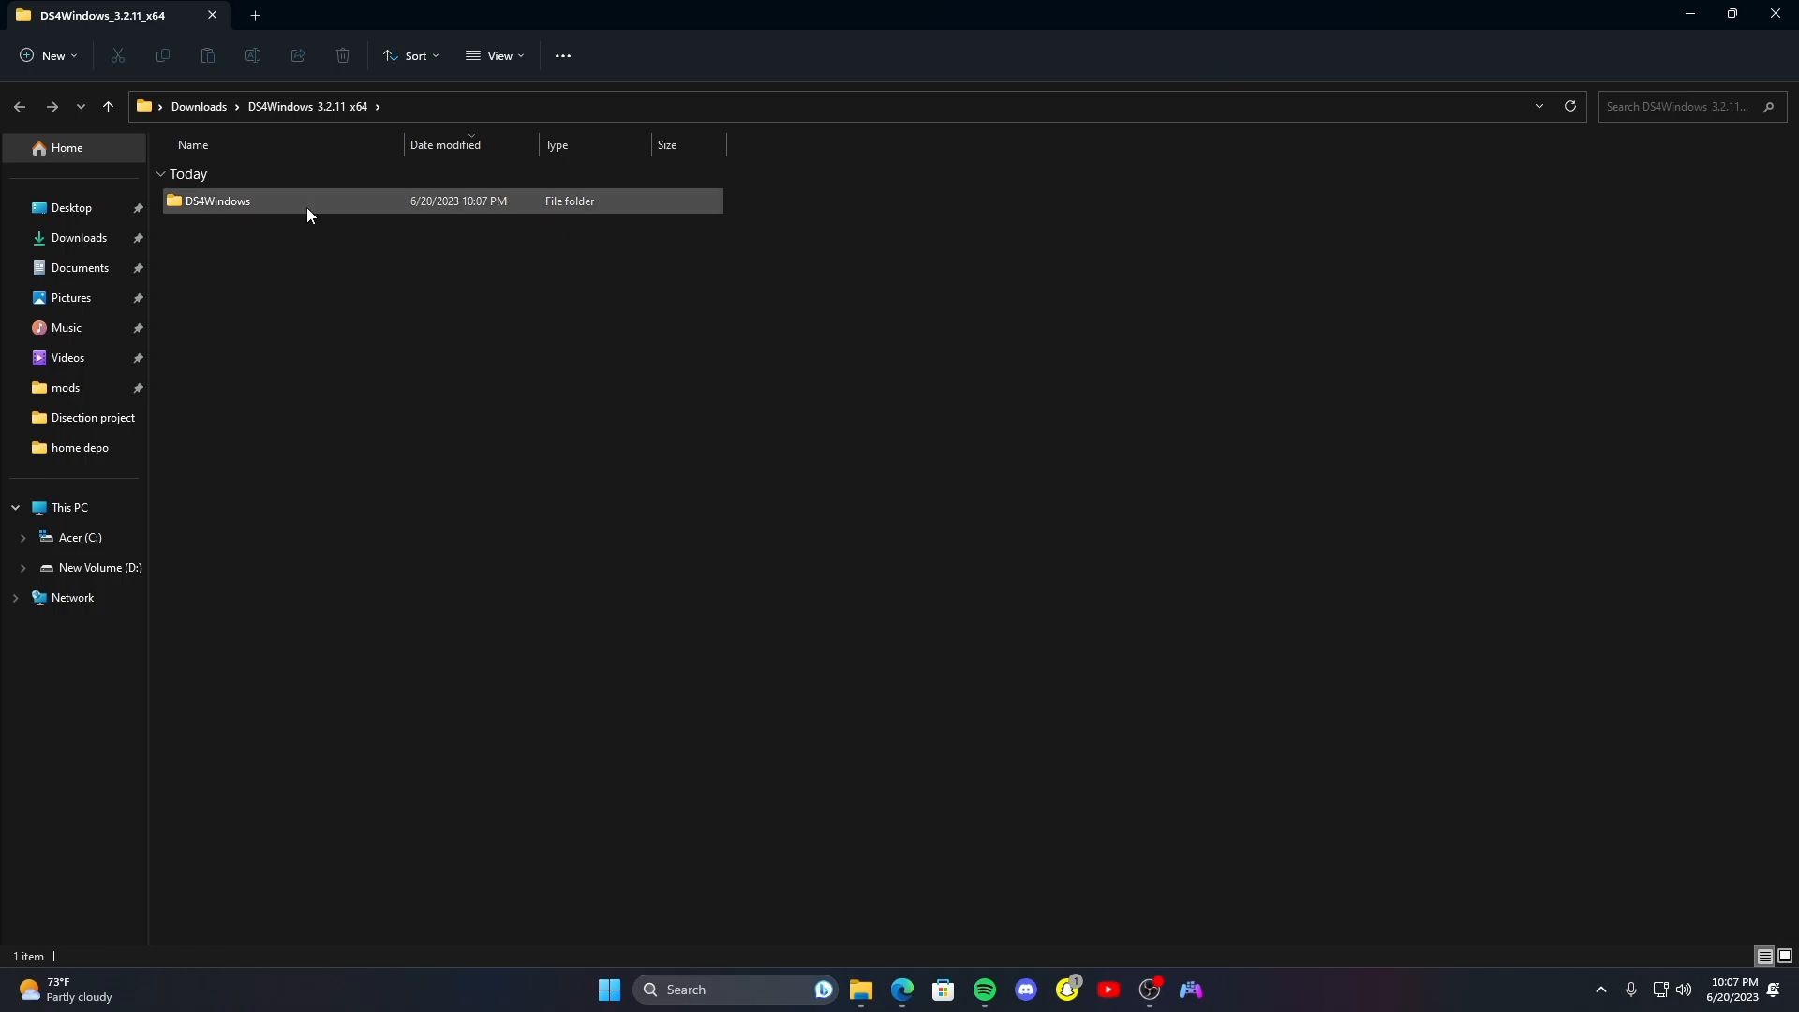
double_click(216, 201)
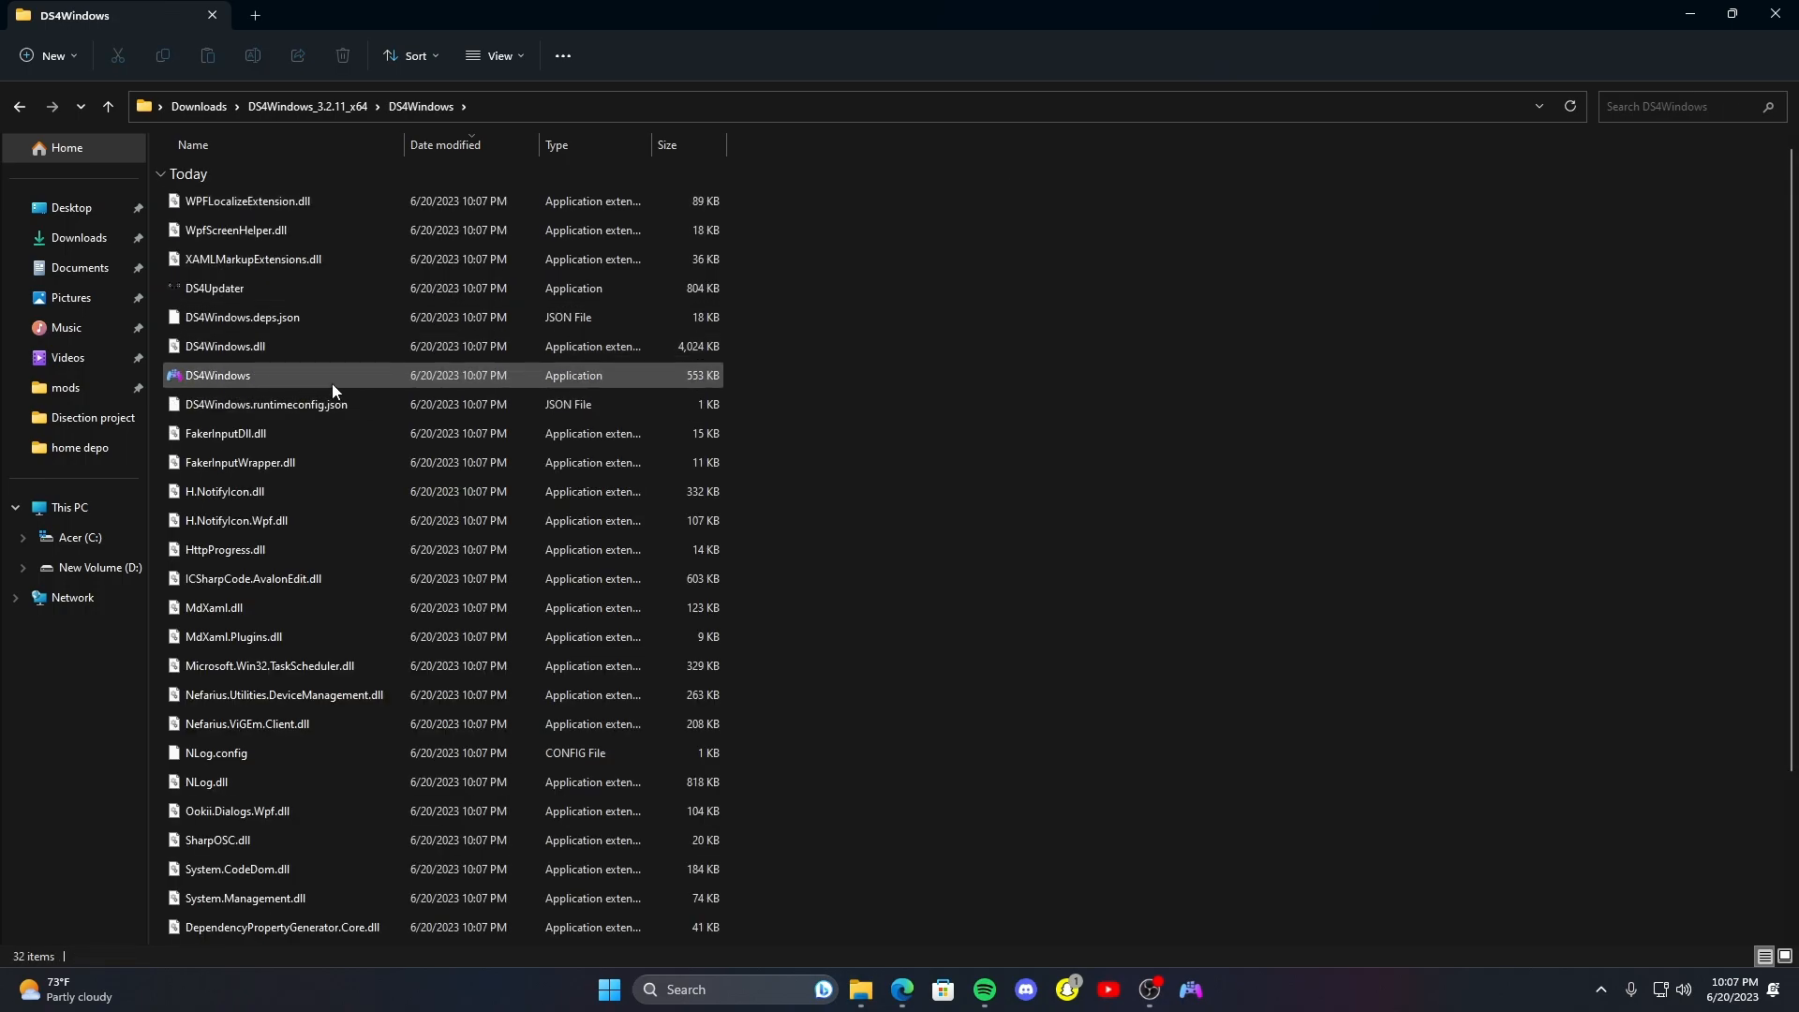
mouse_move(333, 390)
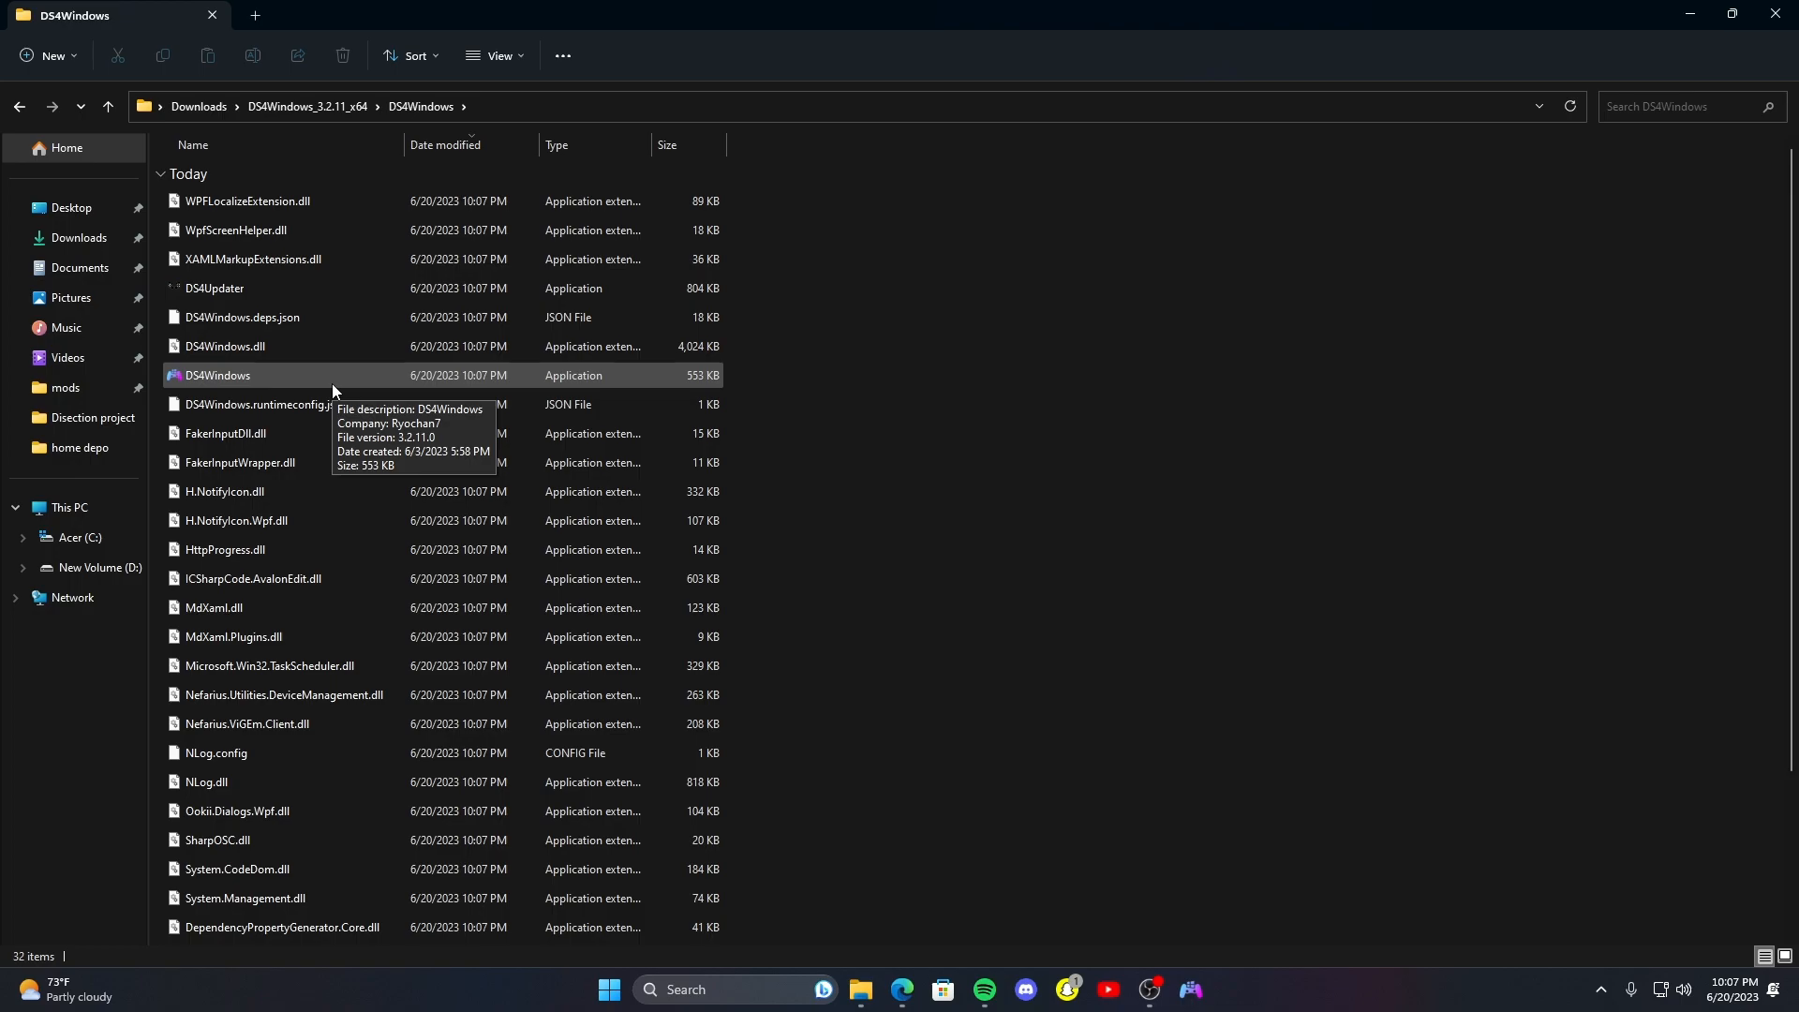
mouse_move(244, 385)
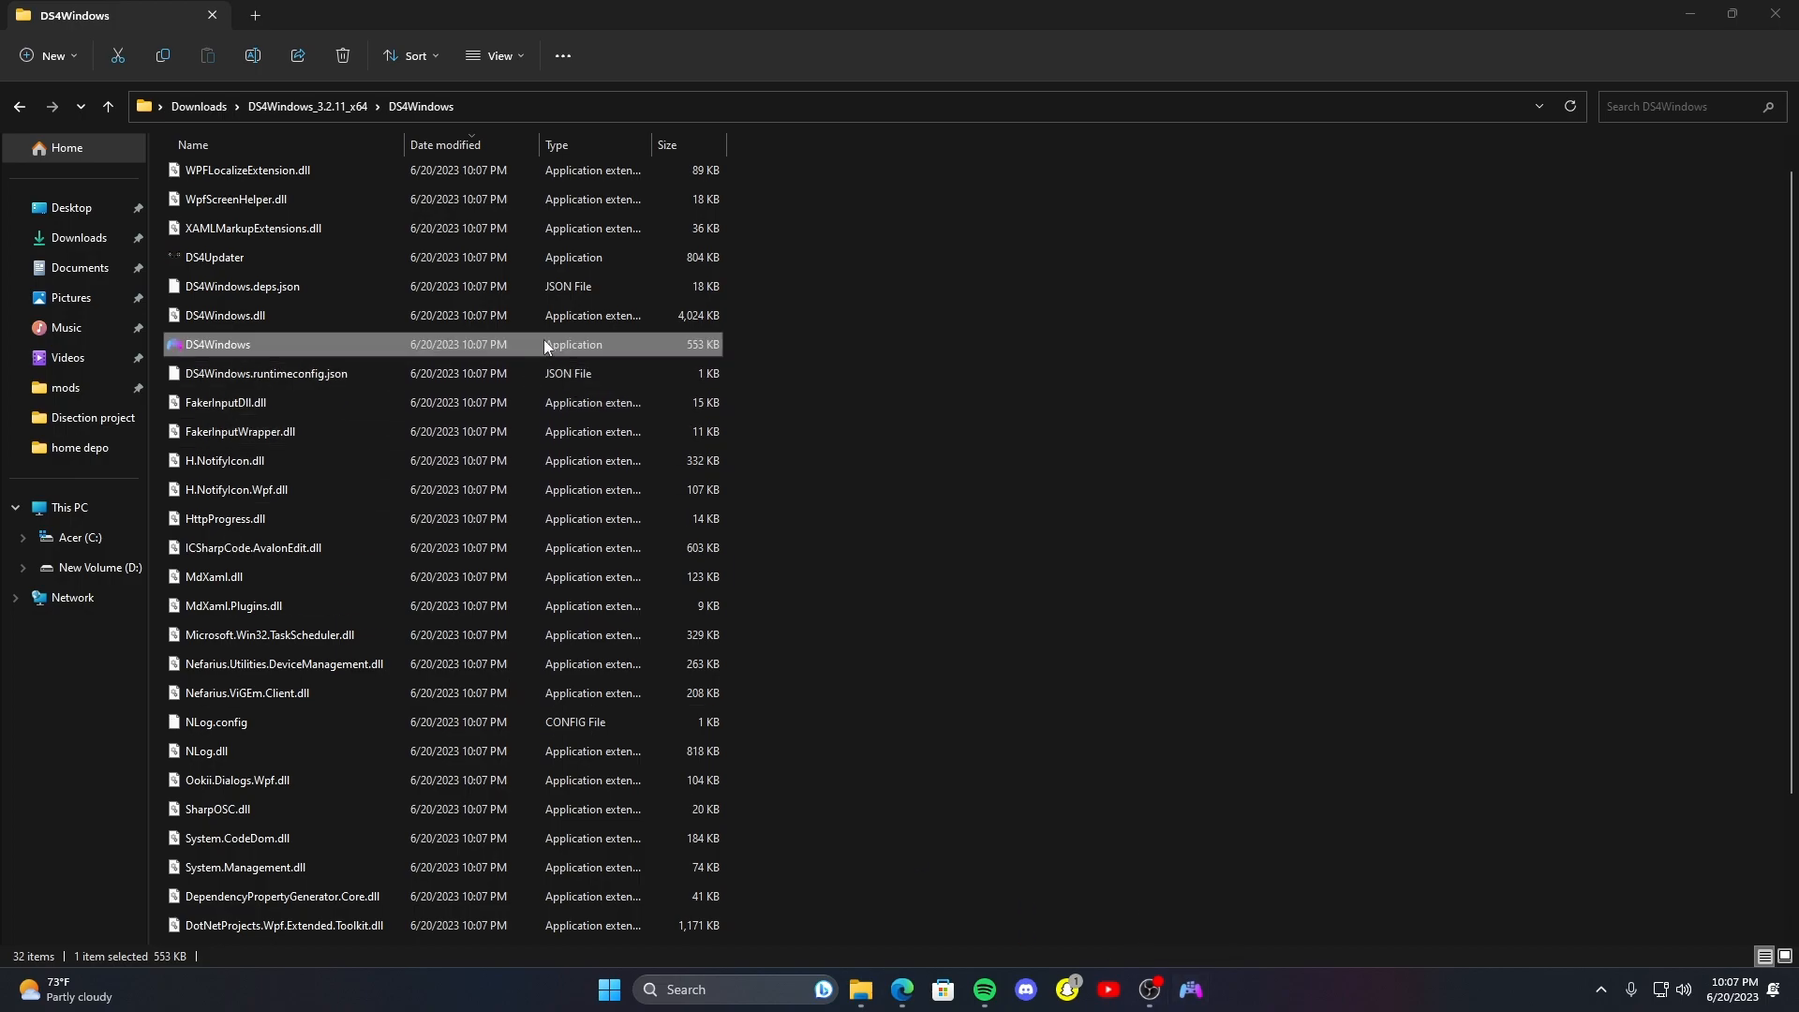
double_click(215, 344)
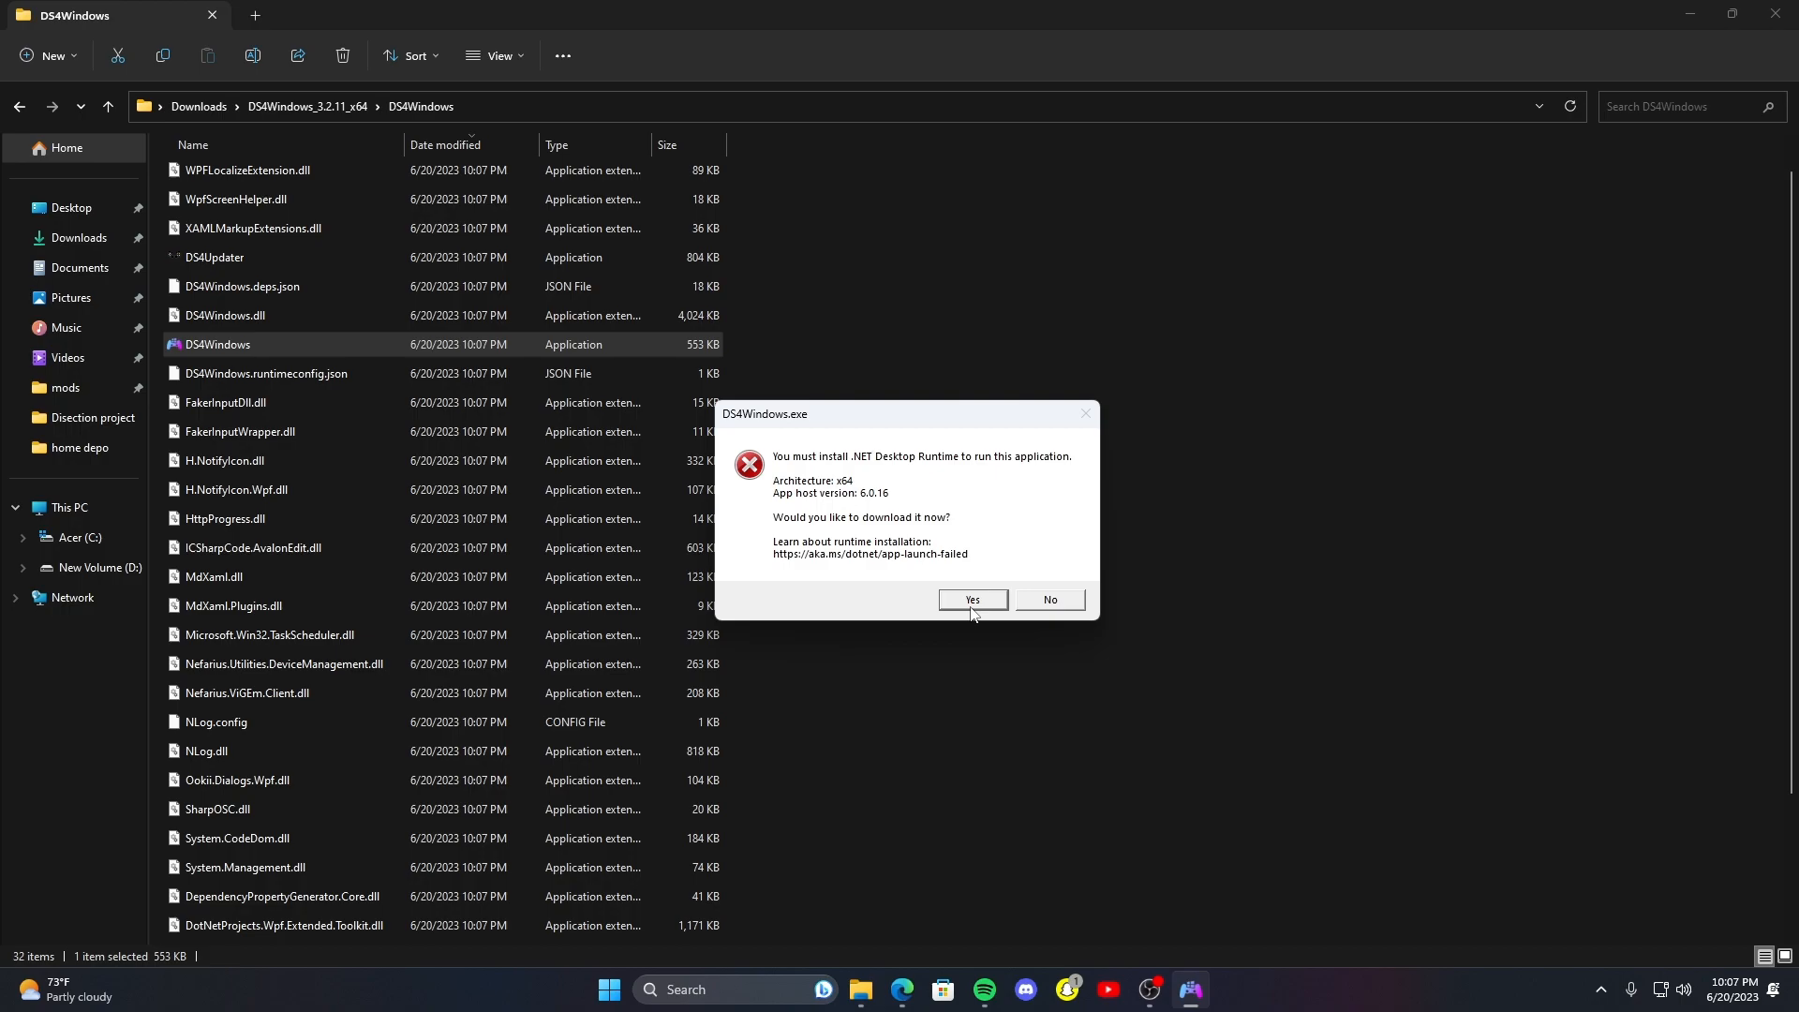
- Download and install .NET 6.0.18 Desktop Runtime, closing Explorer and the finished installer
left_click(1047, 599)
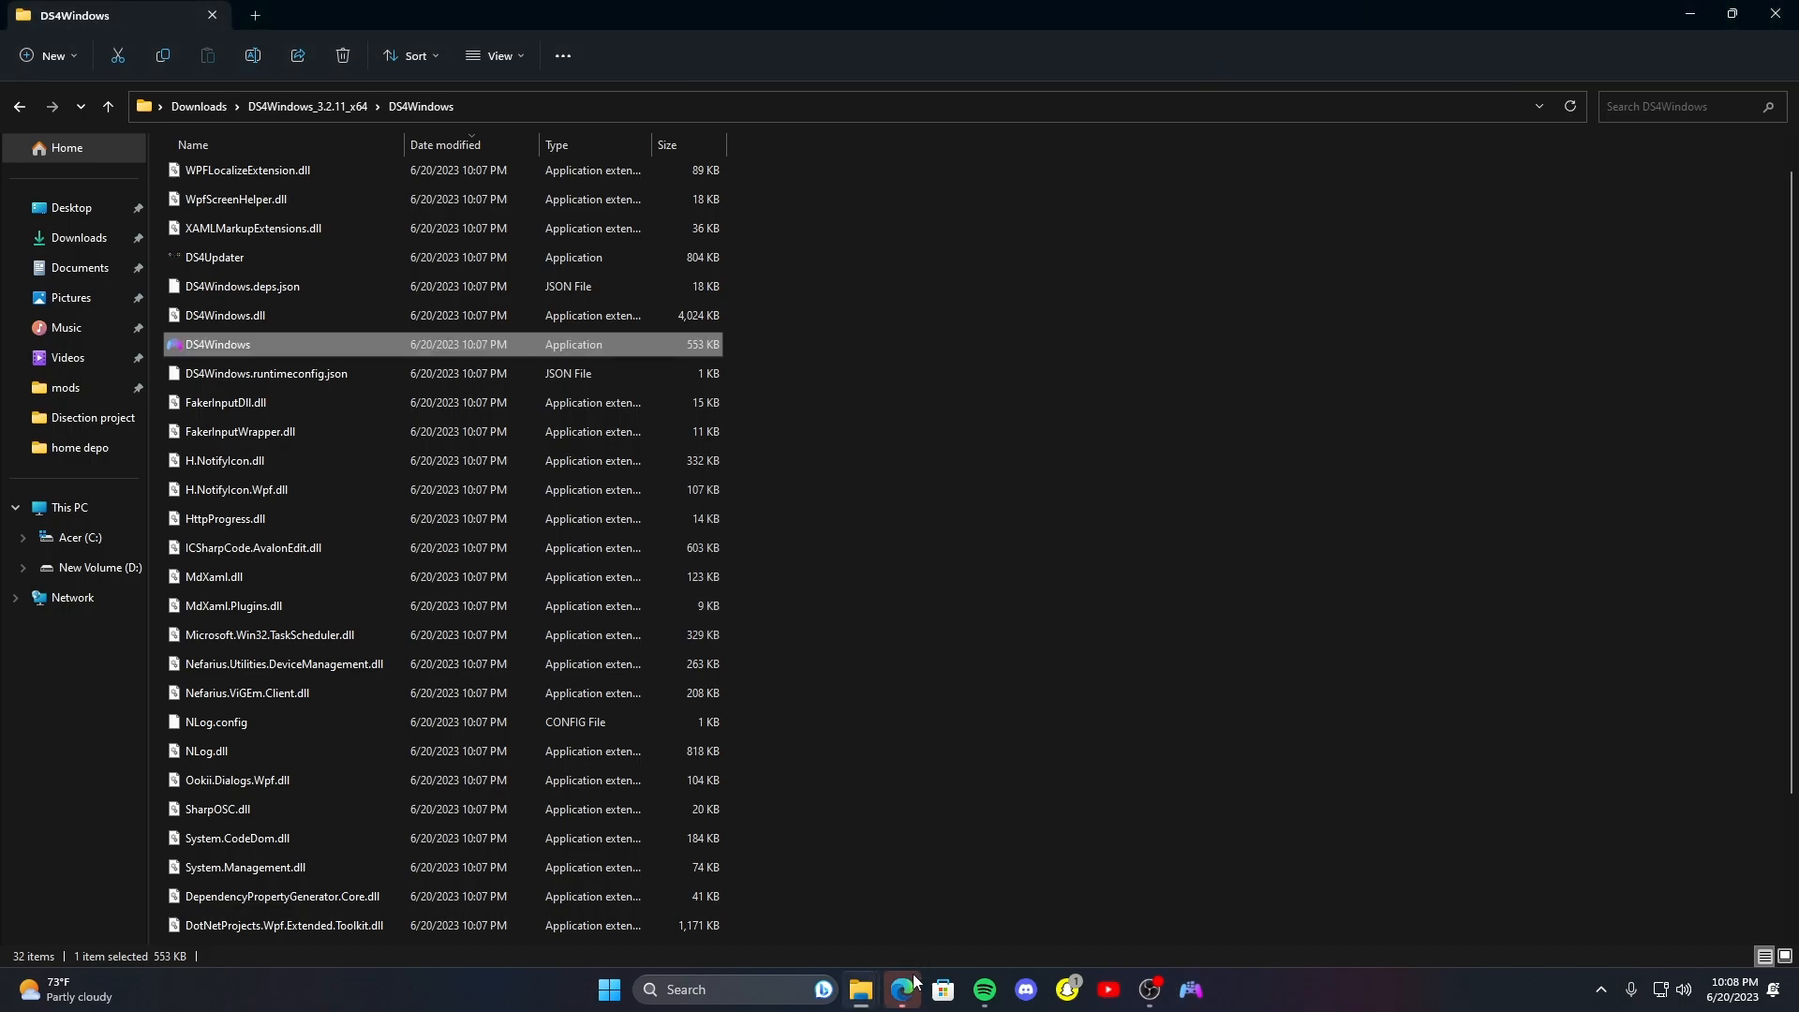
left_click(903, 988)
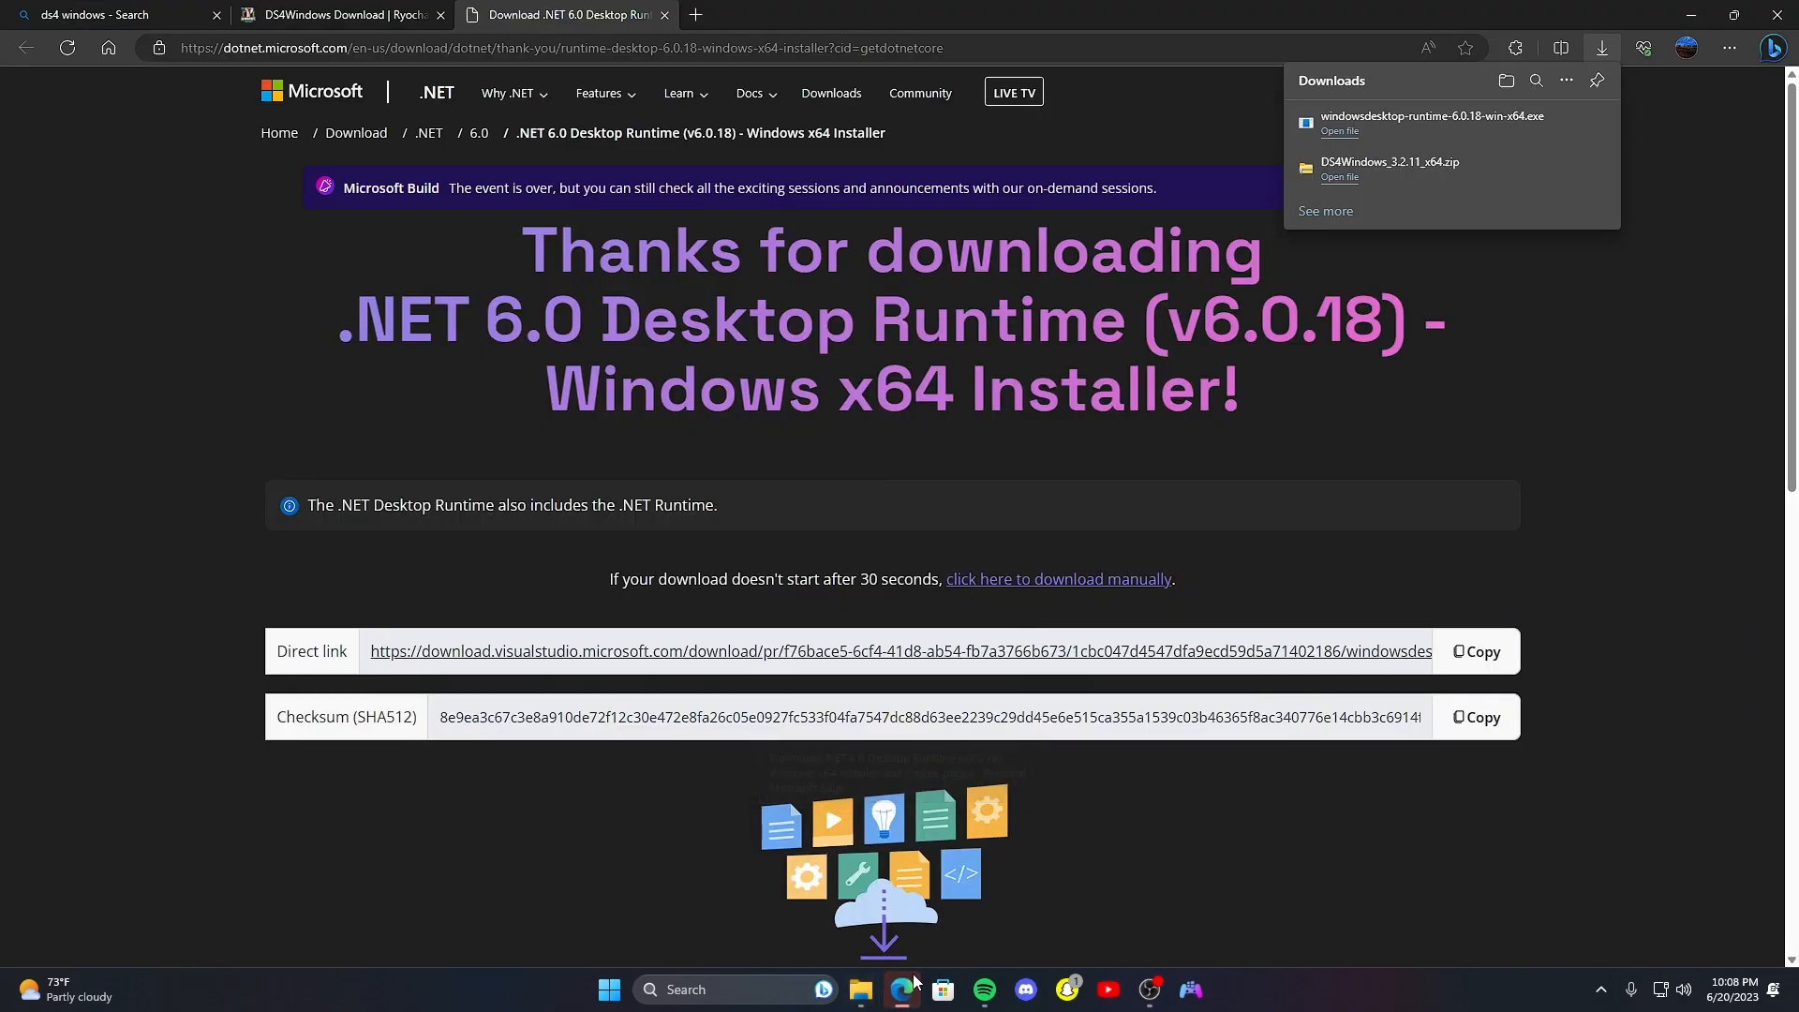
mouse_move(1340, 123)
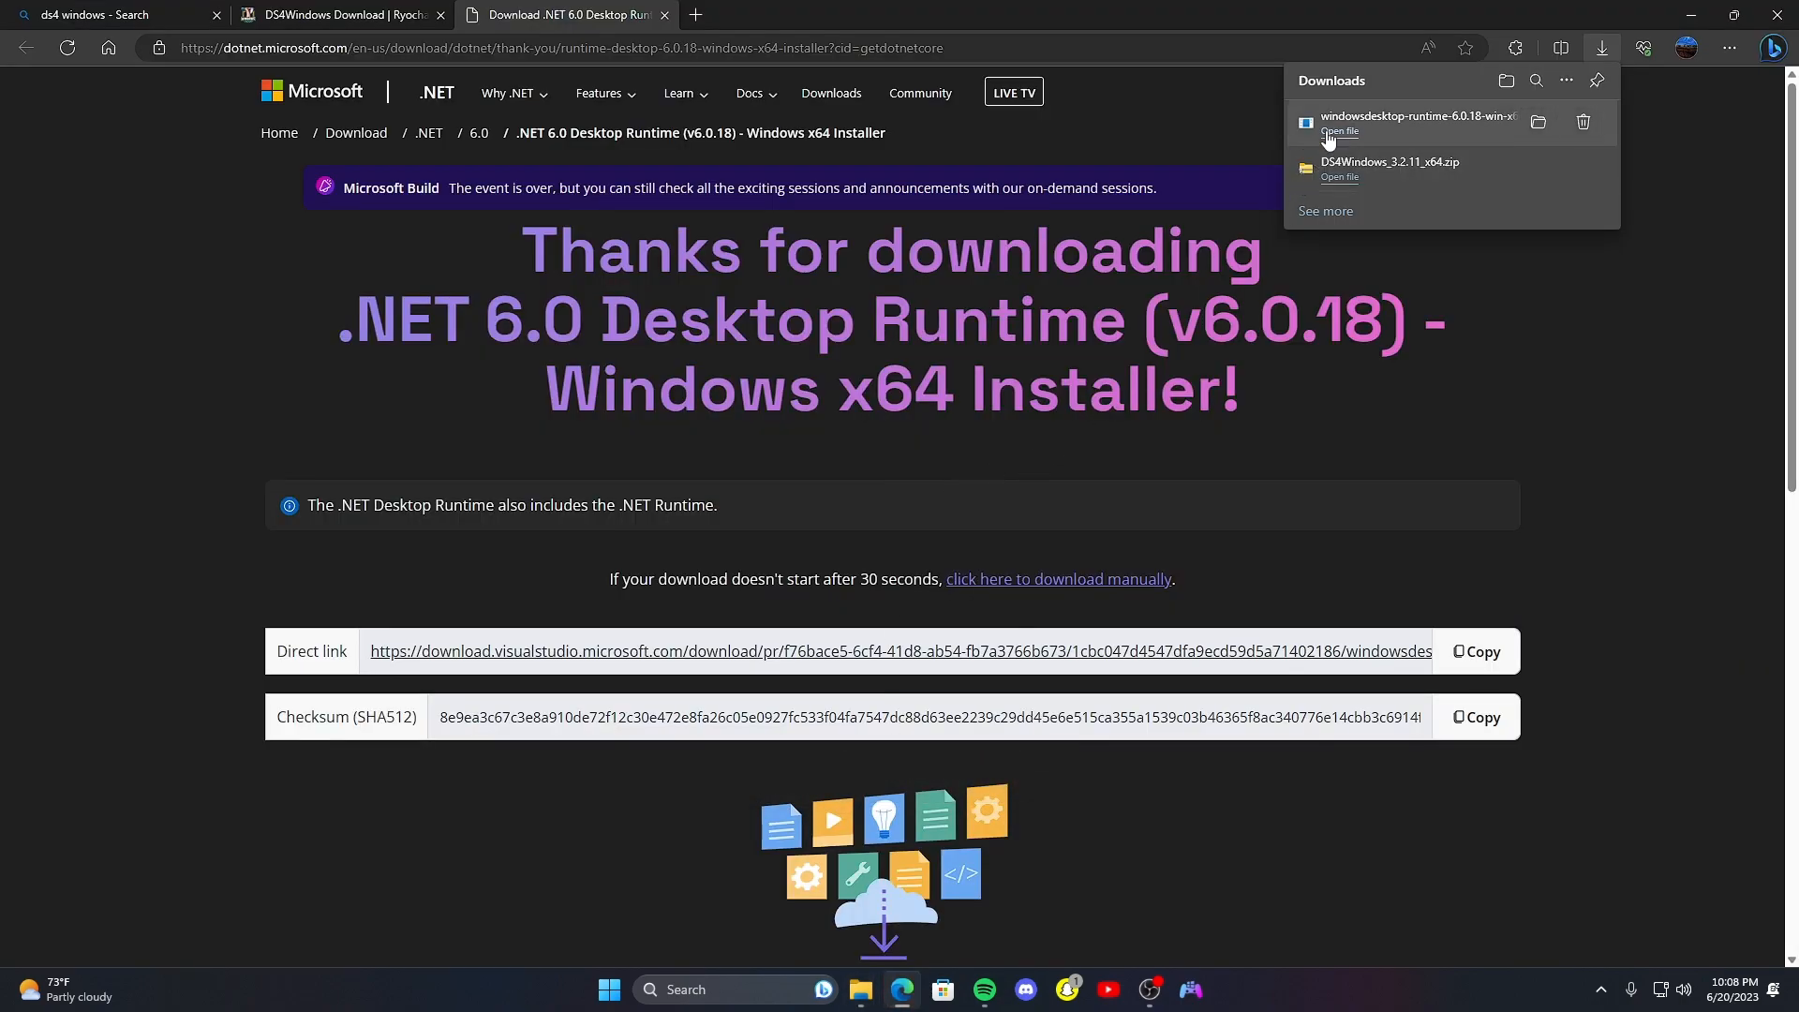
left_click(1338, 129)
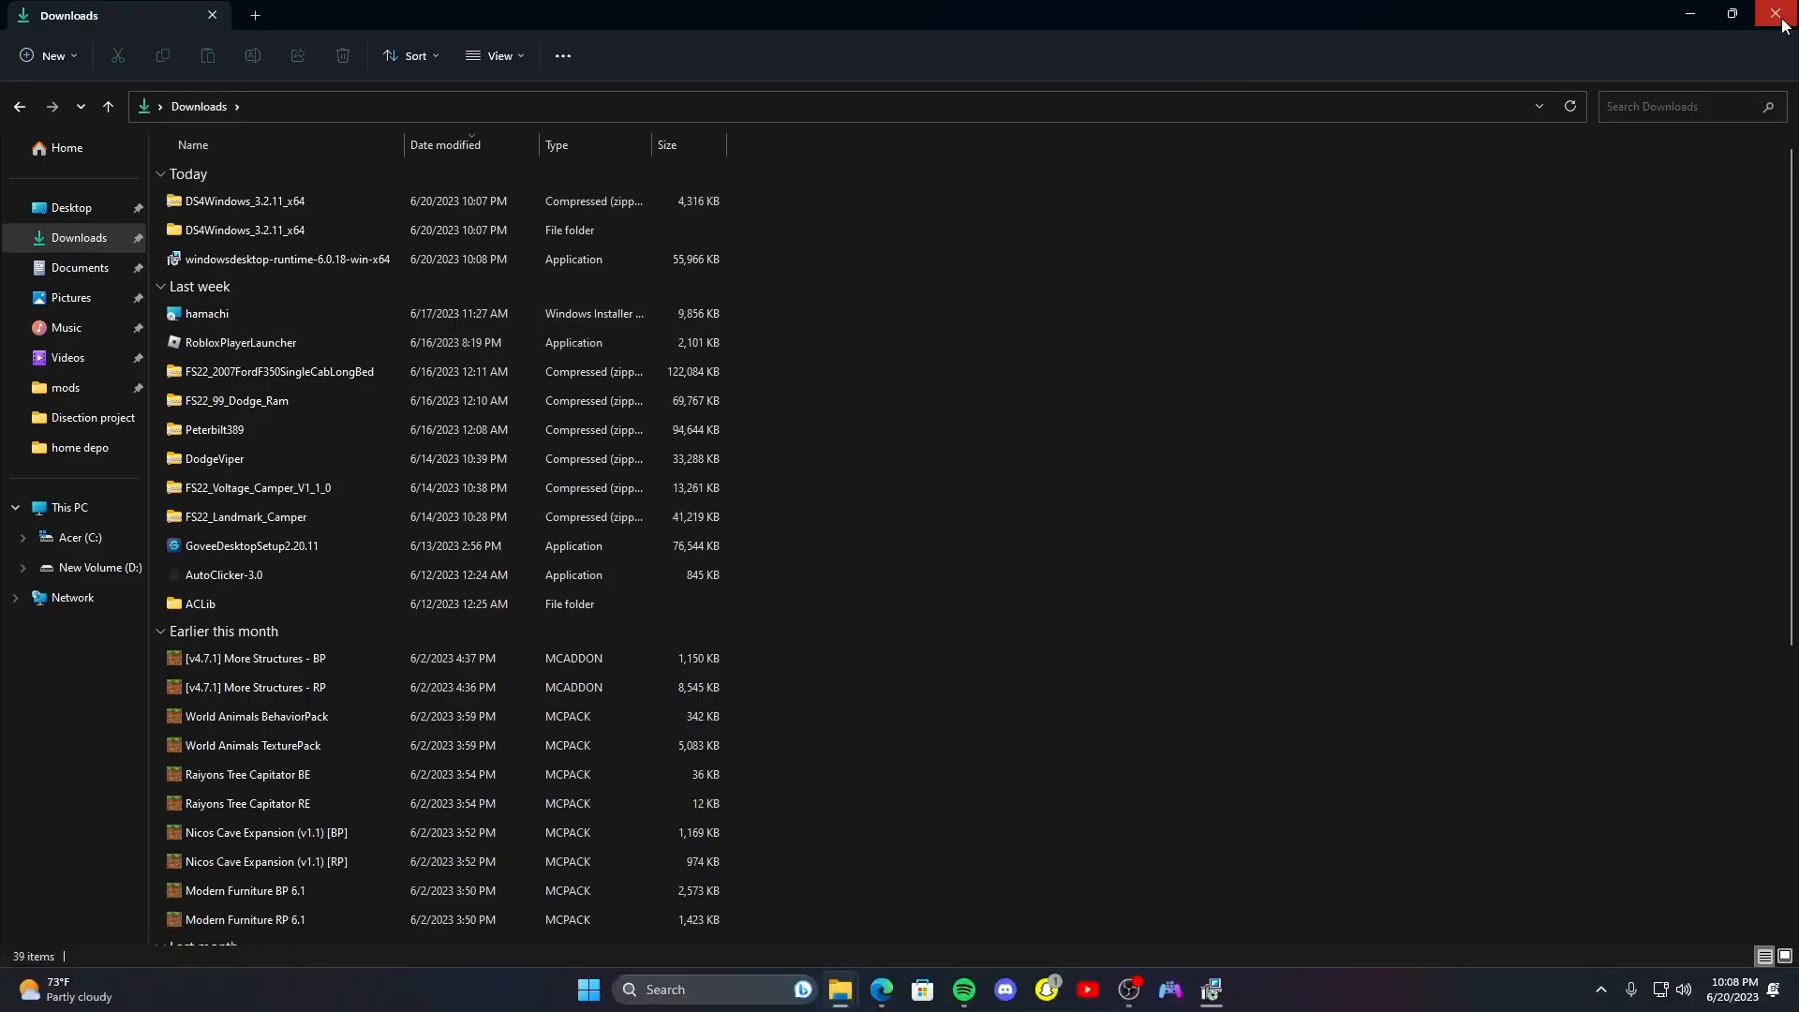
left_click(1782, 12)
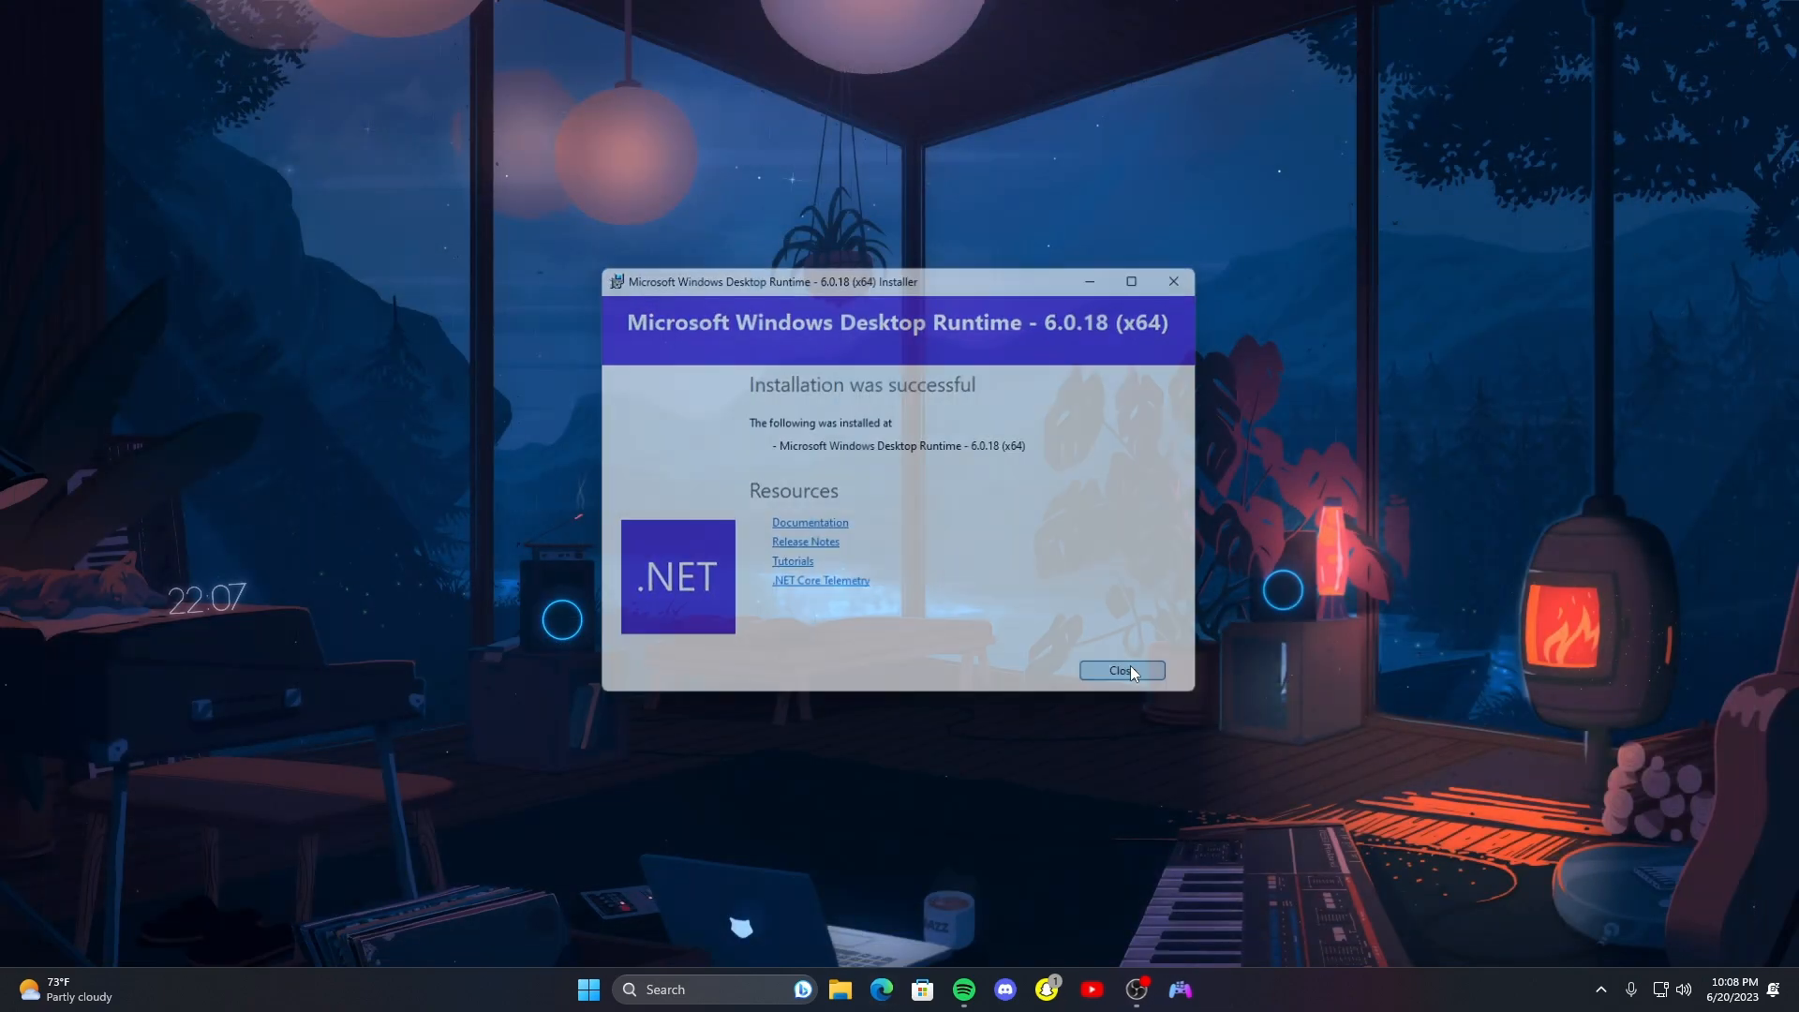
left_click(1121, 670)
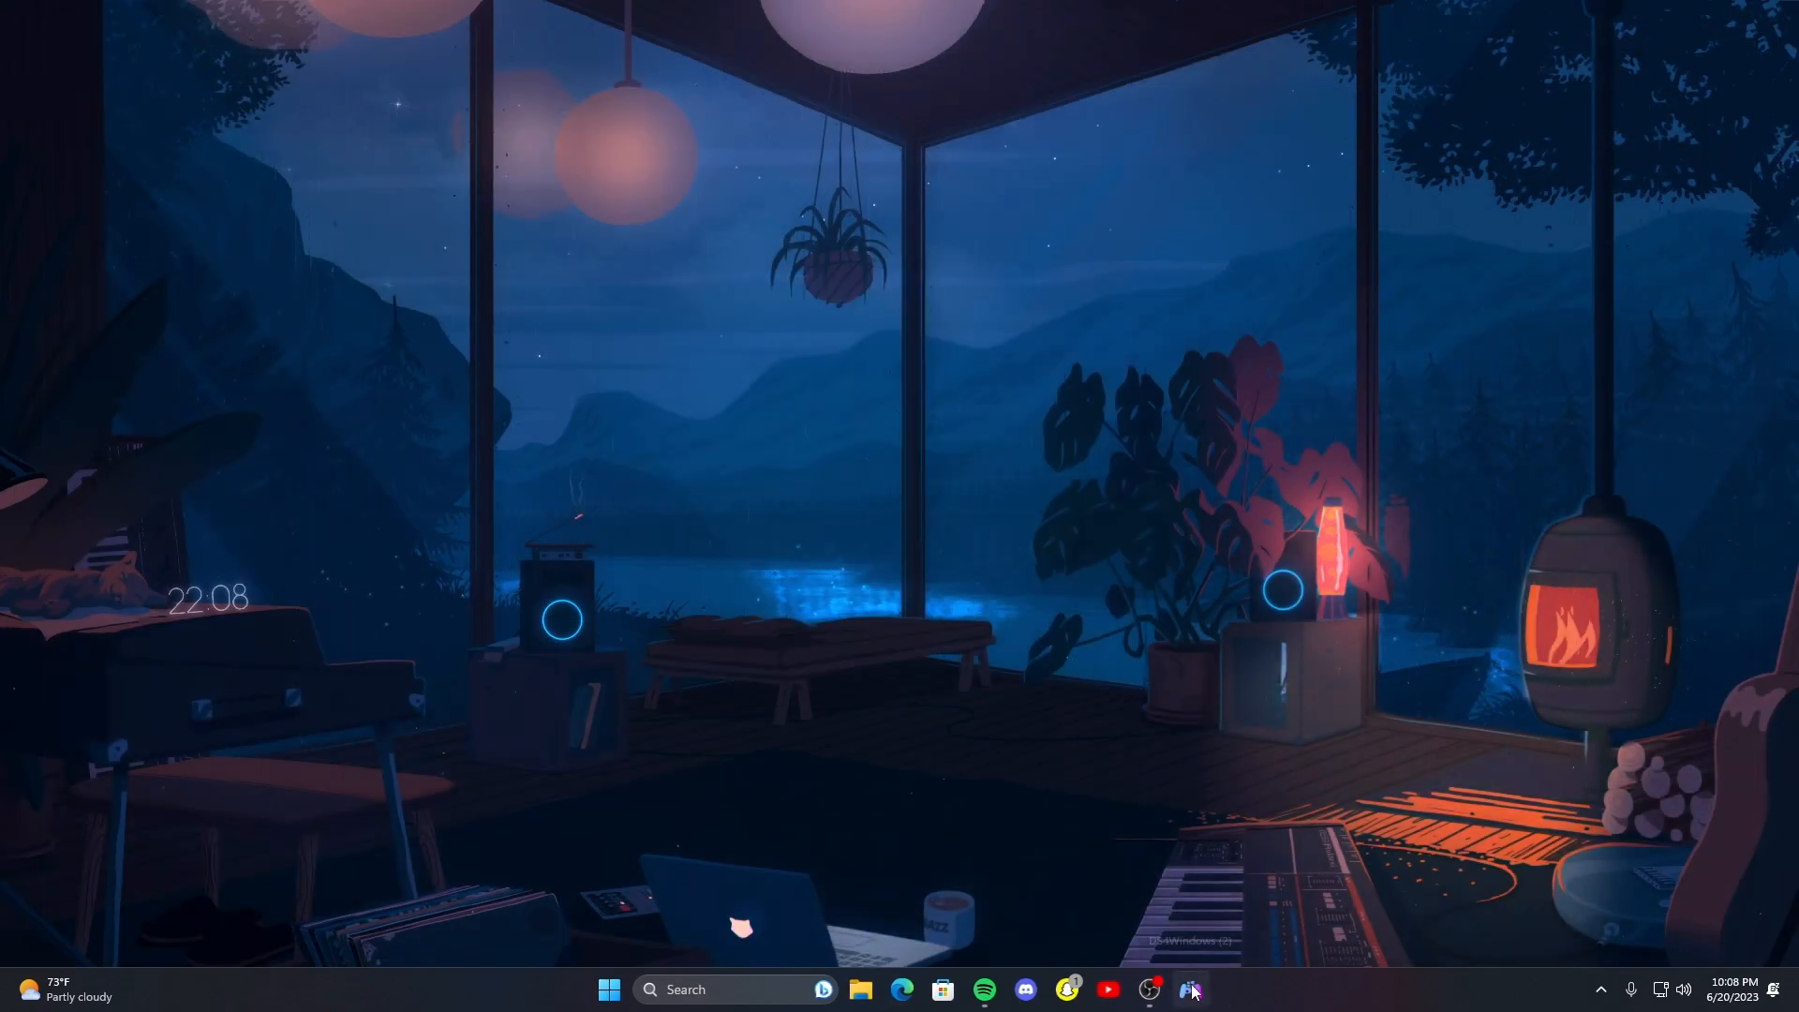
mouse_move(1191, 990)
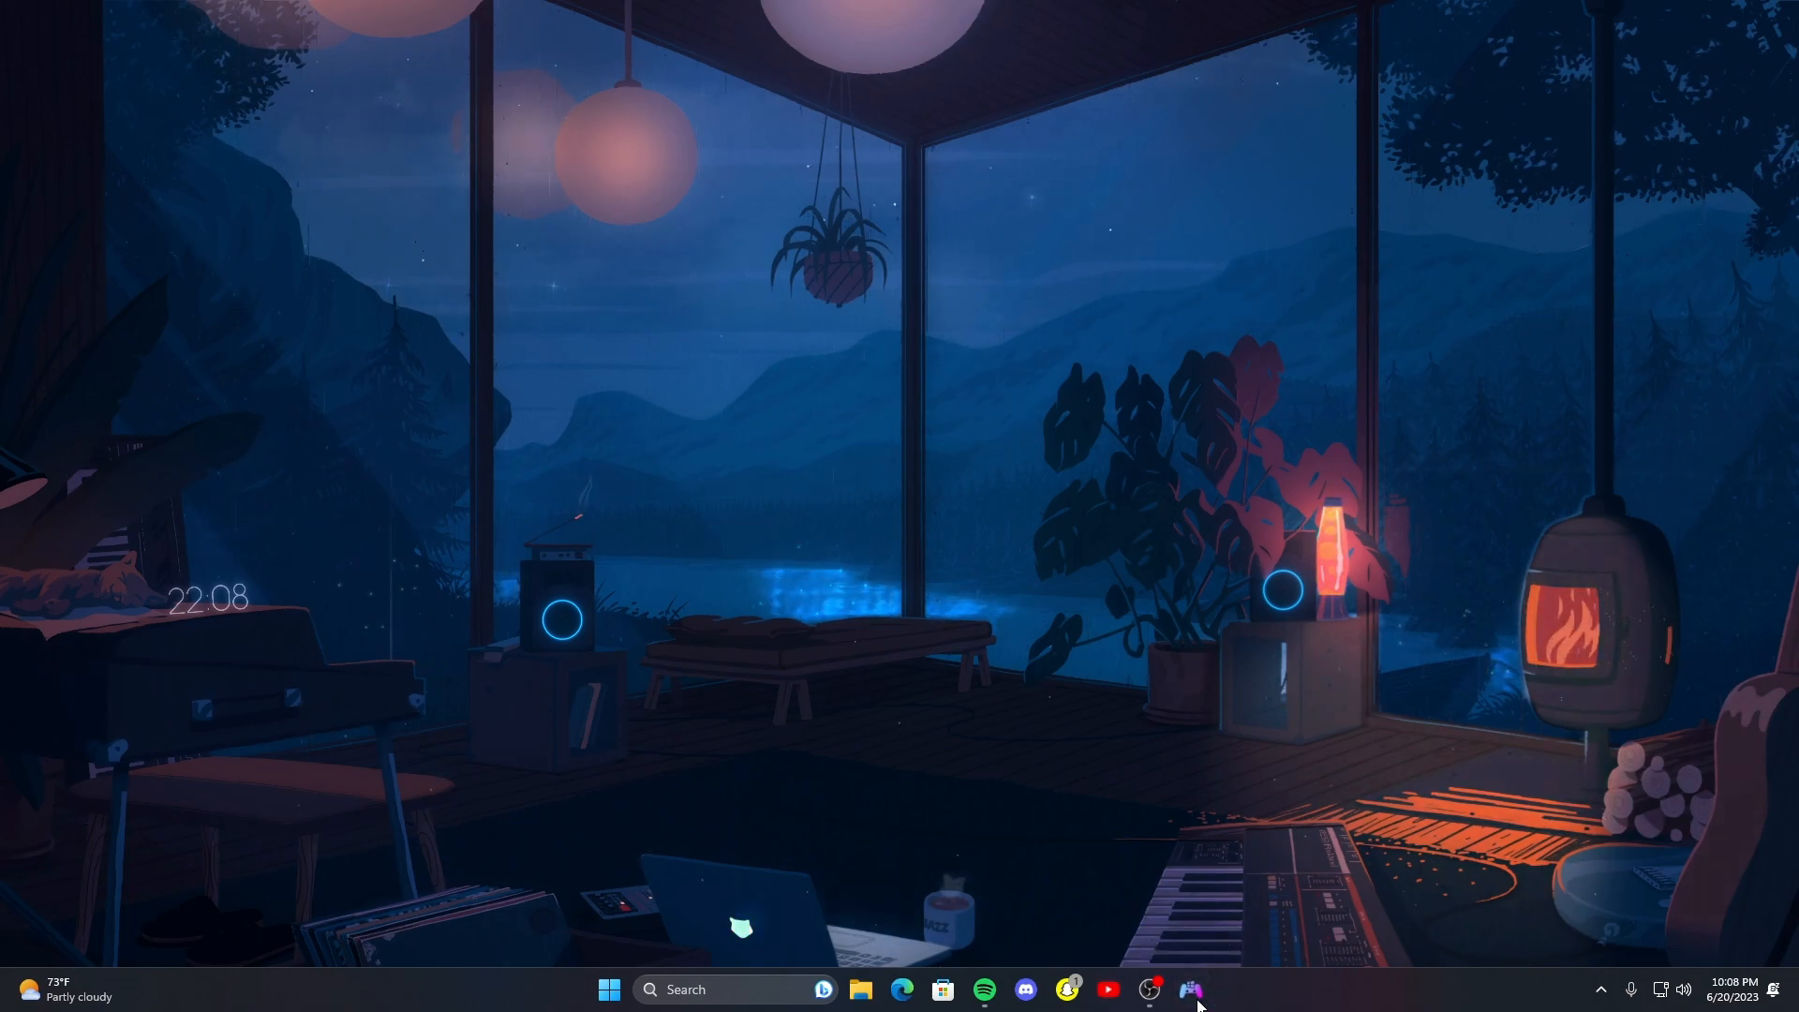
- Relaunch DS4Windows, install the ViGEmBus driver accepting its license, and dismiss the welcome window
left_click(1191, 990)
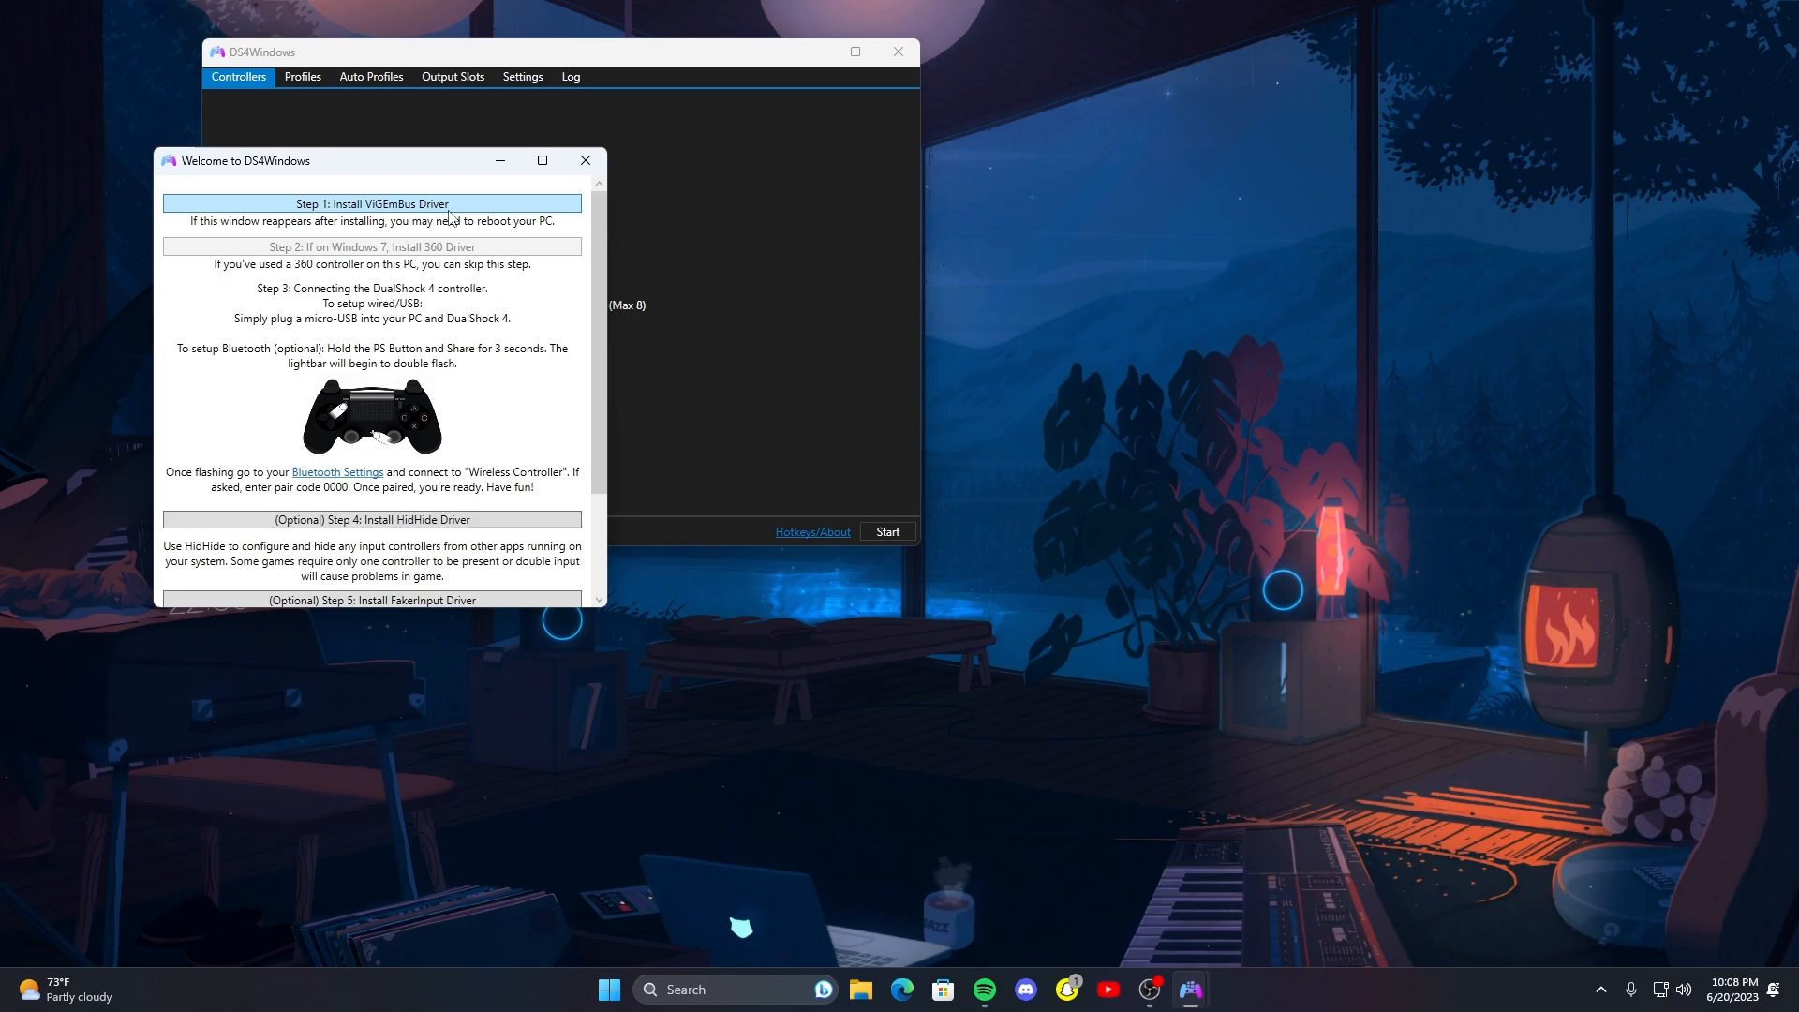
left_click(372, 204)
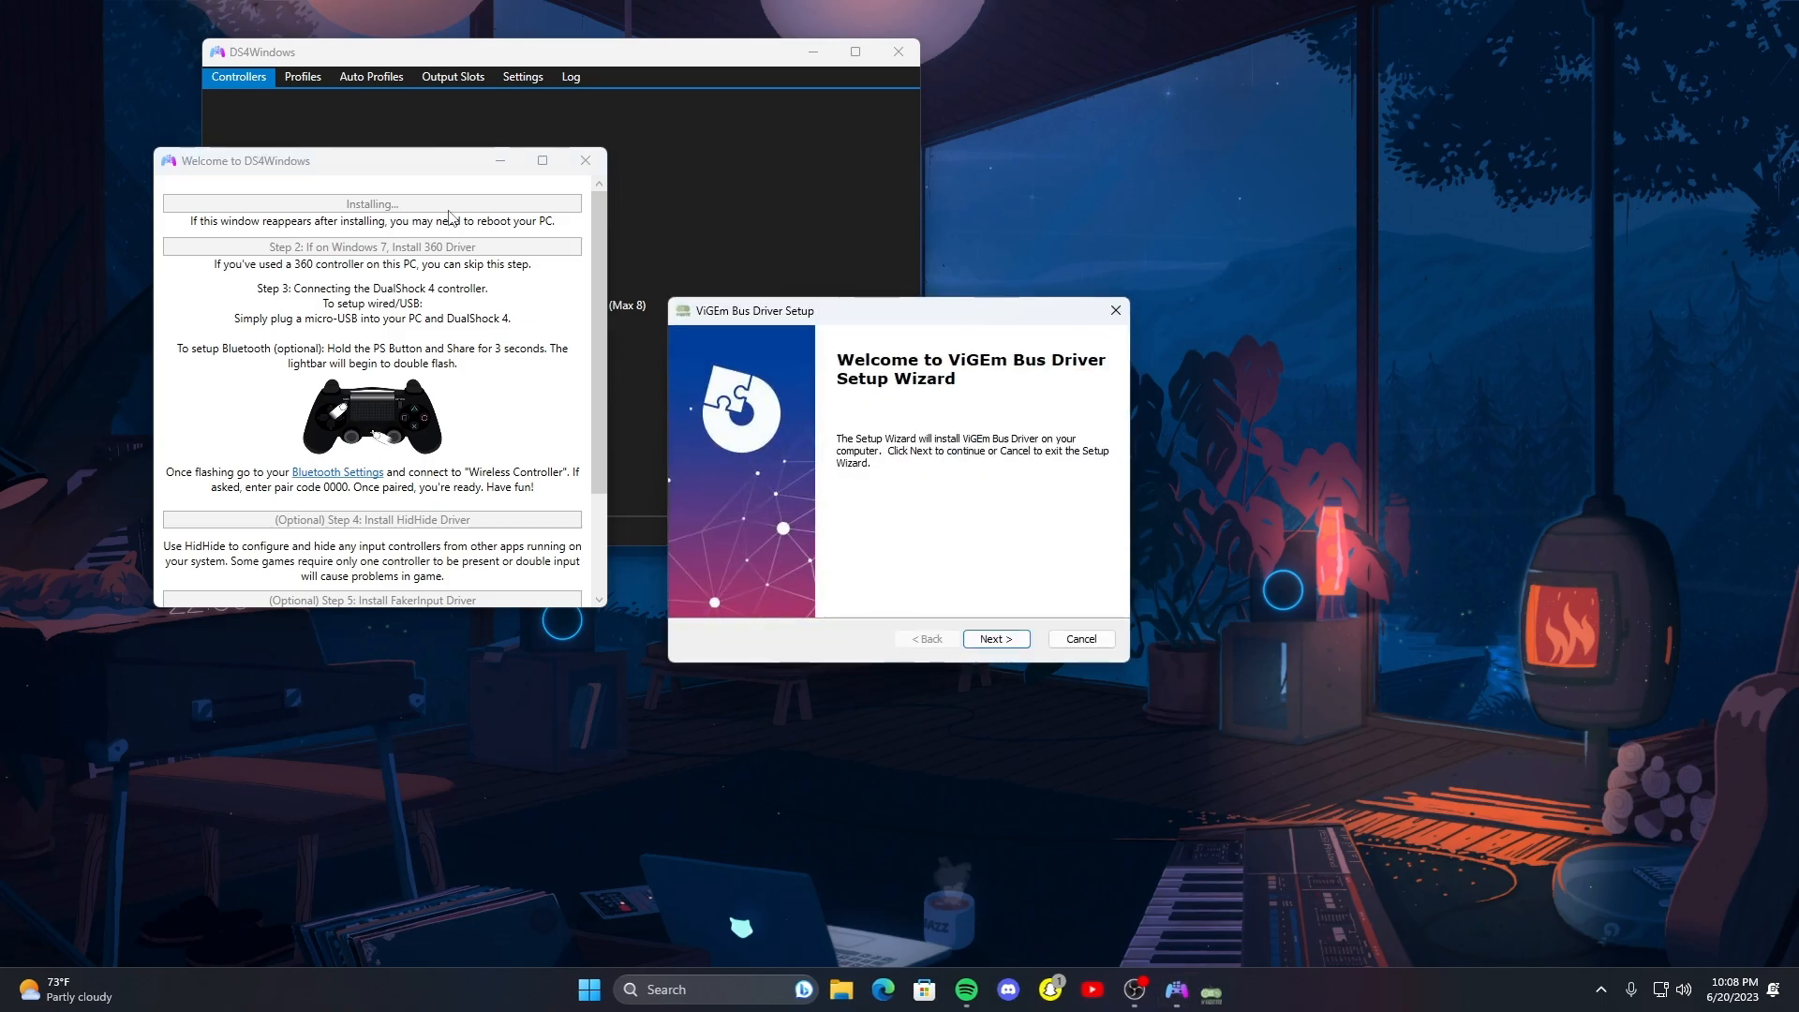
left_click(993, 638)
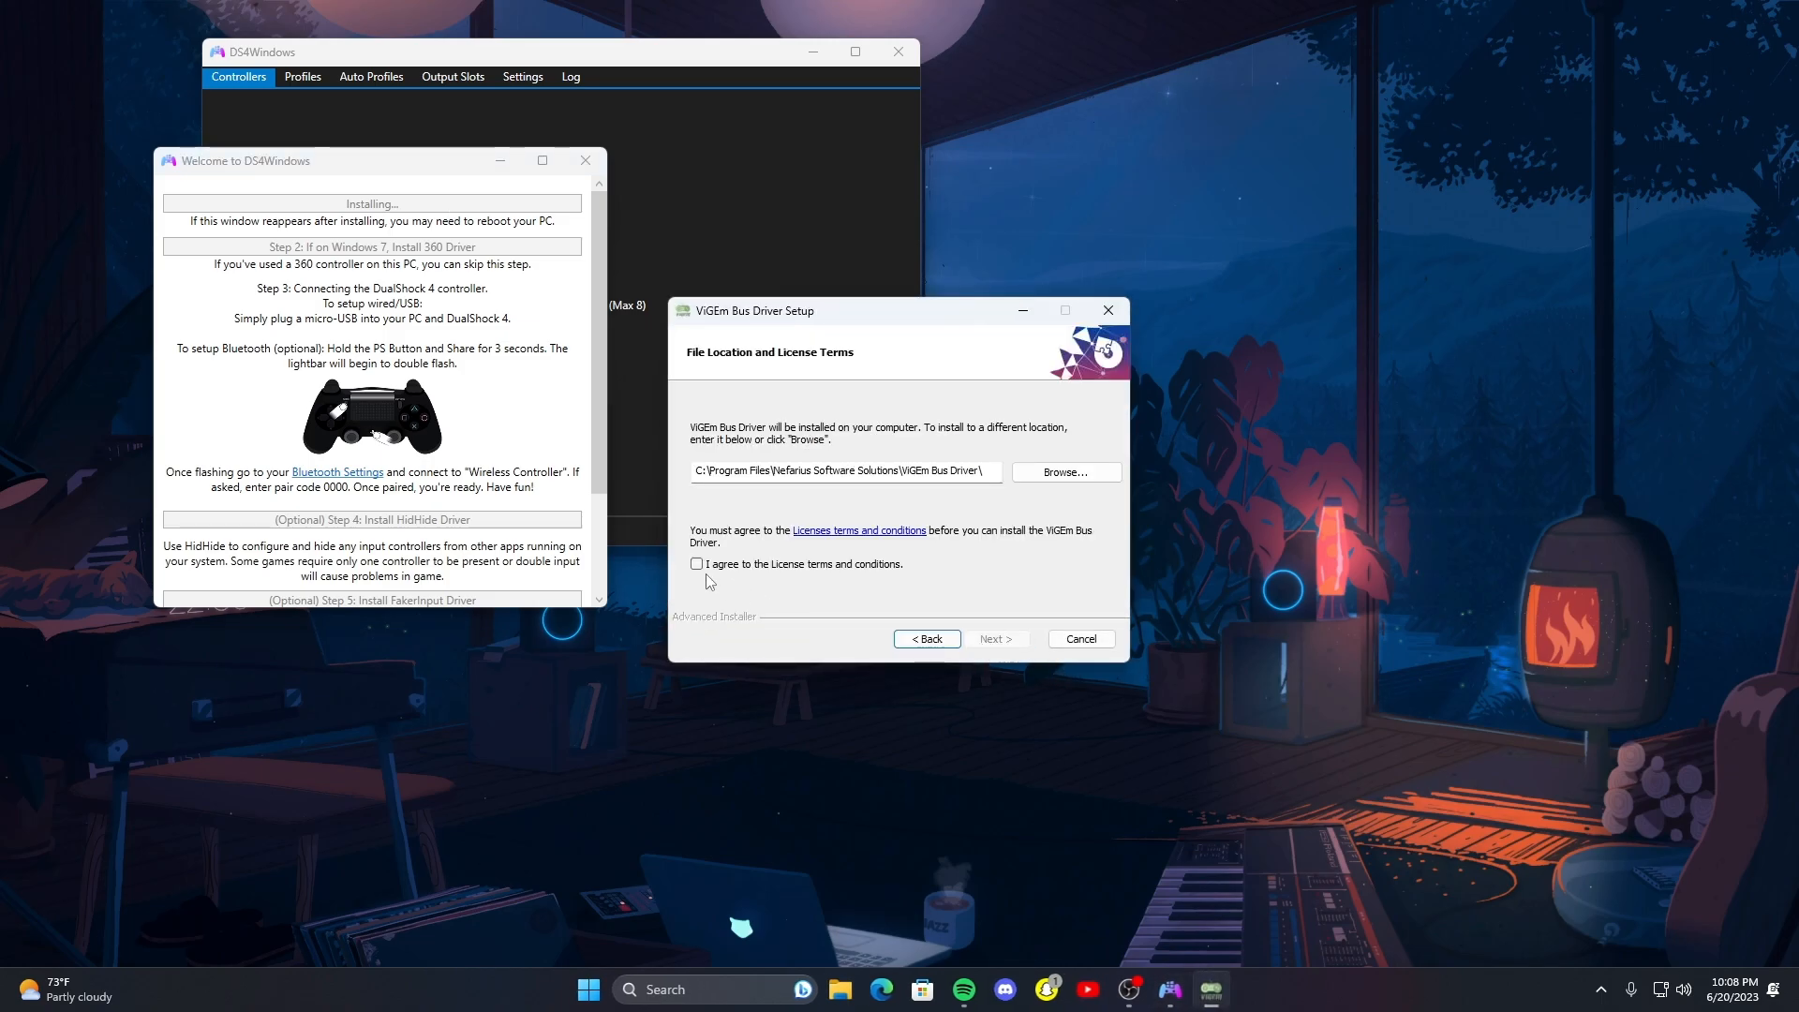
left_click(697, 563)
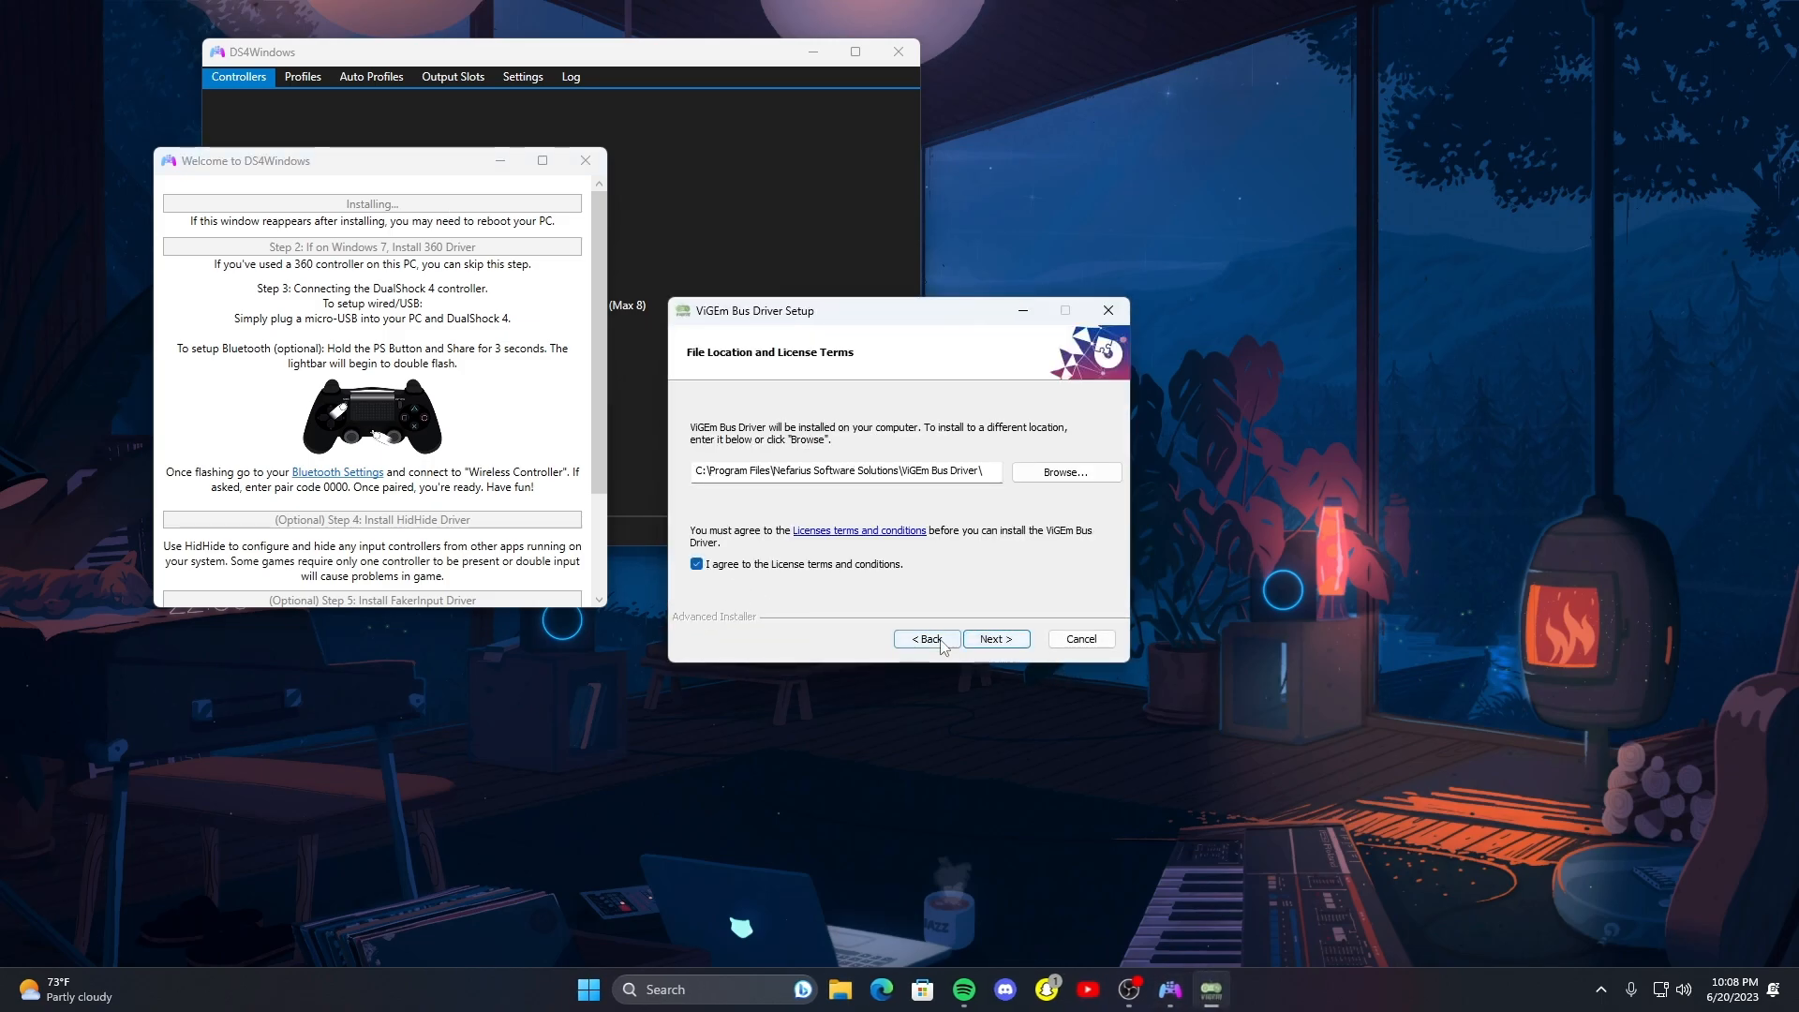
left_click(995, 639)
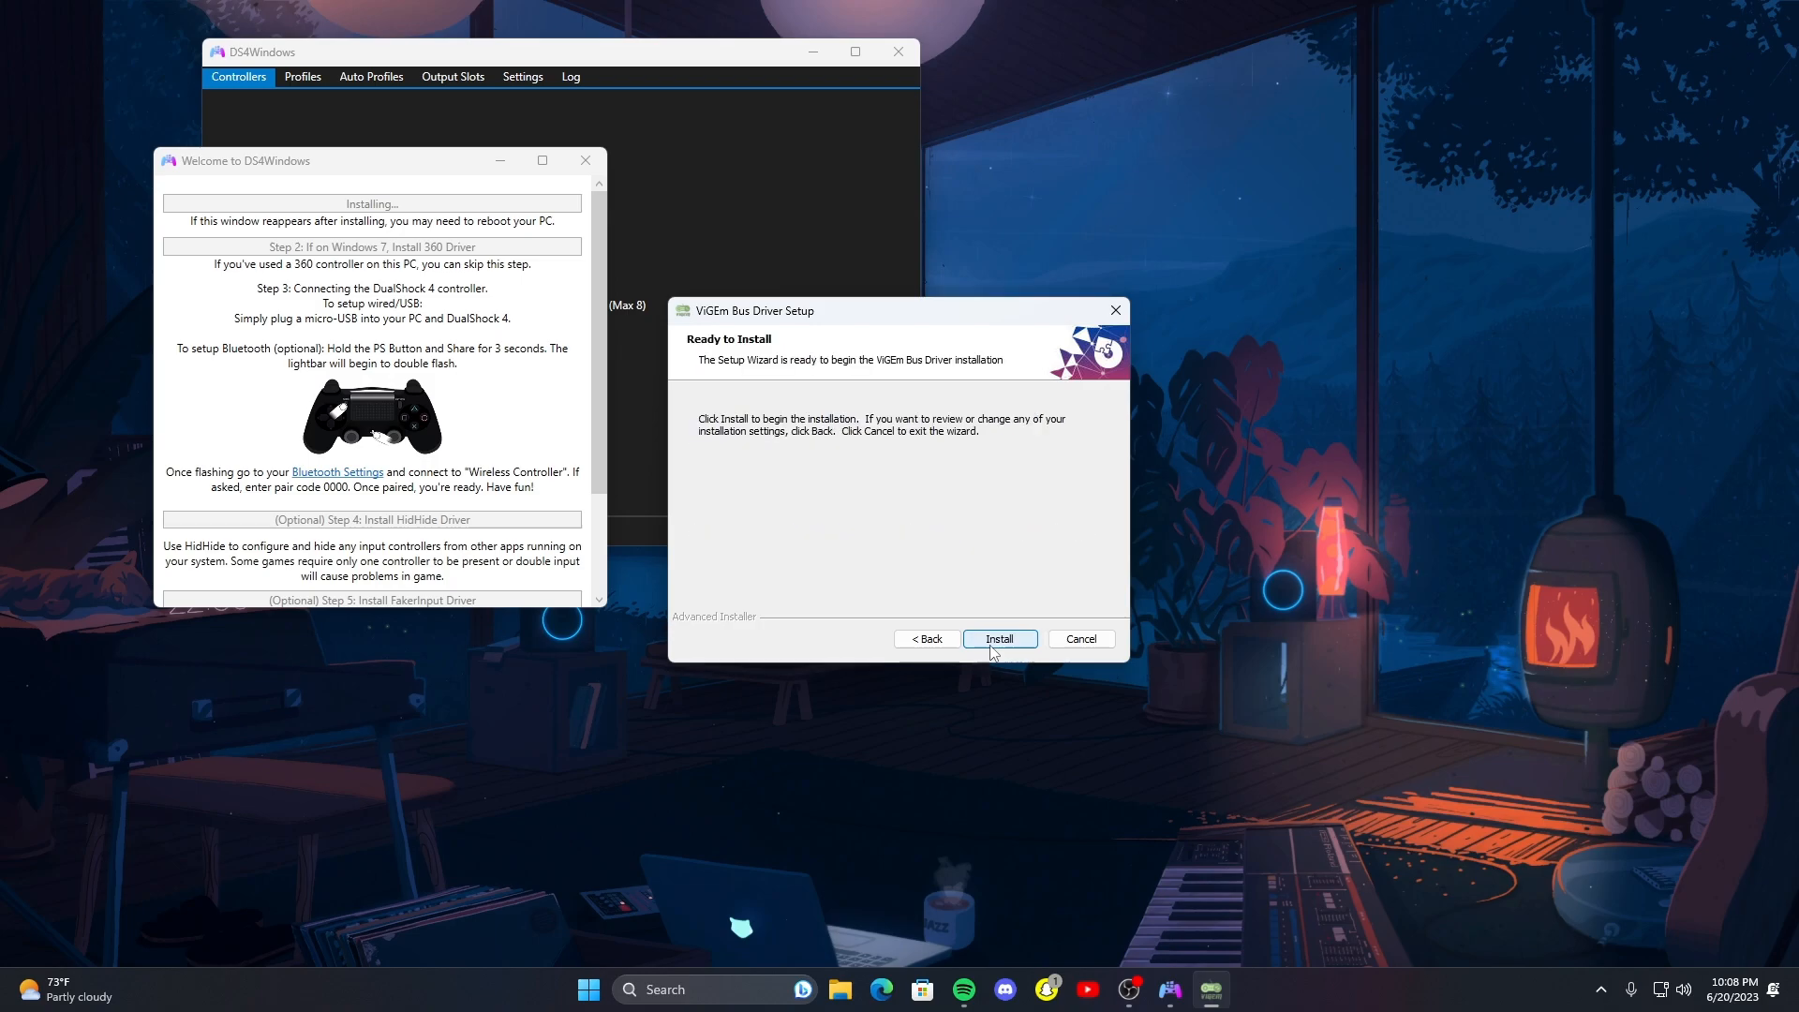
left_click(997, 638)
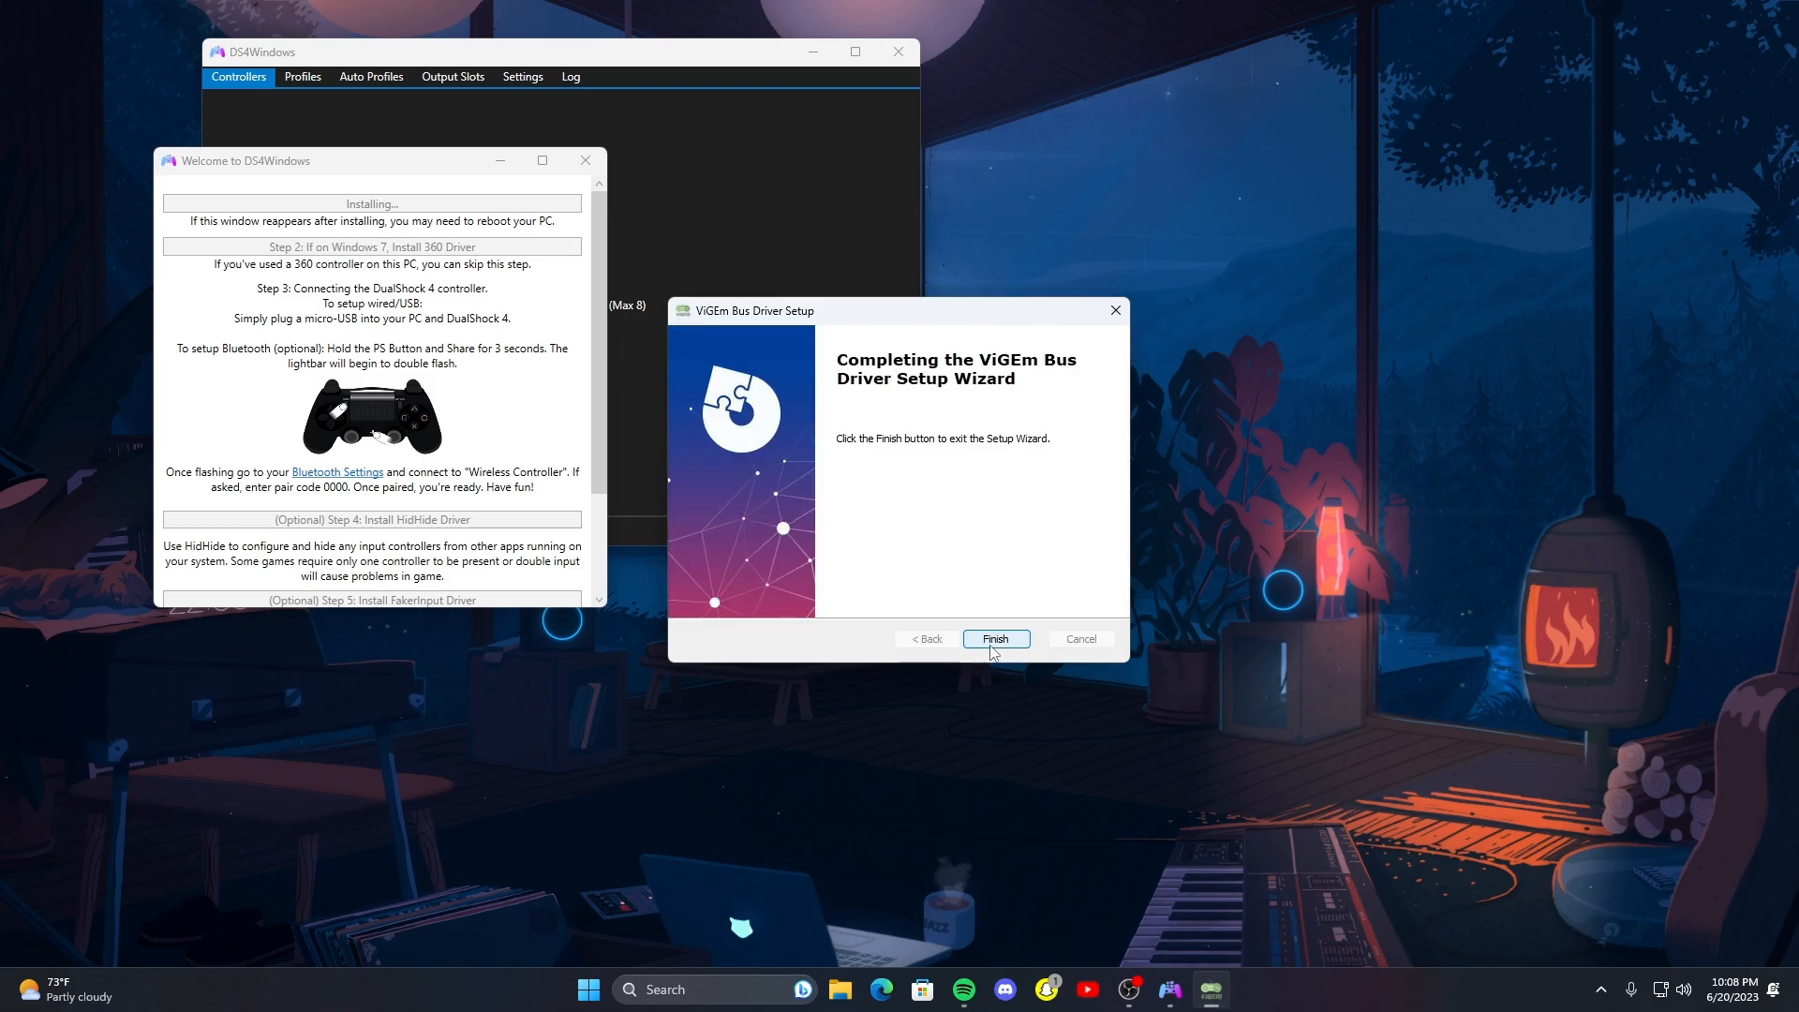
left_click(993, 639)
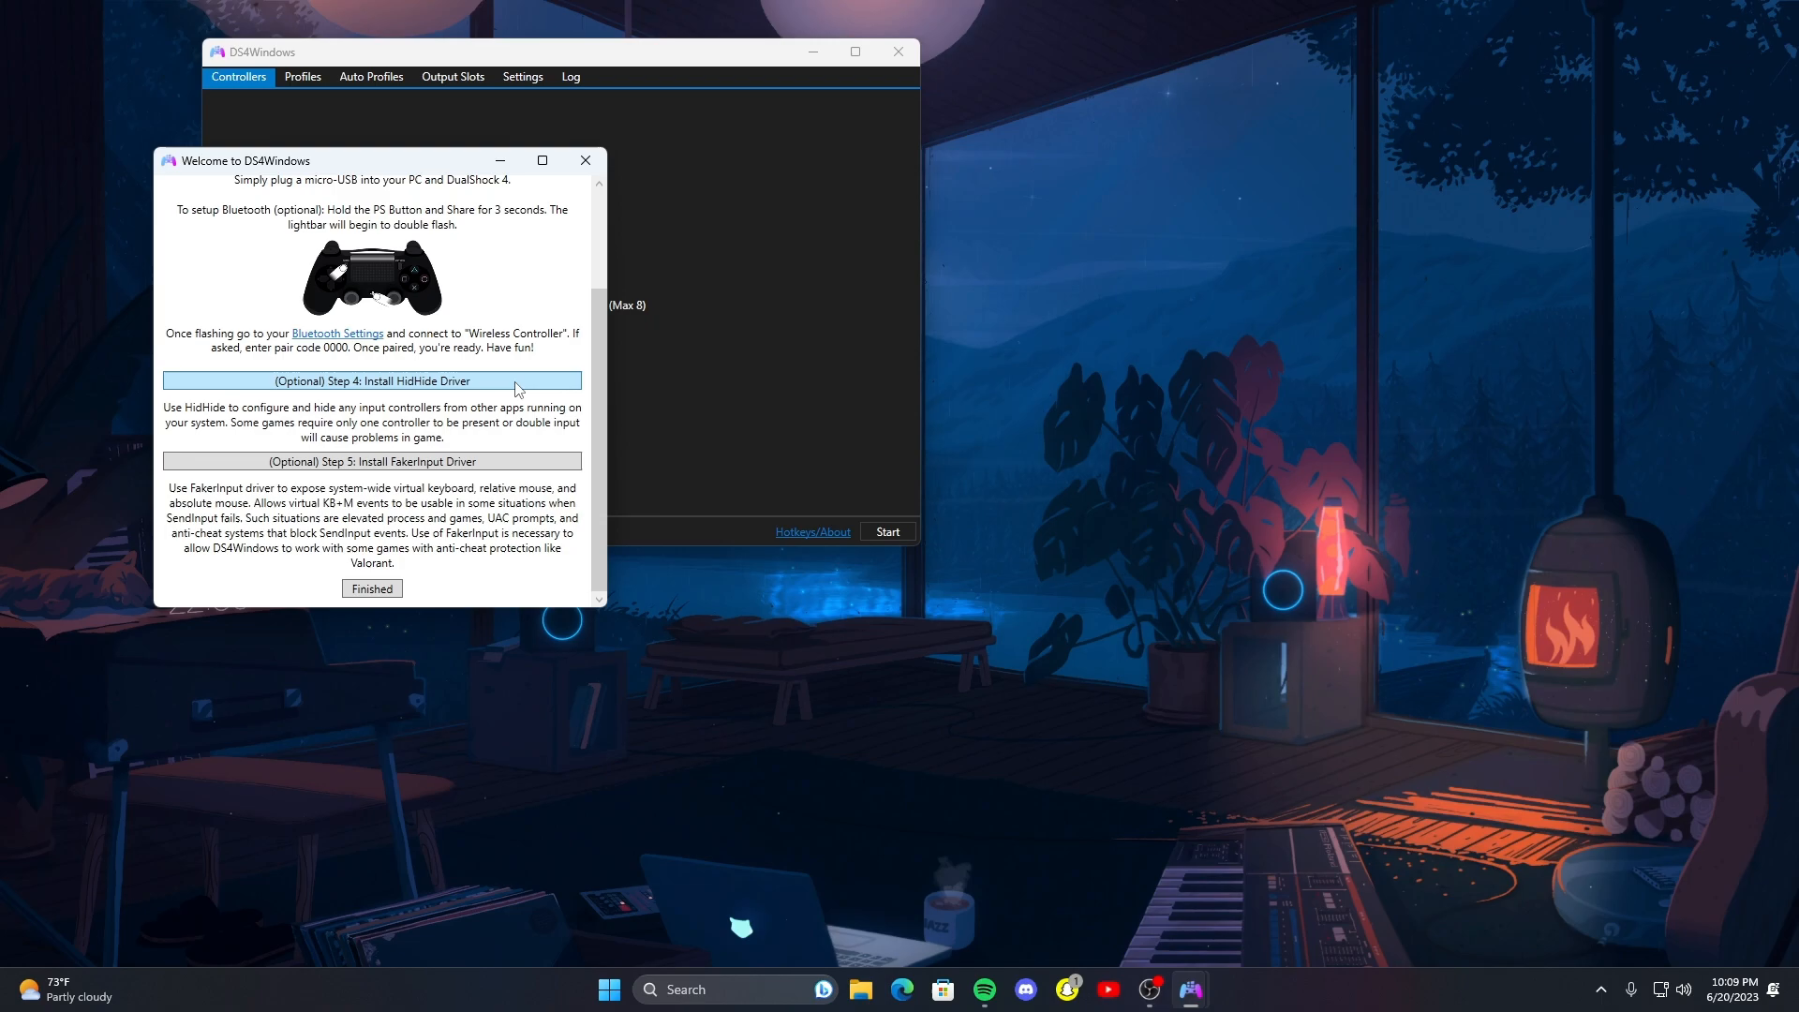
mouse_move(402, 308)
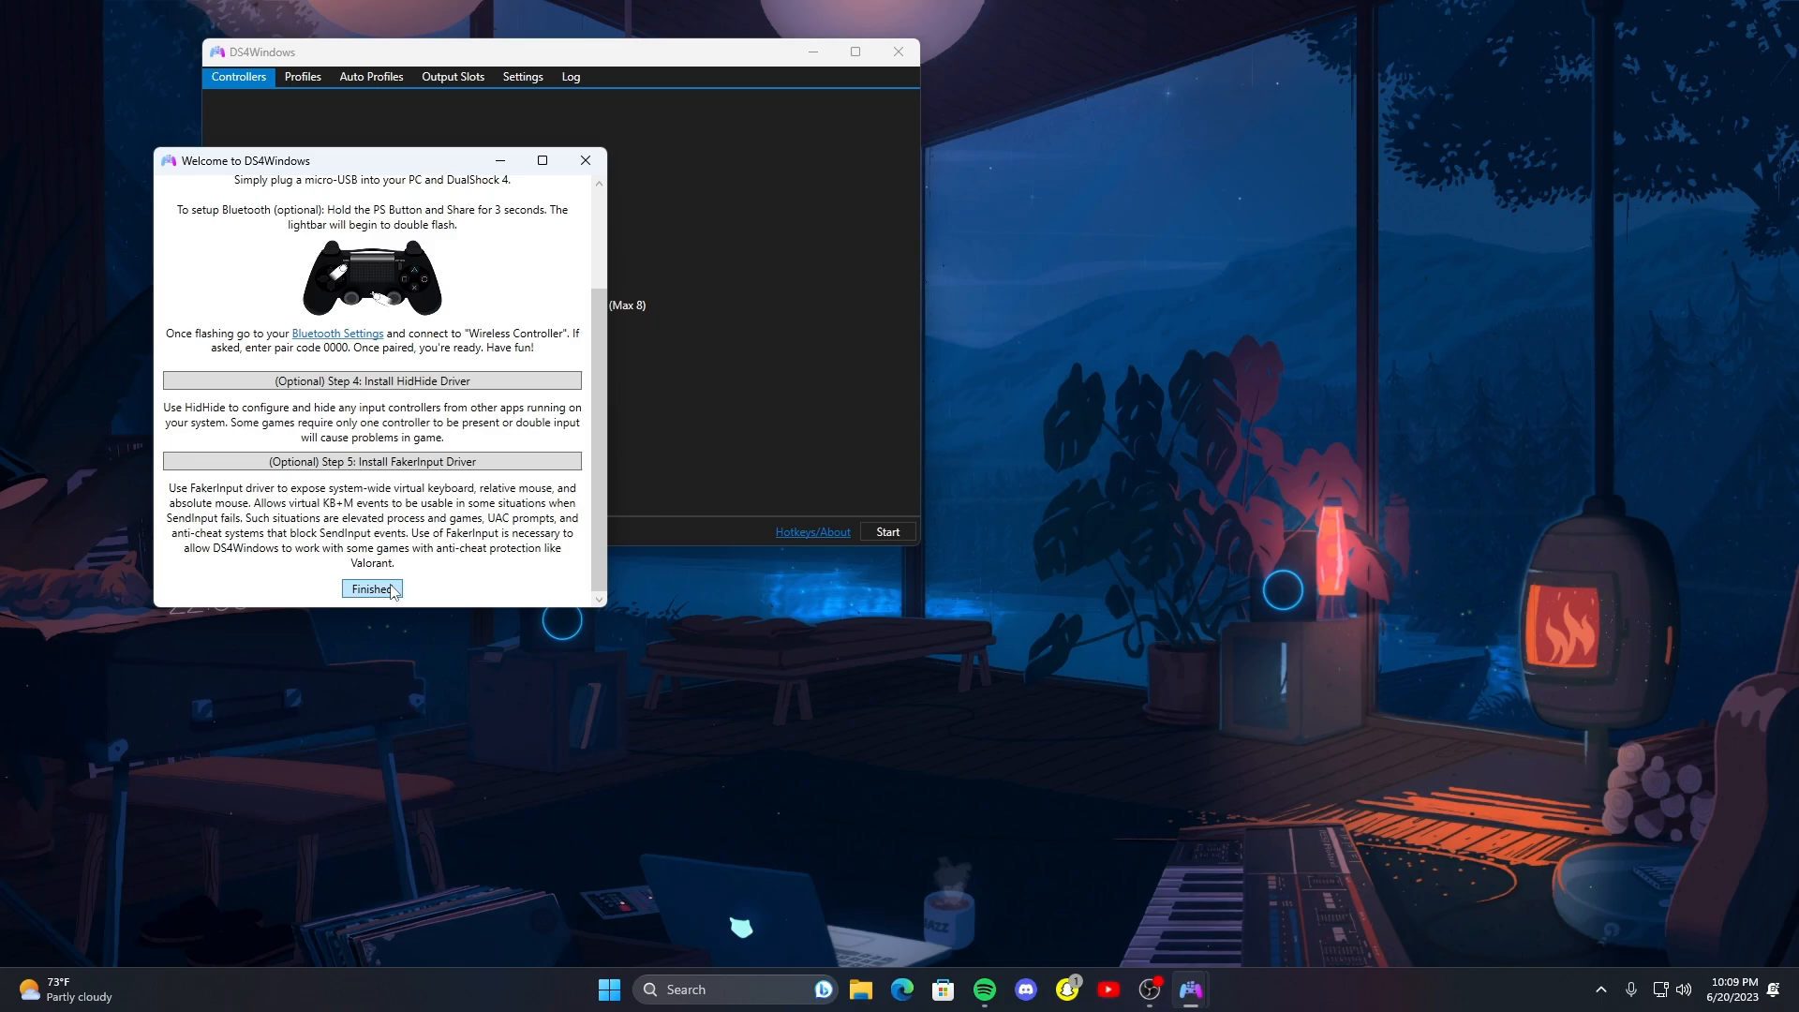
left_click(371, 588)
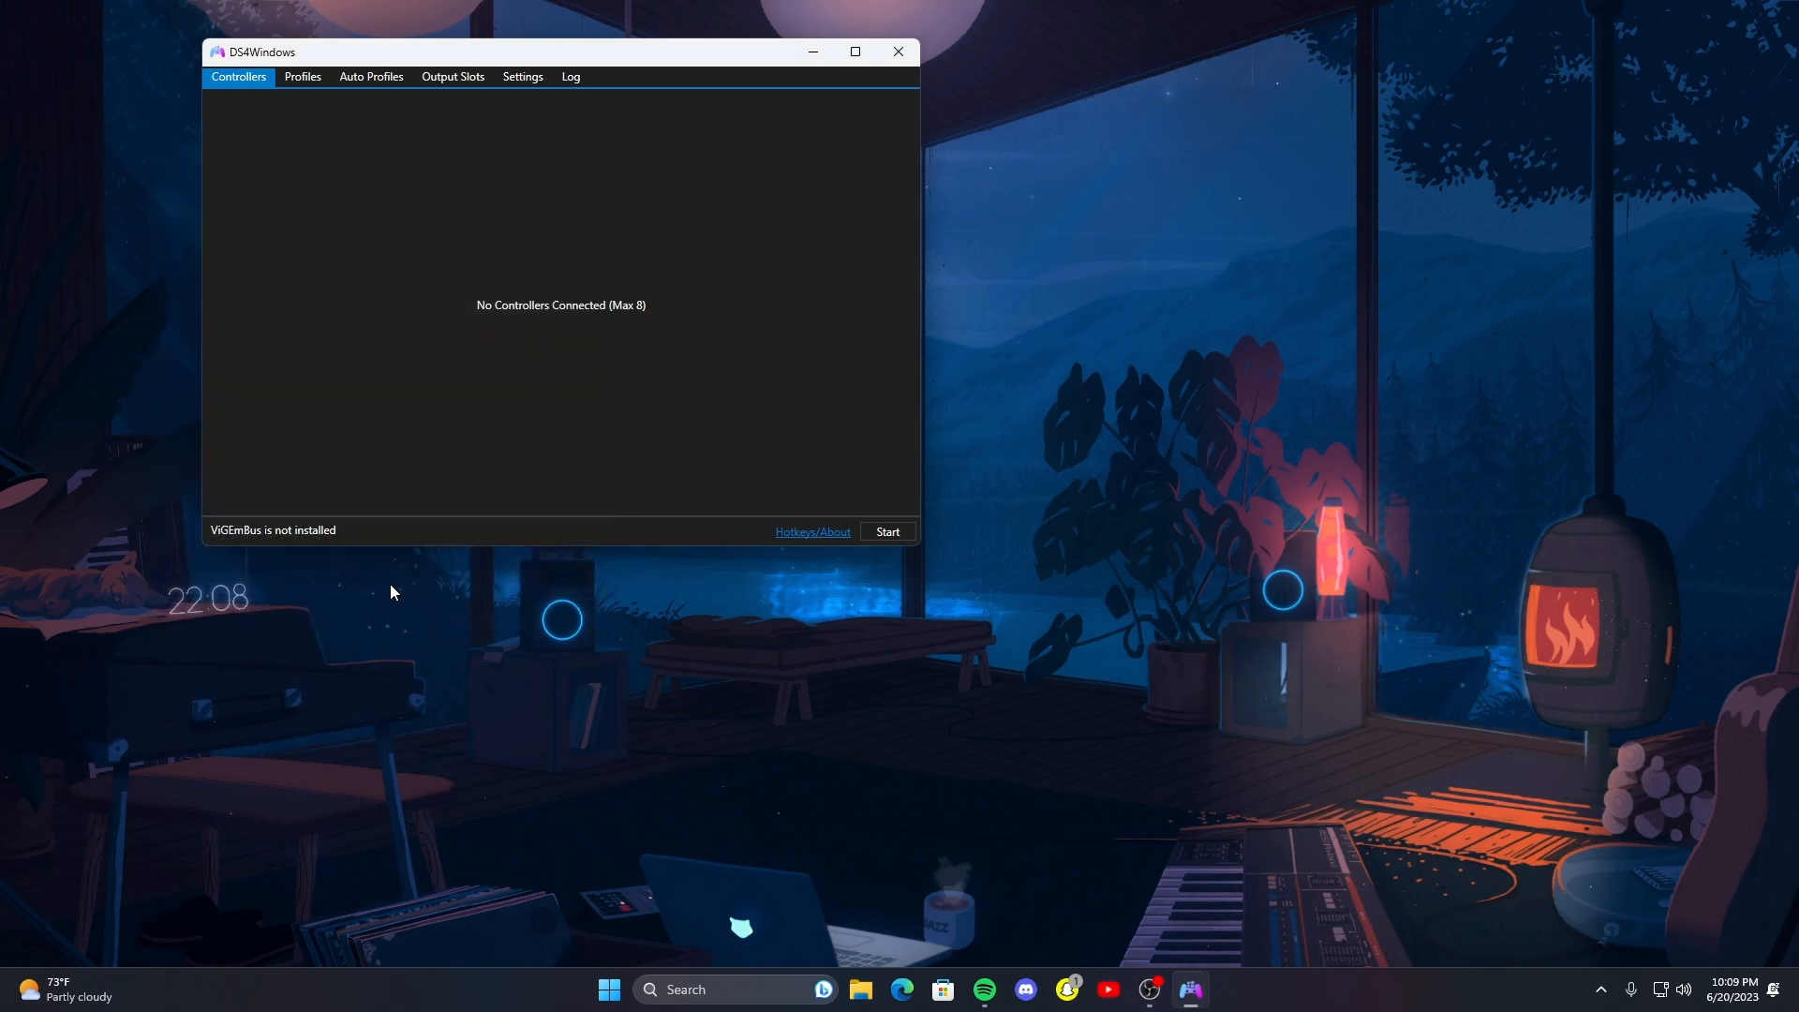
mouse_move(484, 154)
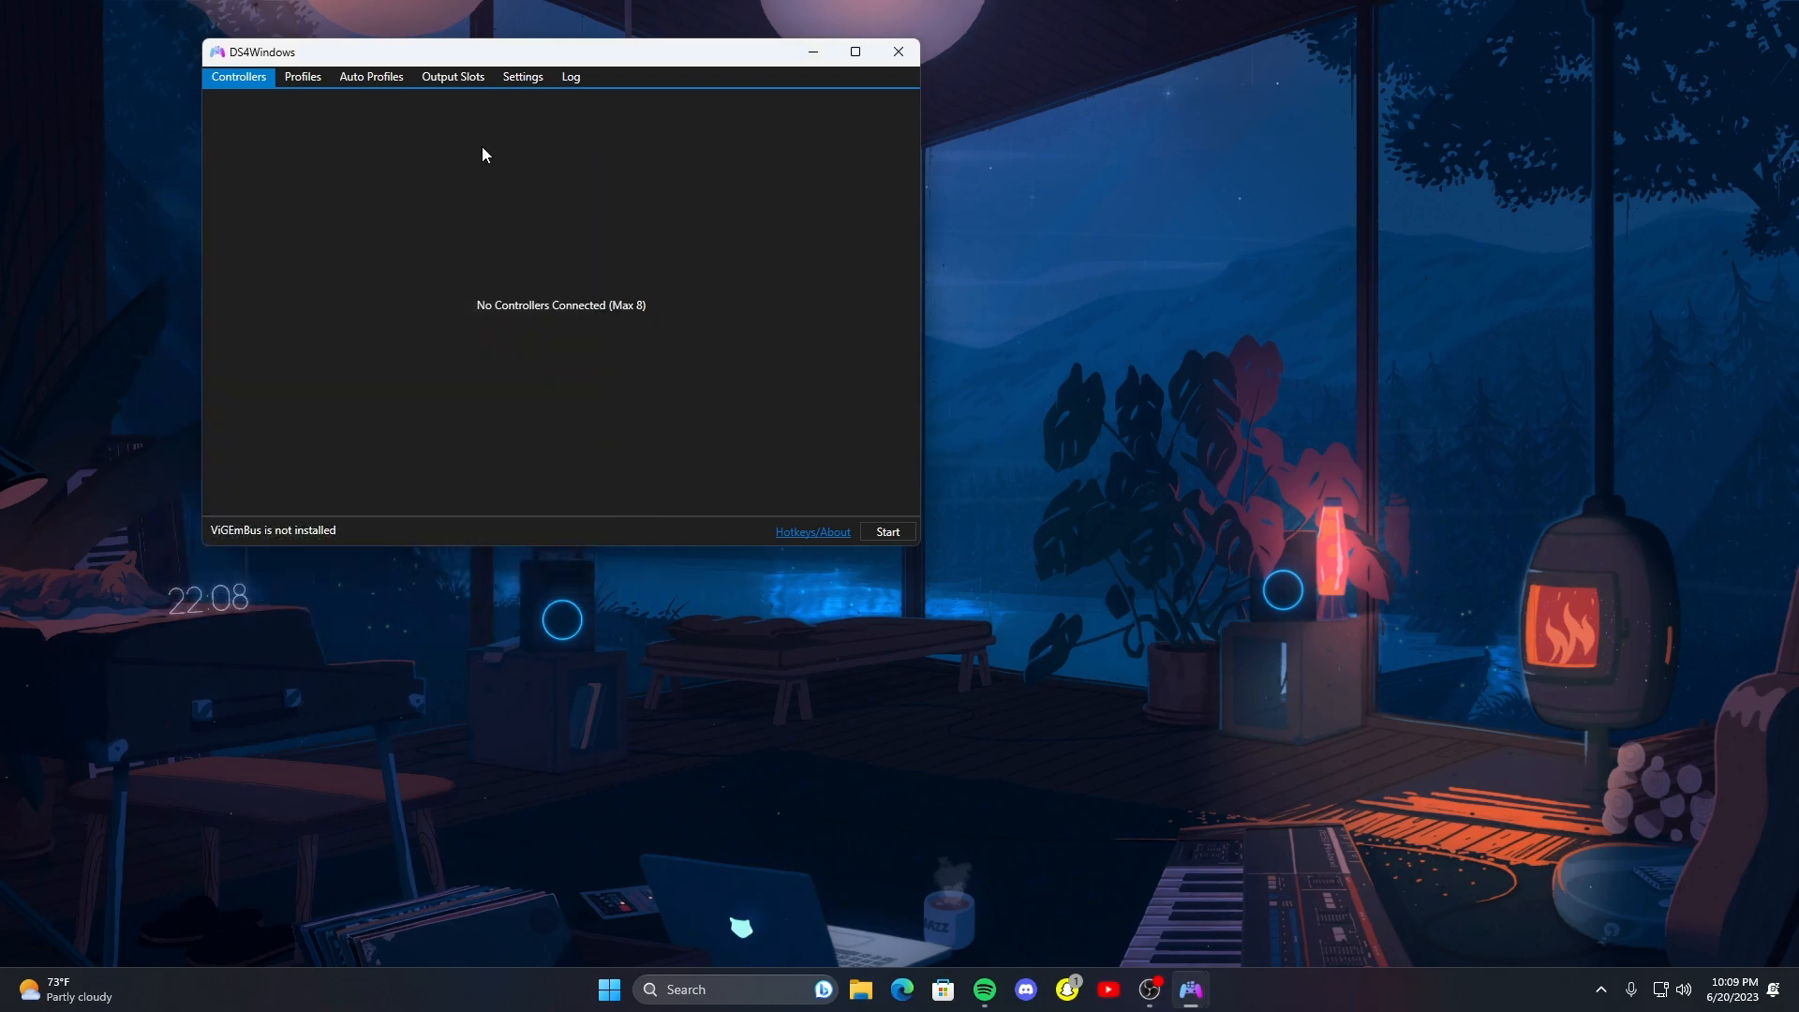
- Confirm DS4 and DualSense support are enabled in Settings' Controller Type Options
left_click(521, 76)
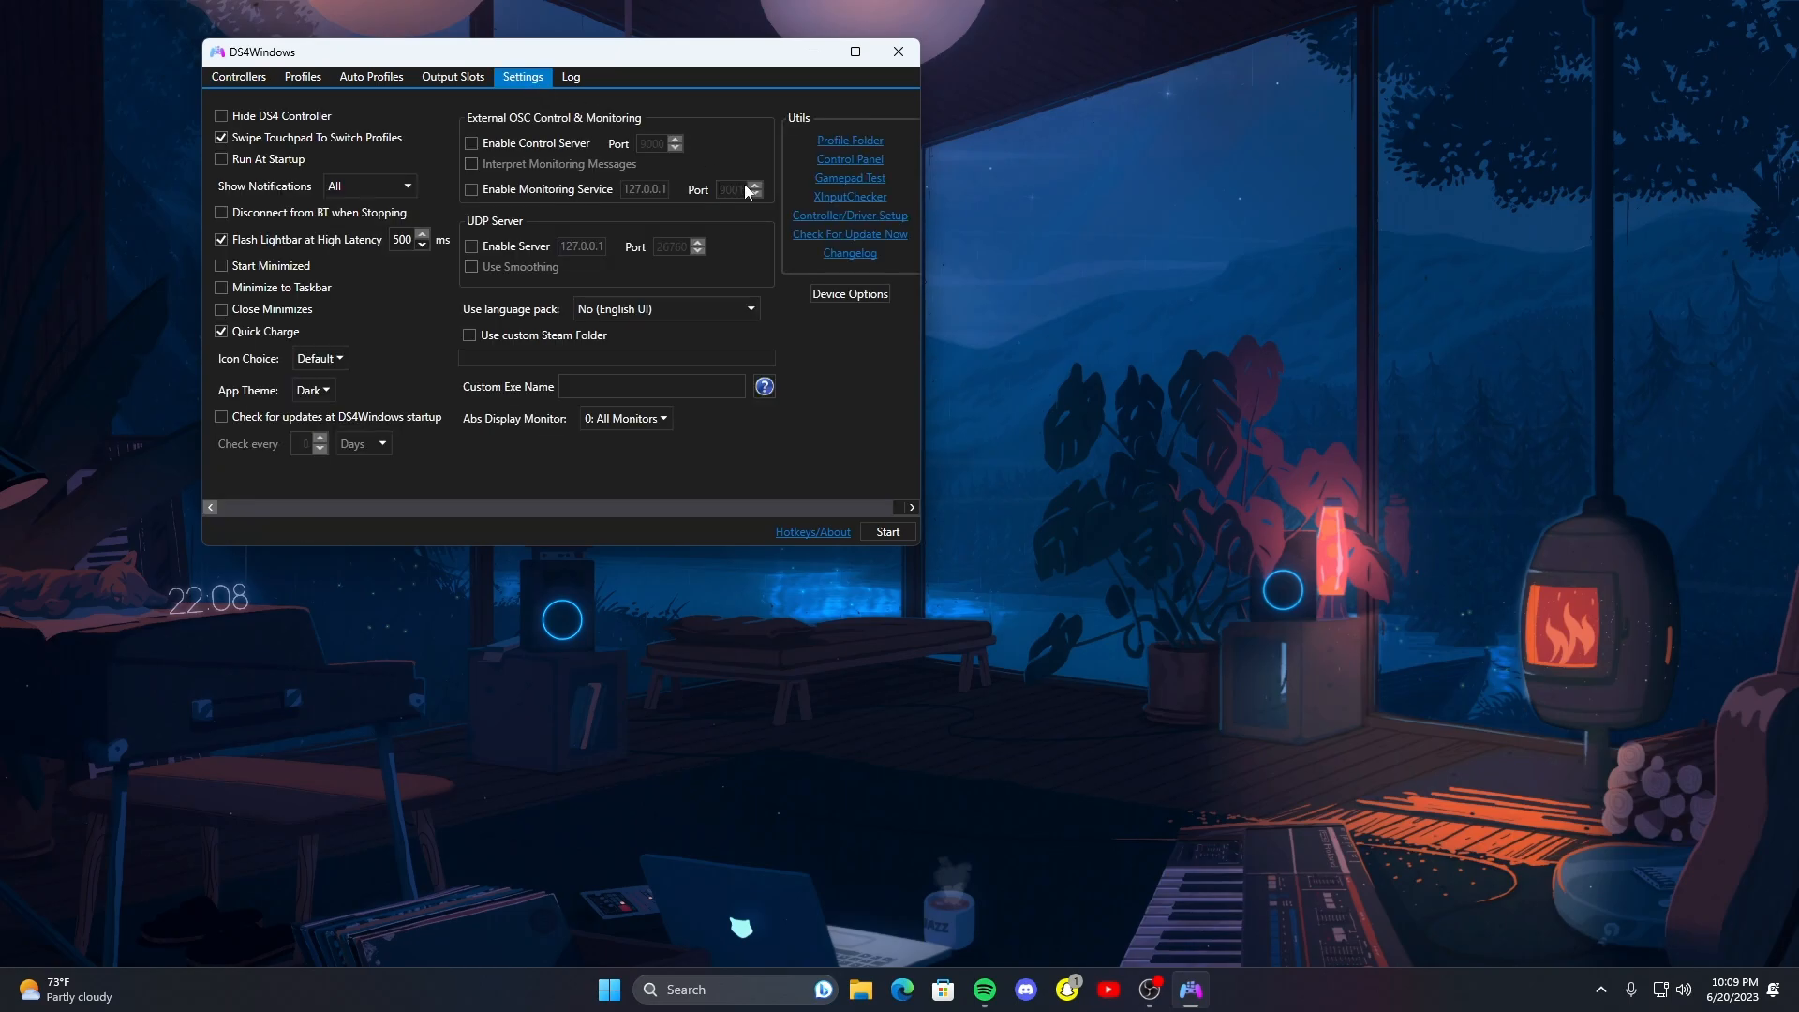
left_click(237, 77)
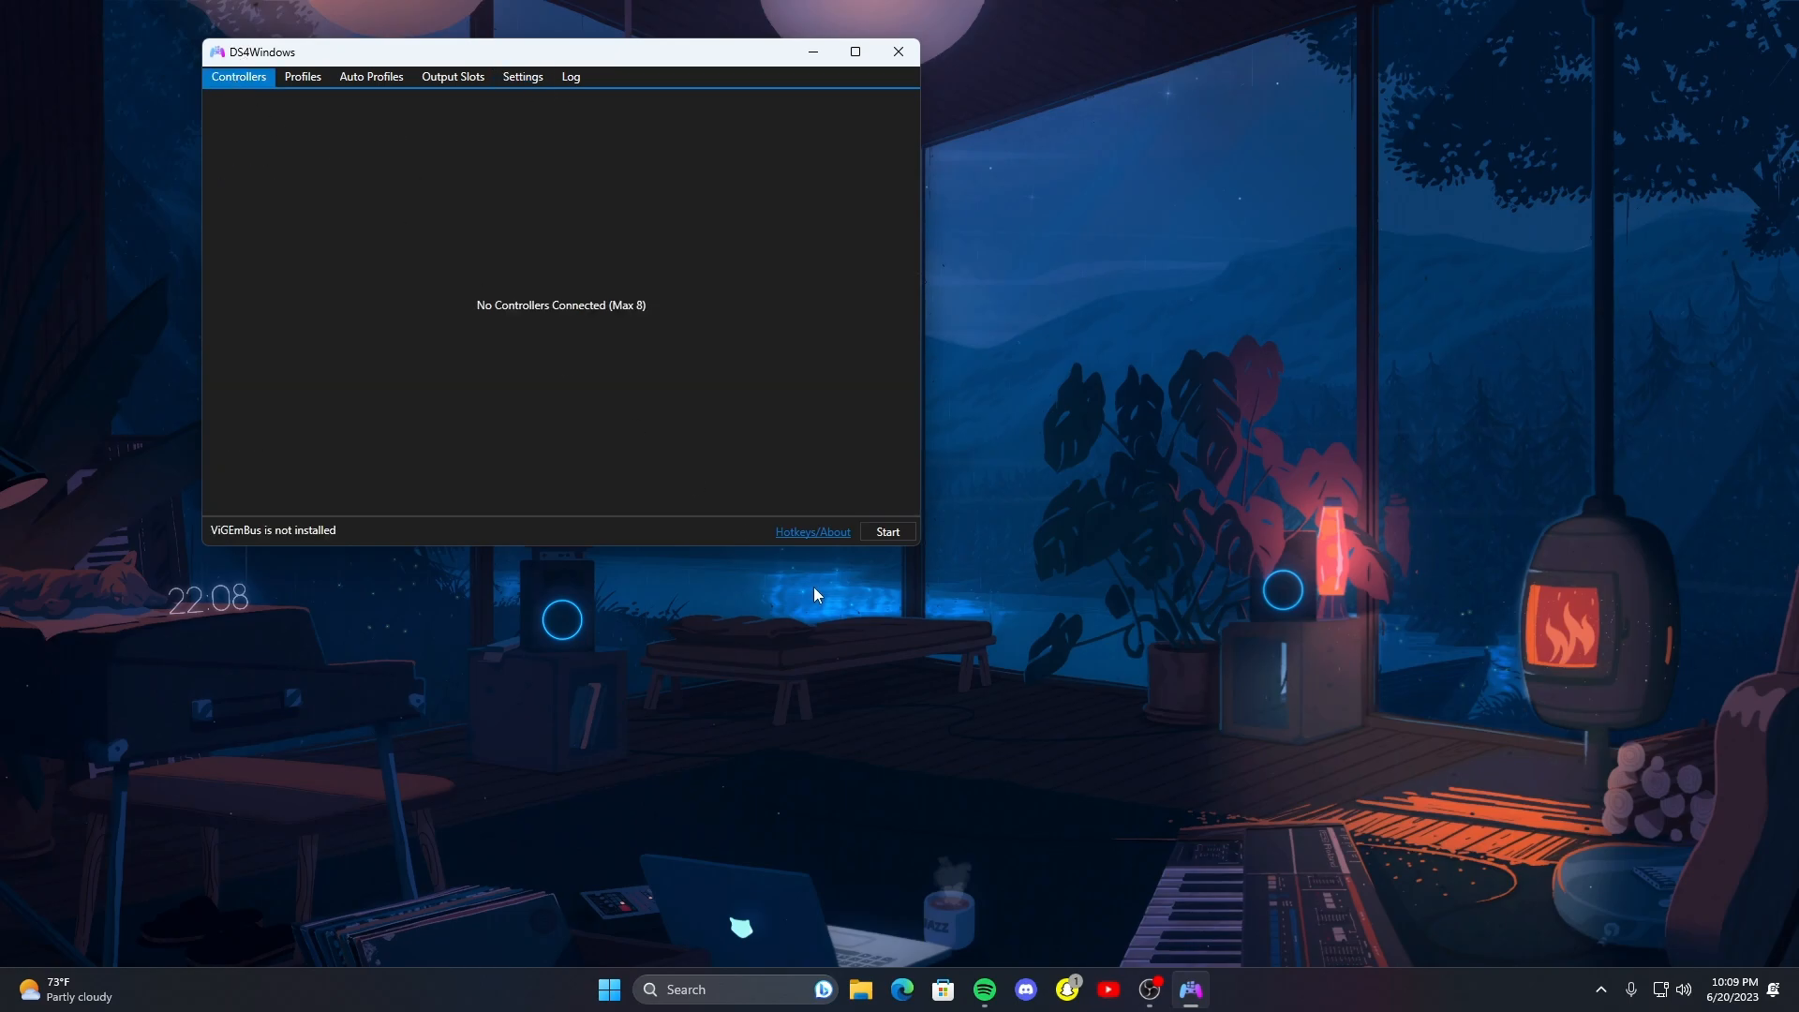
mouse_move(499, 68)
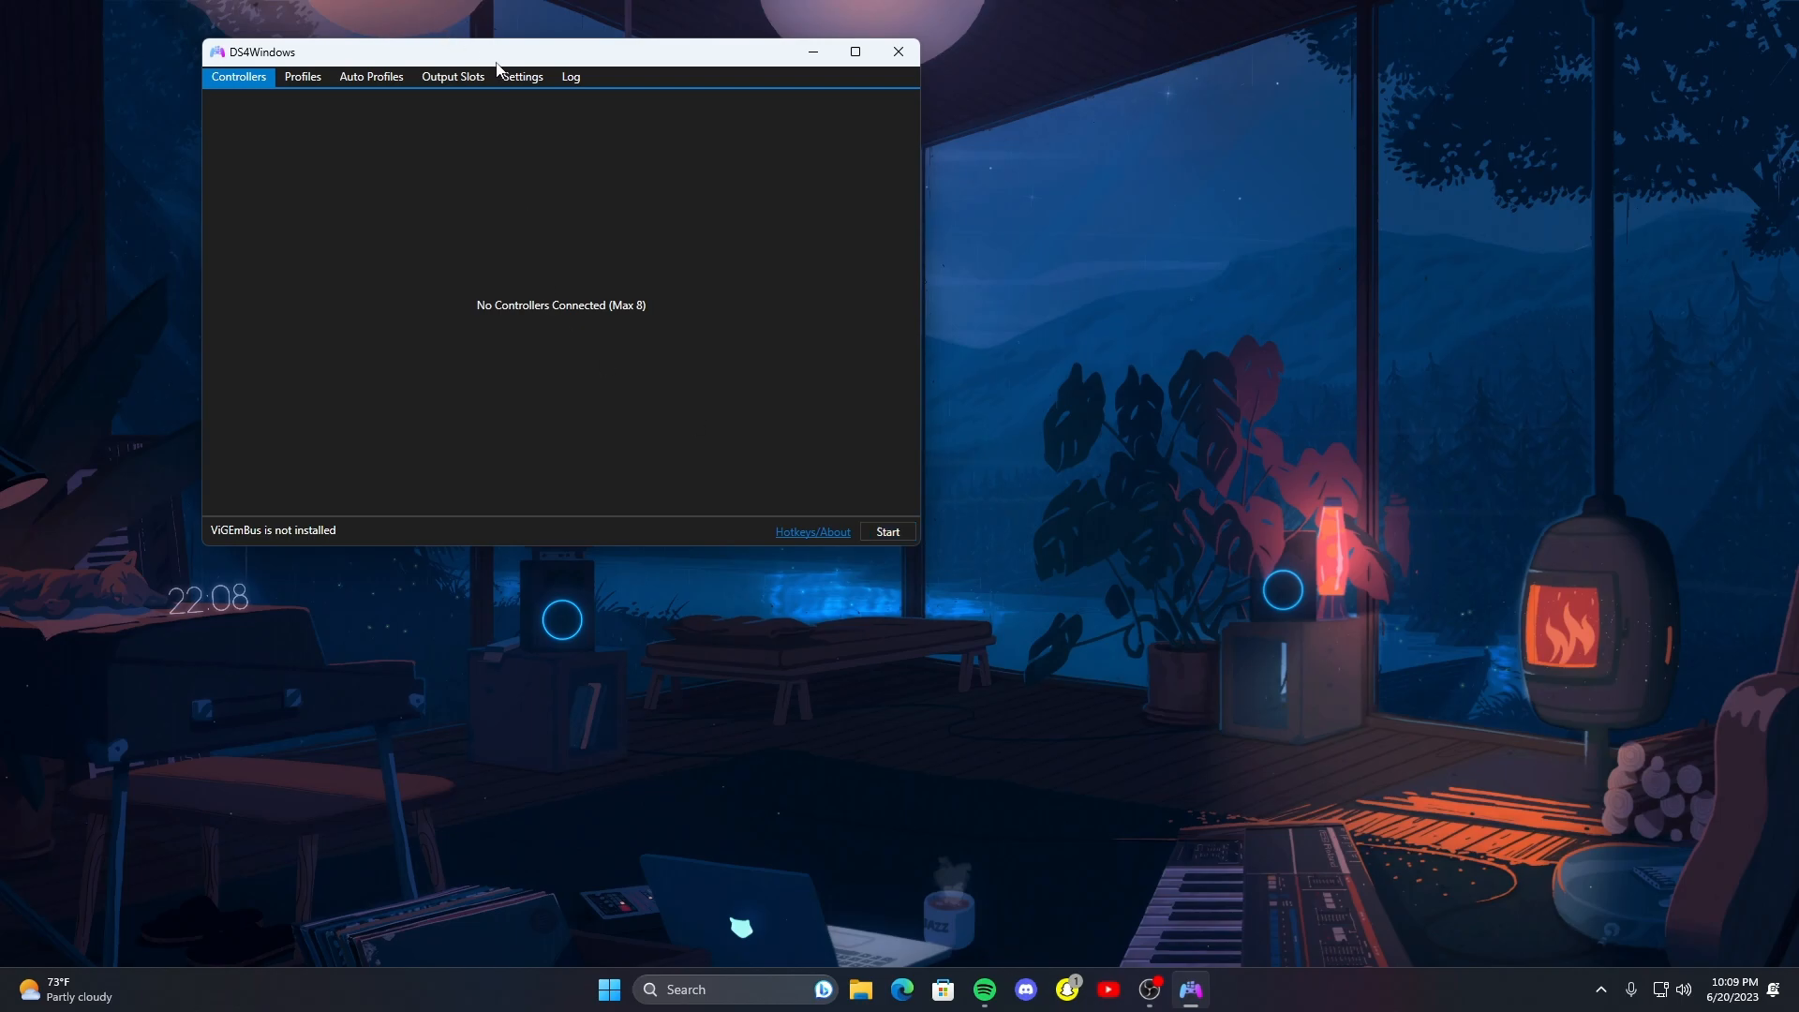
left_click(521, 76)
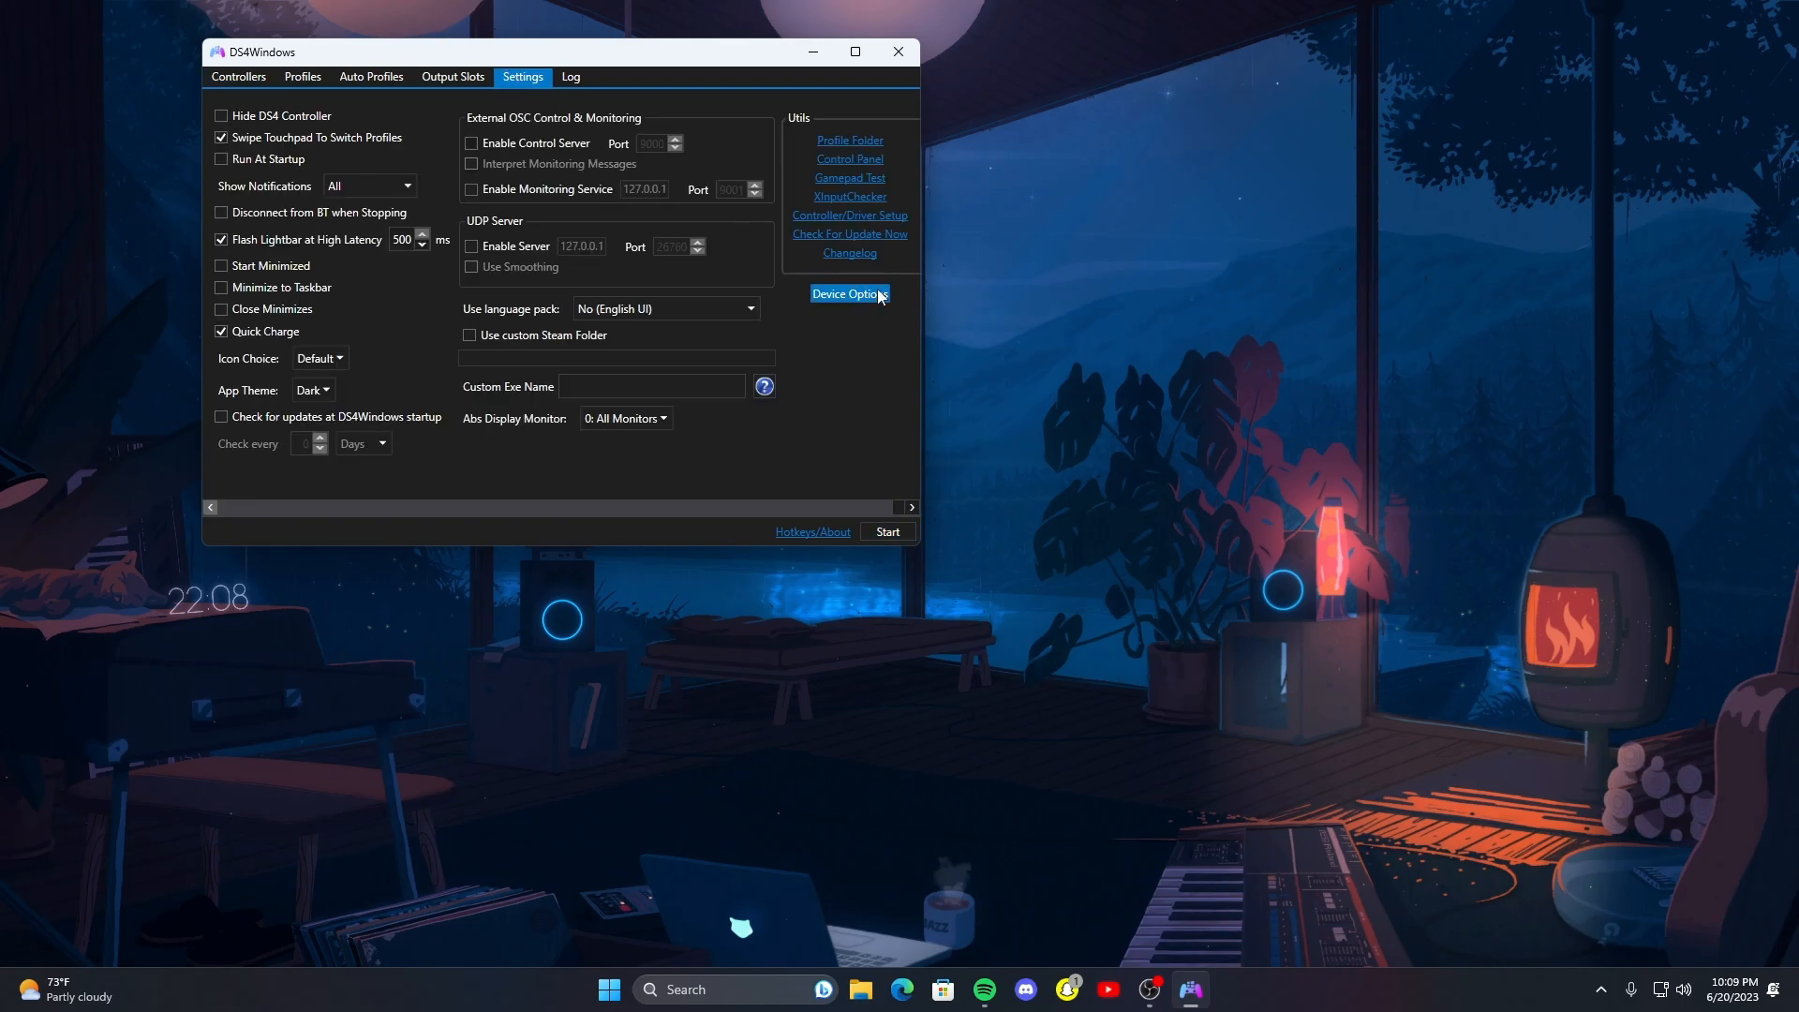
left_click(848, 293)
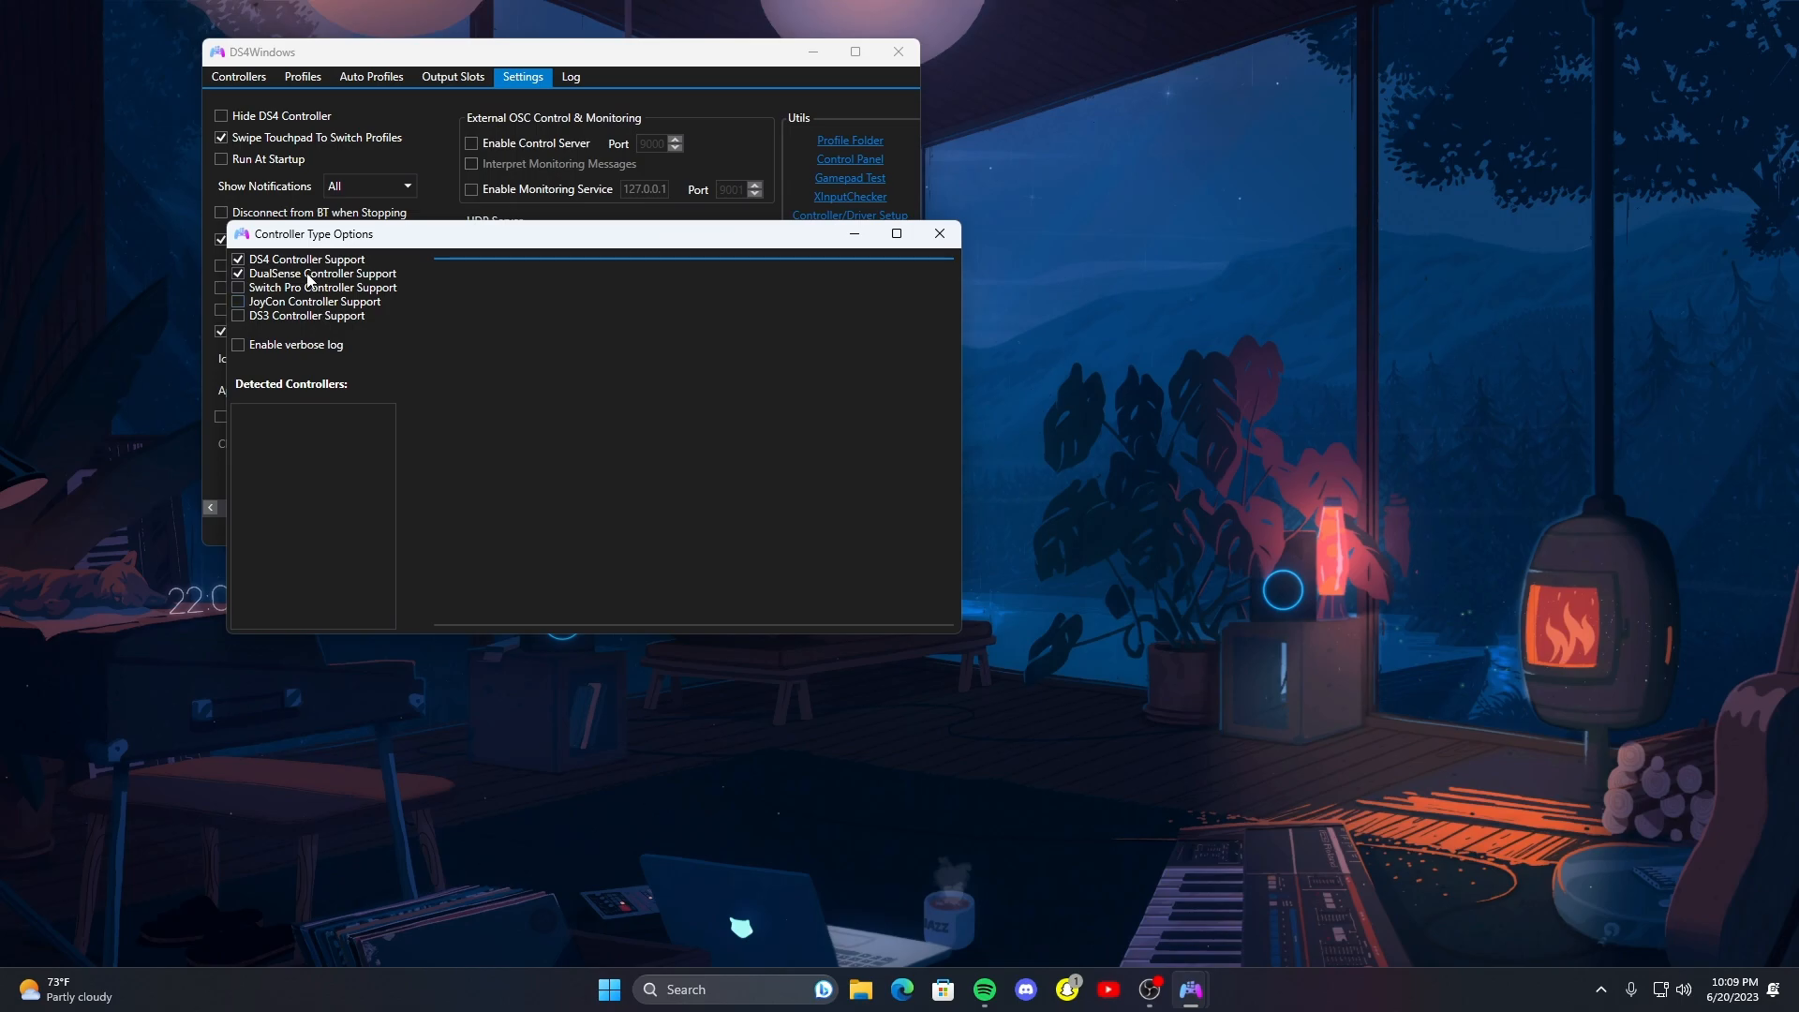
mouse_move(939, 234)
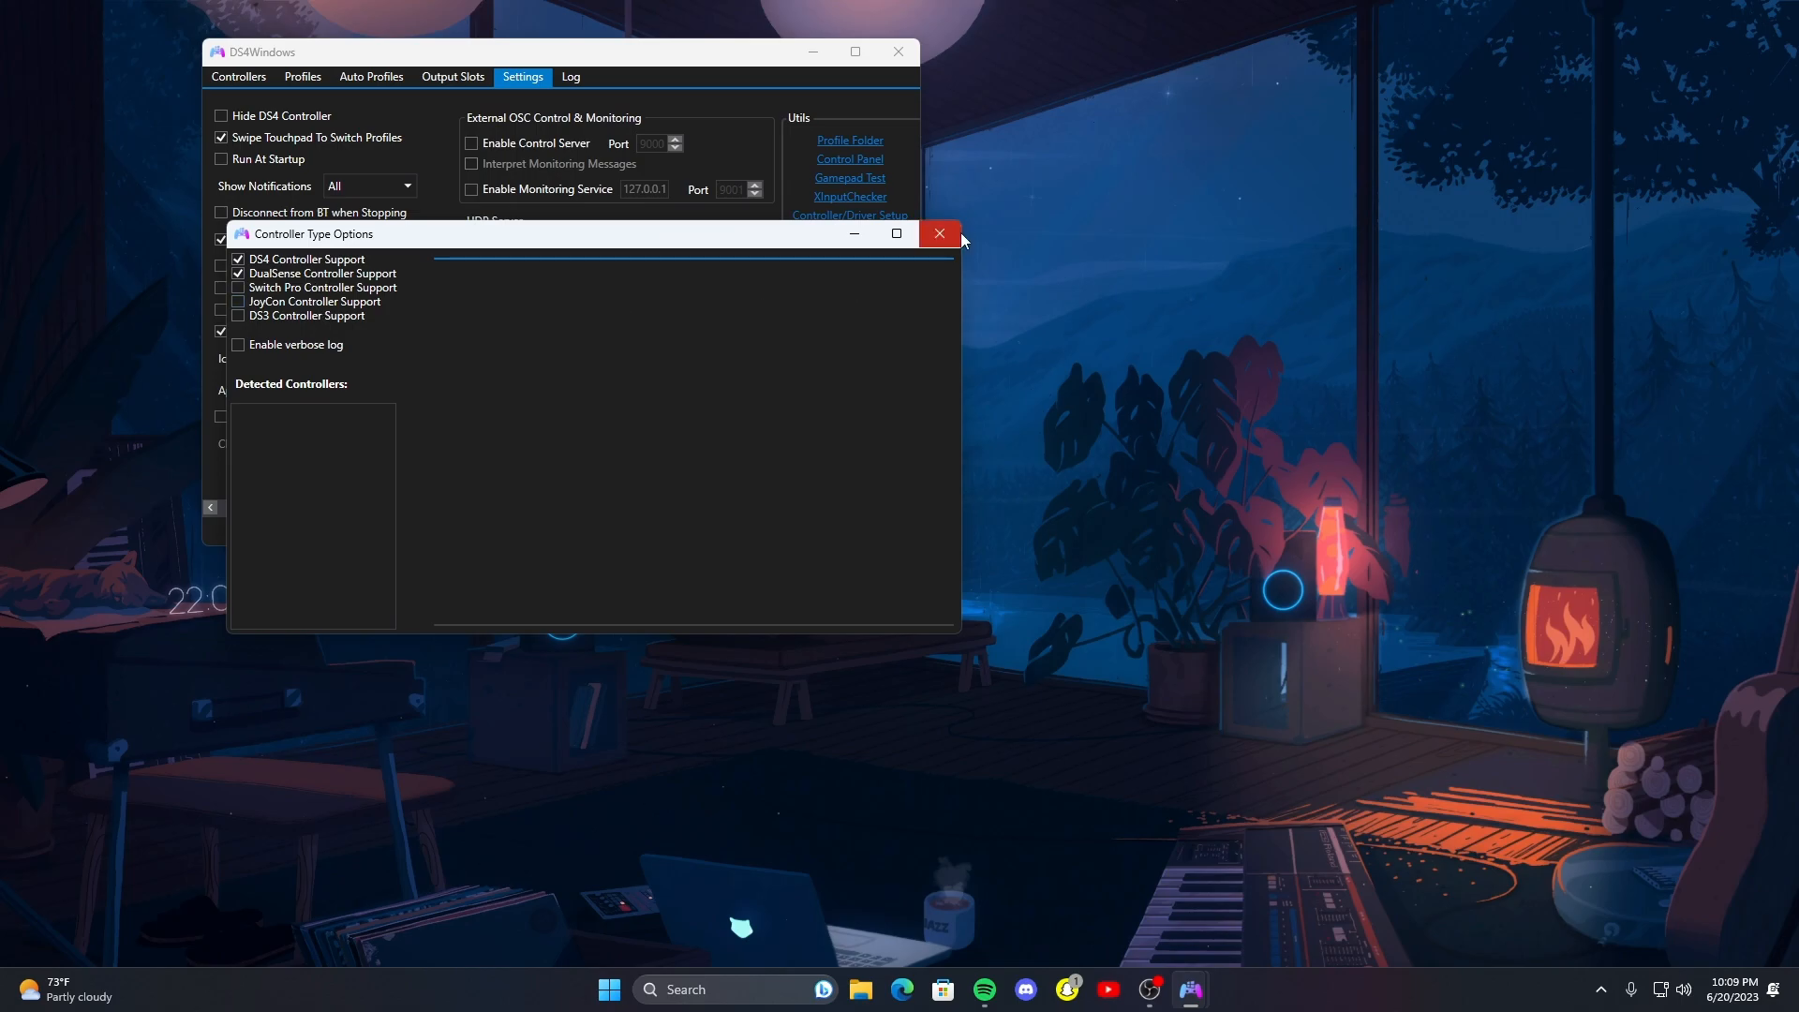
left_click(939, 234)
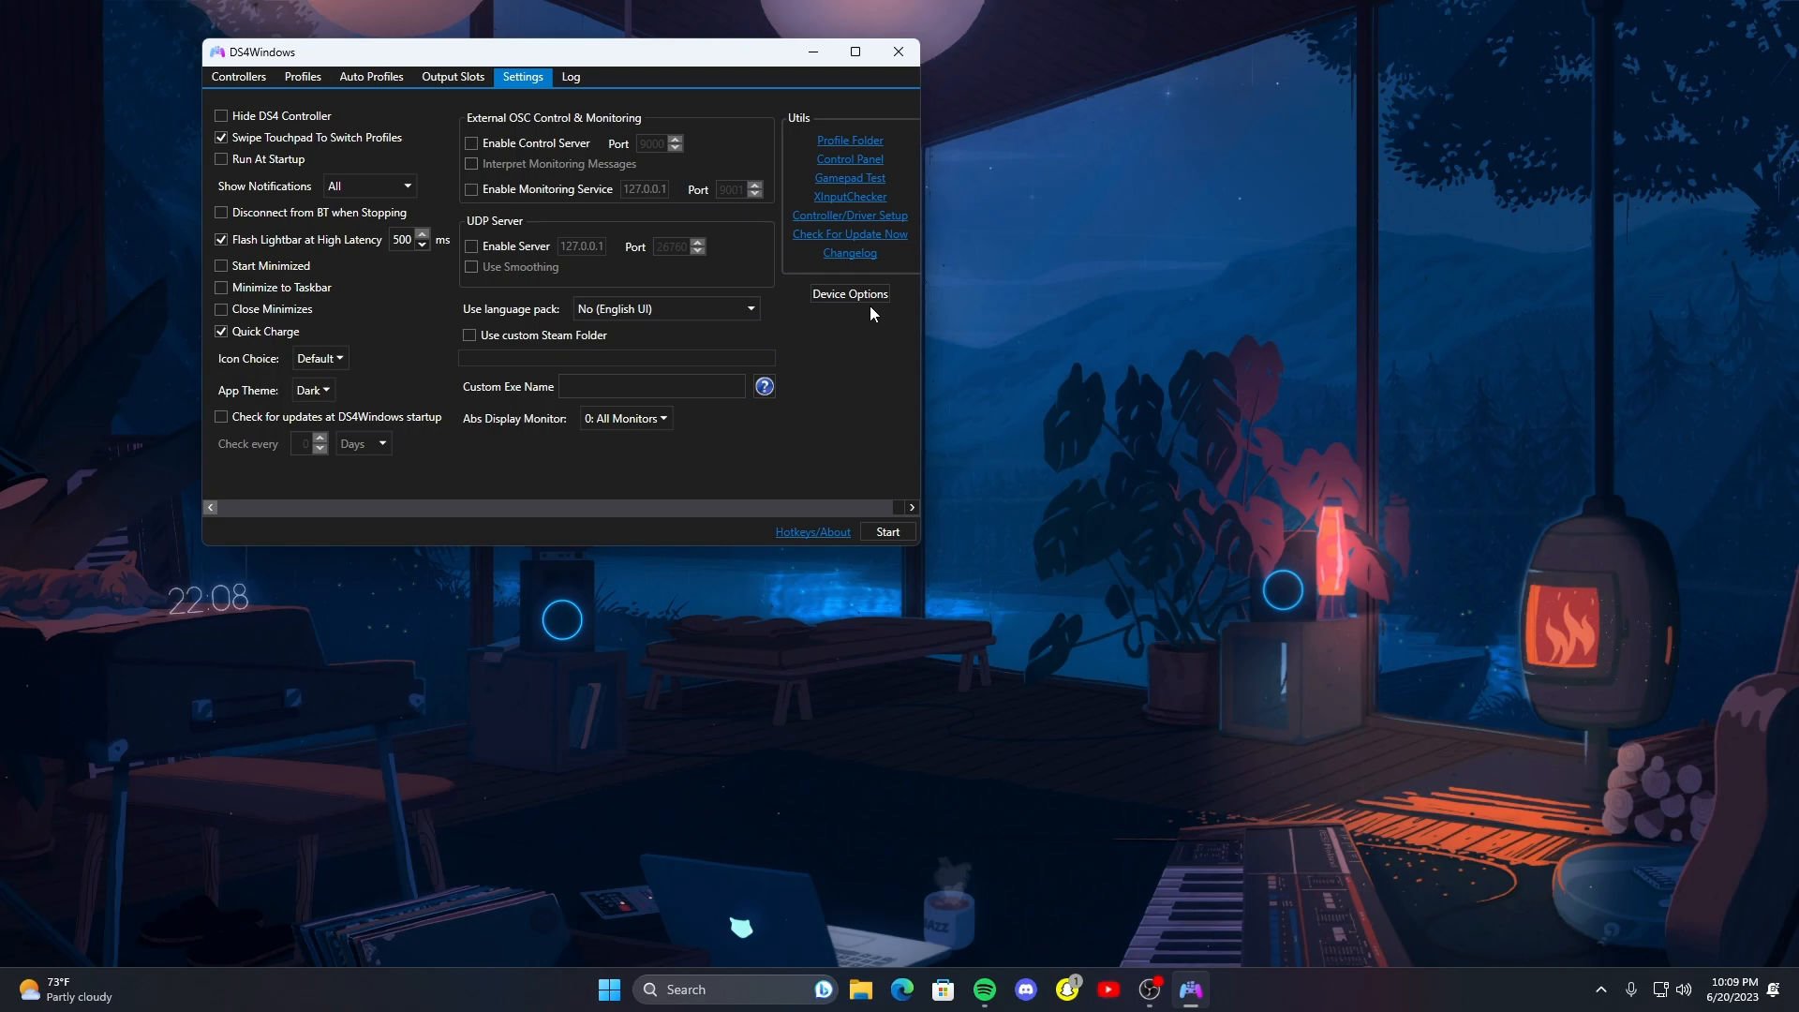
mouse_move(904, 497)
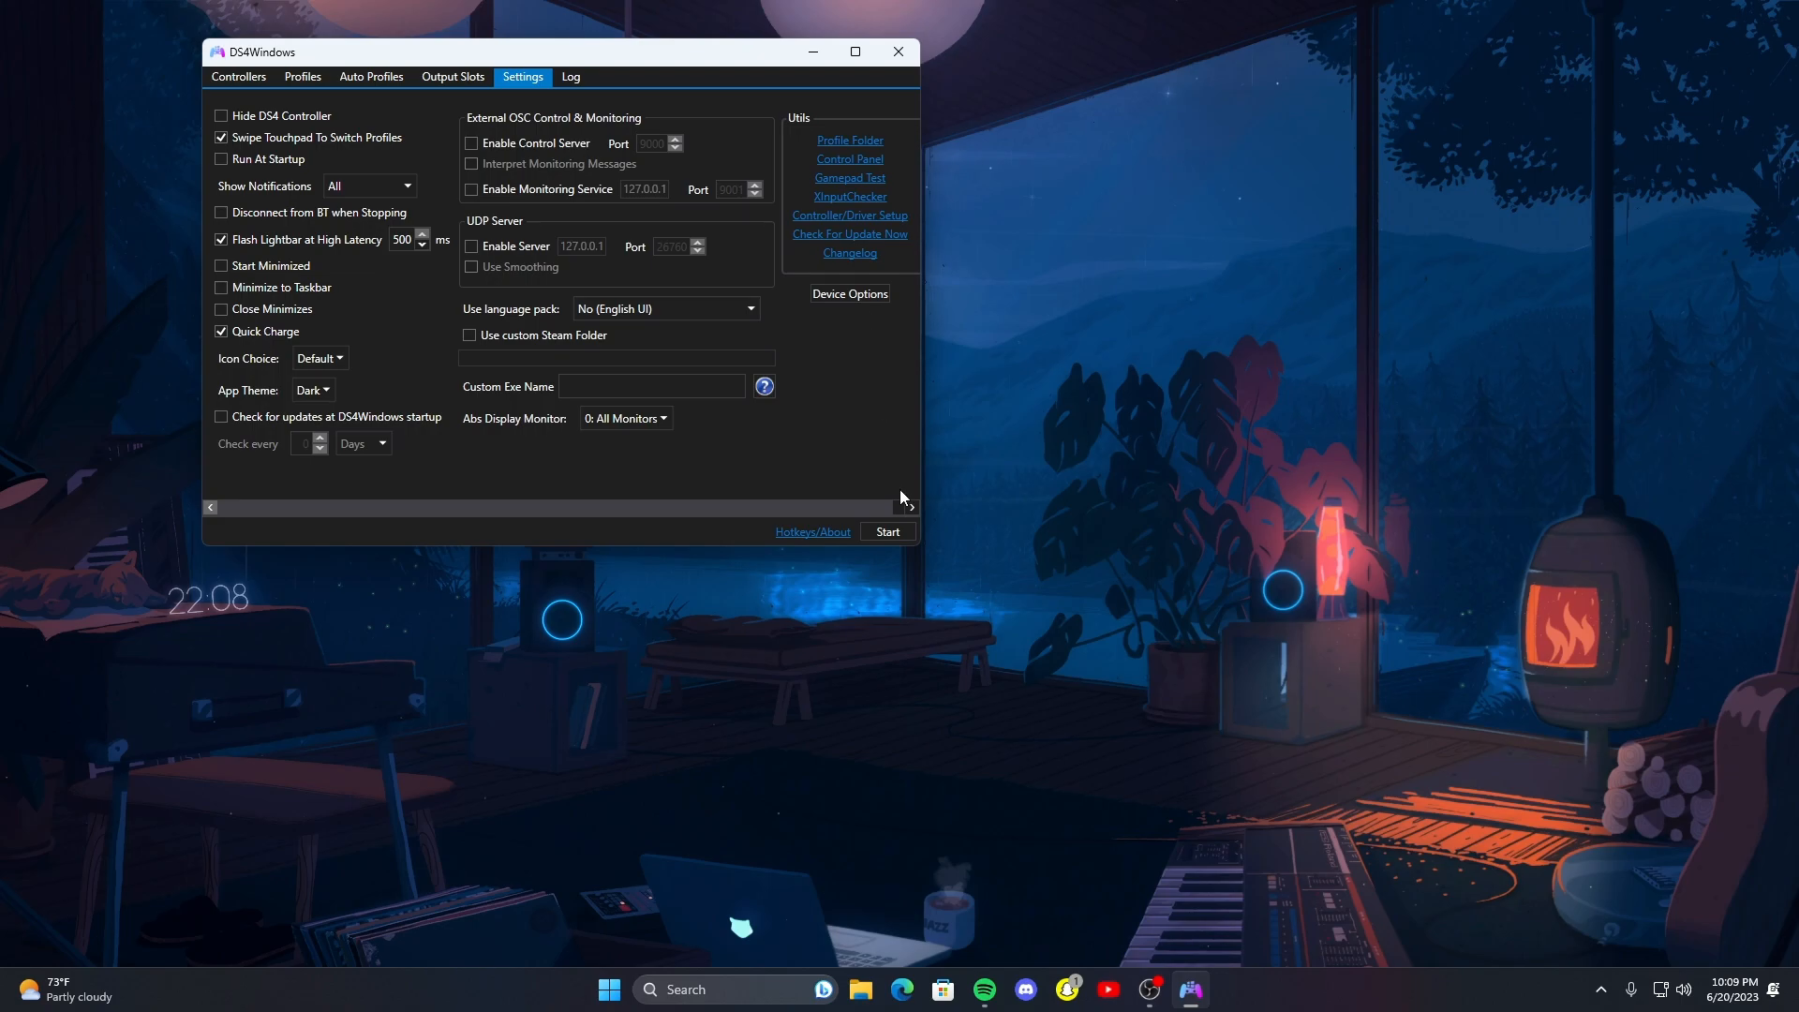
mouse_move(562, 460)
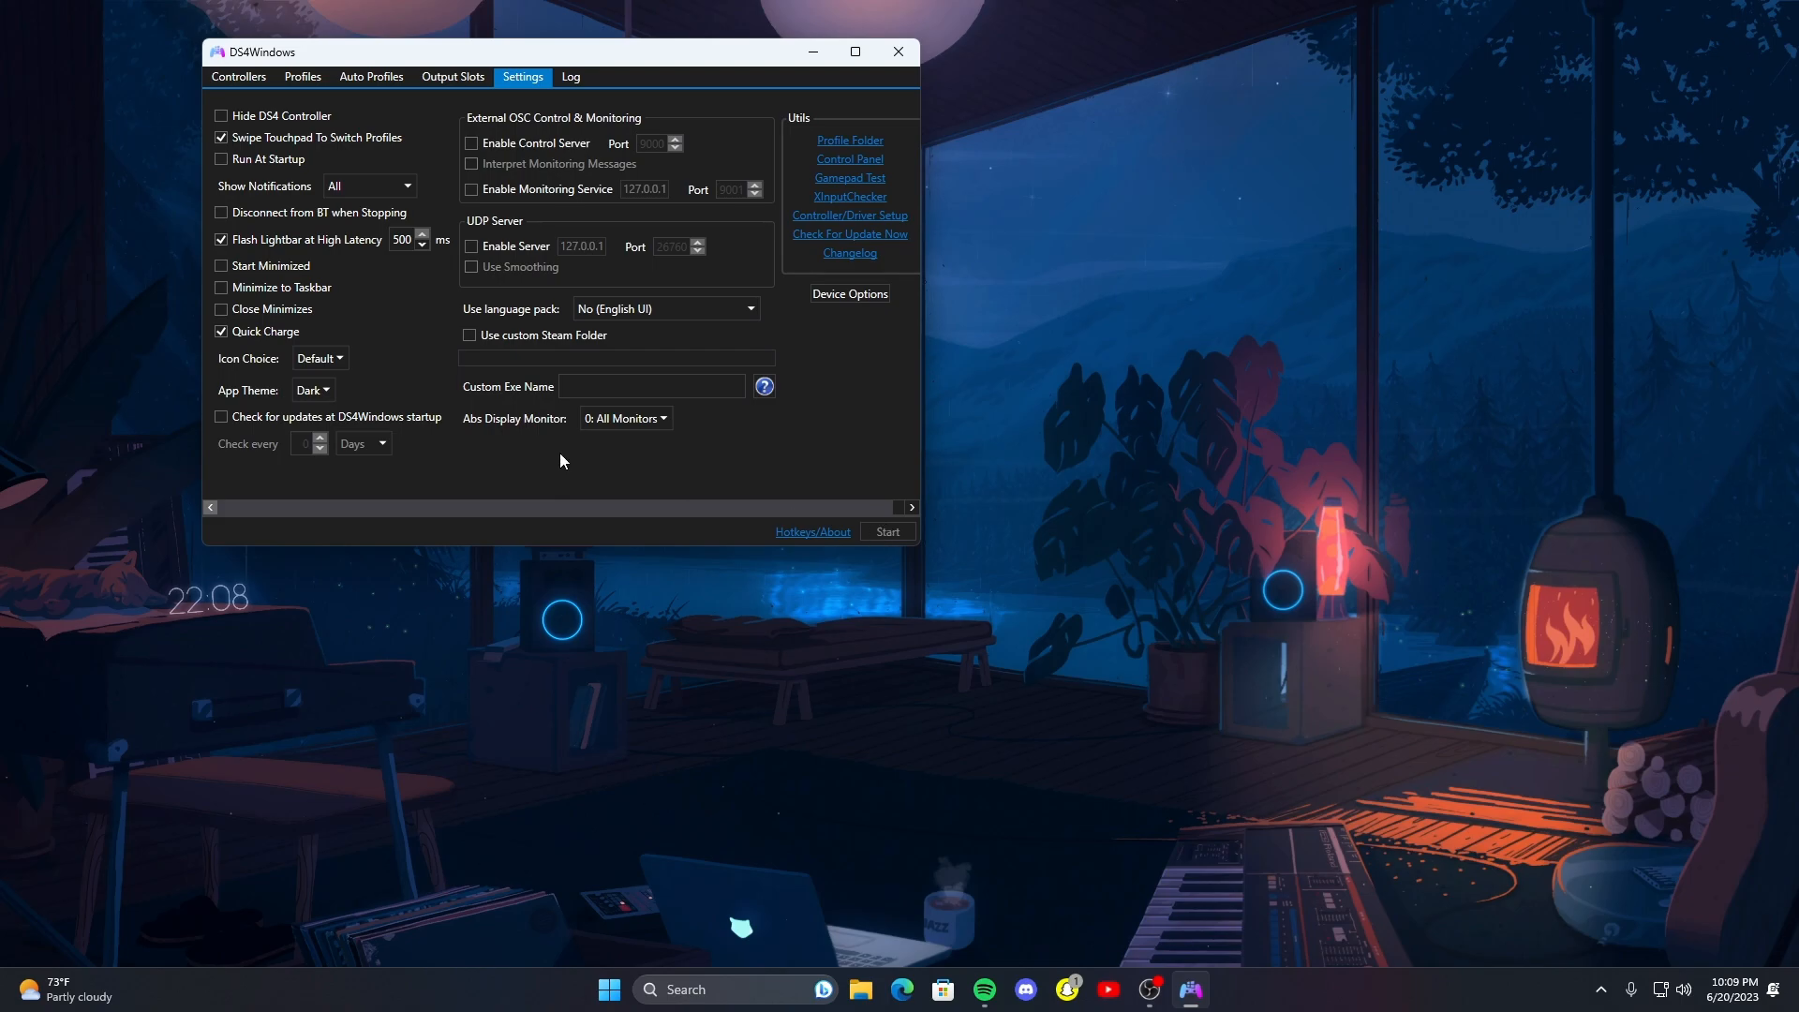
- Show the Controllers list with the connected DualSense on the Default profile
left_click(237, 76)
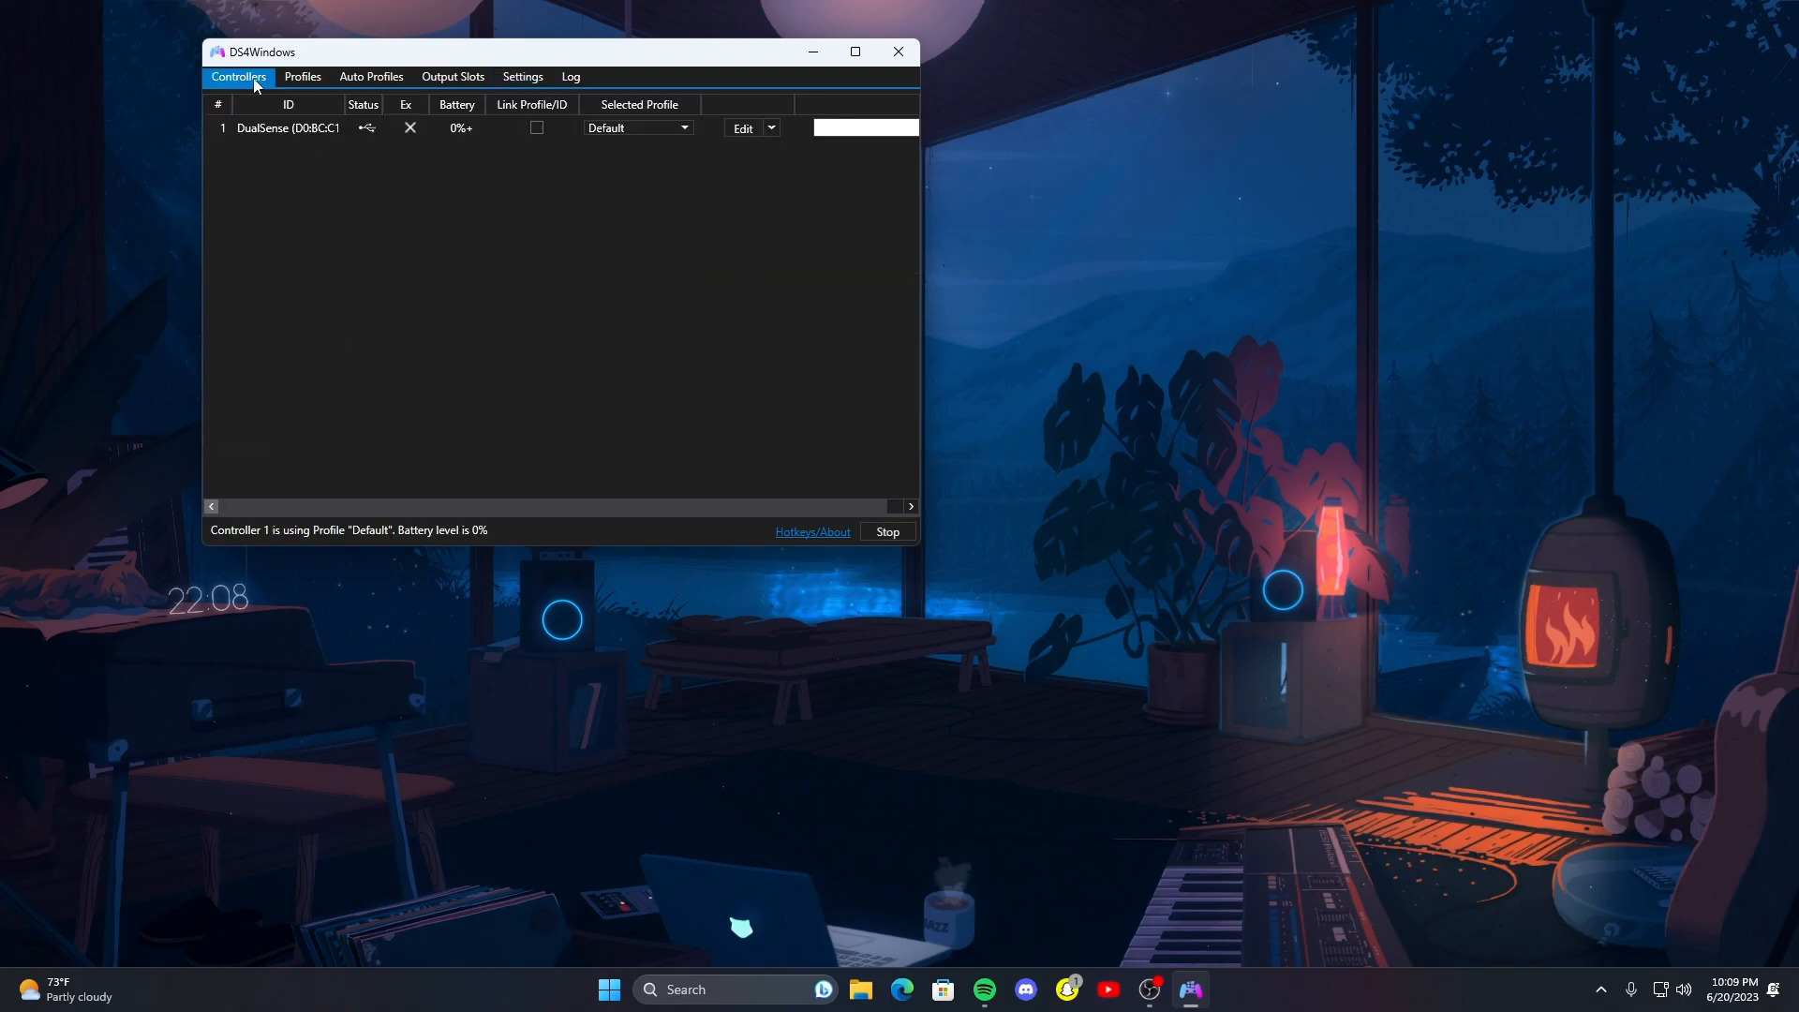
mouse_move(373, 297)
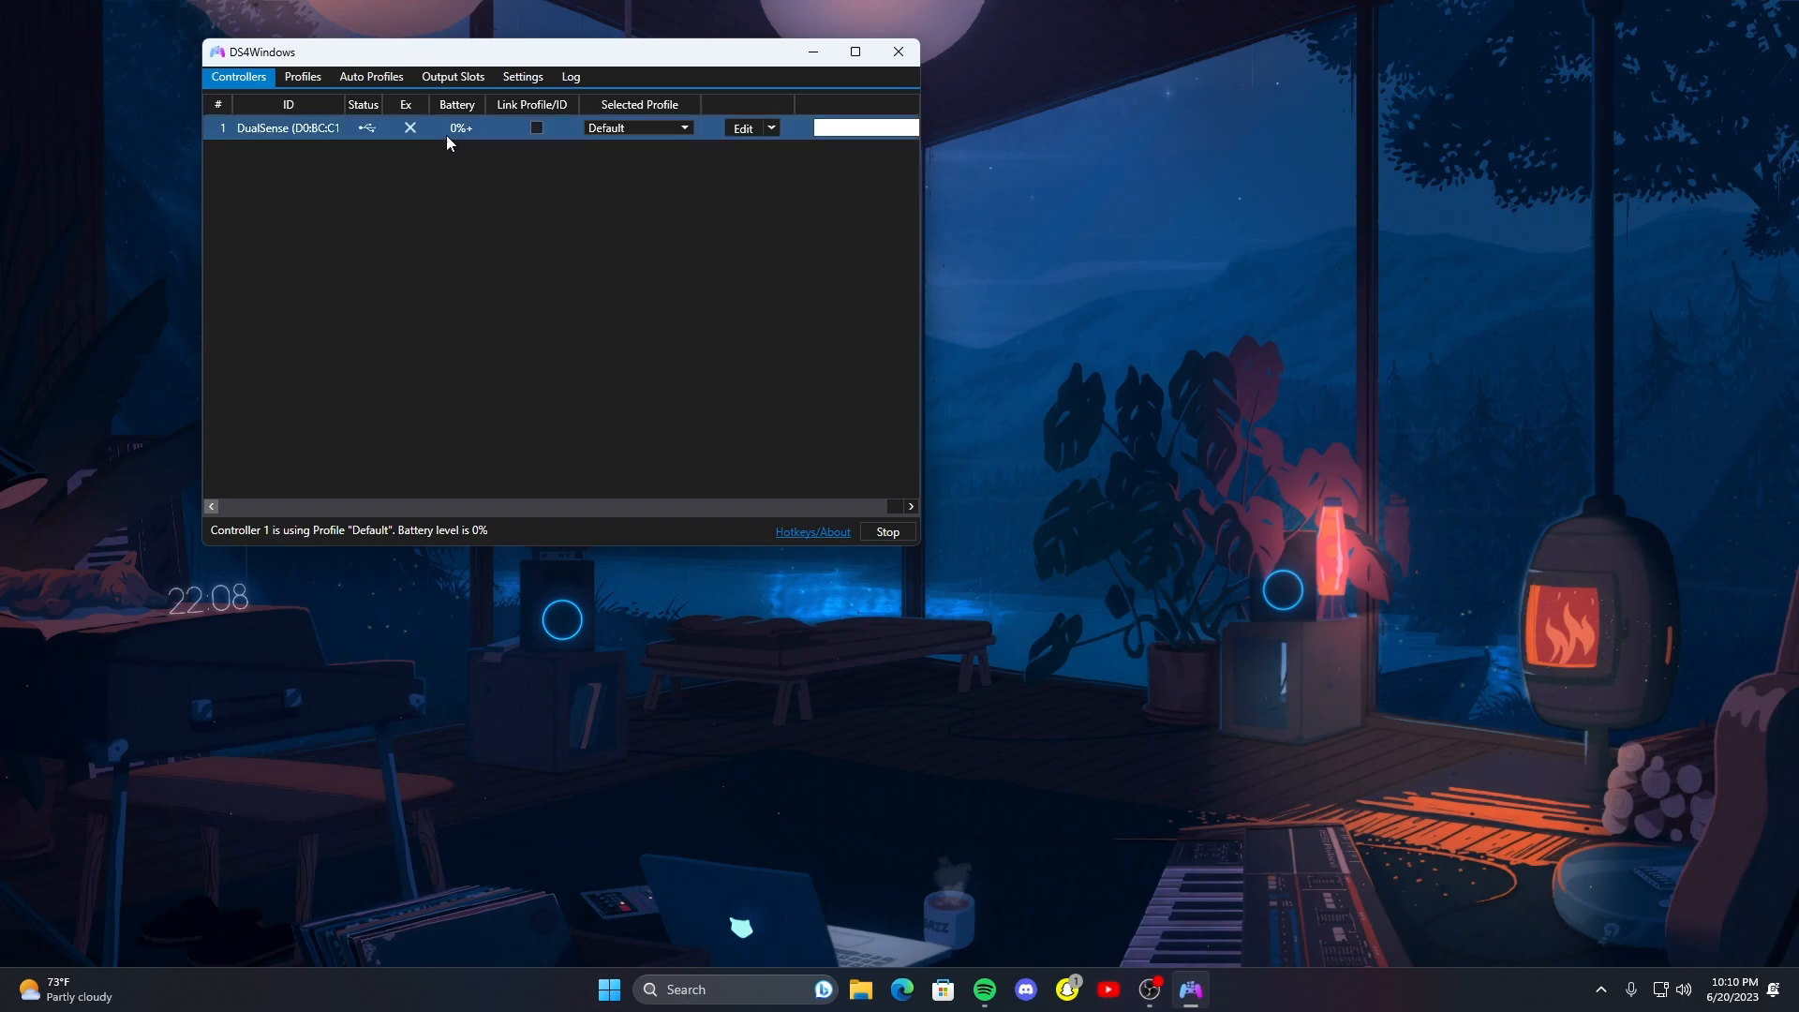
mouse_move(461, 131)
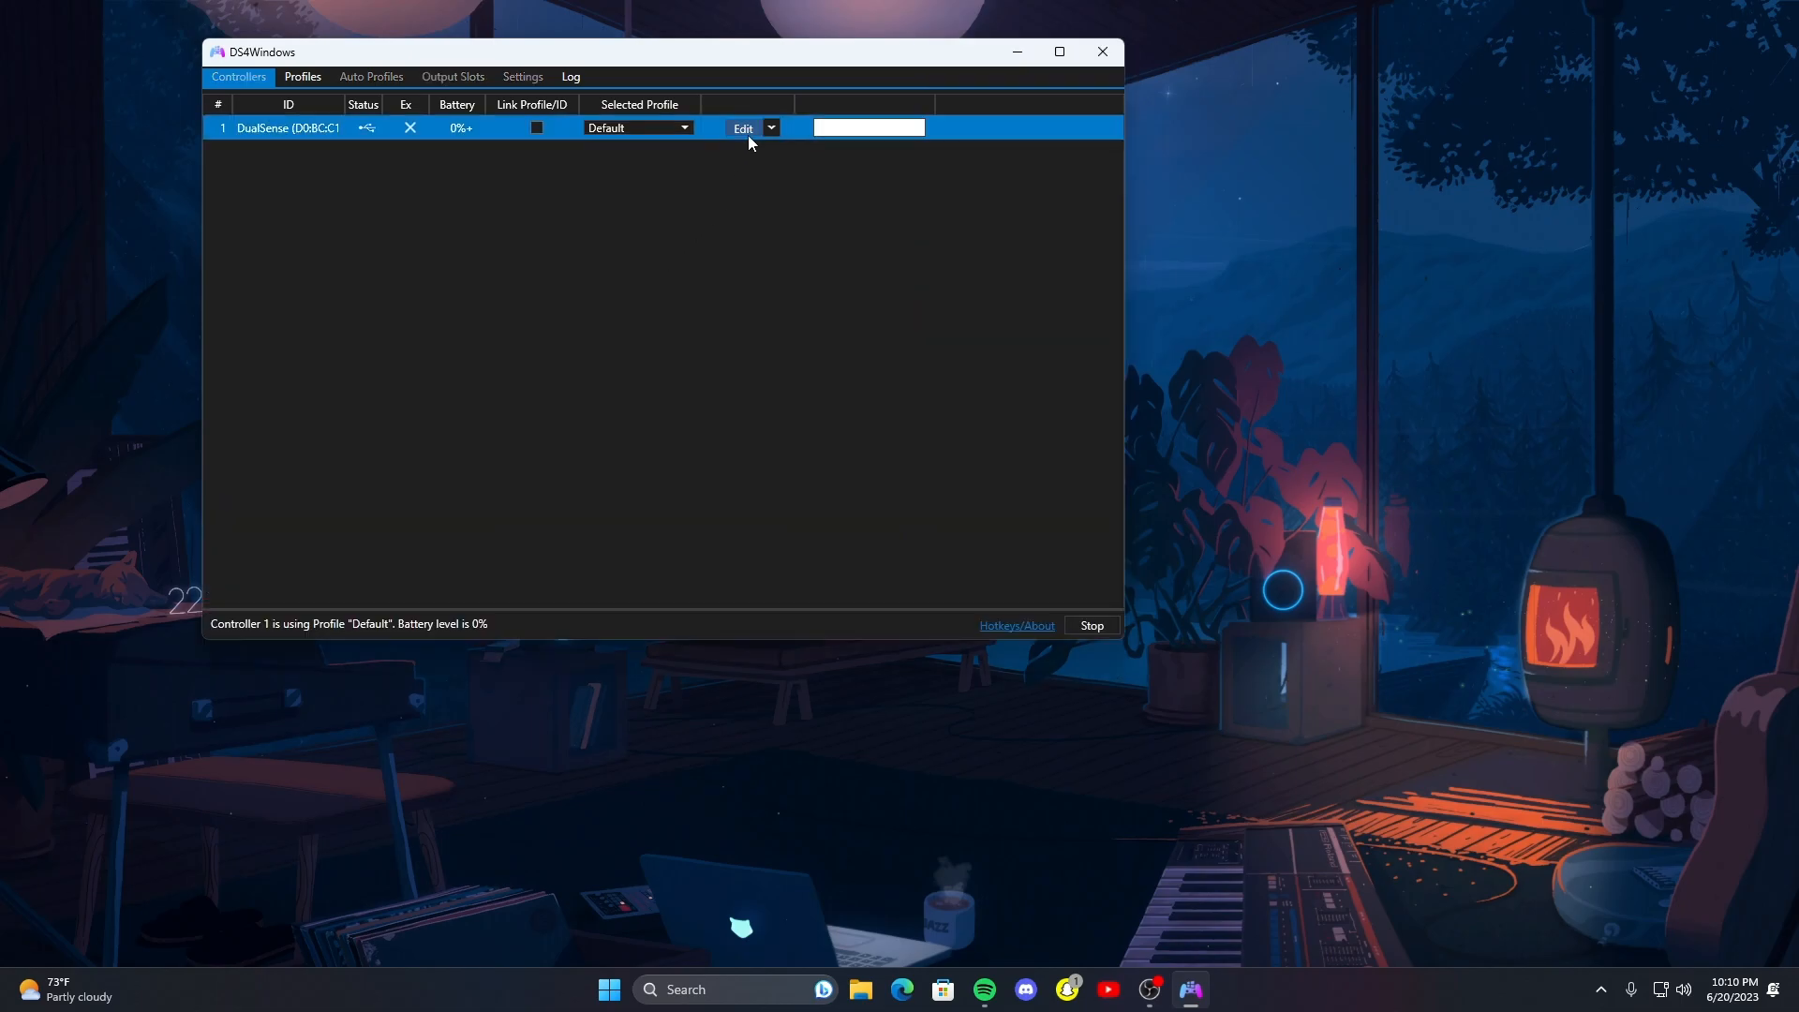
- Edit the Default profile and browse its button mappings and stick axis settings
left_click(741, 127)
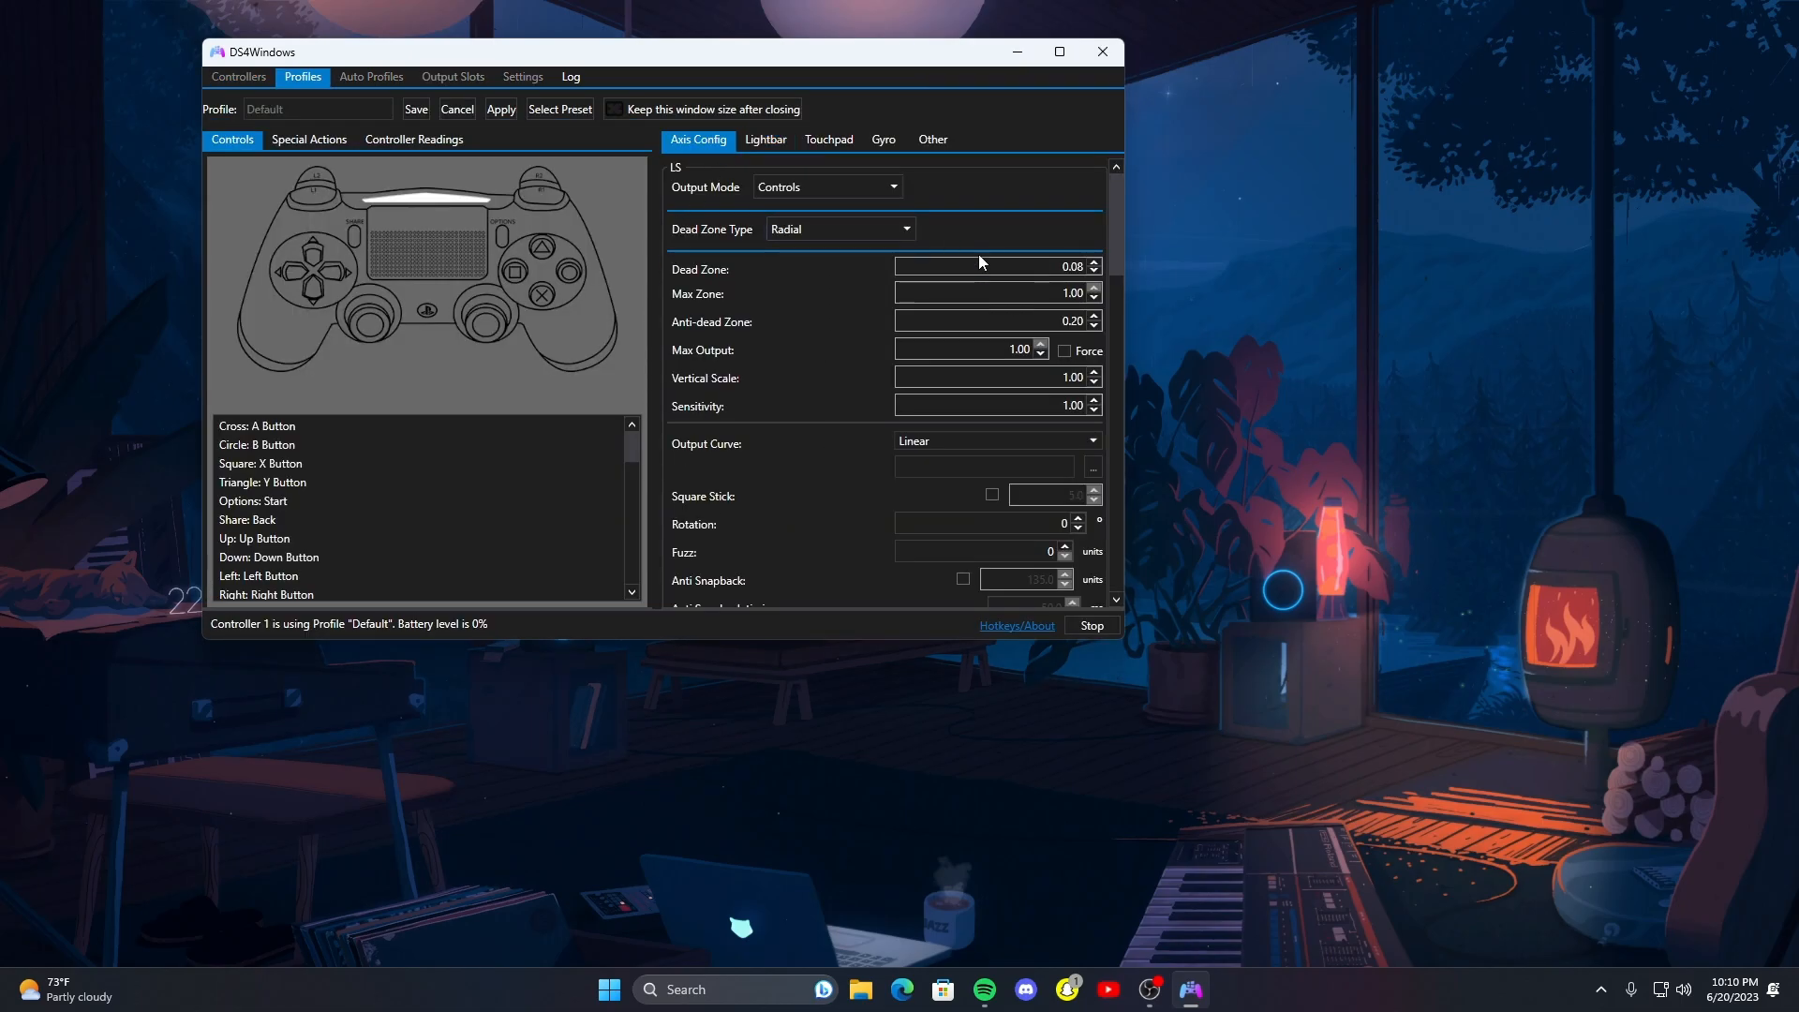
scroll("down", 3)
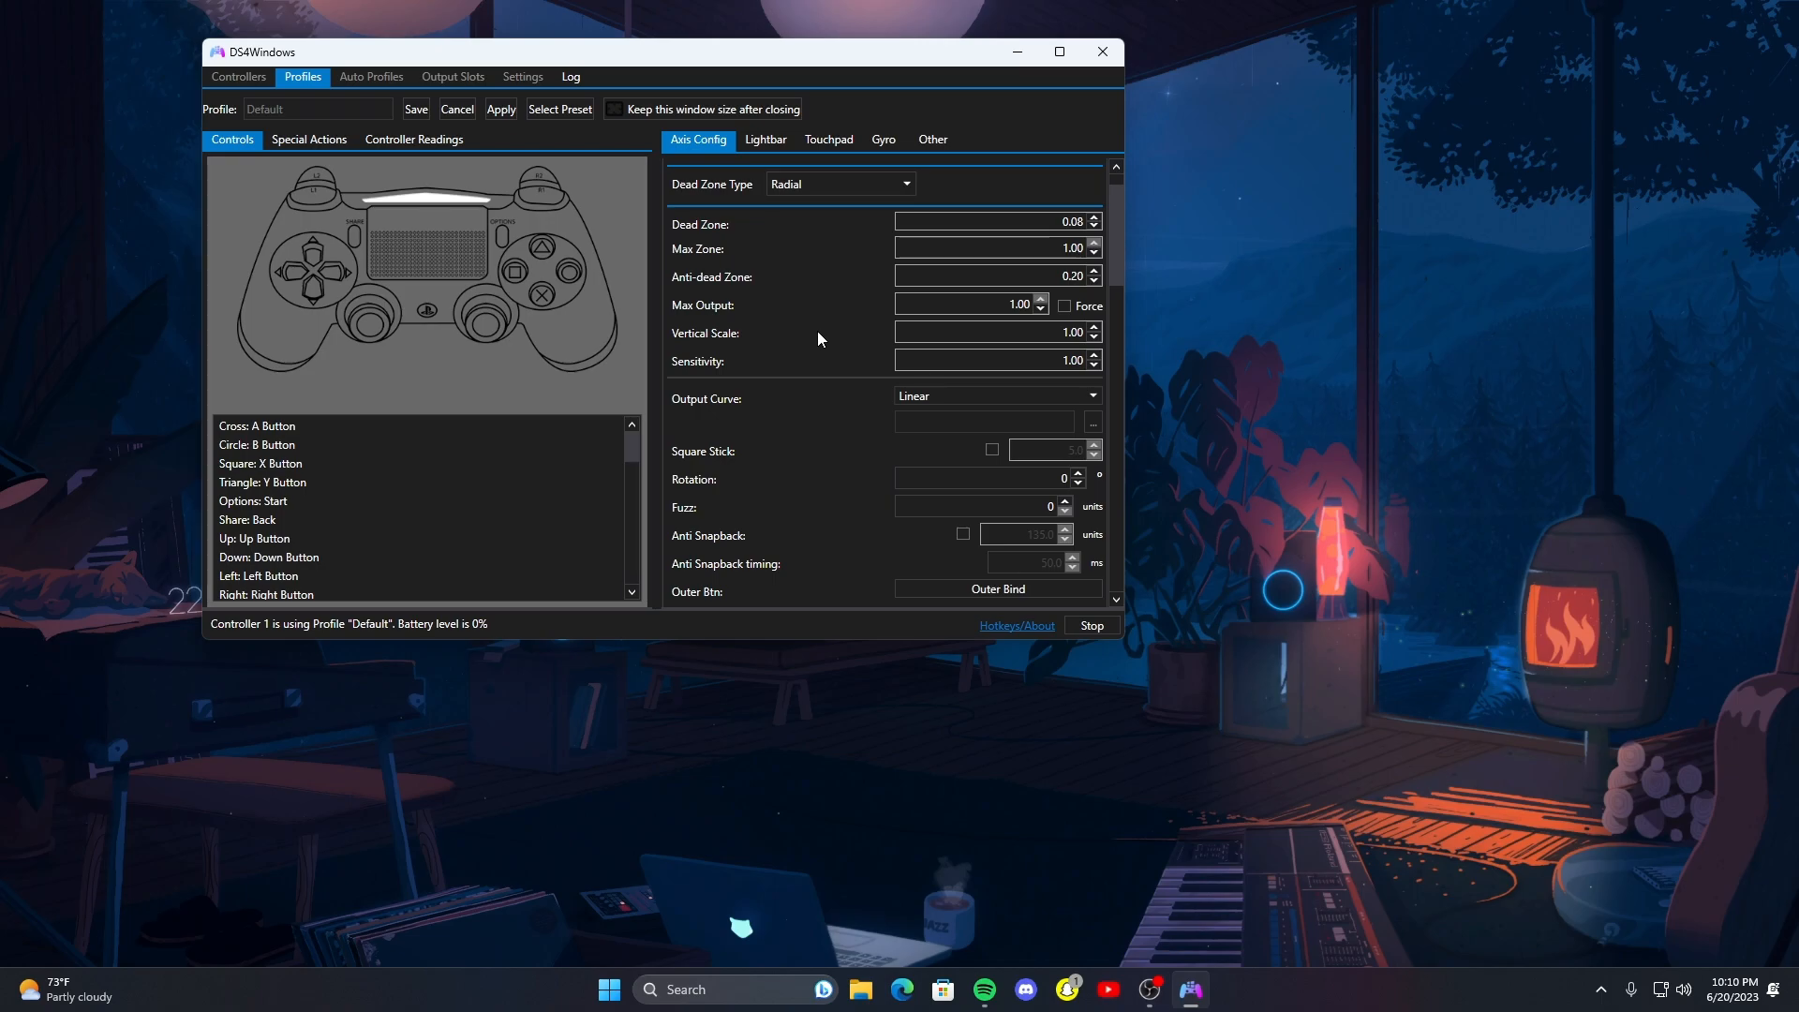
left_click(392, 518)
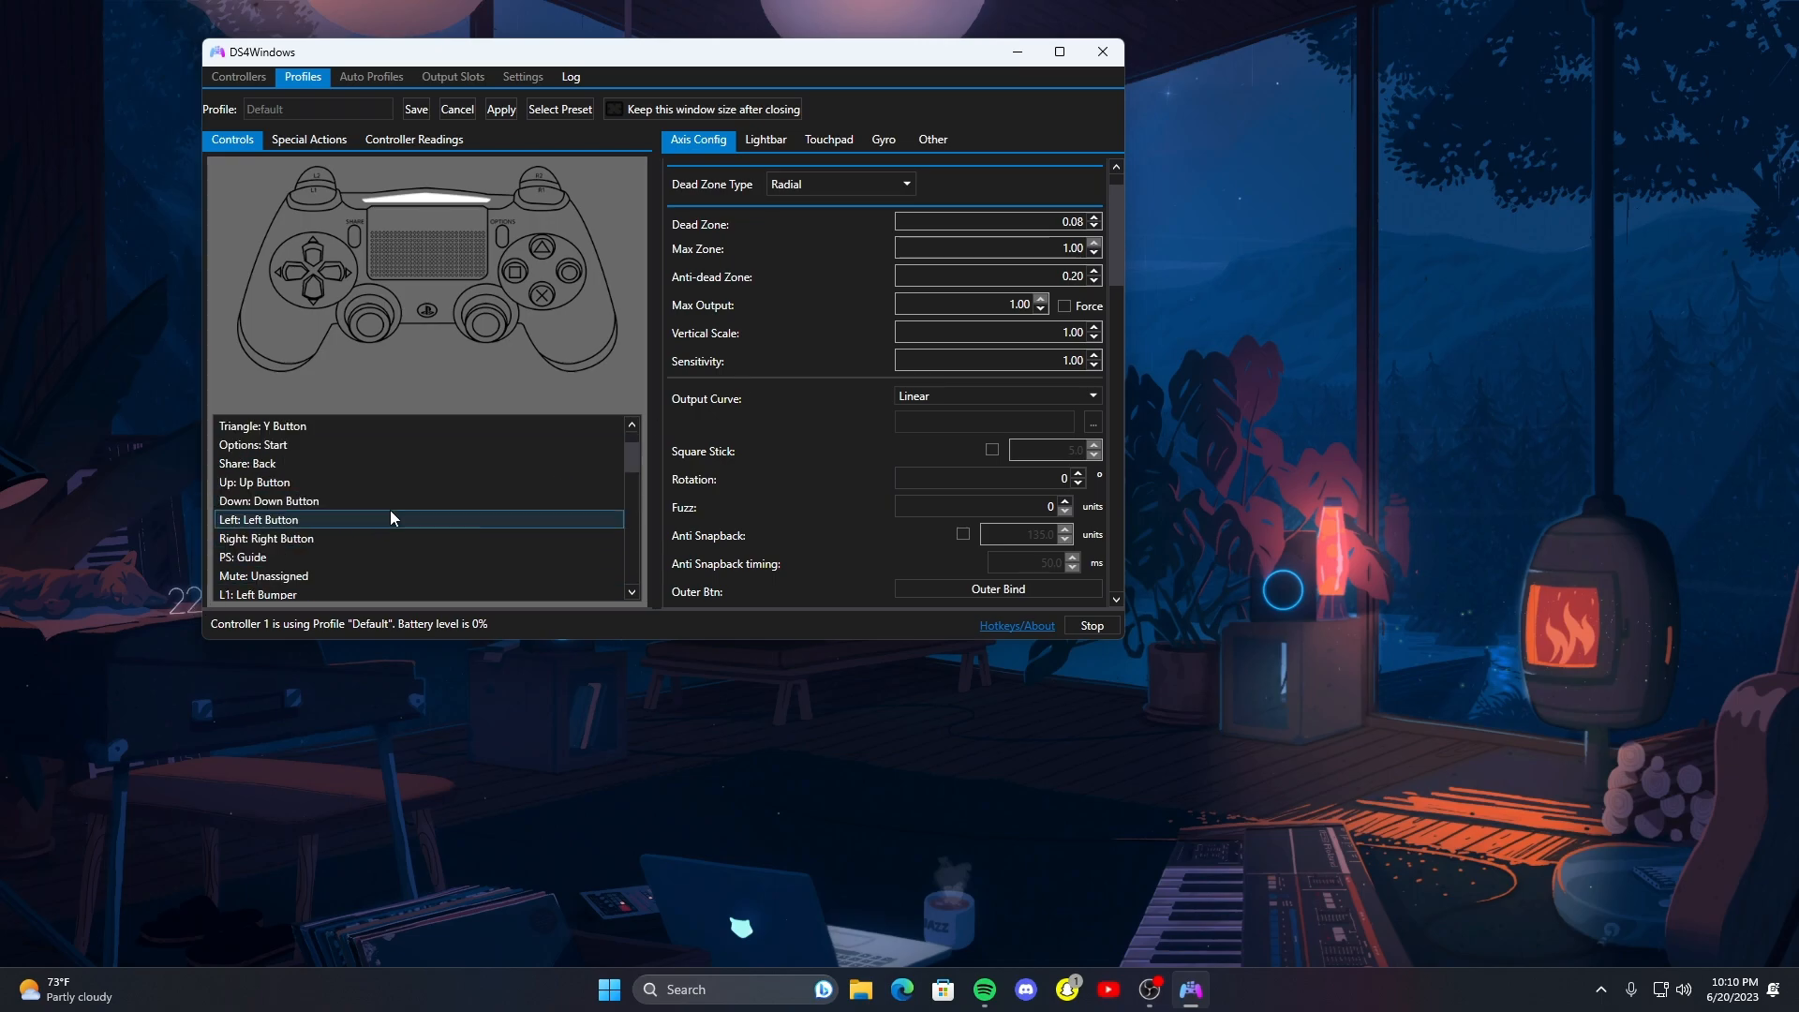
scroll("up", 3)
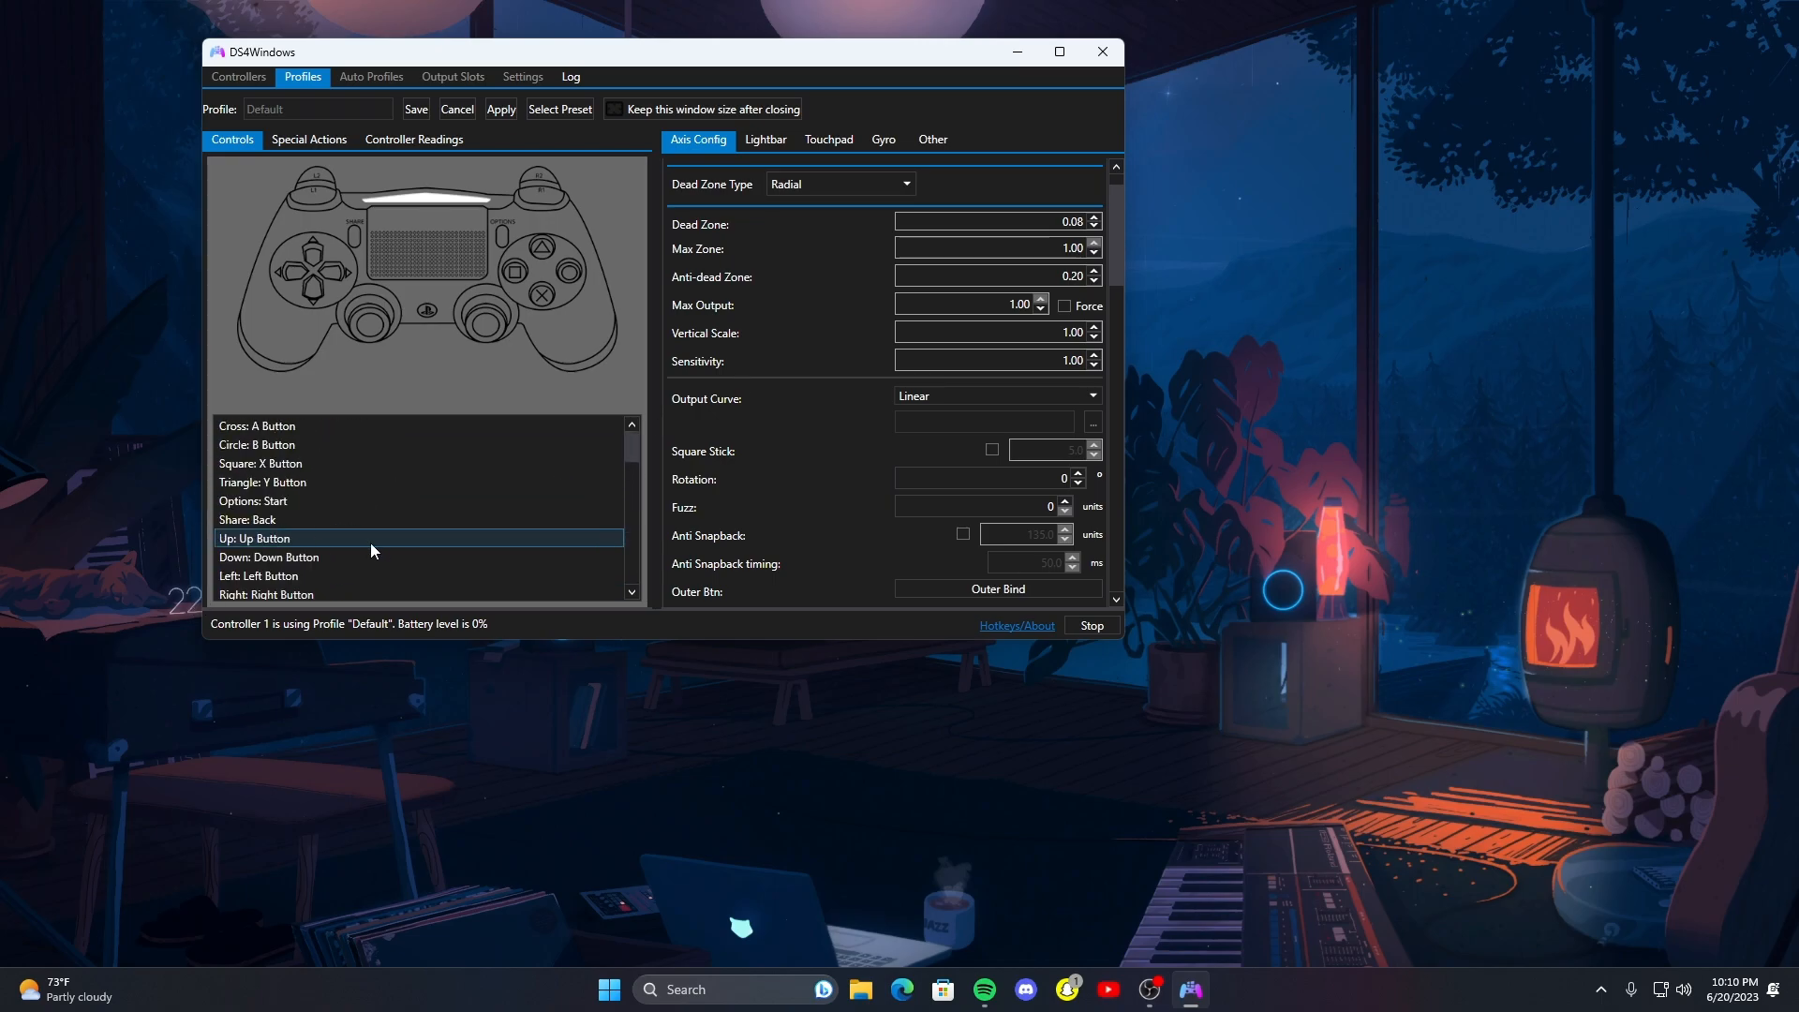
scroll("up", 3)
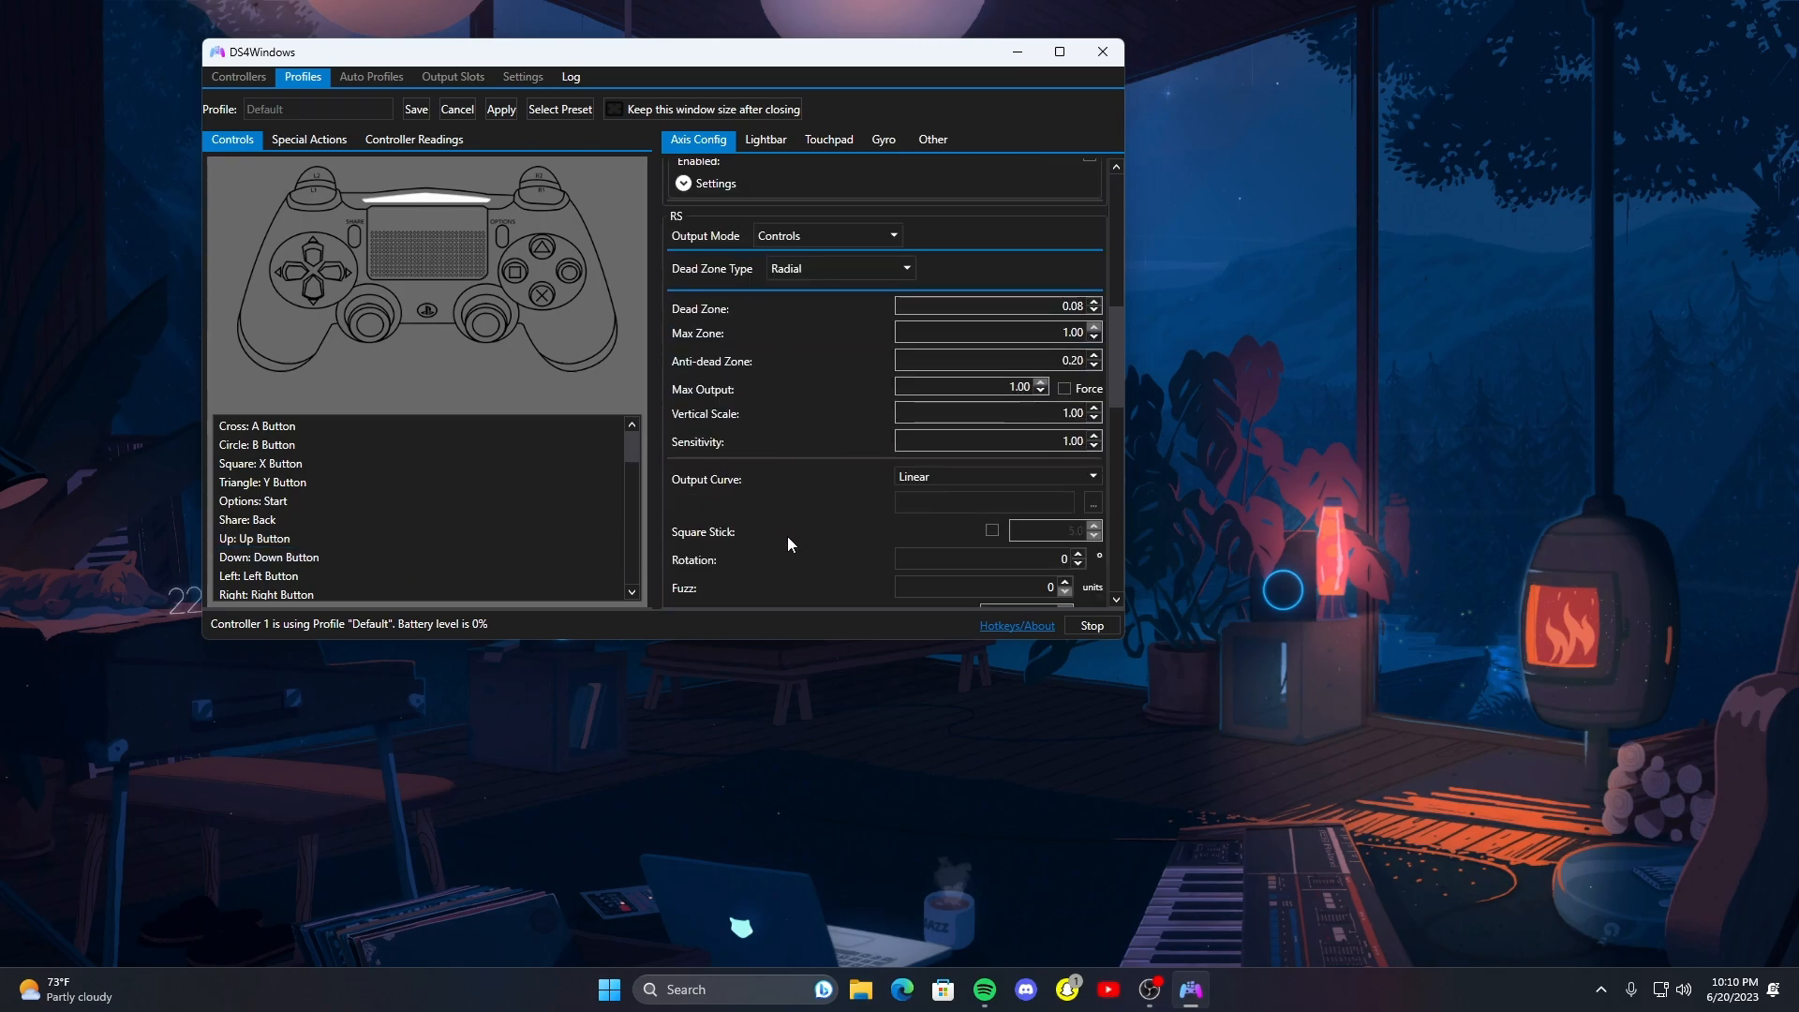
scroll("down", 3)
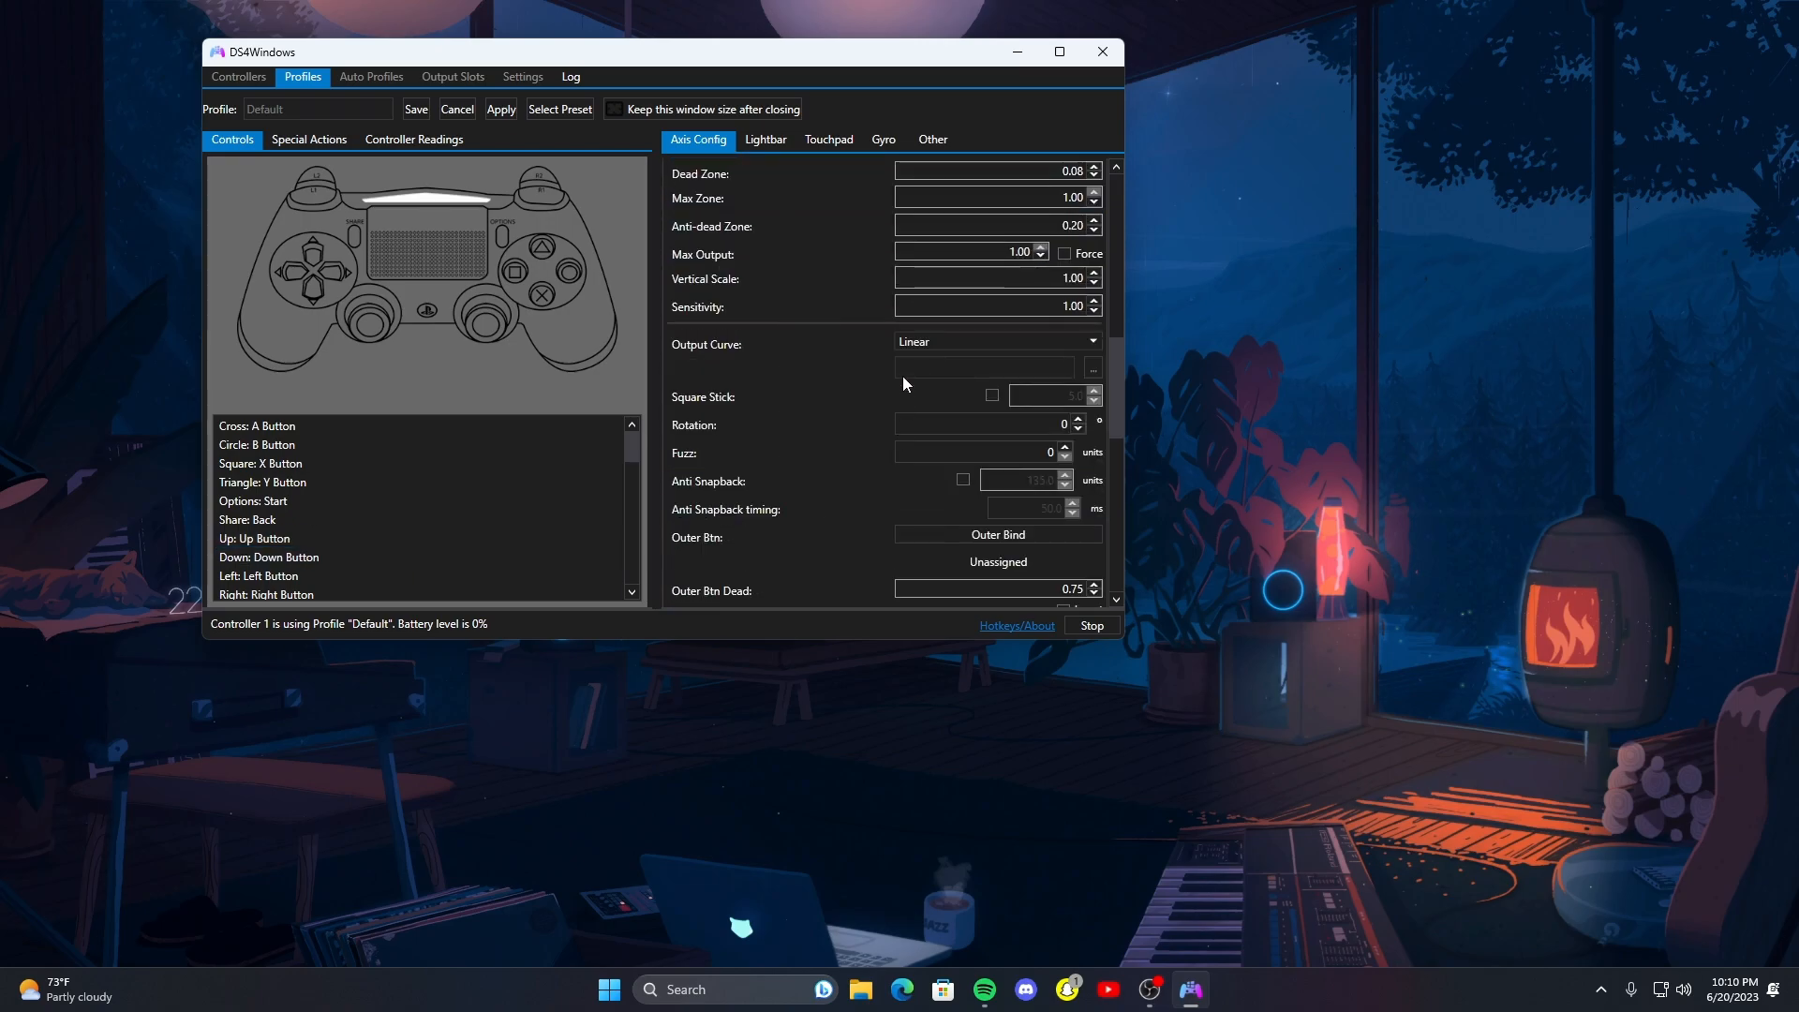
mouse_move(866, 312)
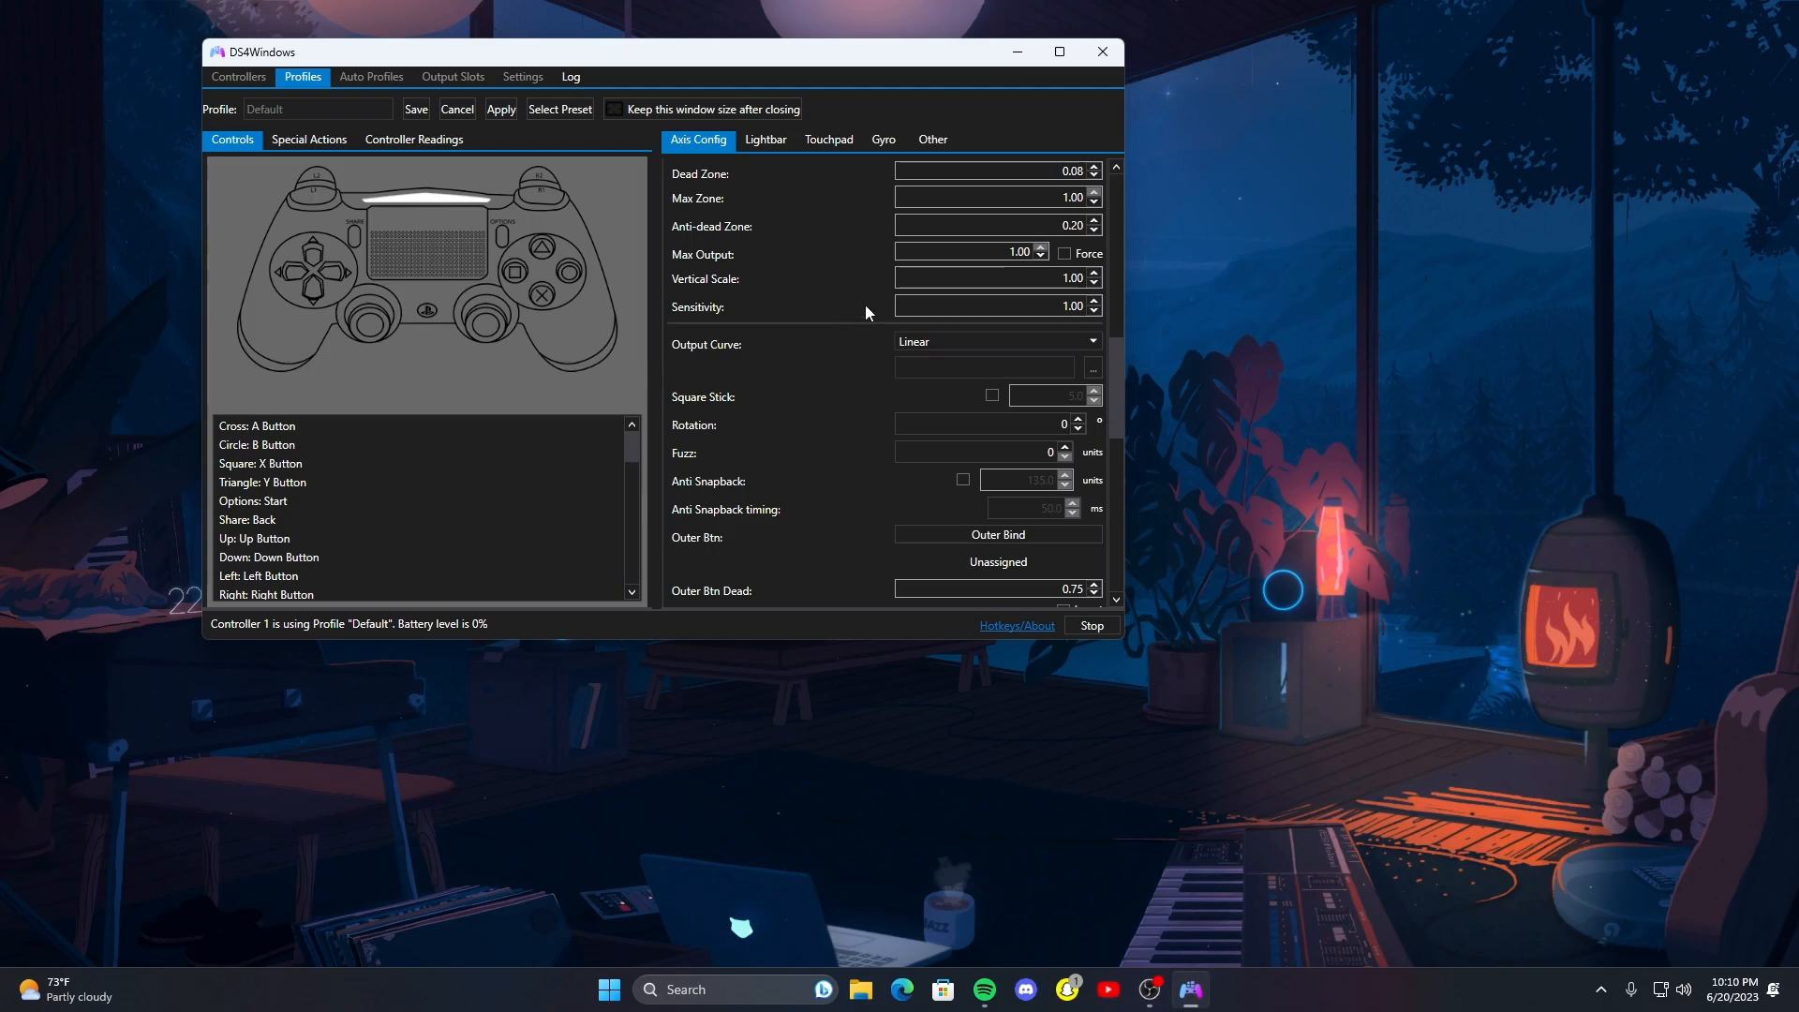
scroll("up", 3)
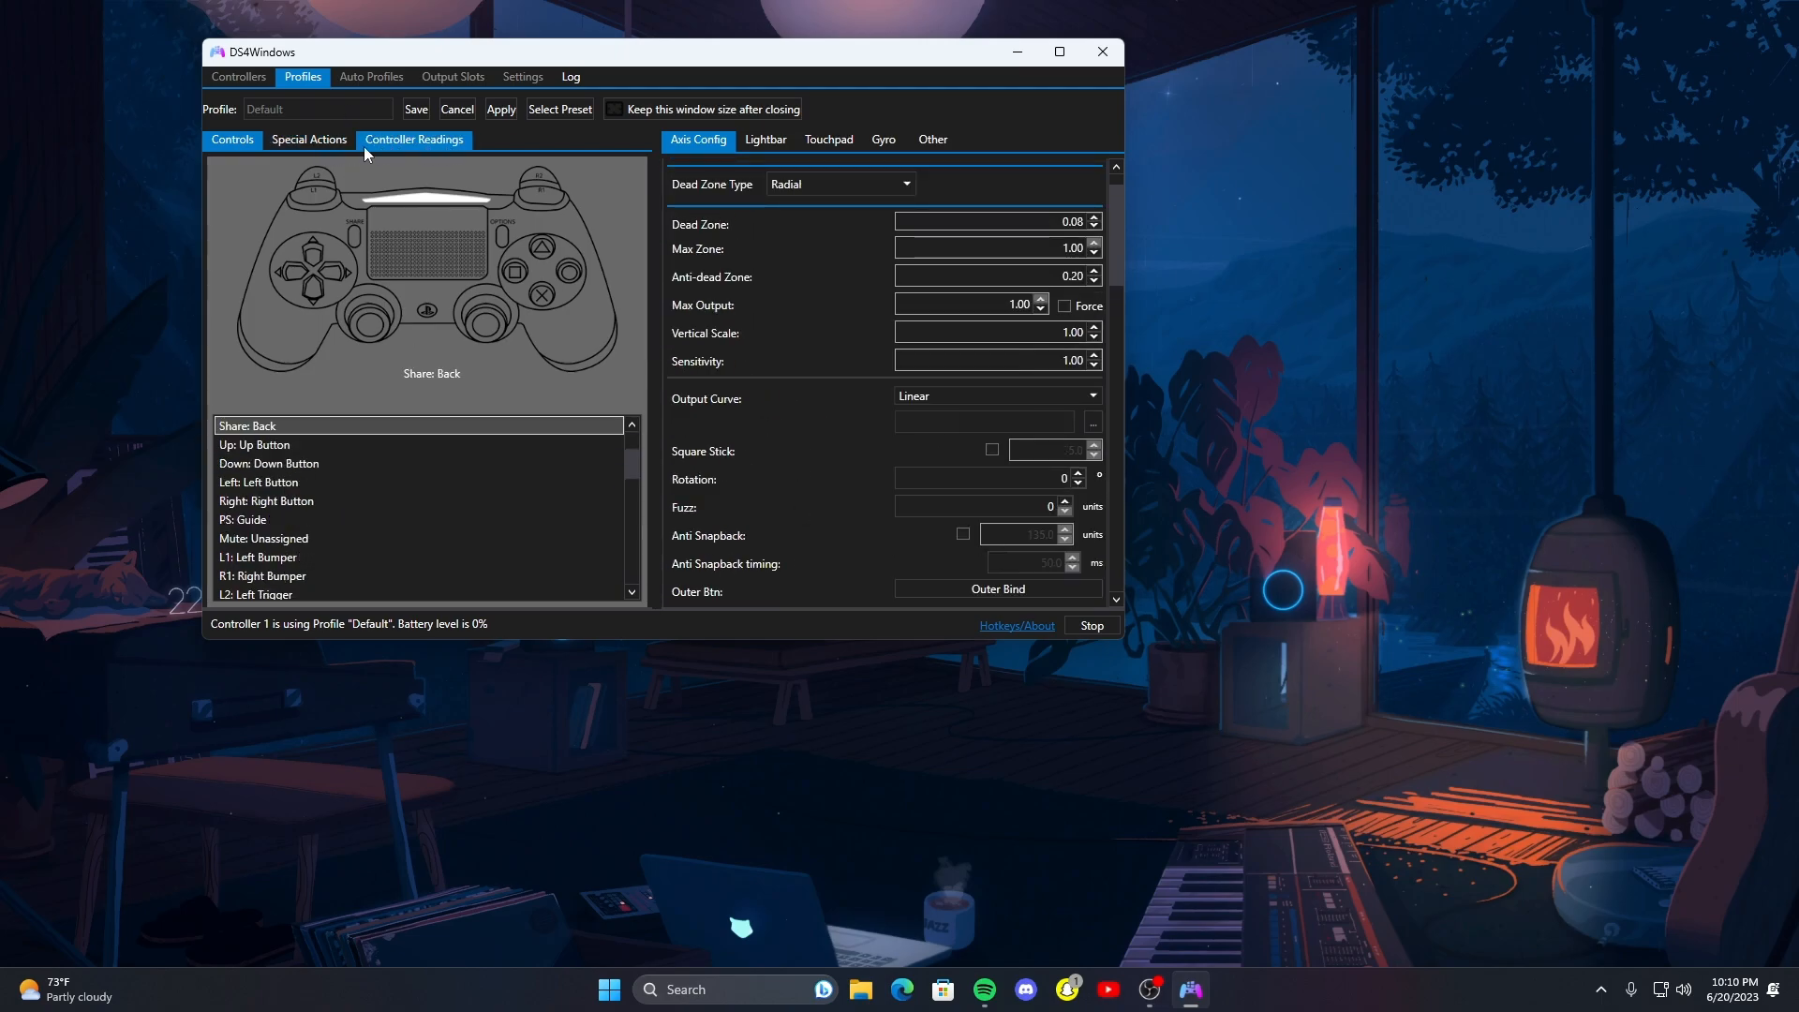
- View the live Controller Readings, then the Lightbar colour settings
left_click(413, 139)
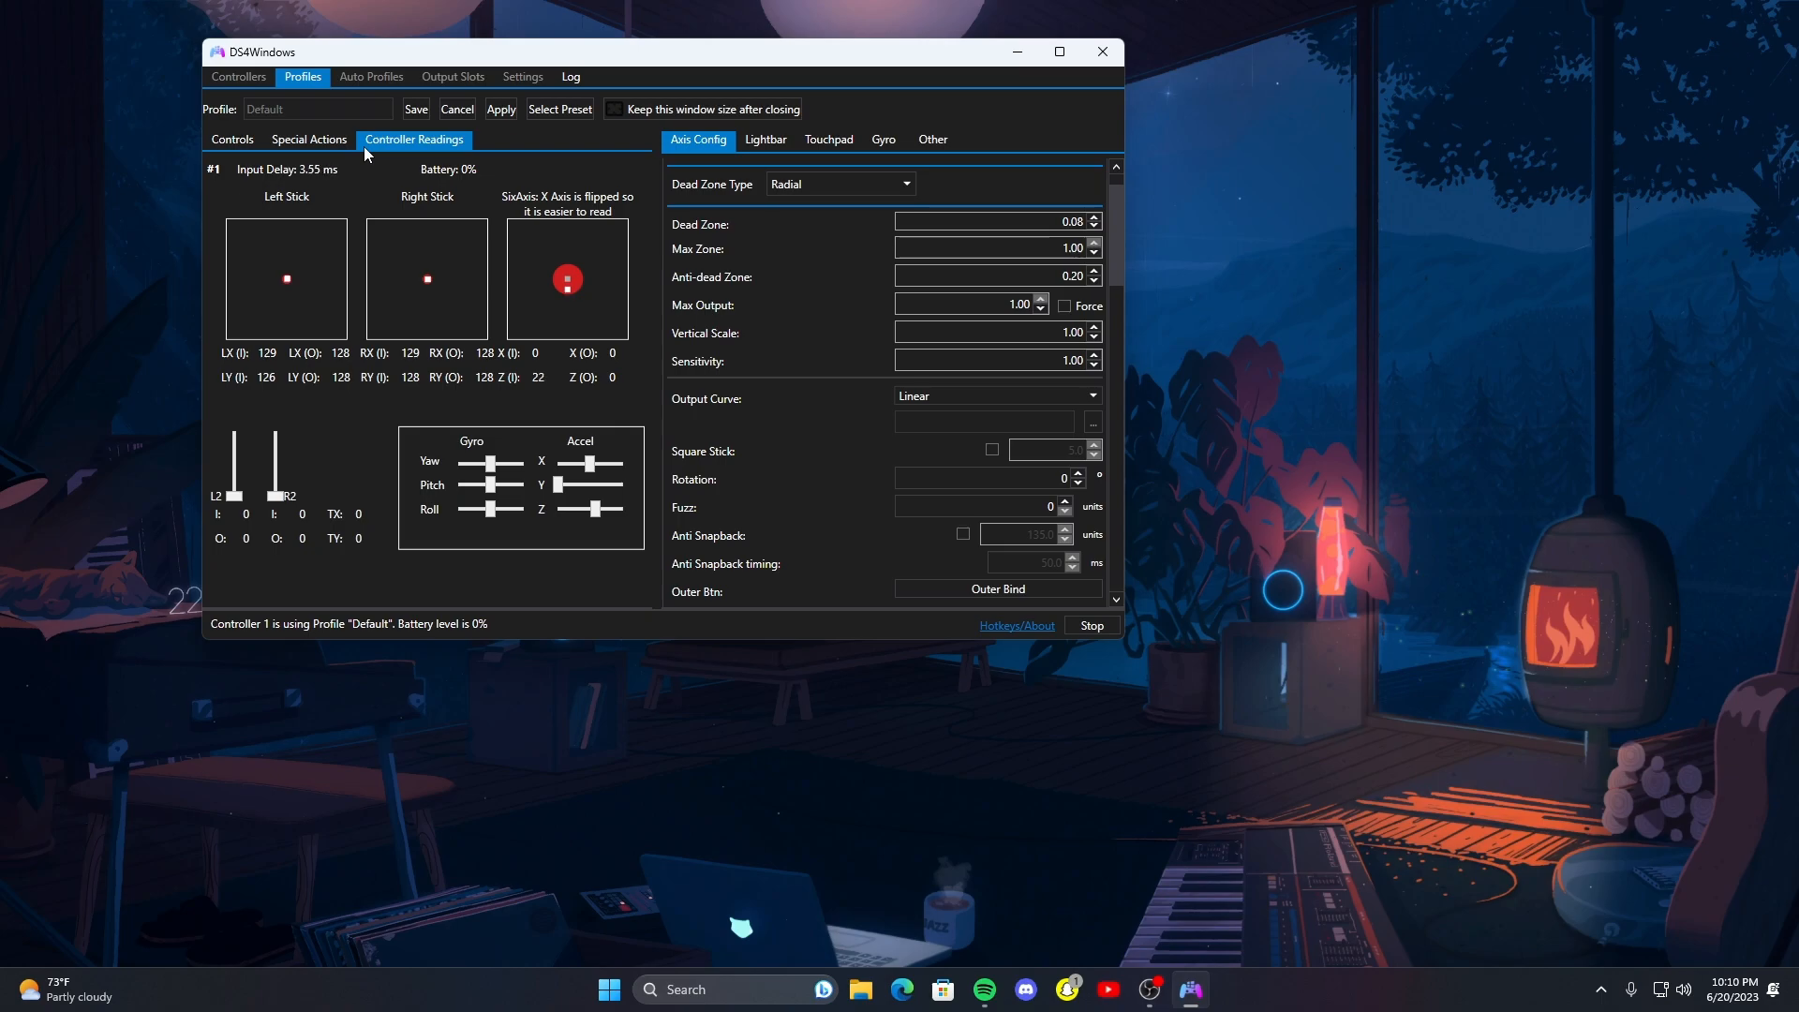
left_click(764, 139)
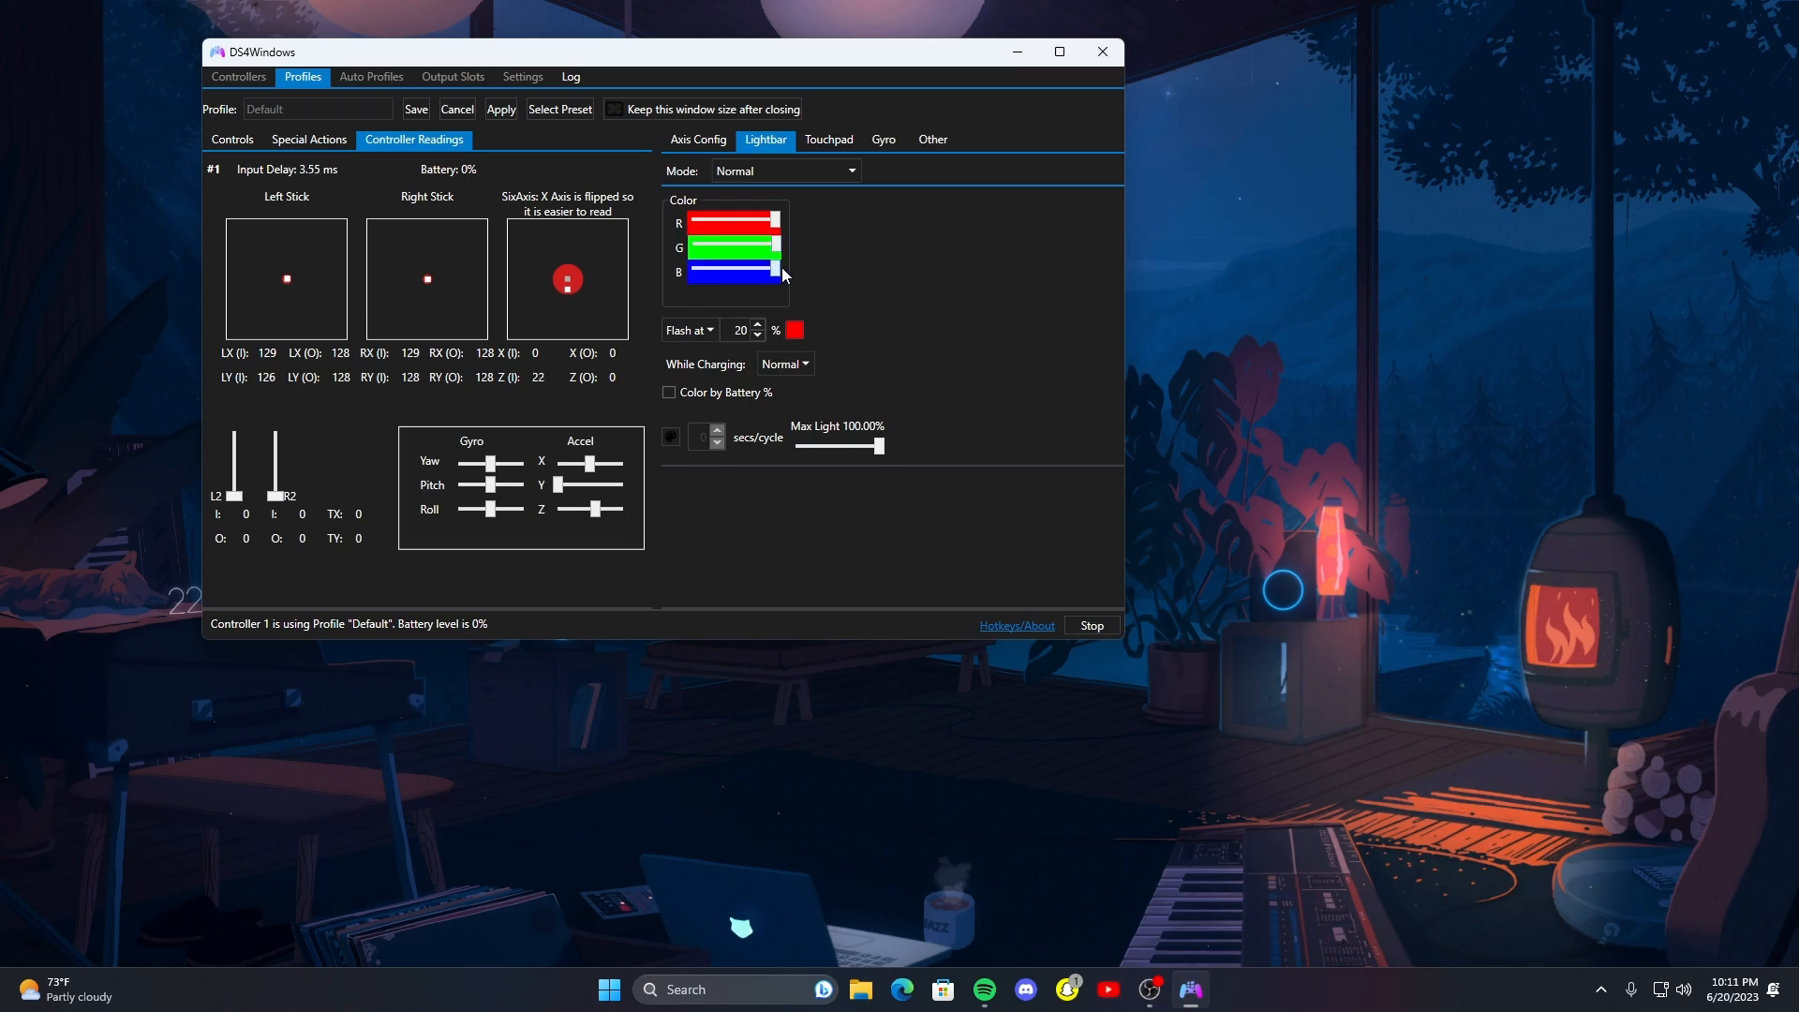
- Set the lightbar to magenta with green at zero, and close the flash colour picker
left_click_drag(772, 220, 689, 220)
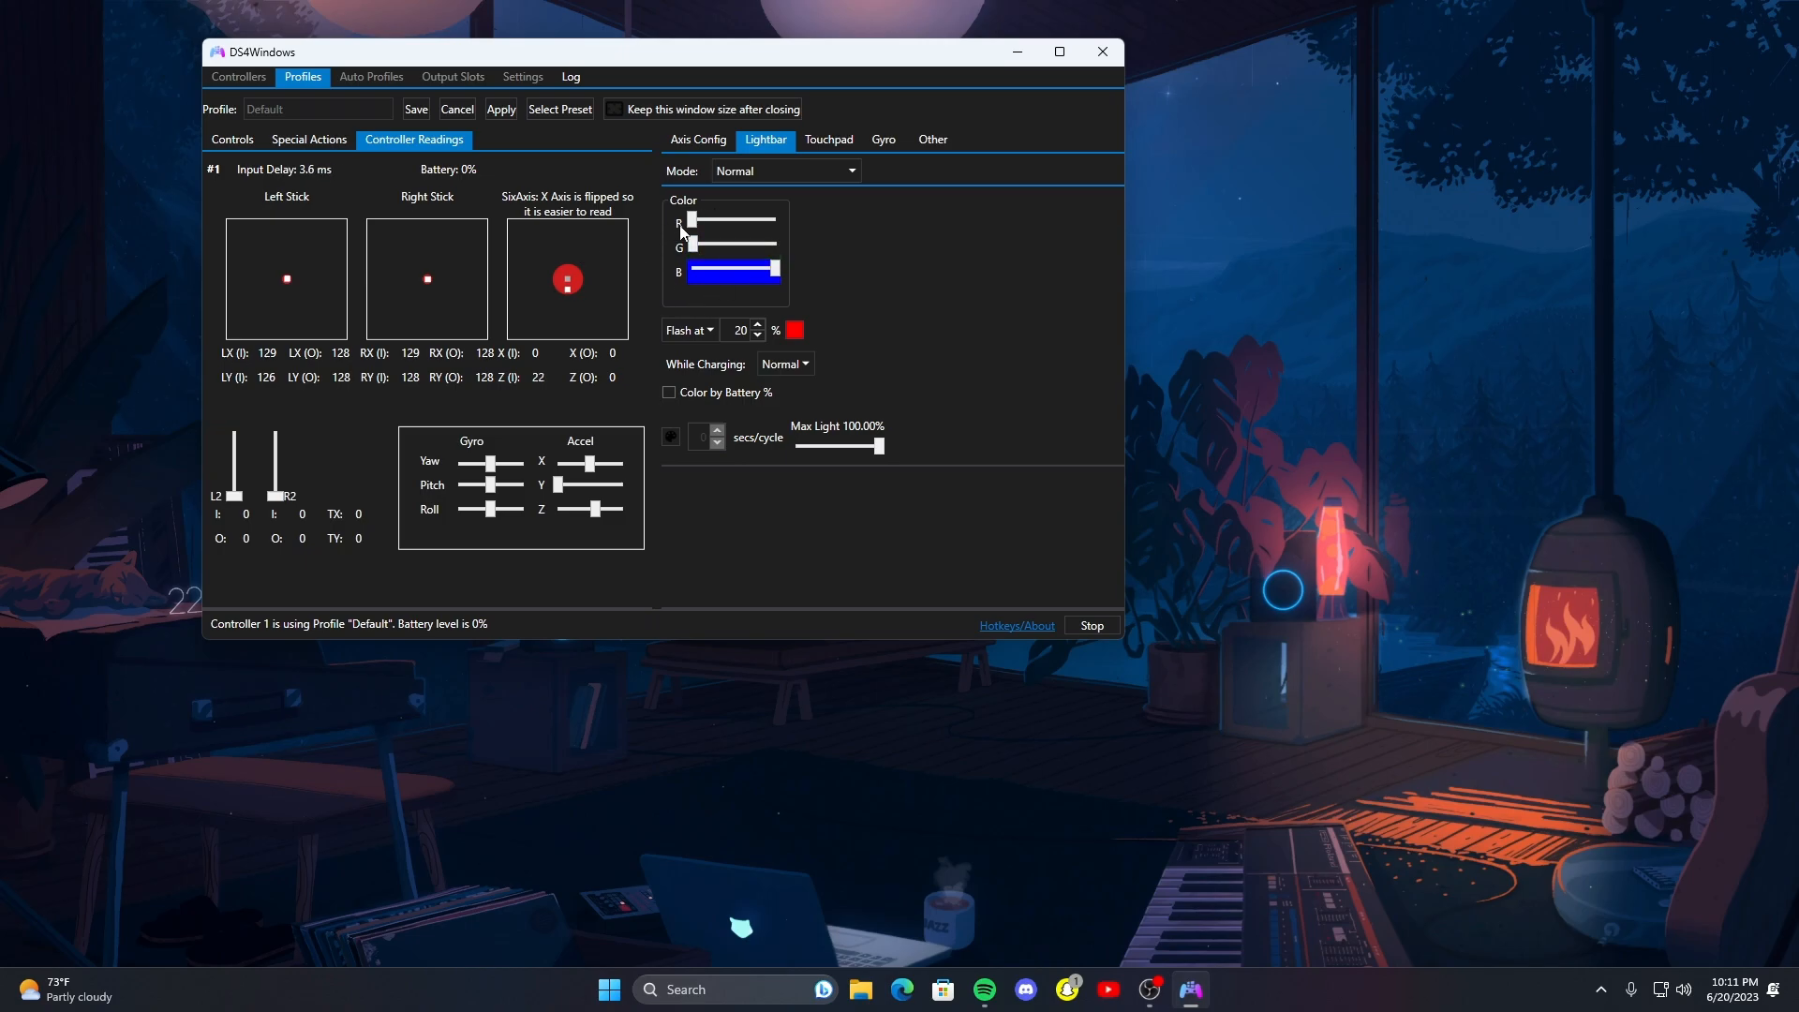
left_click_drag(691, 218, 772, 218)
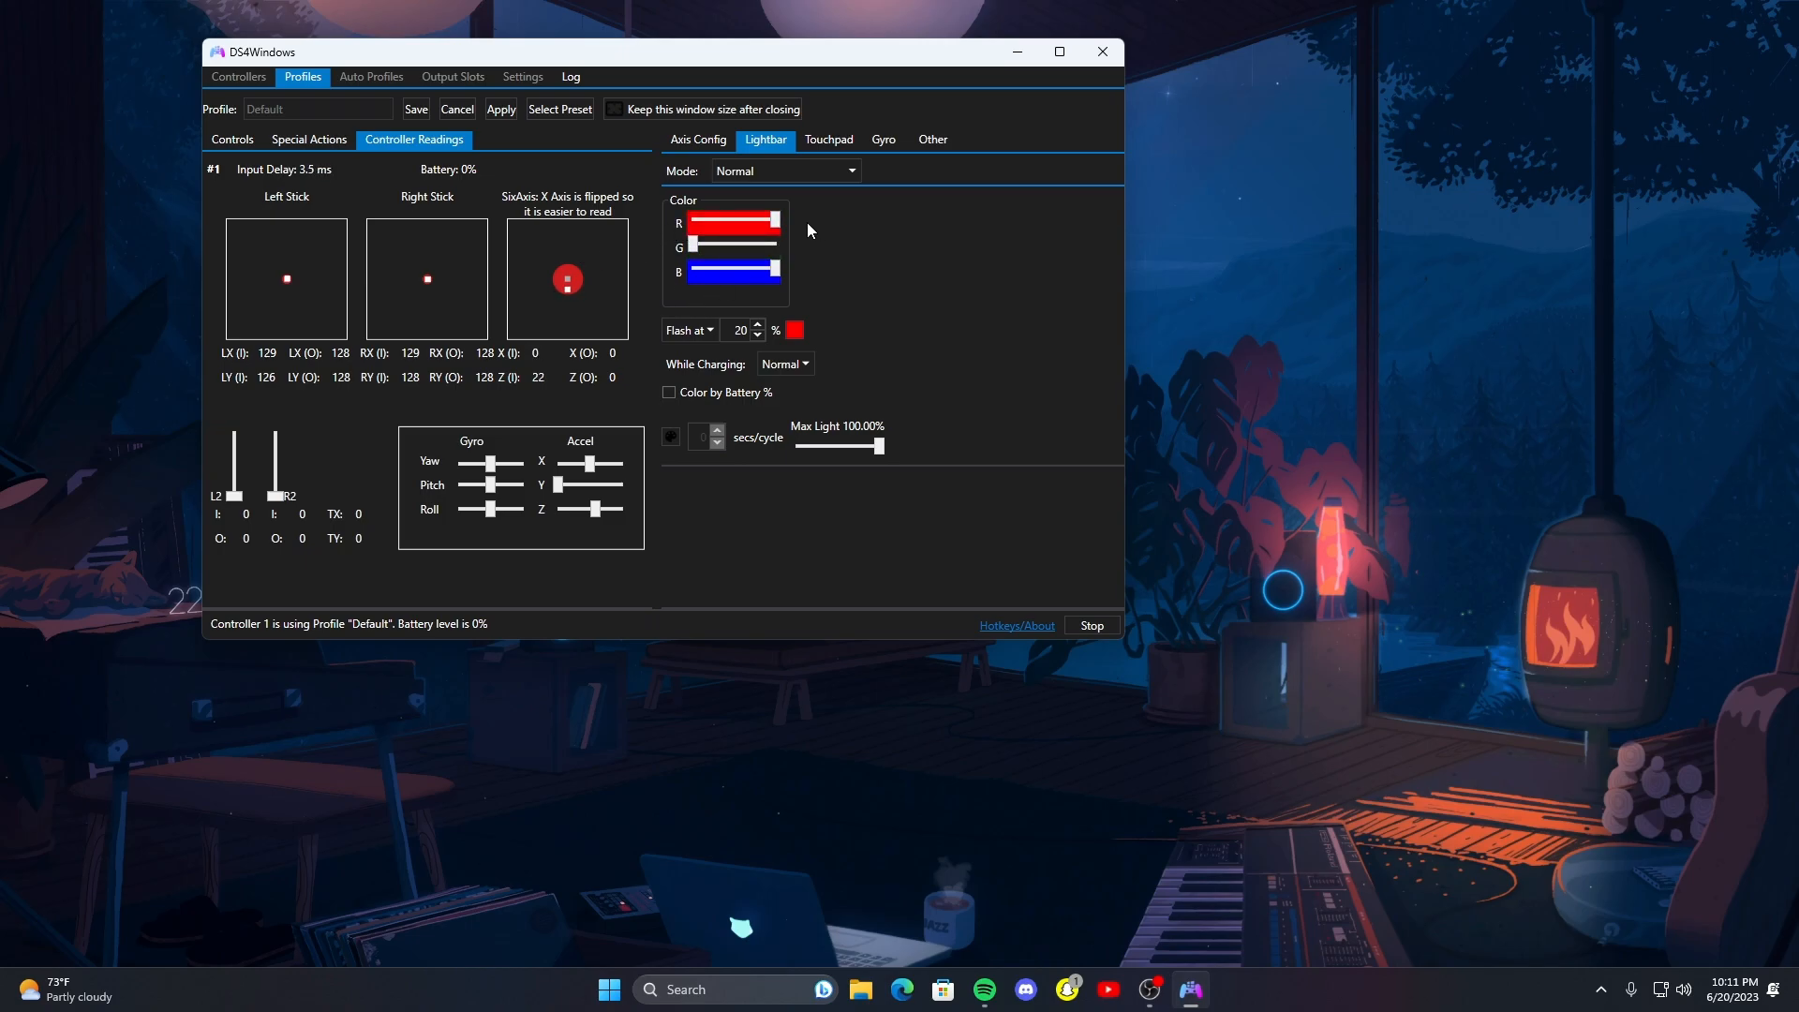
mouse_move(777, 356)
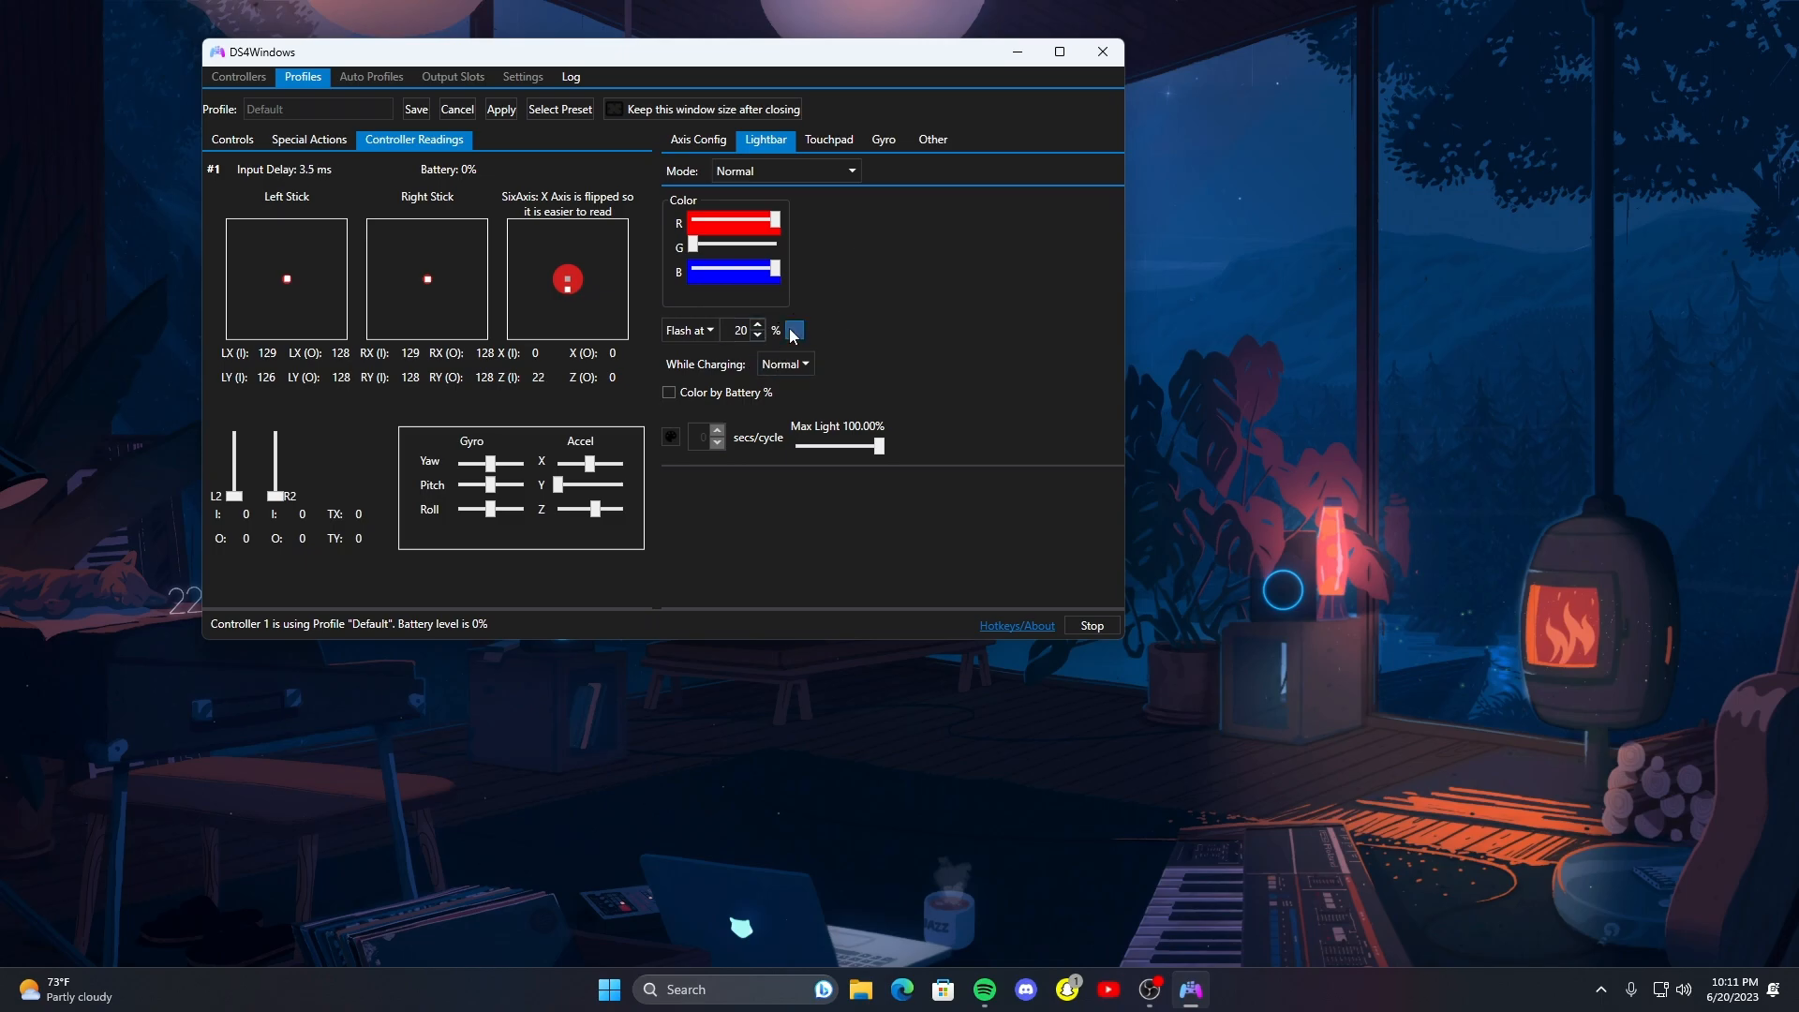
left_click(792, 331)
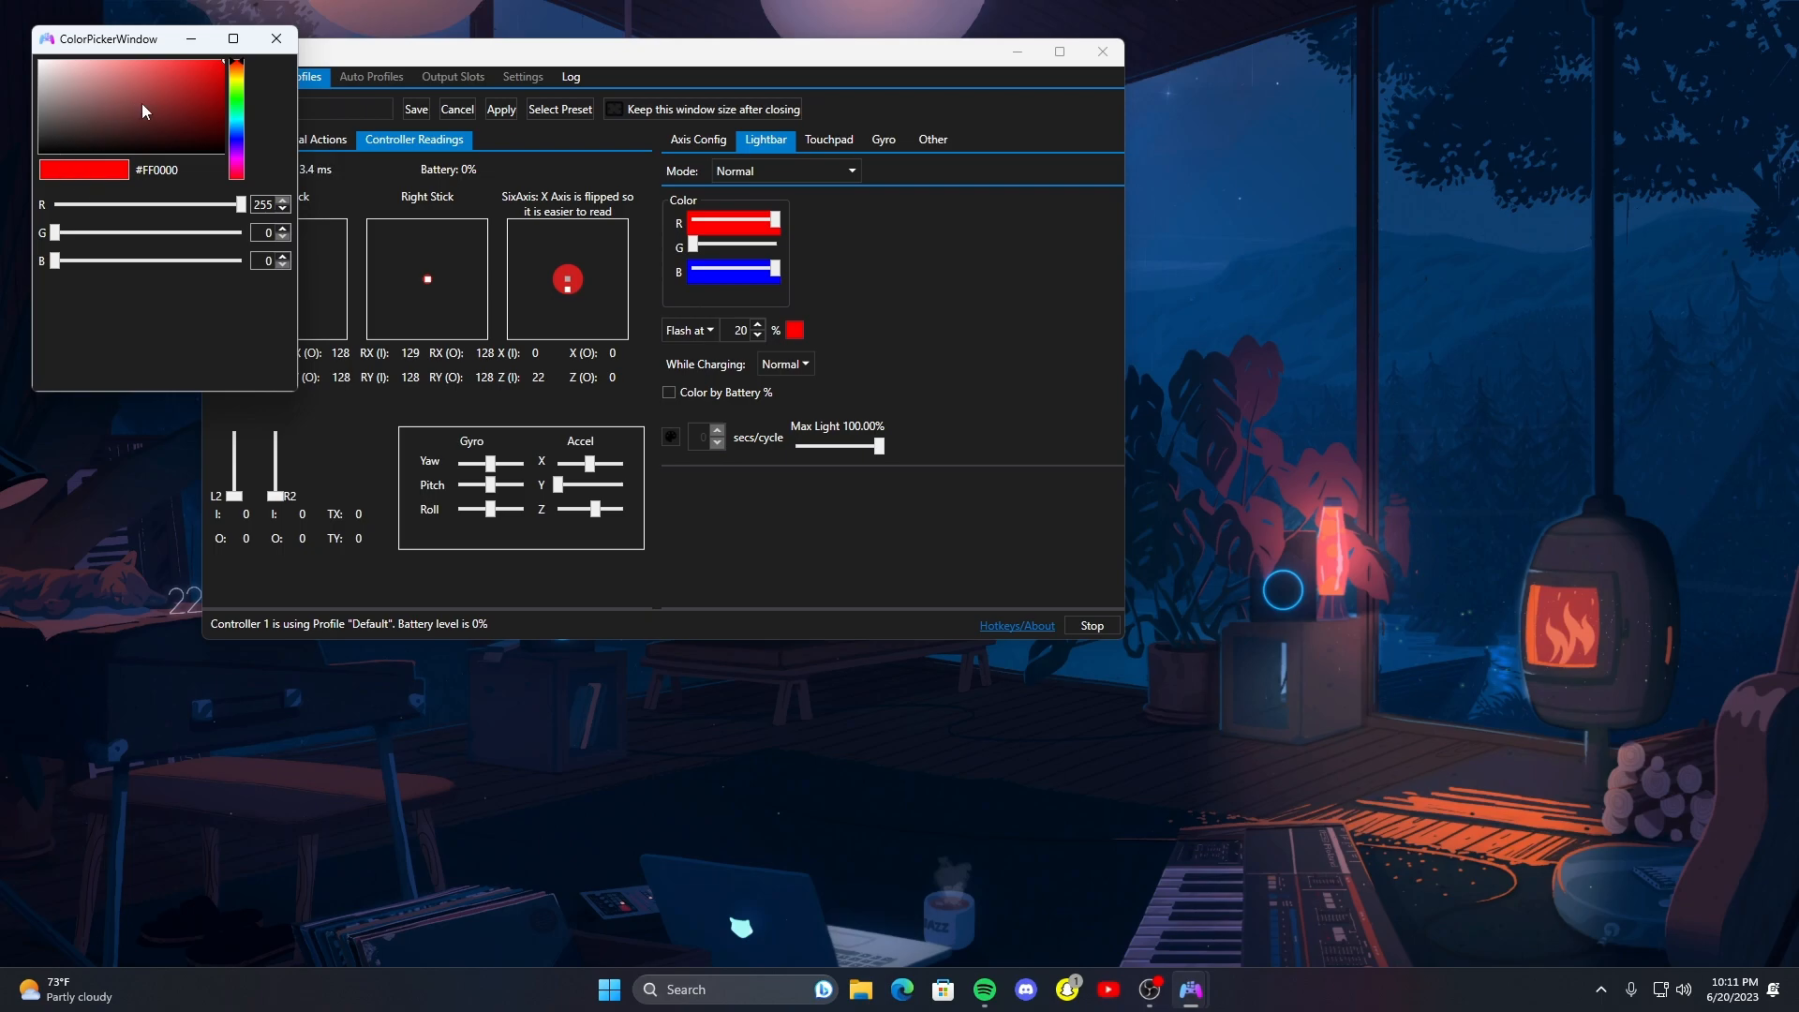
mouse_move(275, 38)
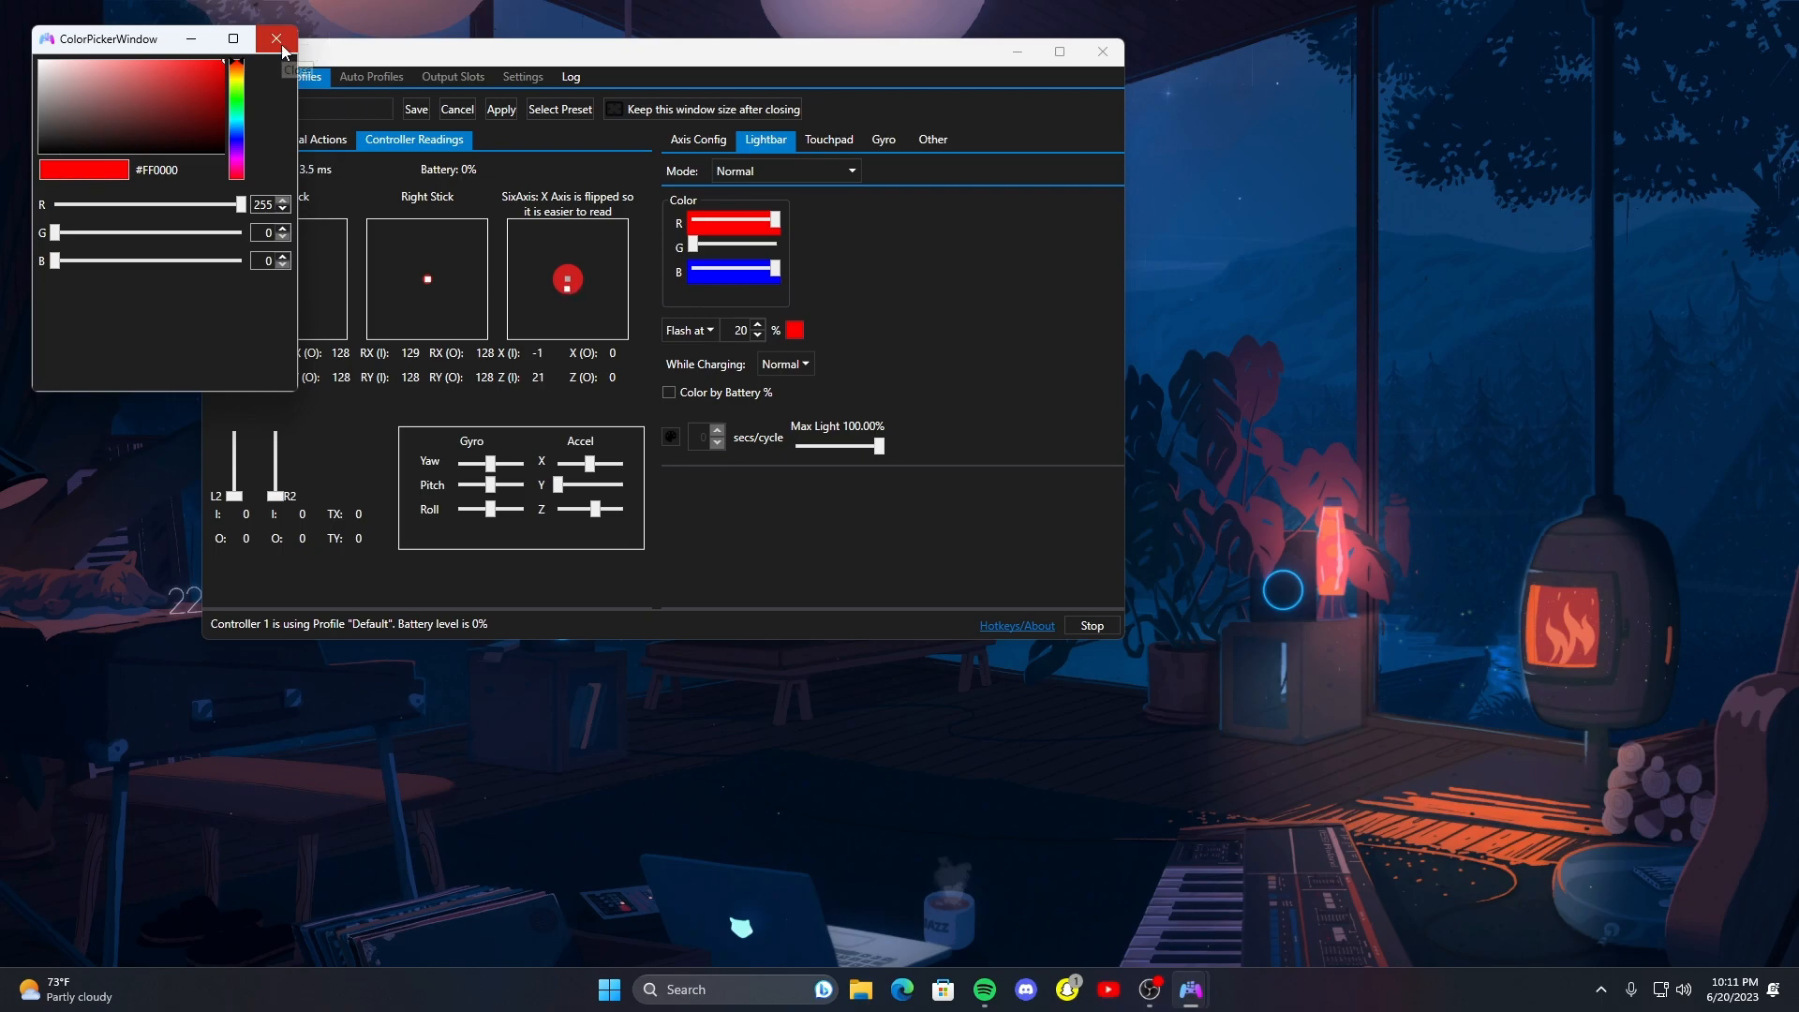
mouse_move(276, 37)
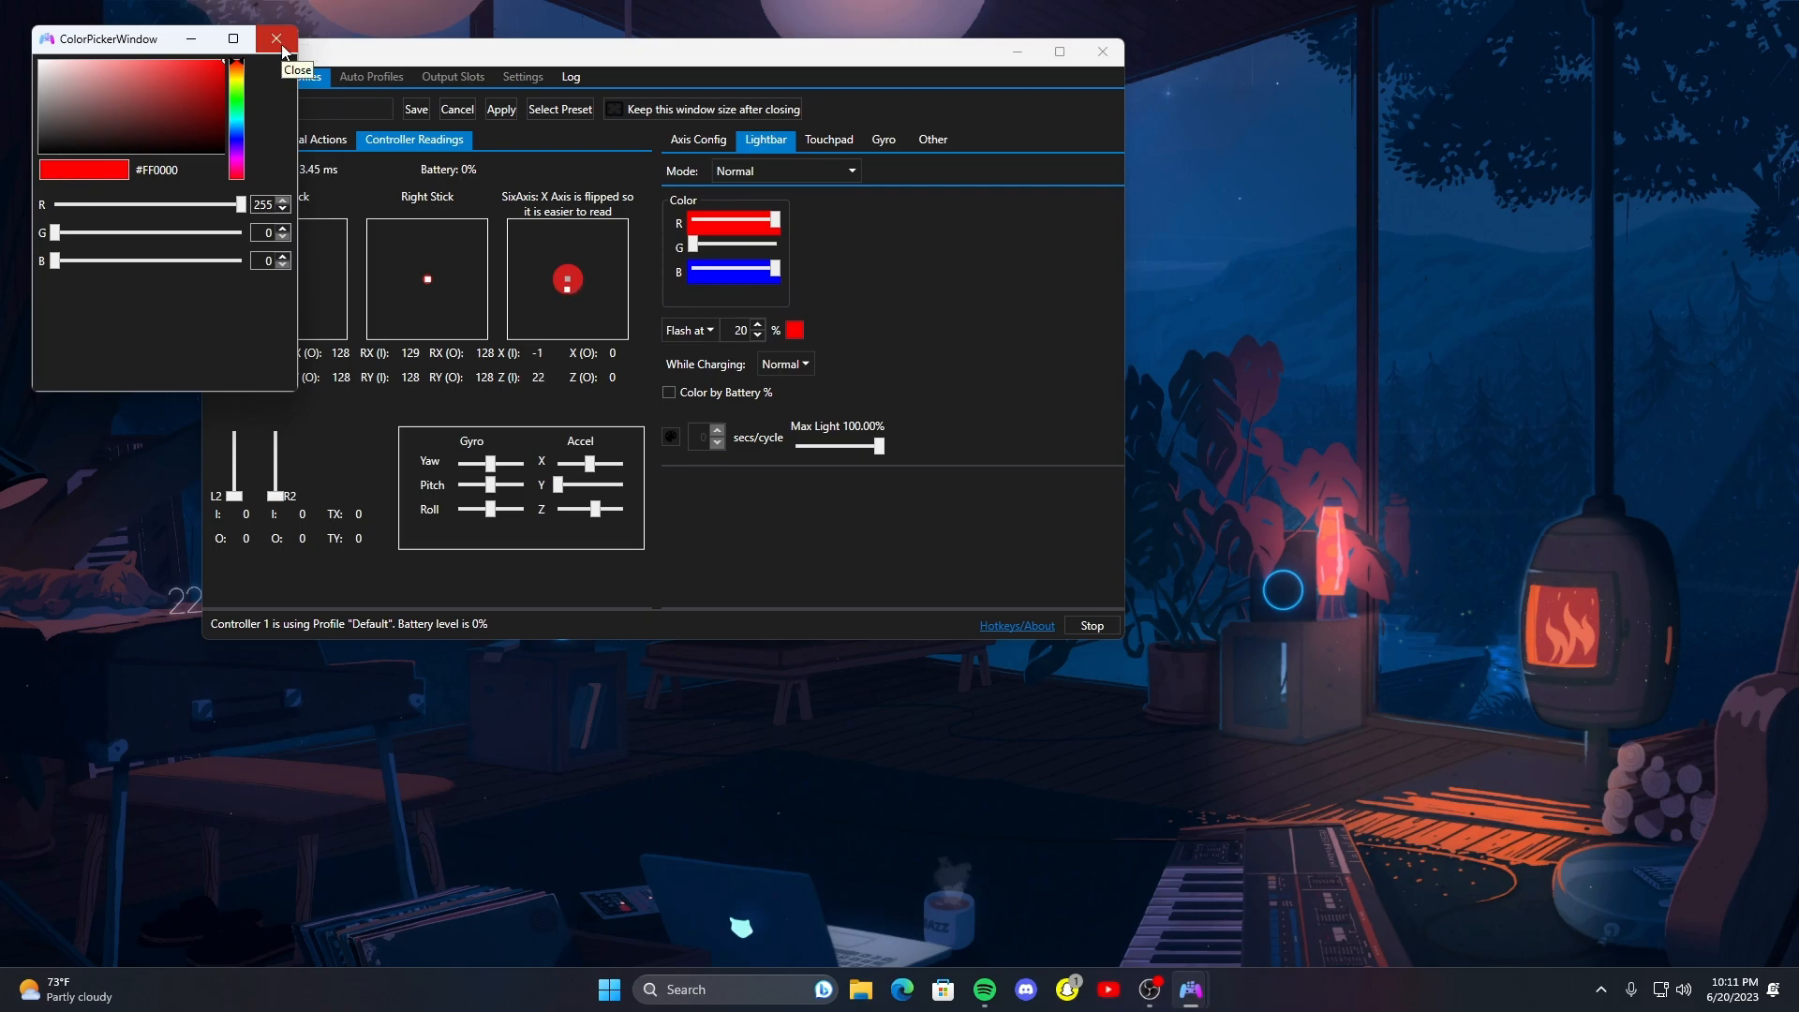
left_click(276, 37)
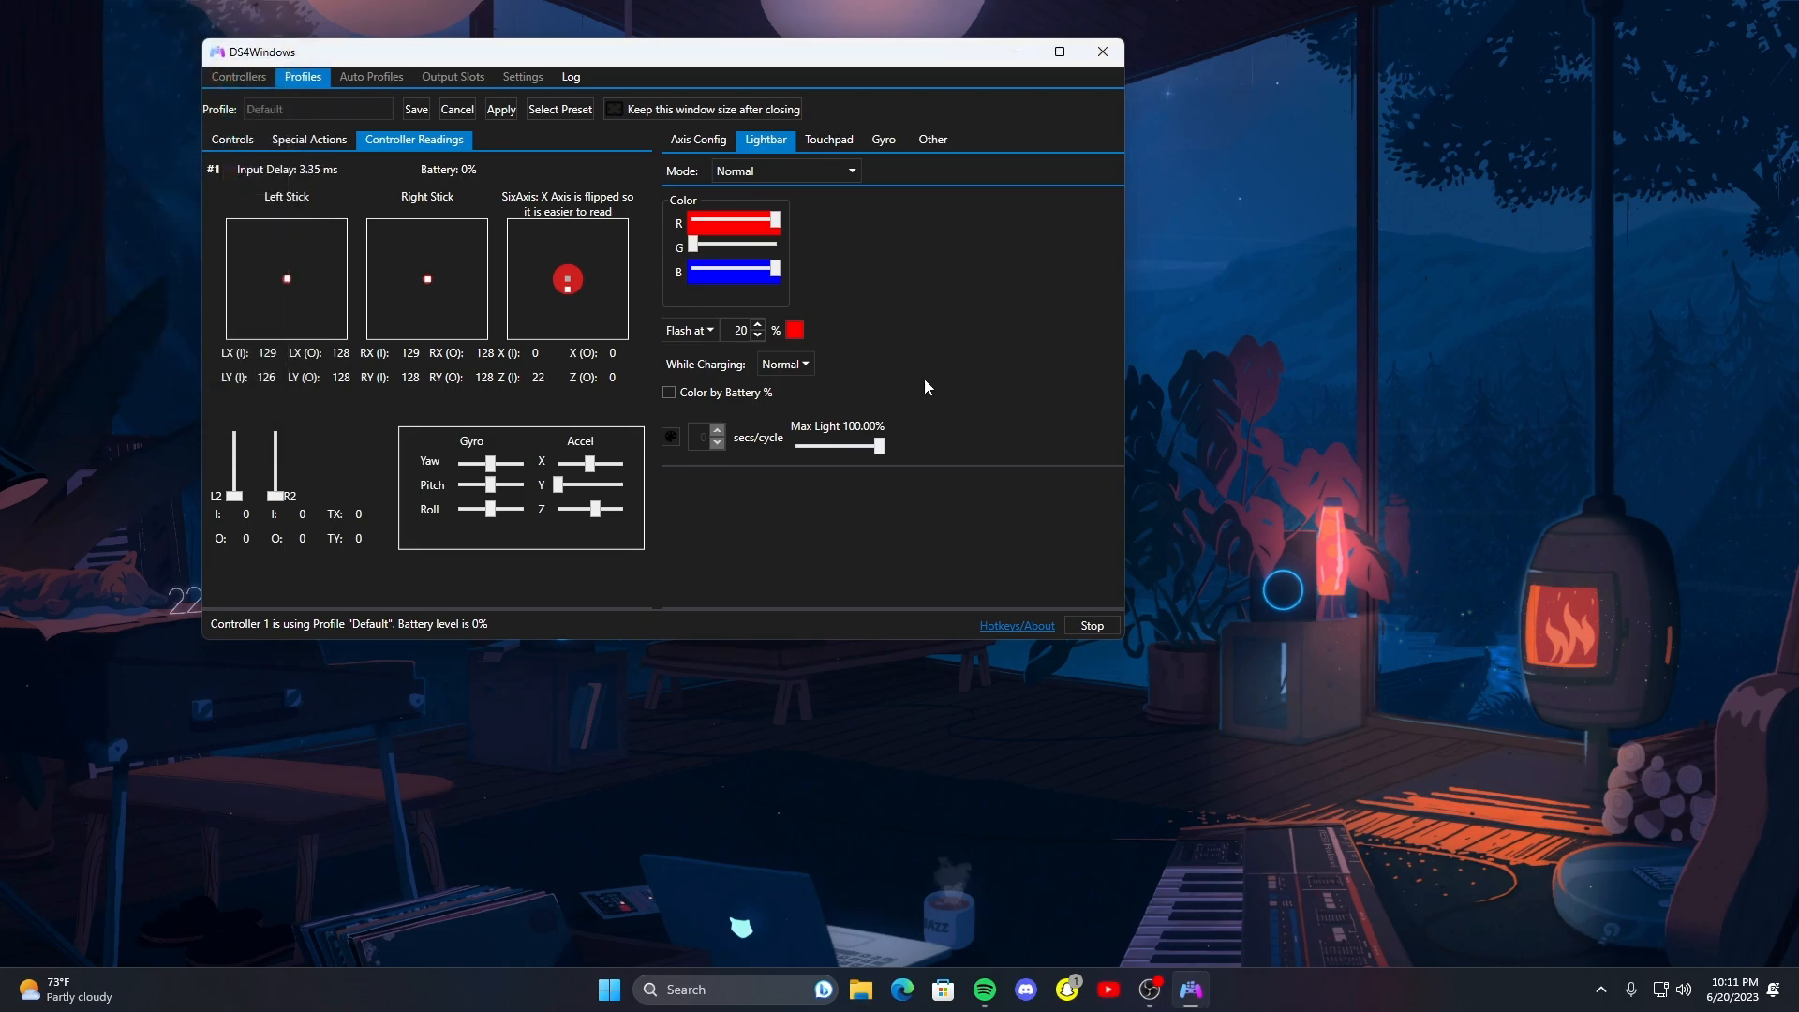
- Turn off Color by Battery % and show the Touchpad settings
left_click(781, 364)
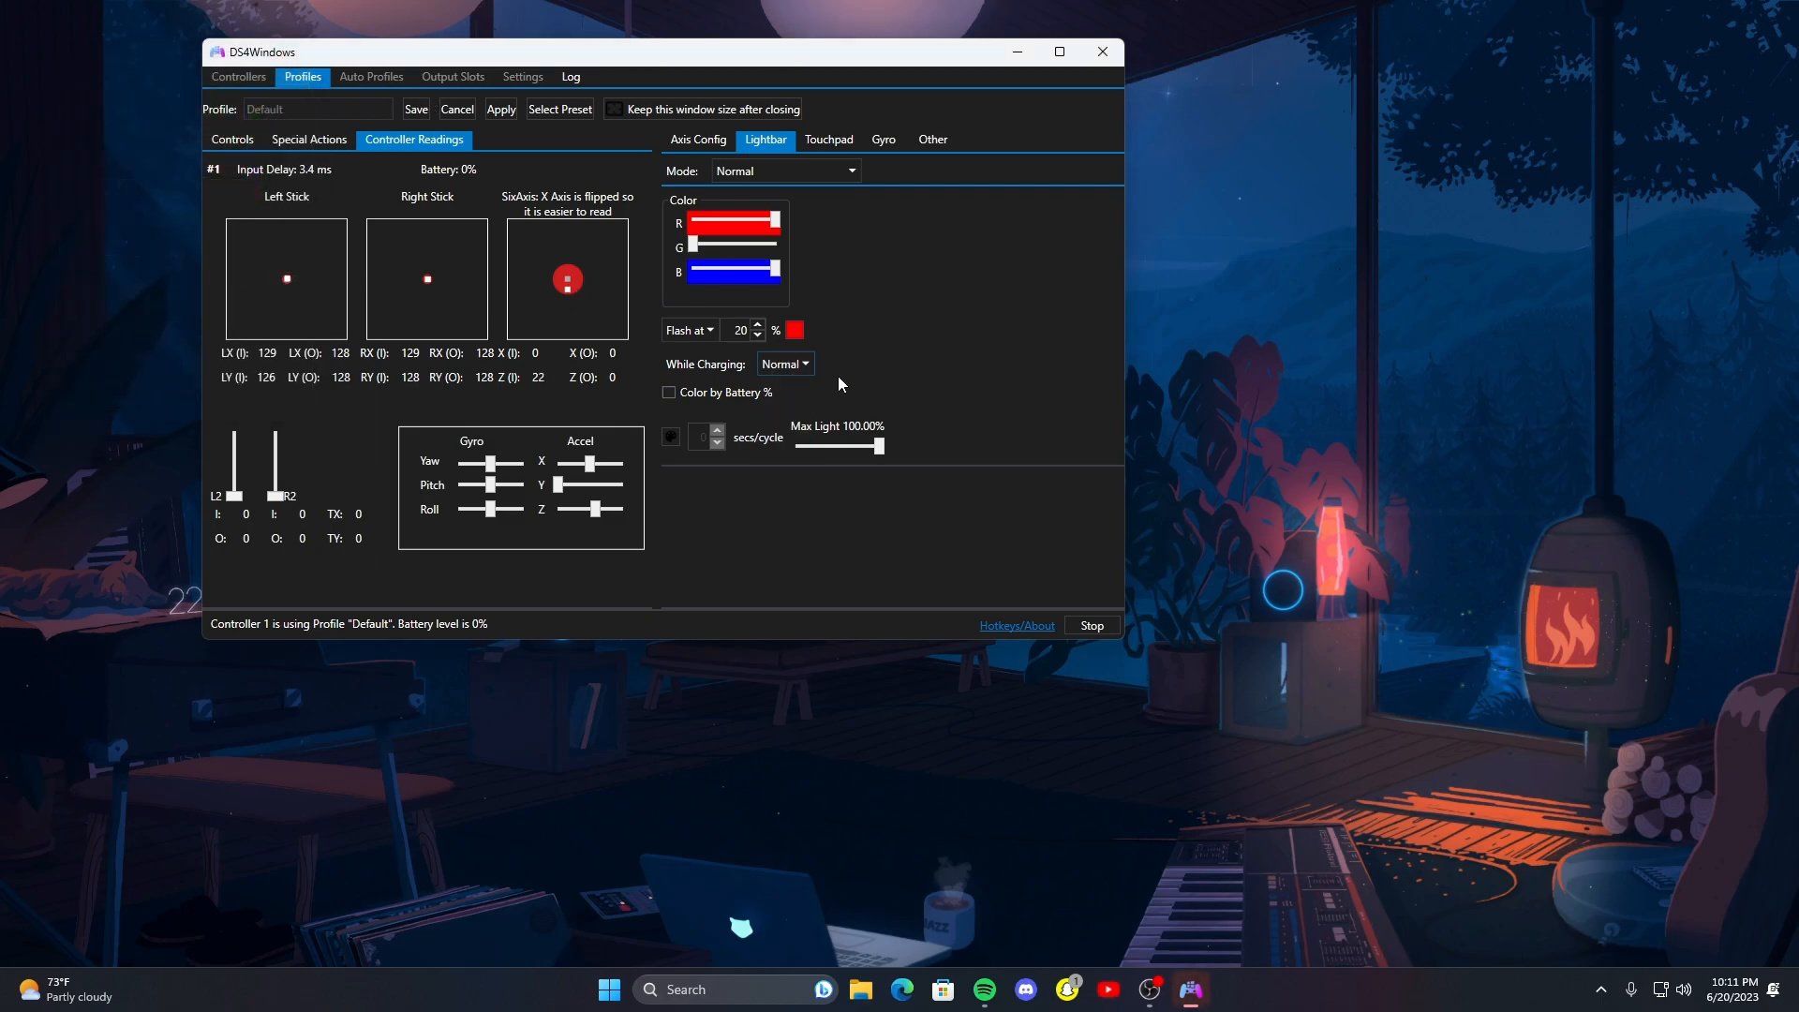
mouse_move(717, 419)
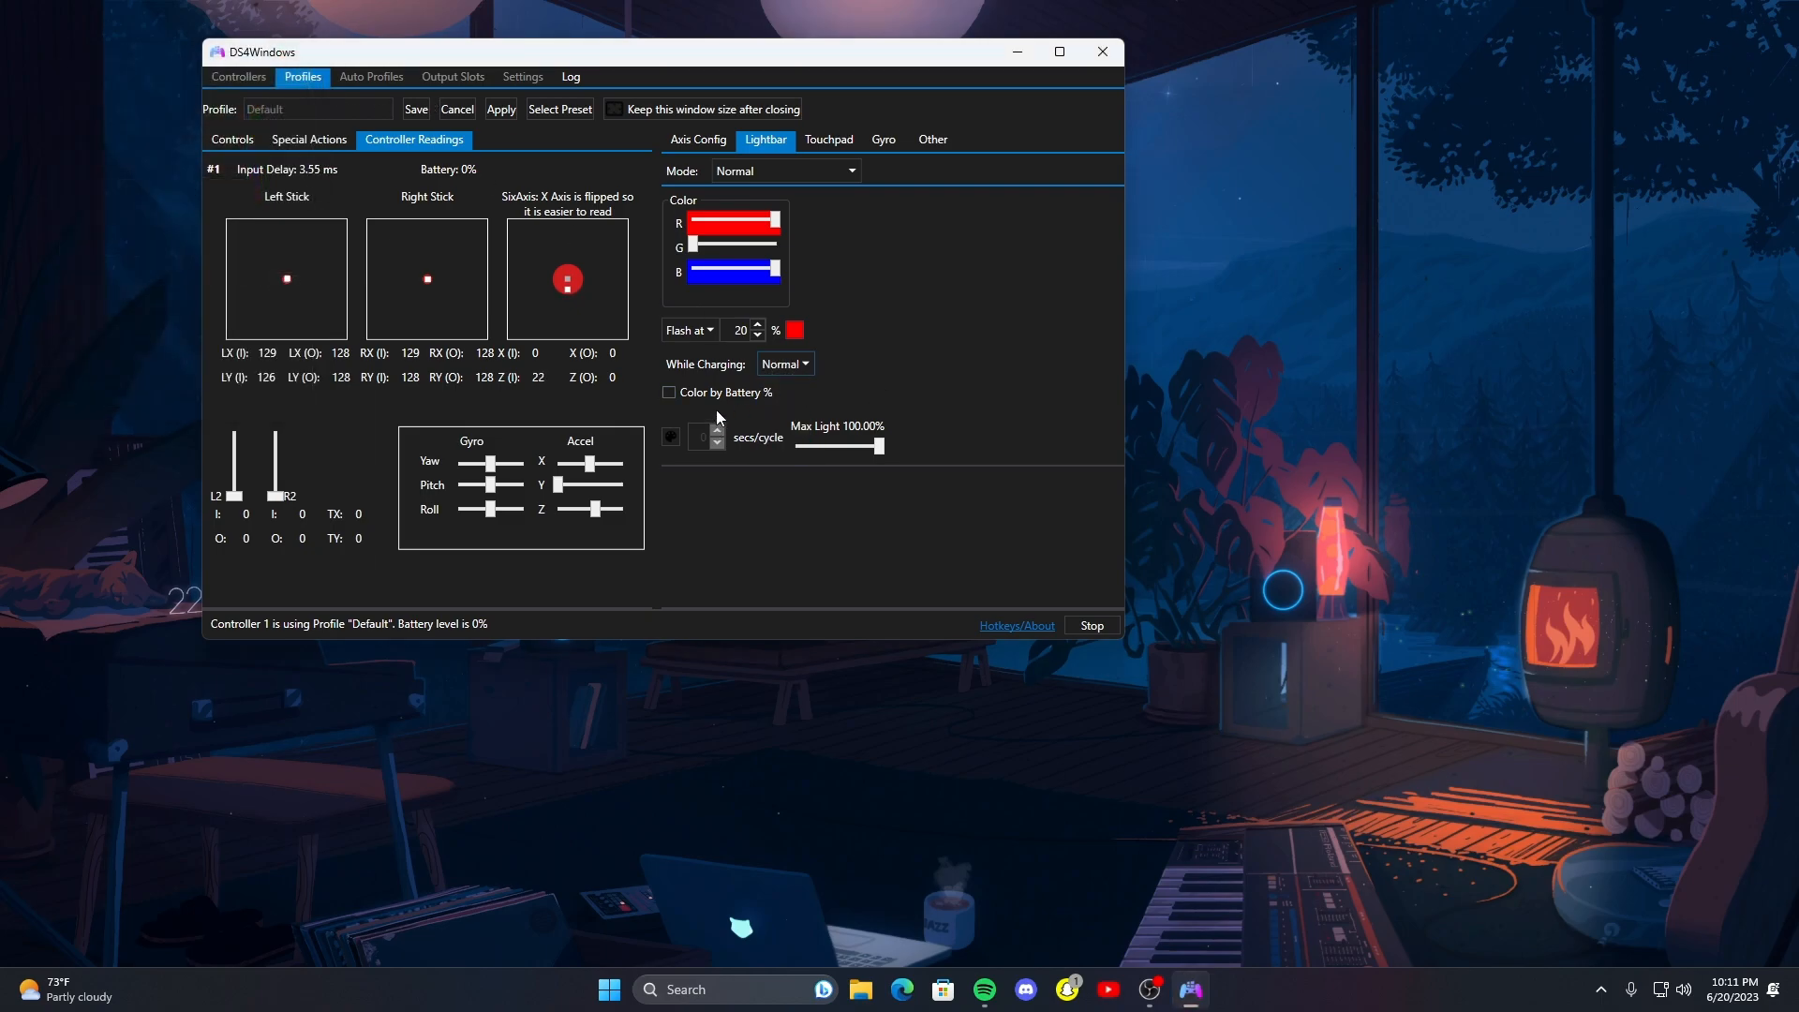
left_click(669, 392)
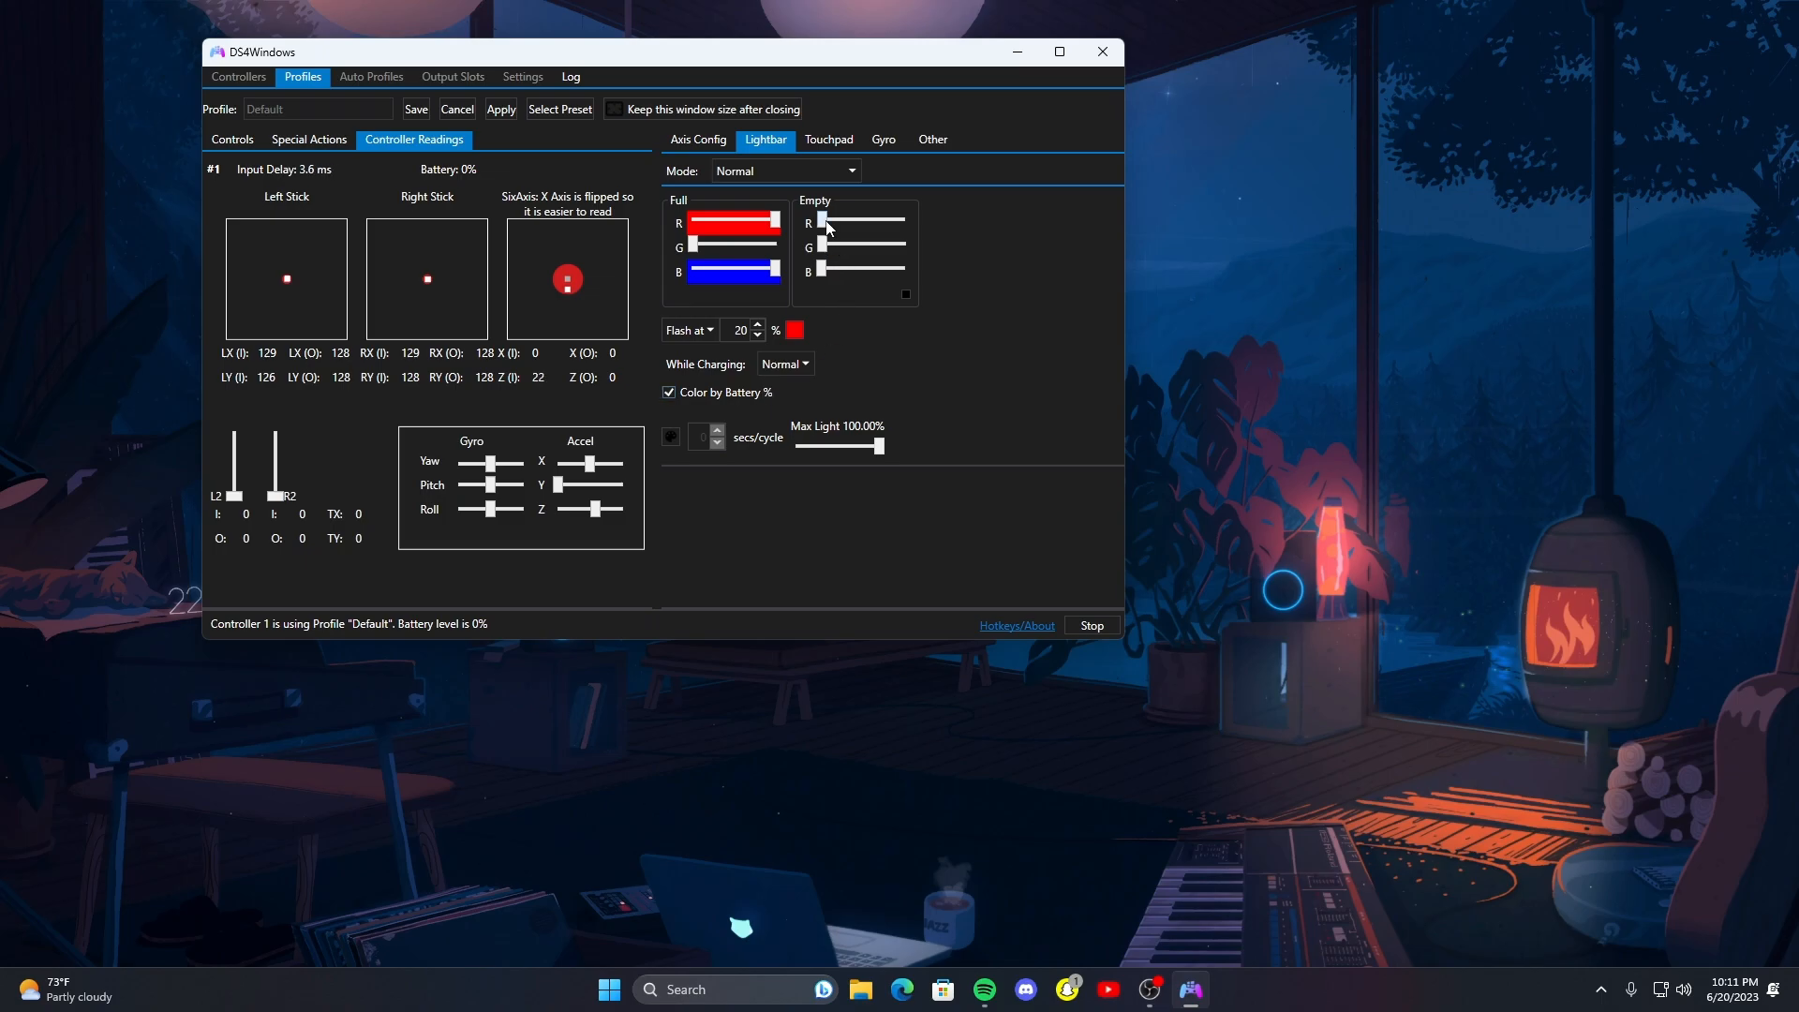
left_click(669, 393)
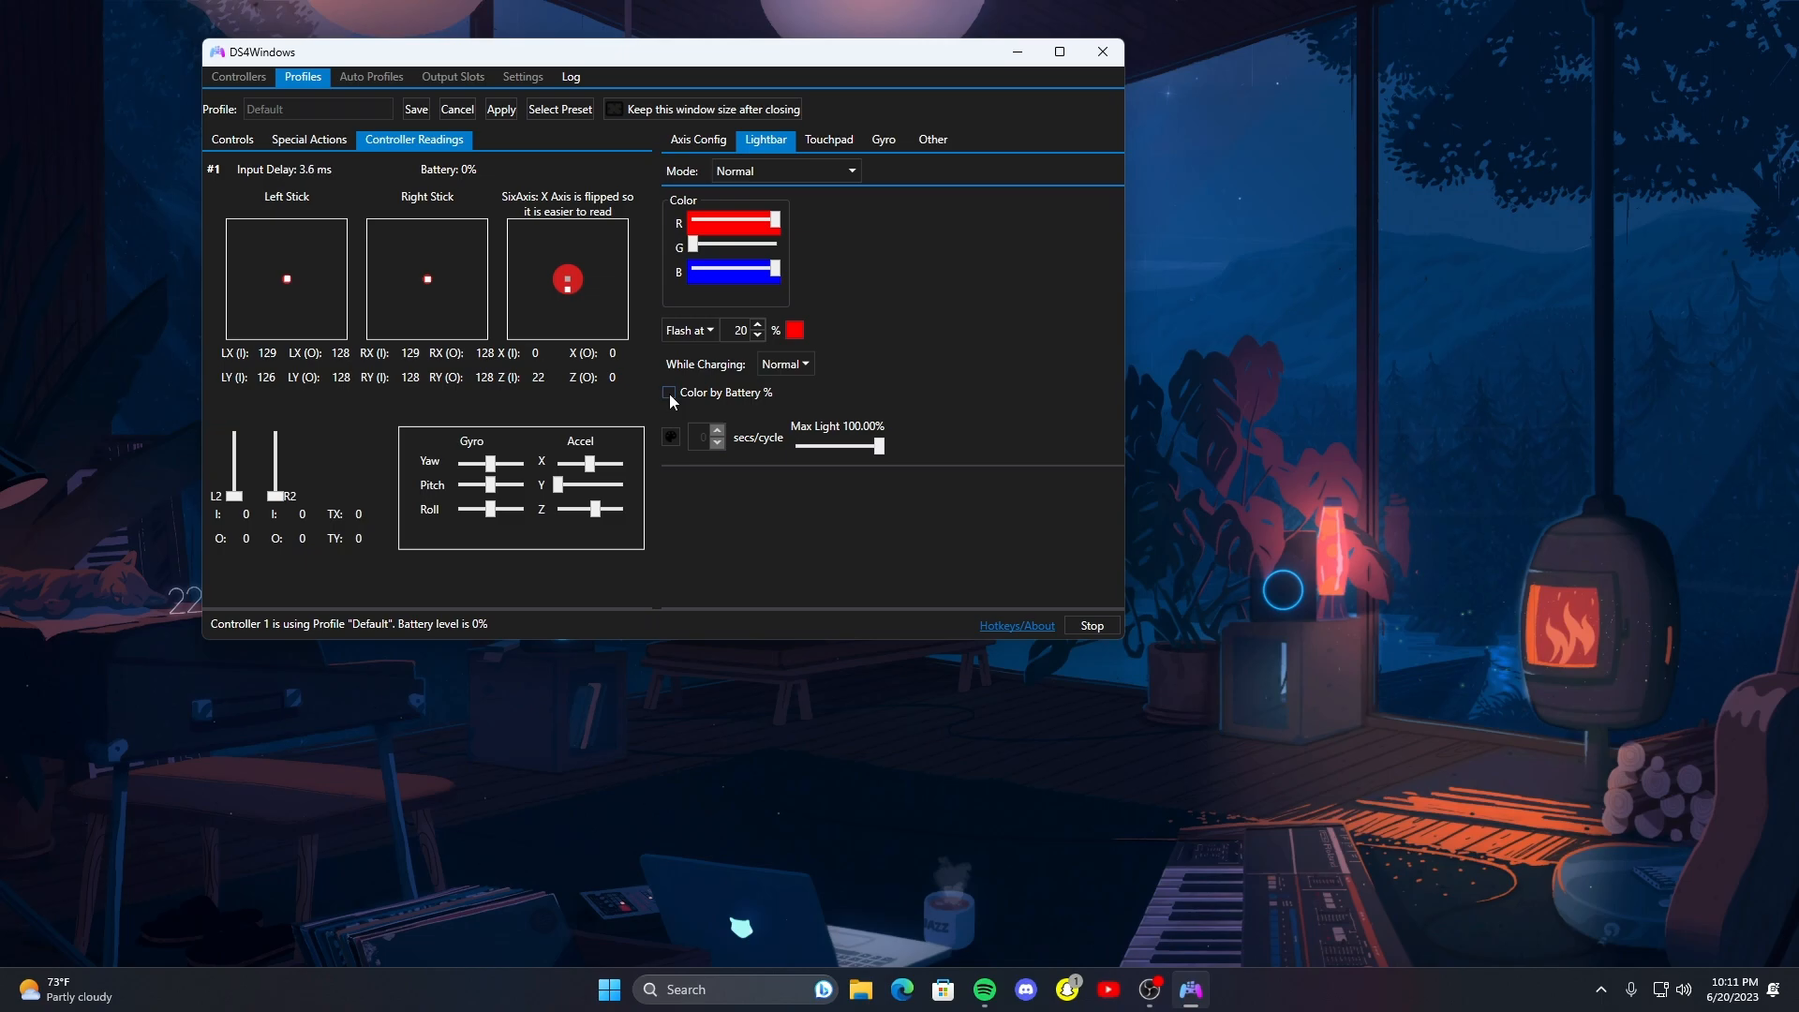
left_click(827, 139)
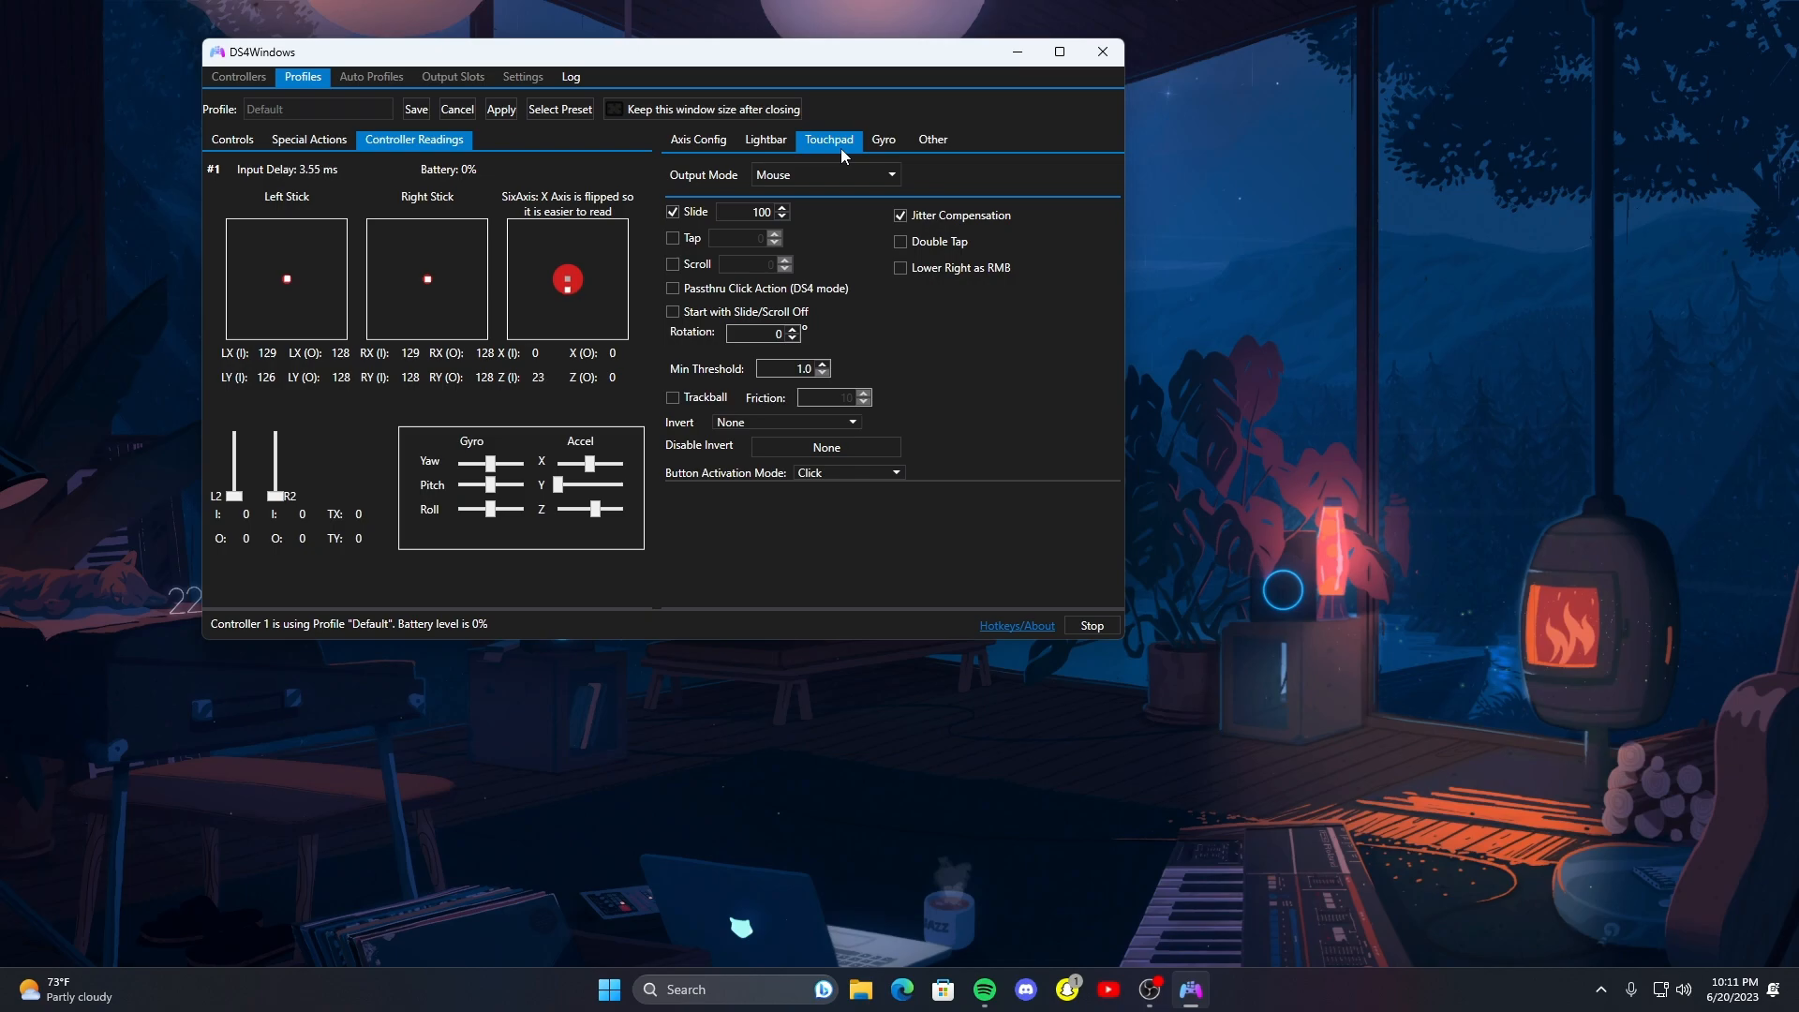
mouse_move(1373, 221)
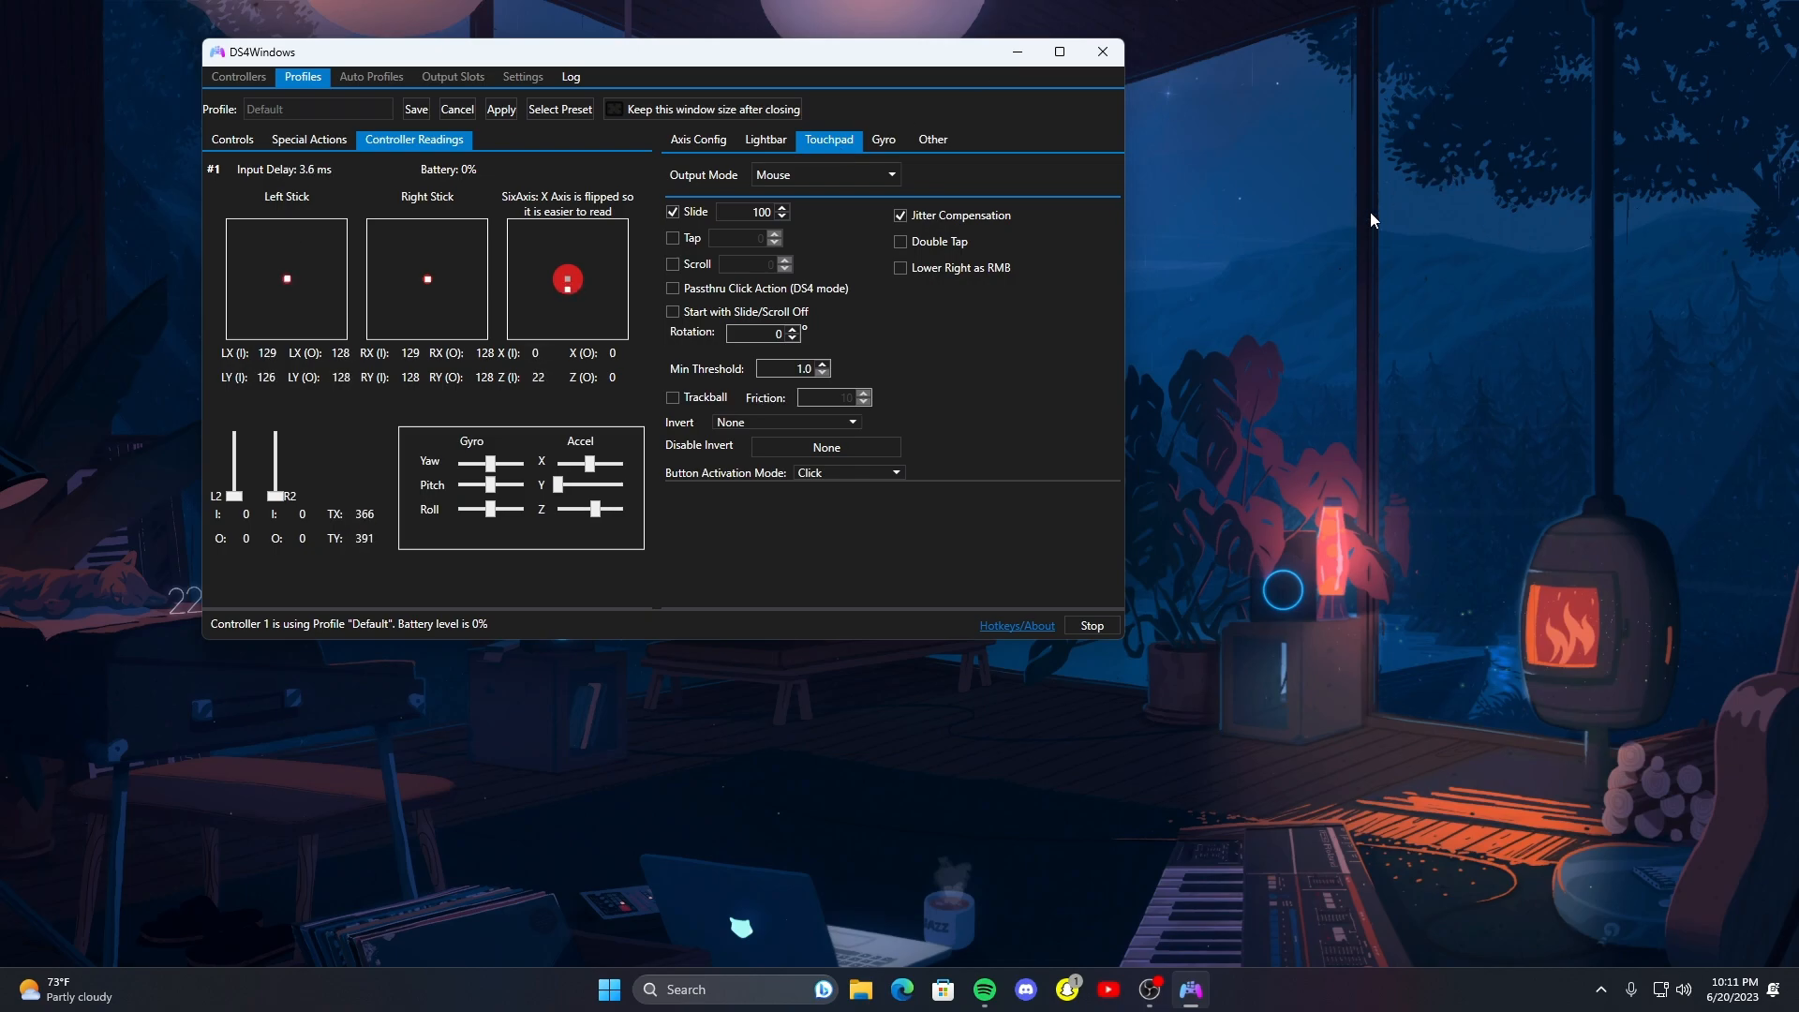
mouse_move(1007, 128)
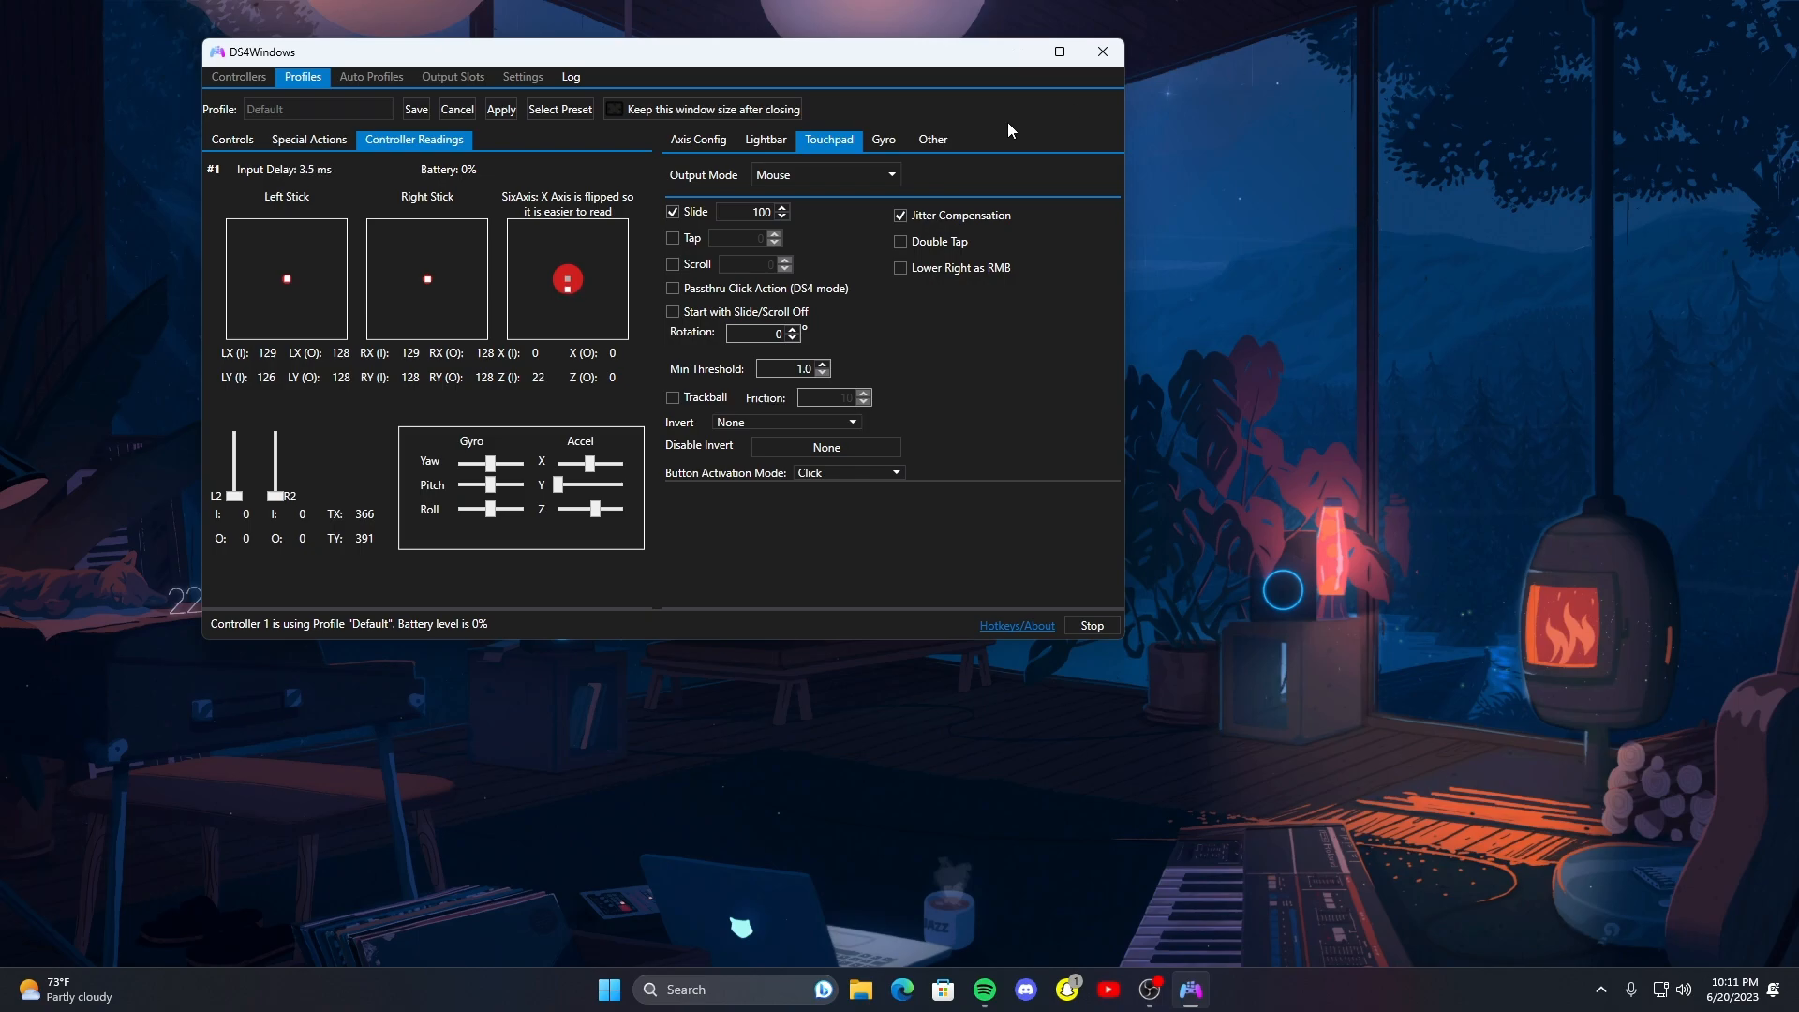
- Show the profile's Other settings with emulated controller and rumble options
left_click(931, 138)
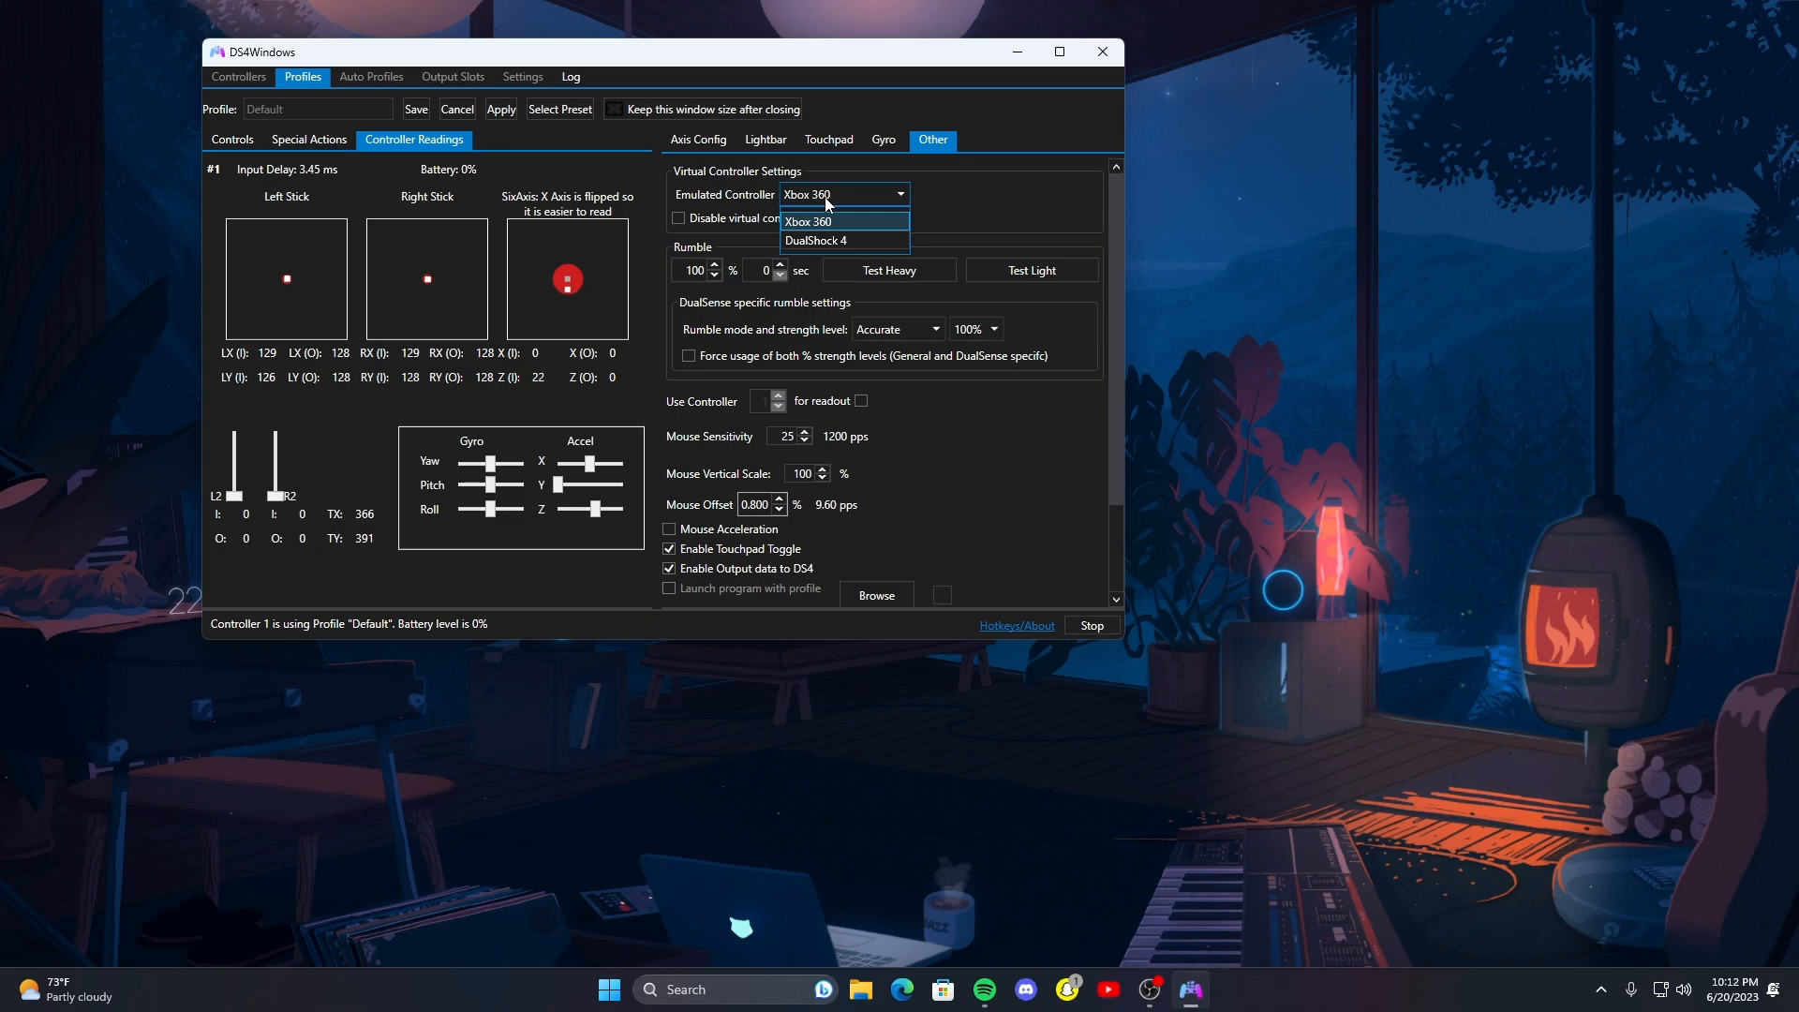
mouse_move(634, 224)
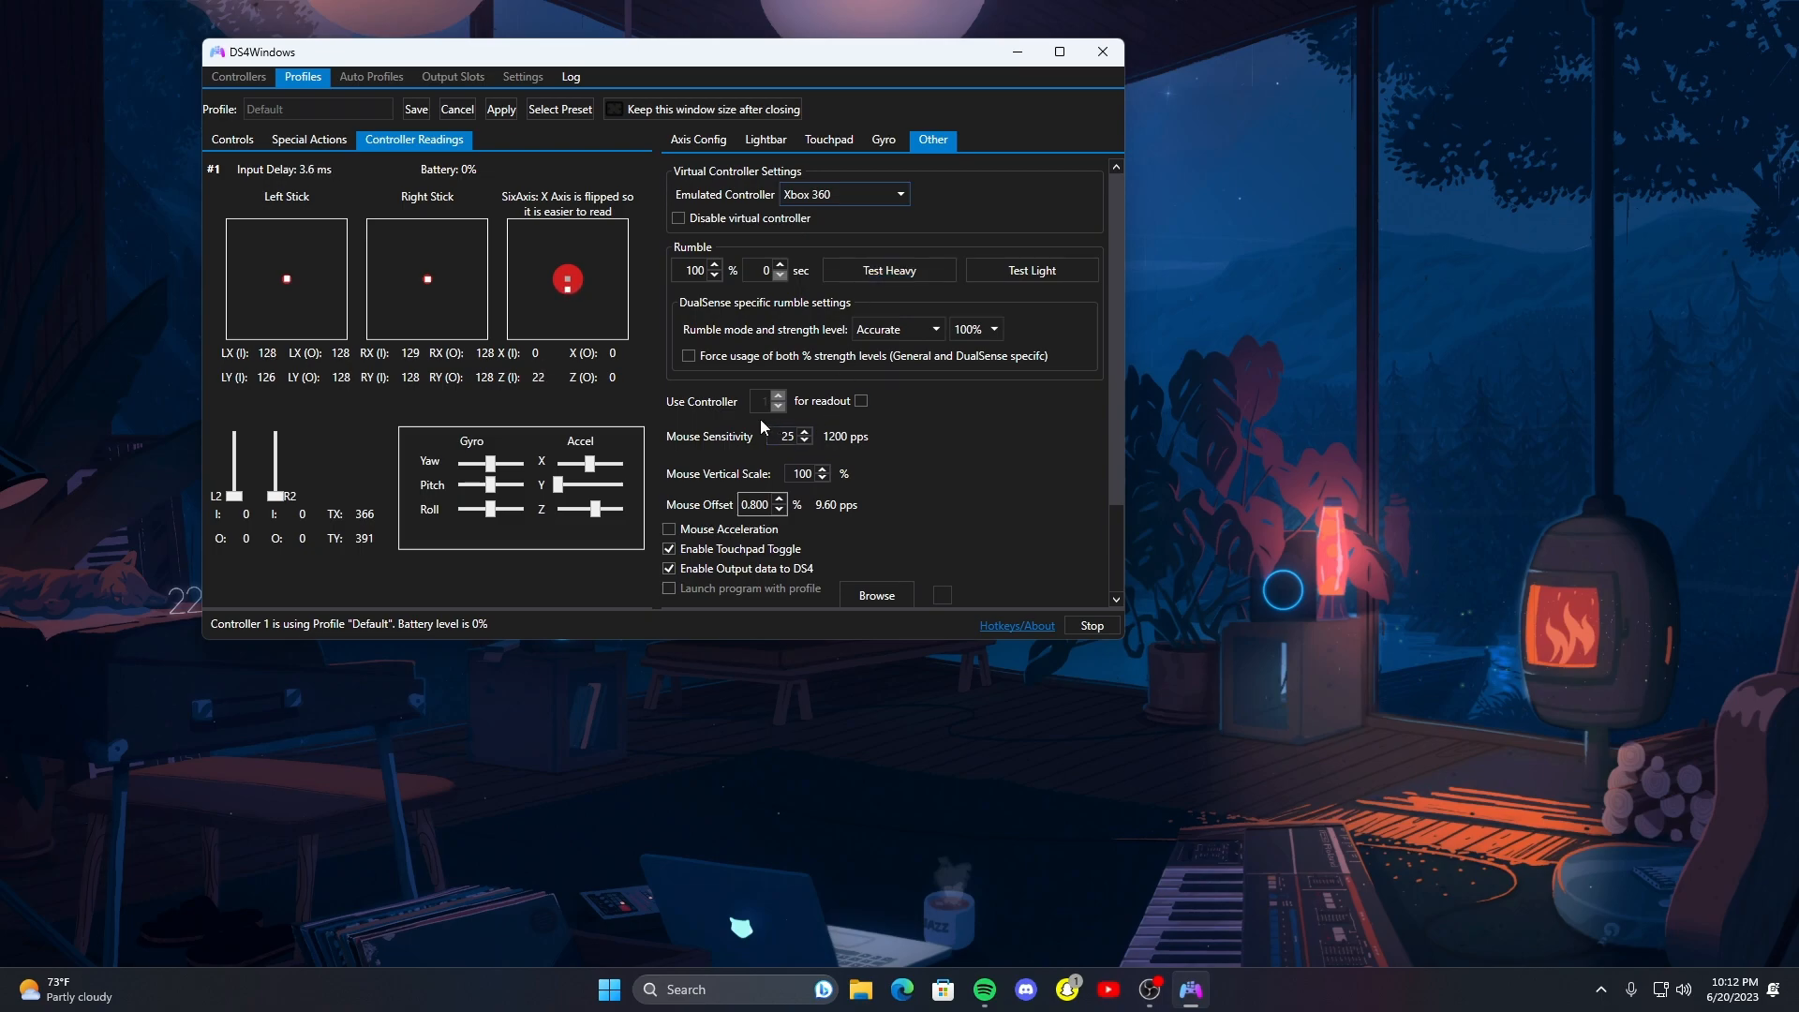
- Tick Idle Disconnect in the Other tab and set its minutes spinner to 10
scroll("down", 3)
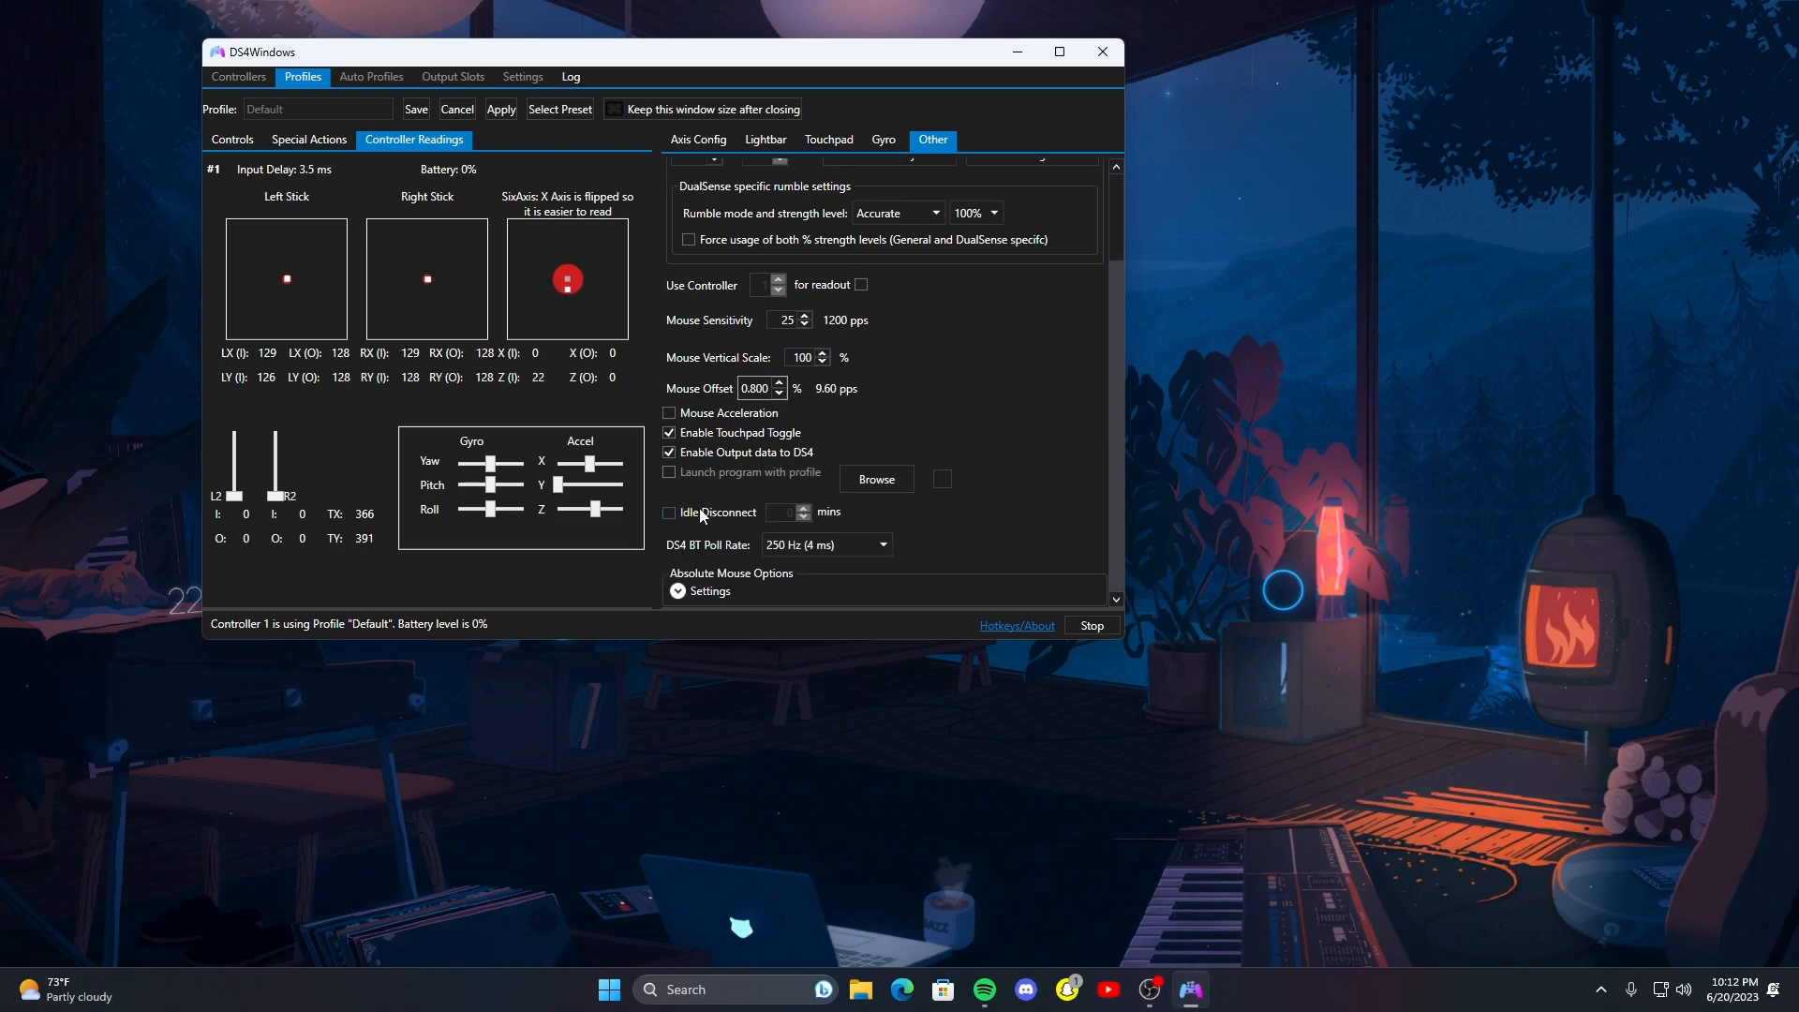
left_click(669, 512)
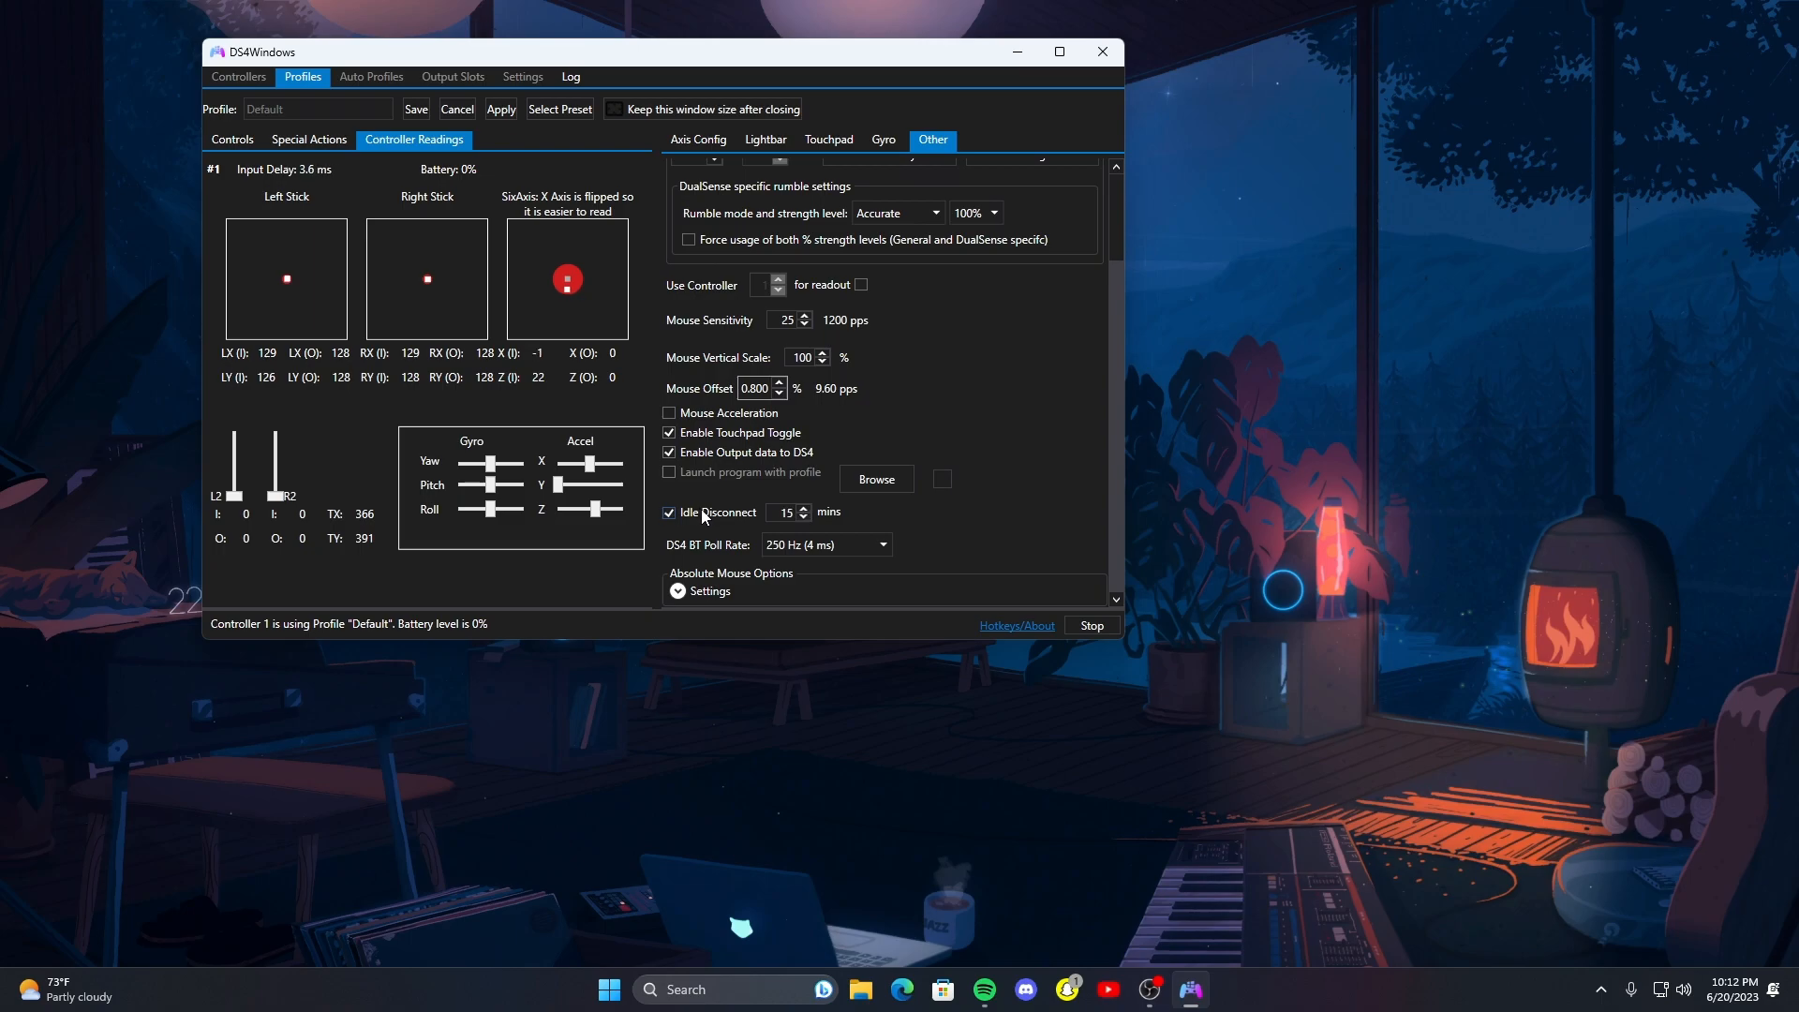
left_click(804, 517)
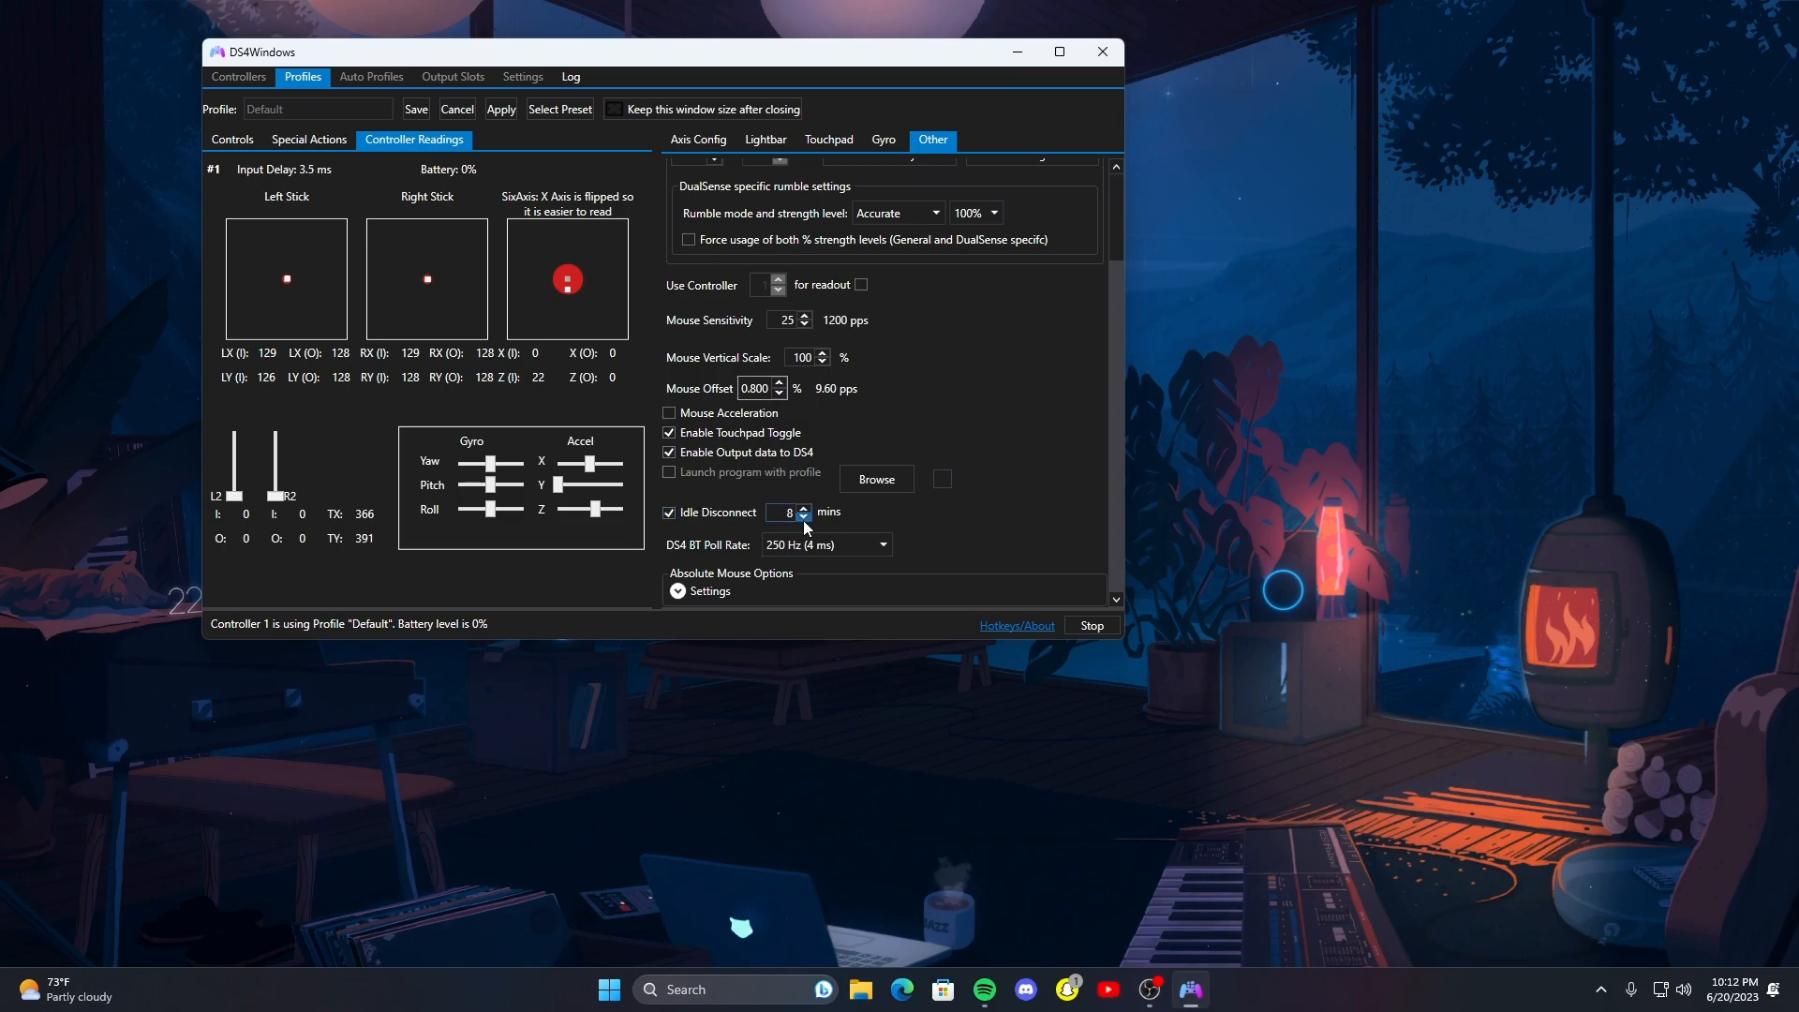
left_click(803, 507)
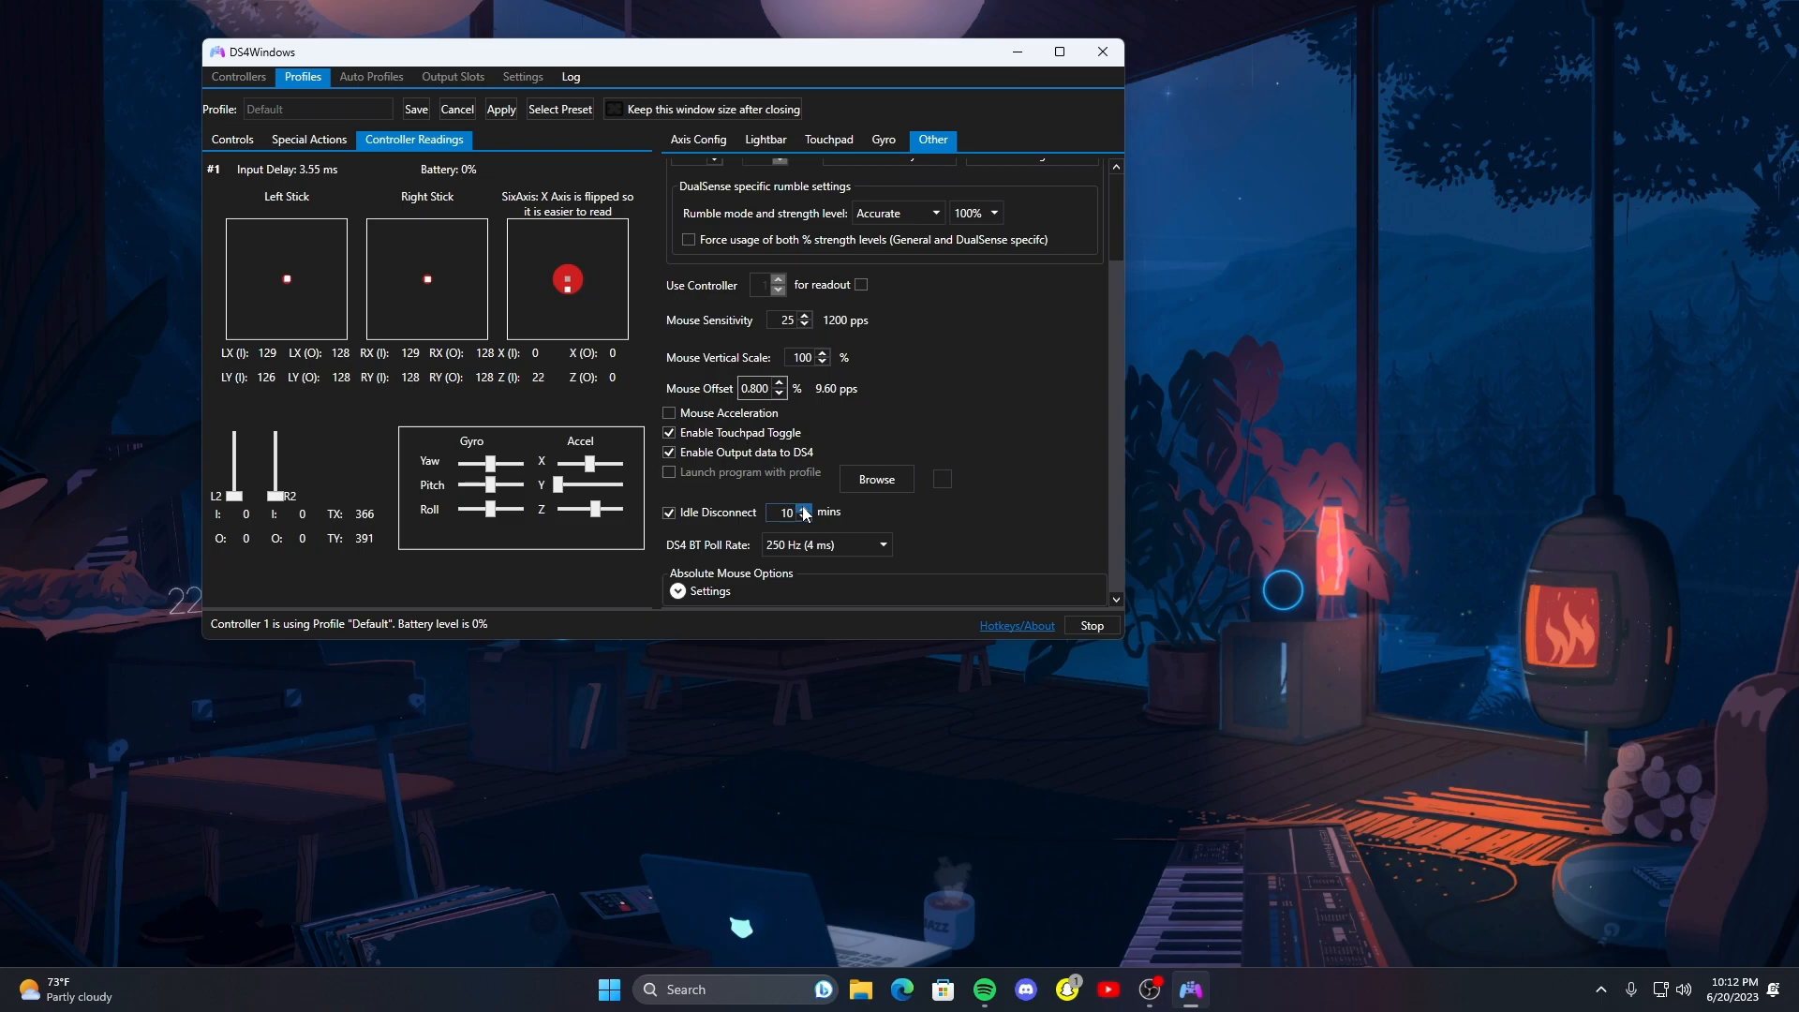
mouse_move(814, 531)
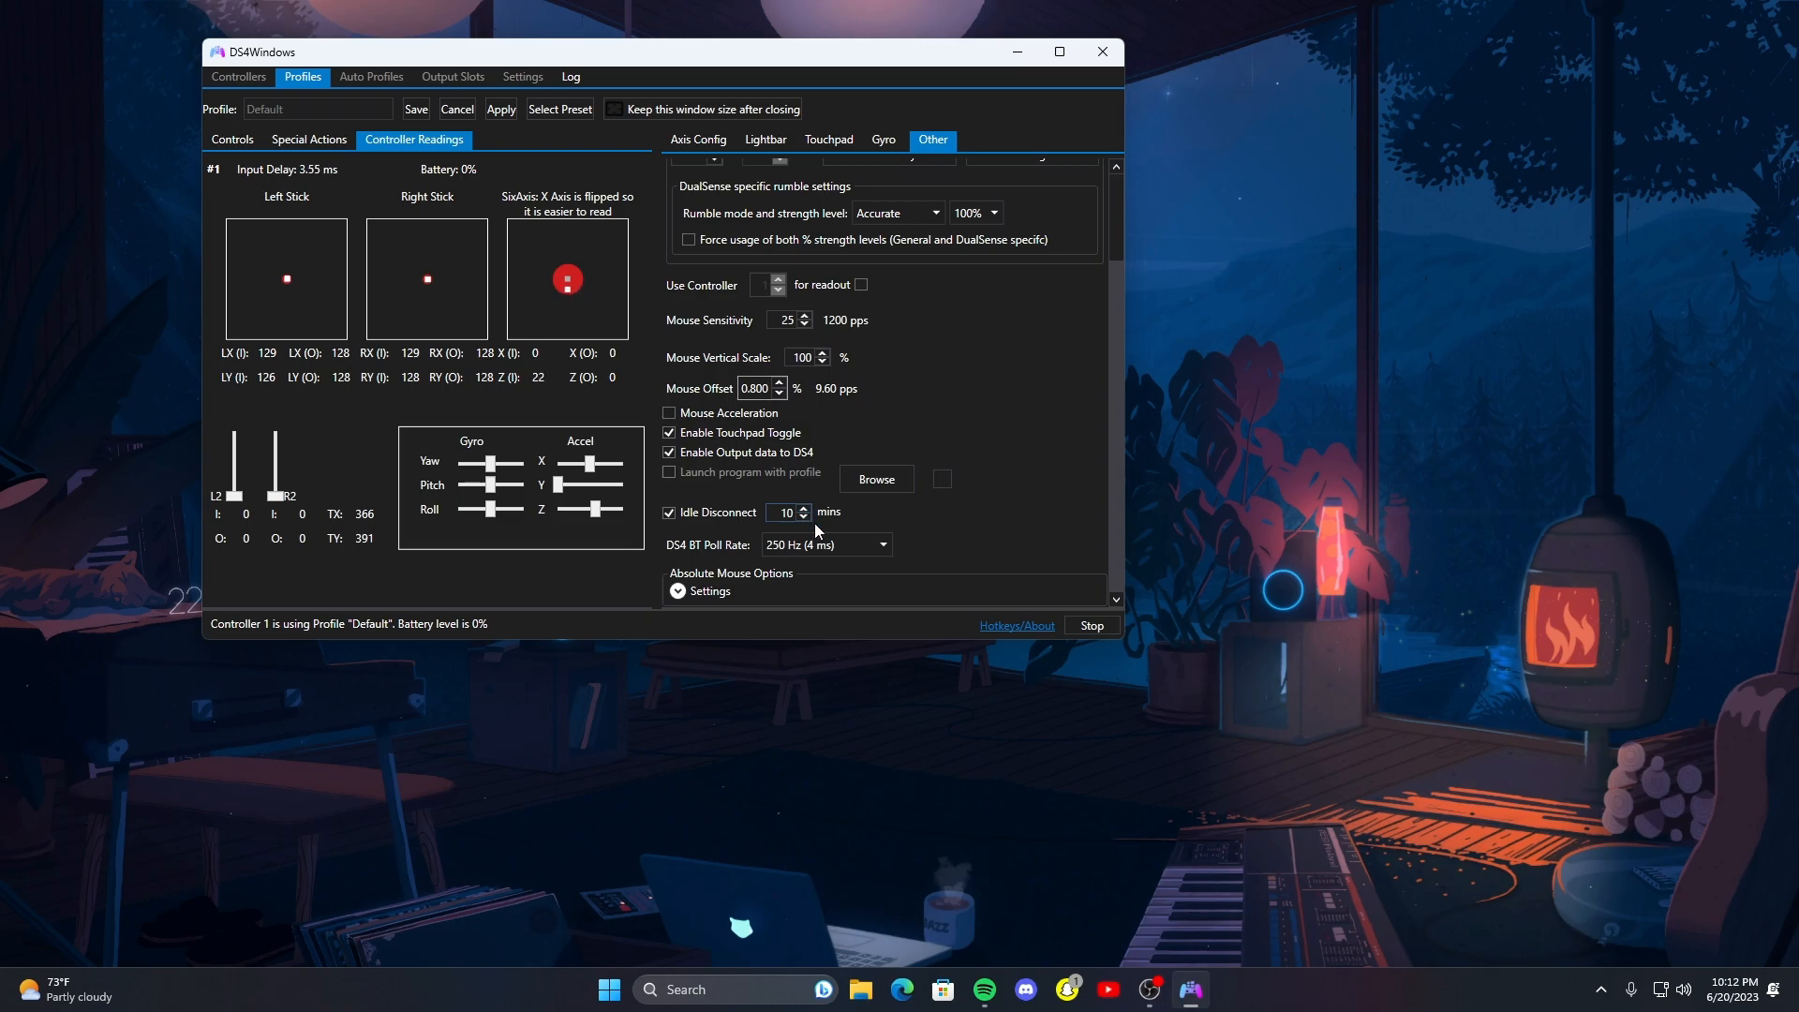
mouse_move(1003, 493)
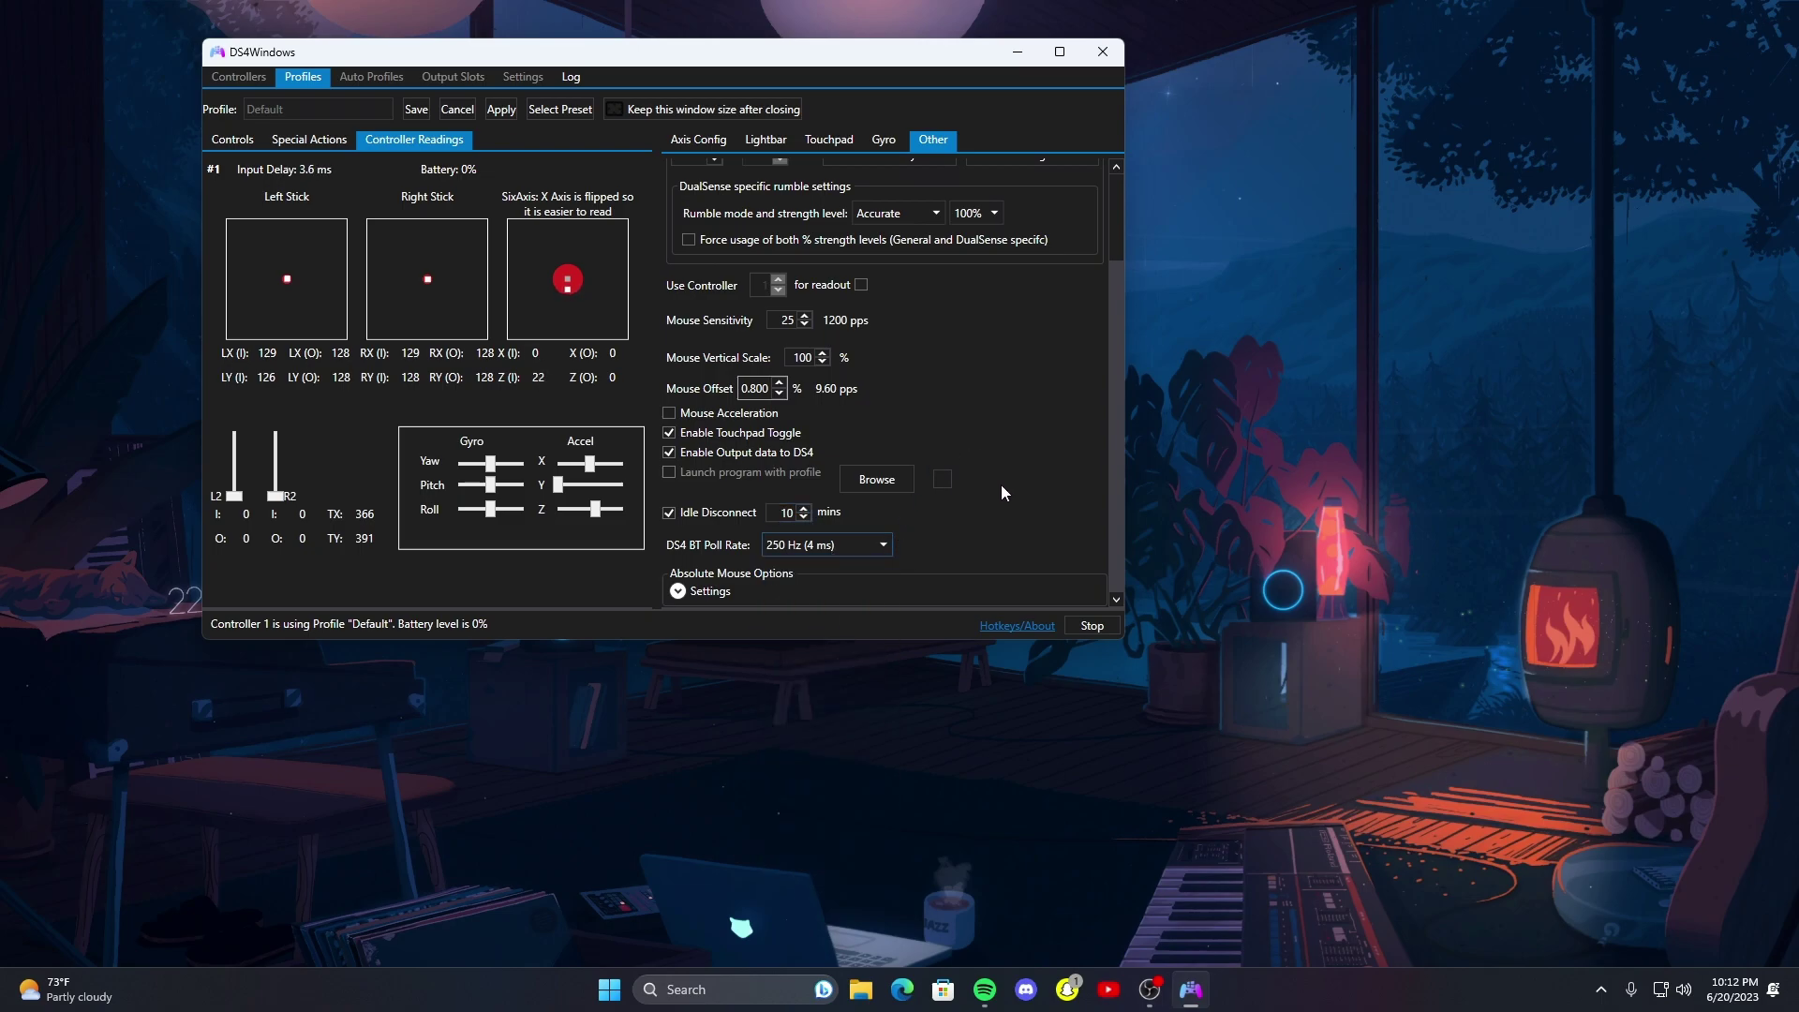
- Choose Max (1 ms) for DS4 BT Poll Rate and close the profile editor
left_click(826, 544)
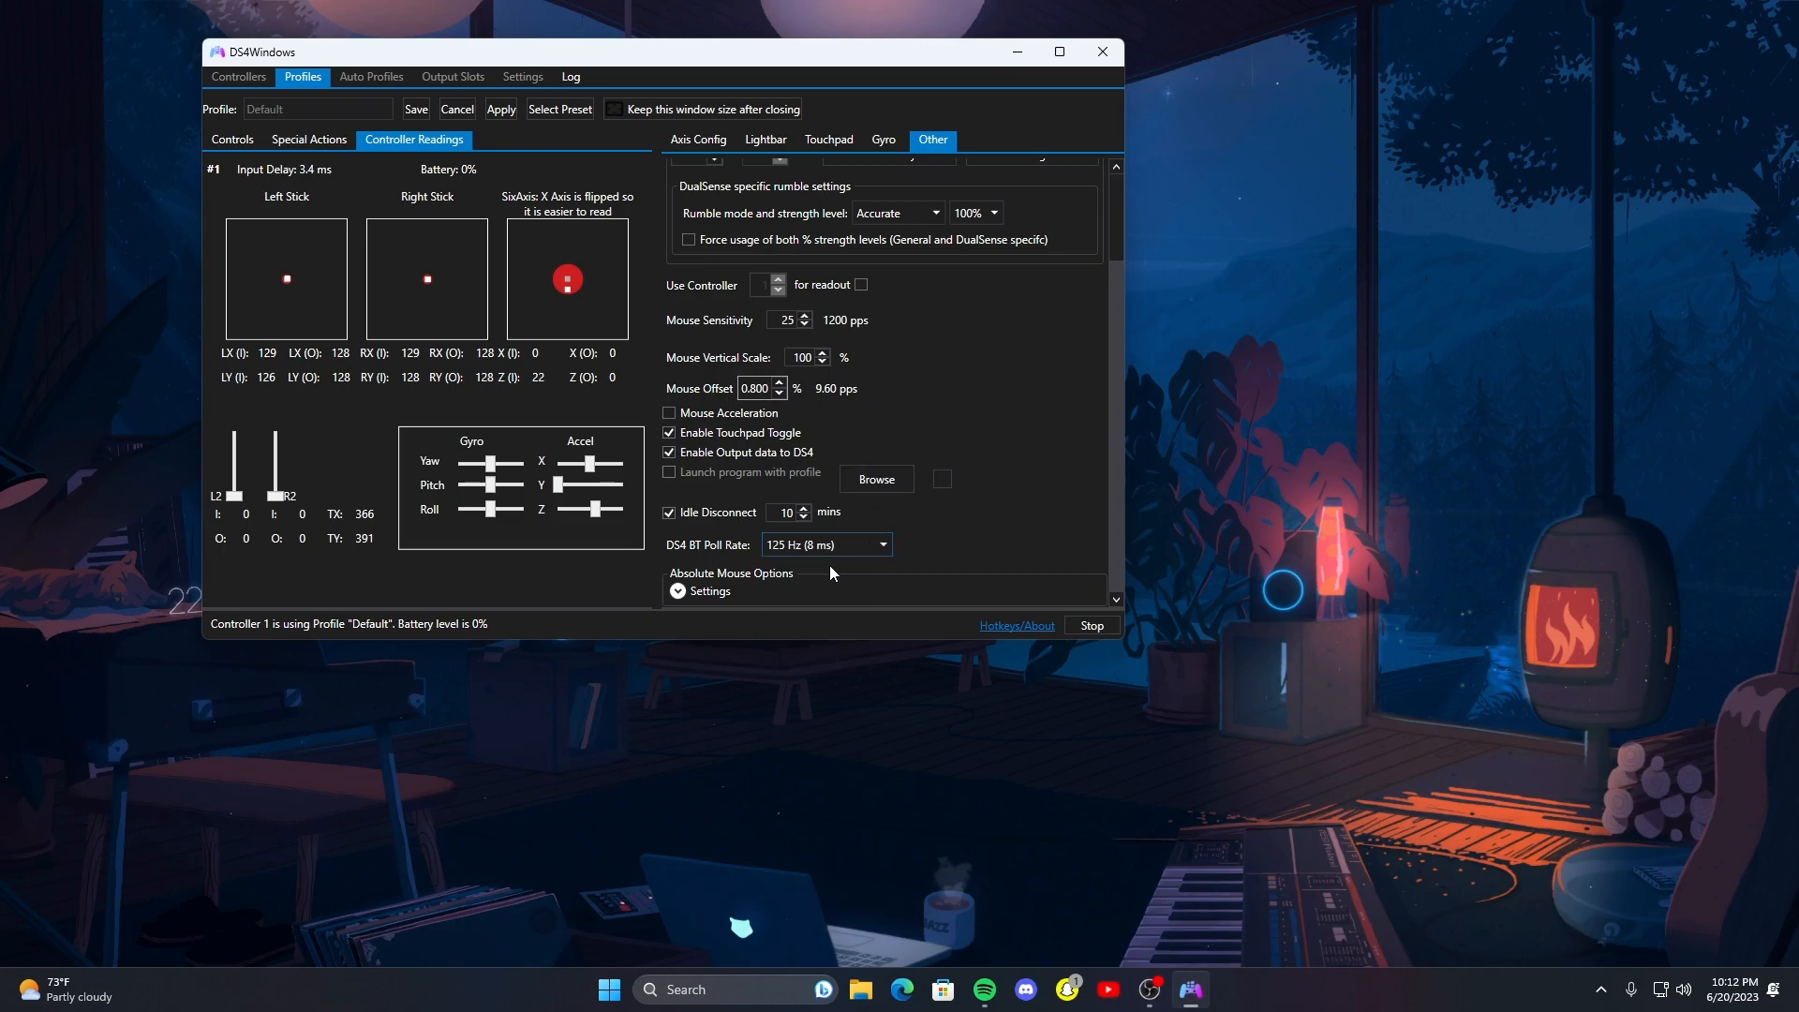
left_click(880, 543)
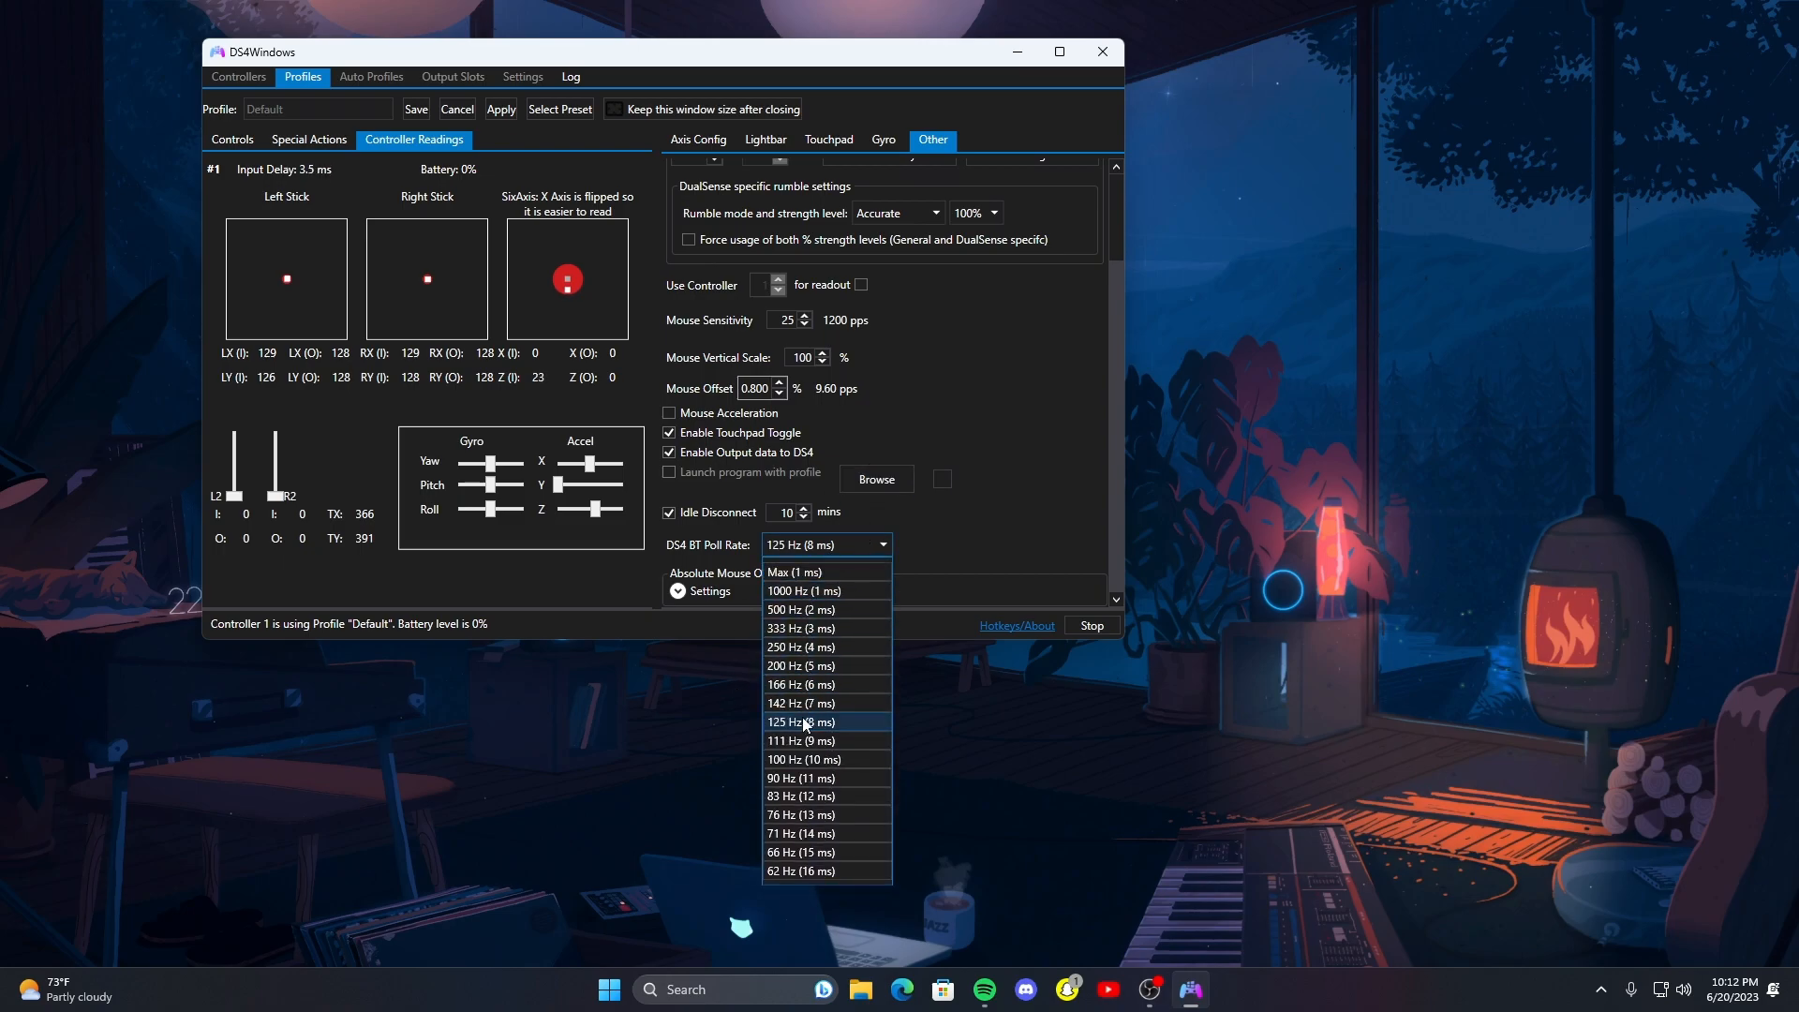
mouse_move(802, 628)
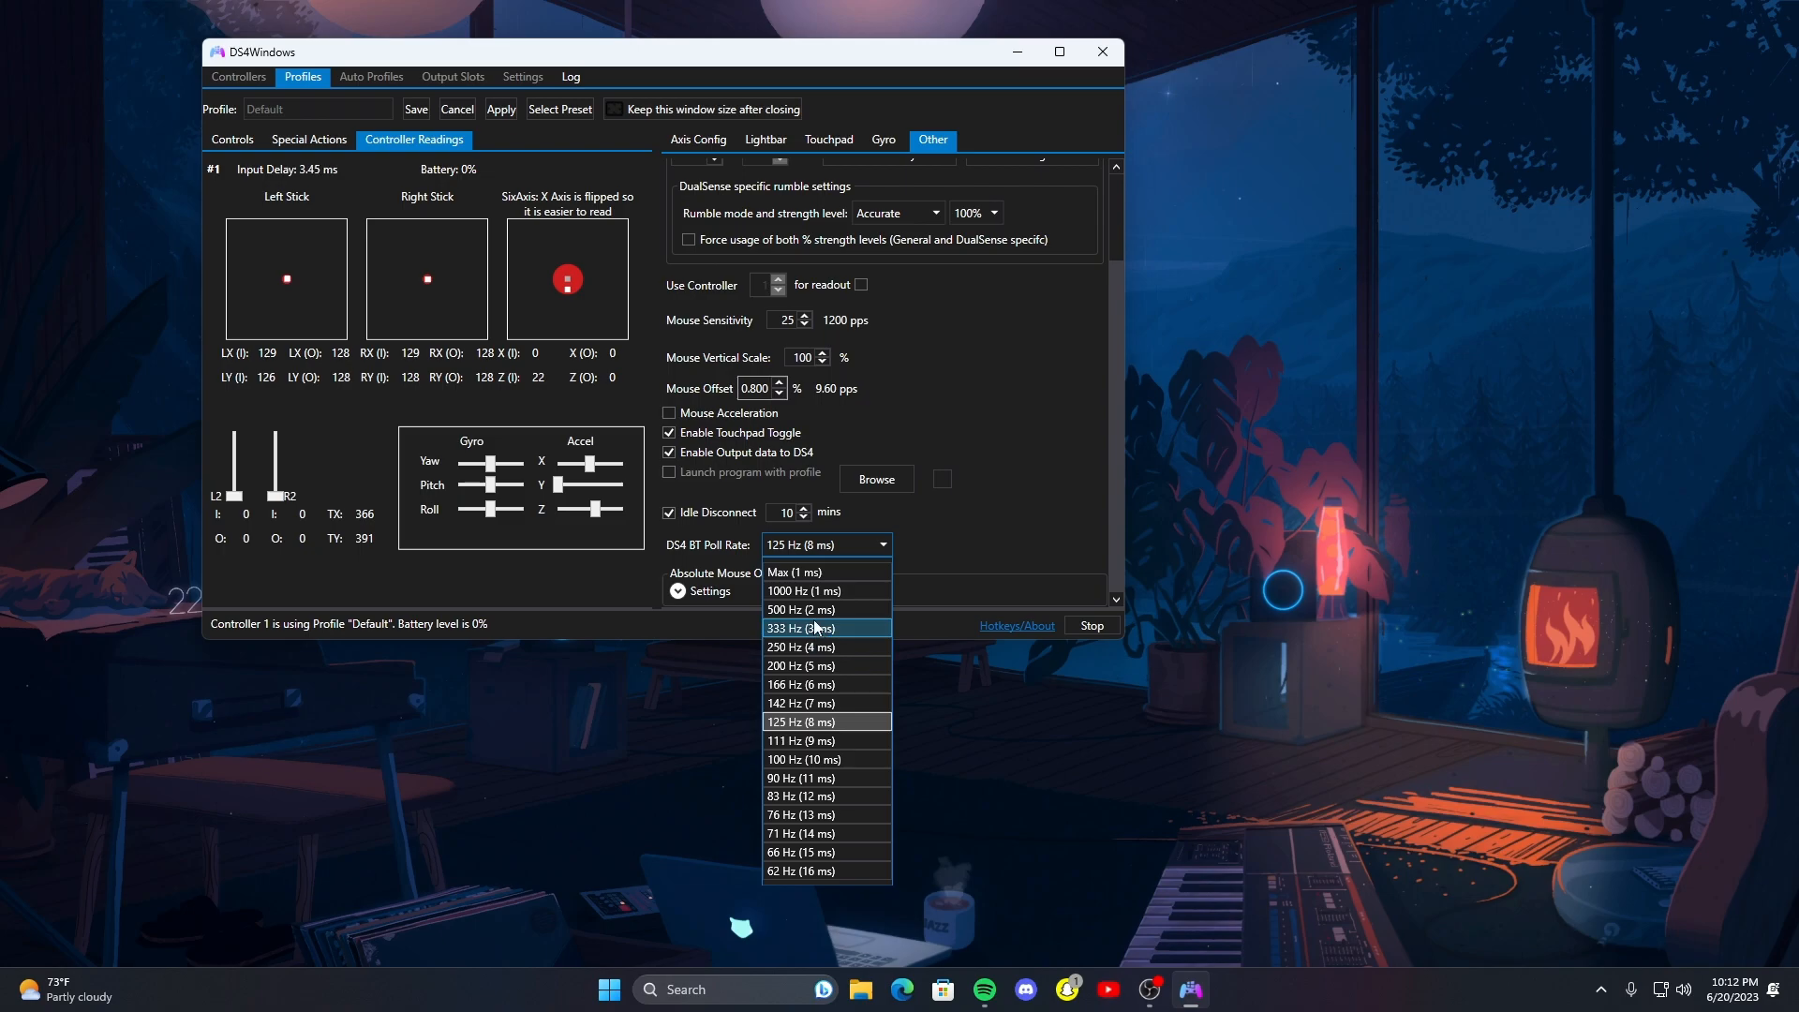
left_click(799, 646)
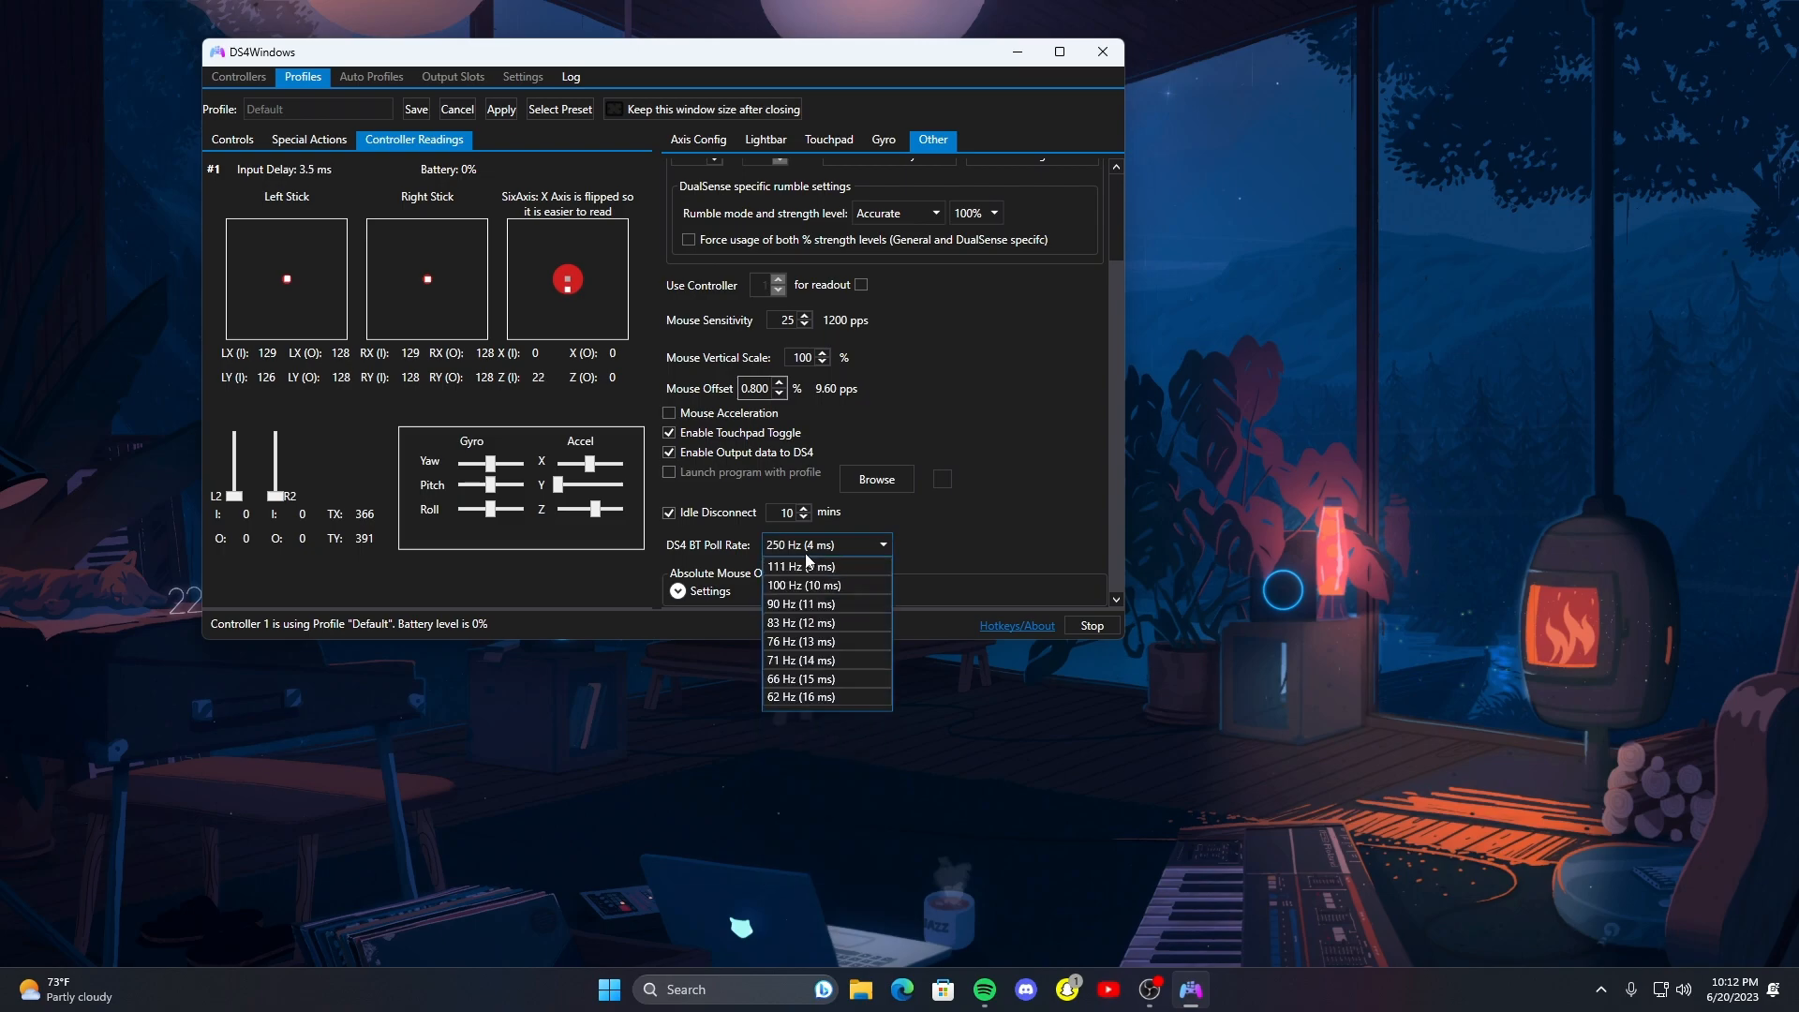
left_click(806, 543)
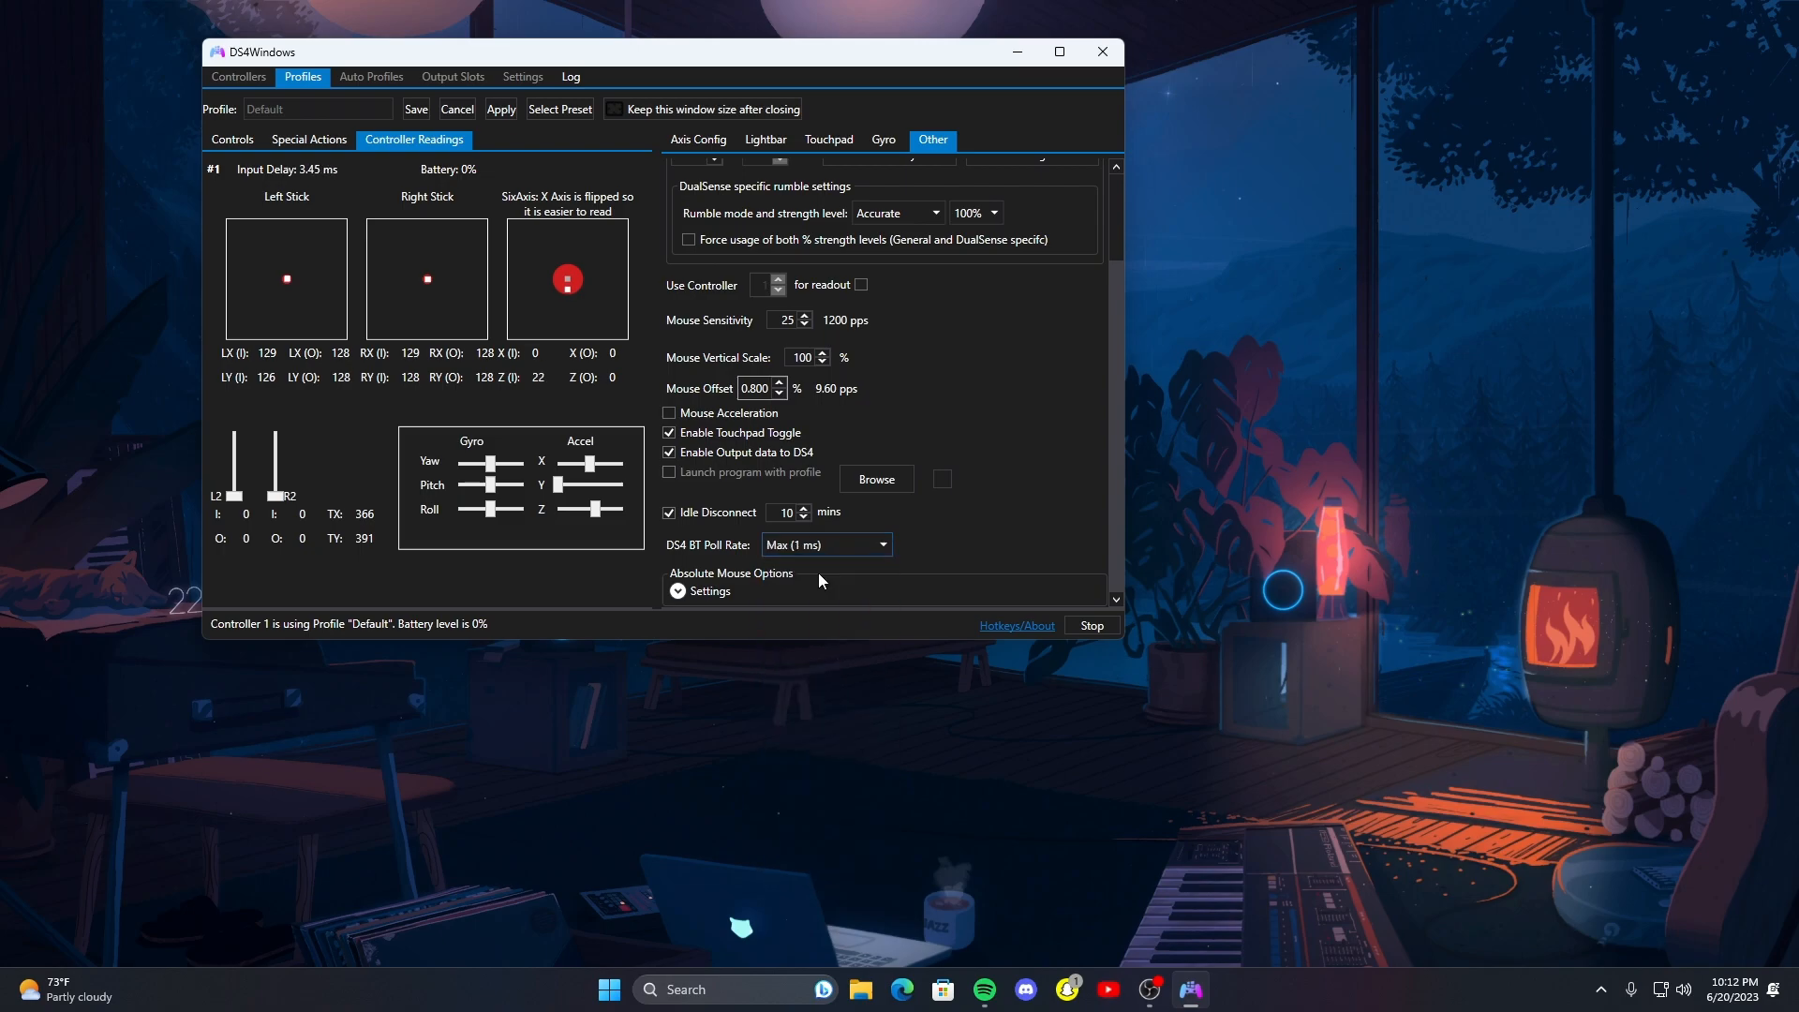
mouse_move(890, 554)
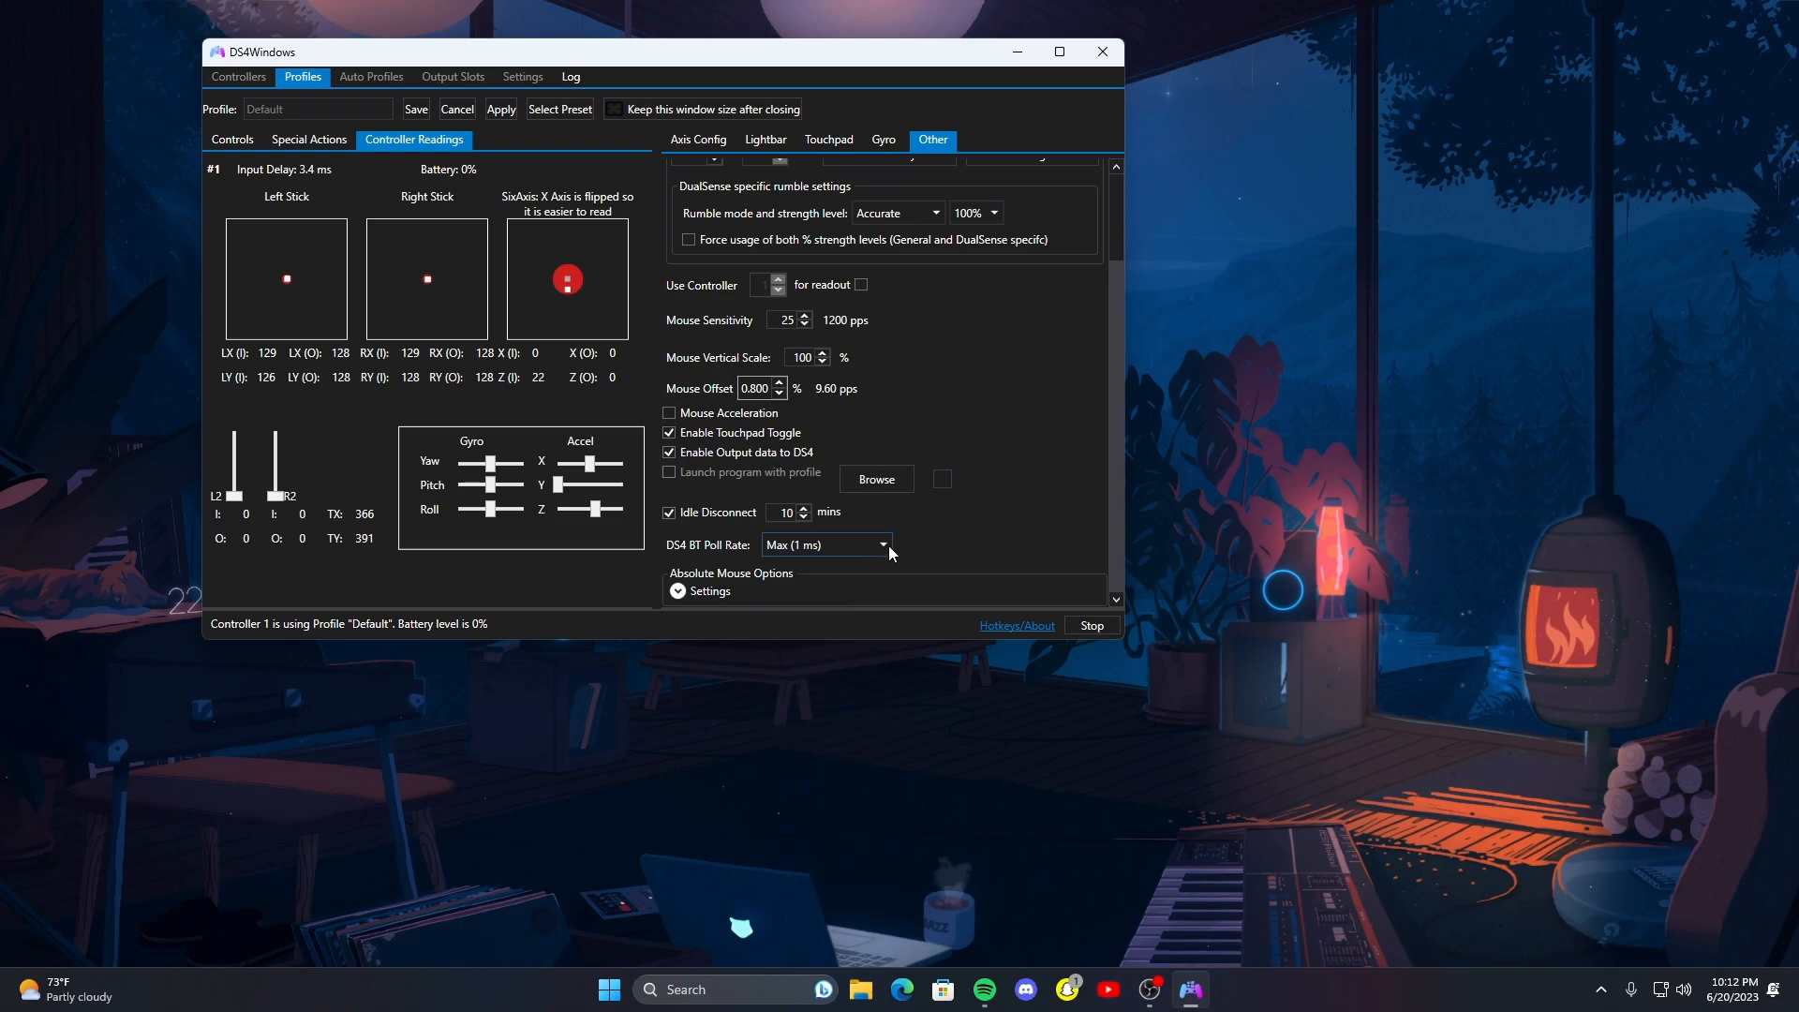
mouse_move(959, 515)
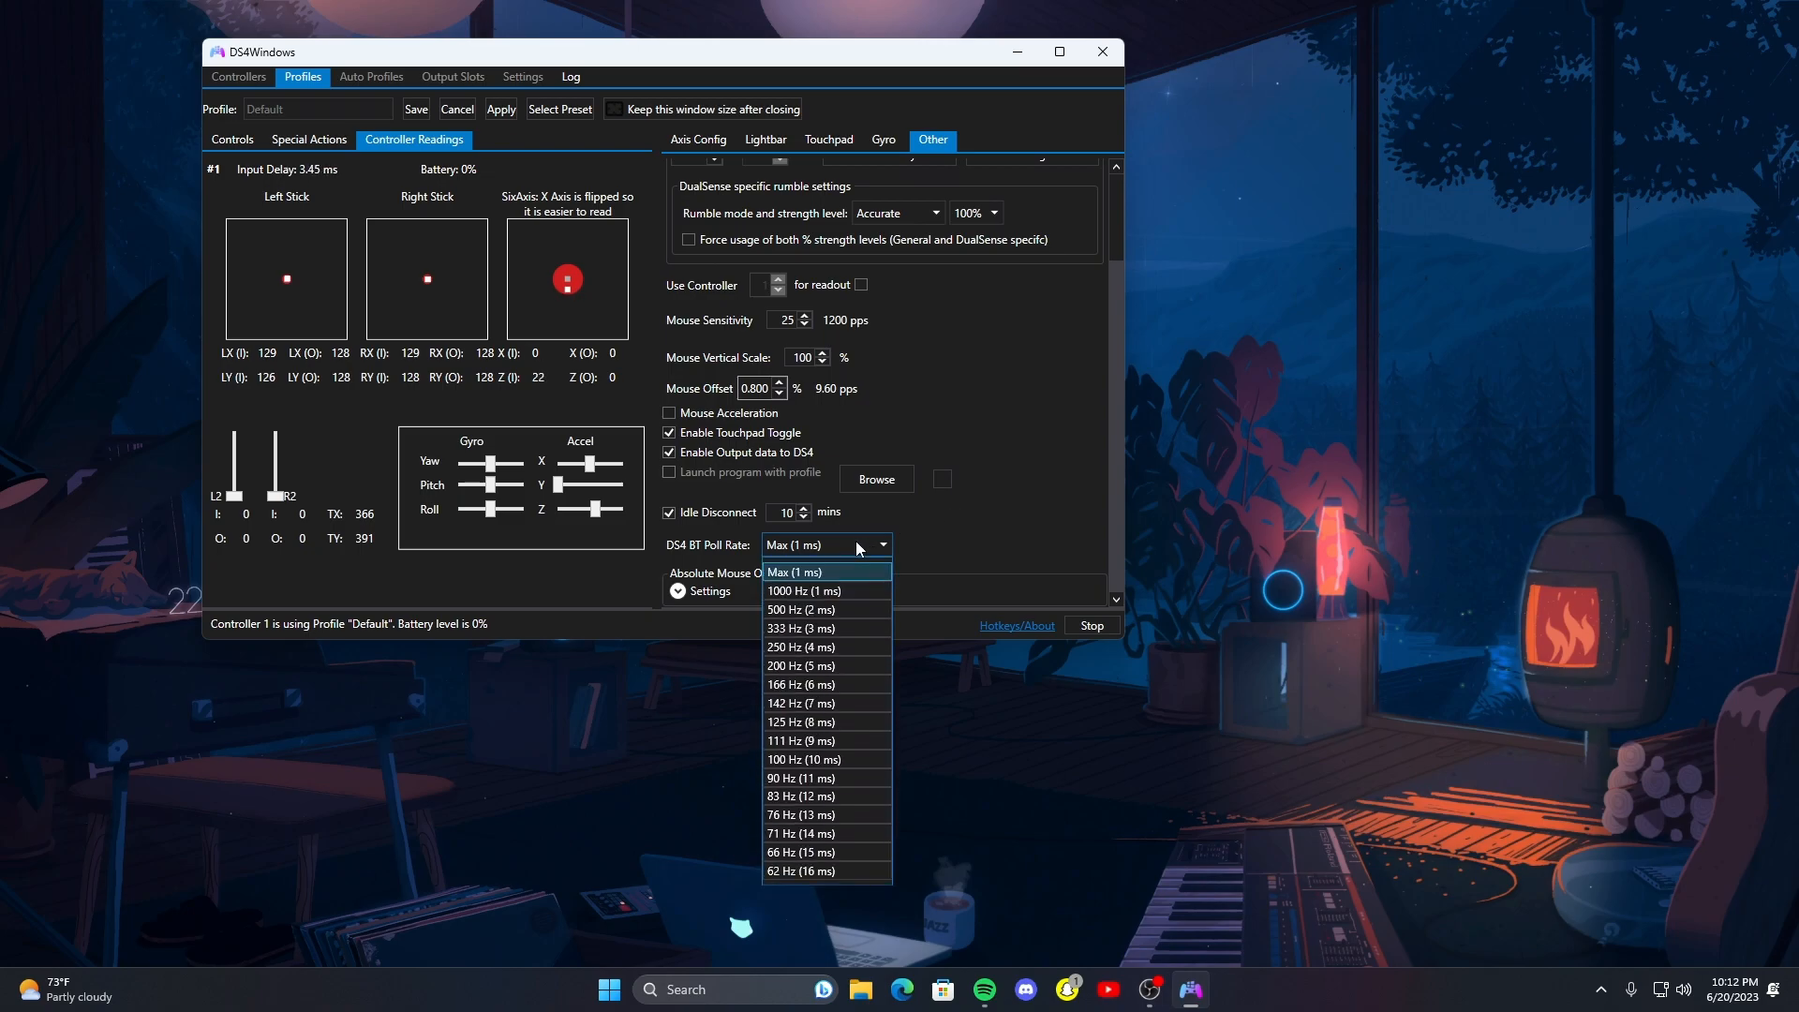
left_click(796, 571)
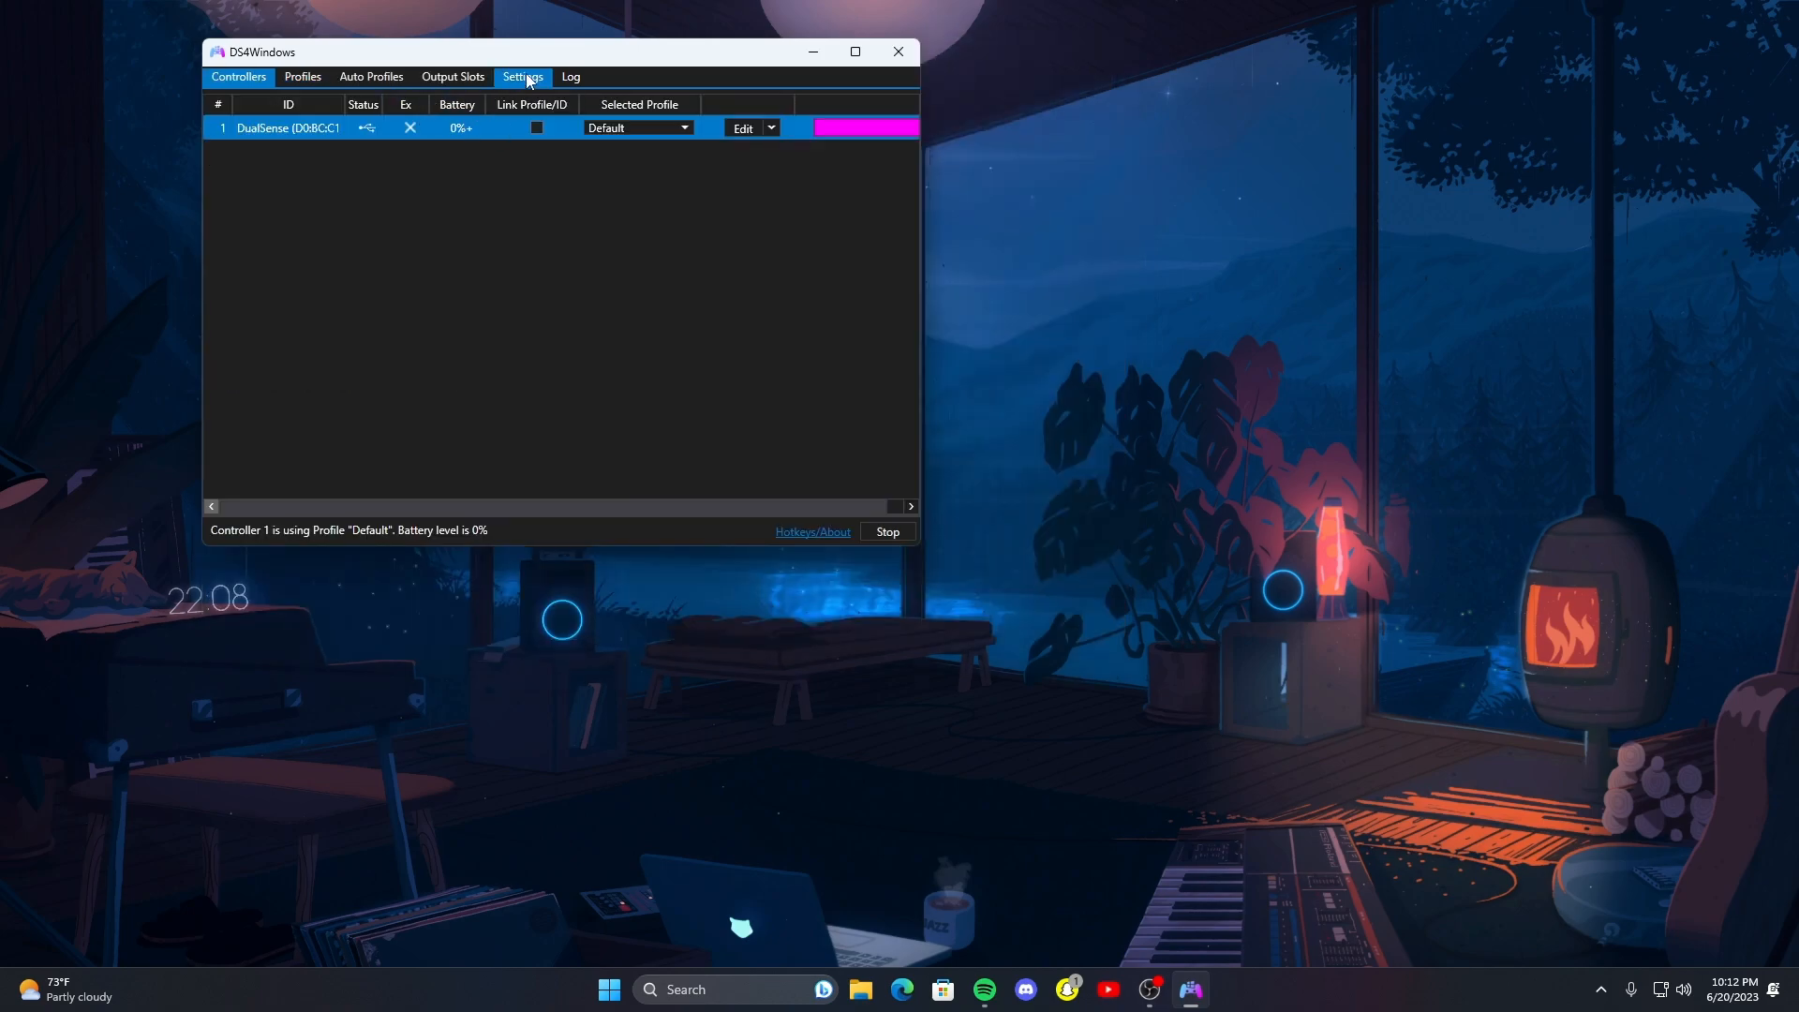
- In Settings, enable Hide DS4 Controller and Disconnect from BT when Stopping
left_click(521, 77)
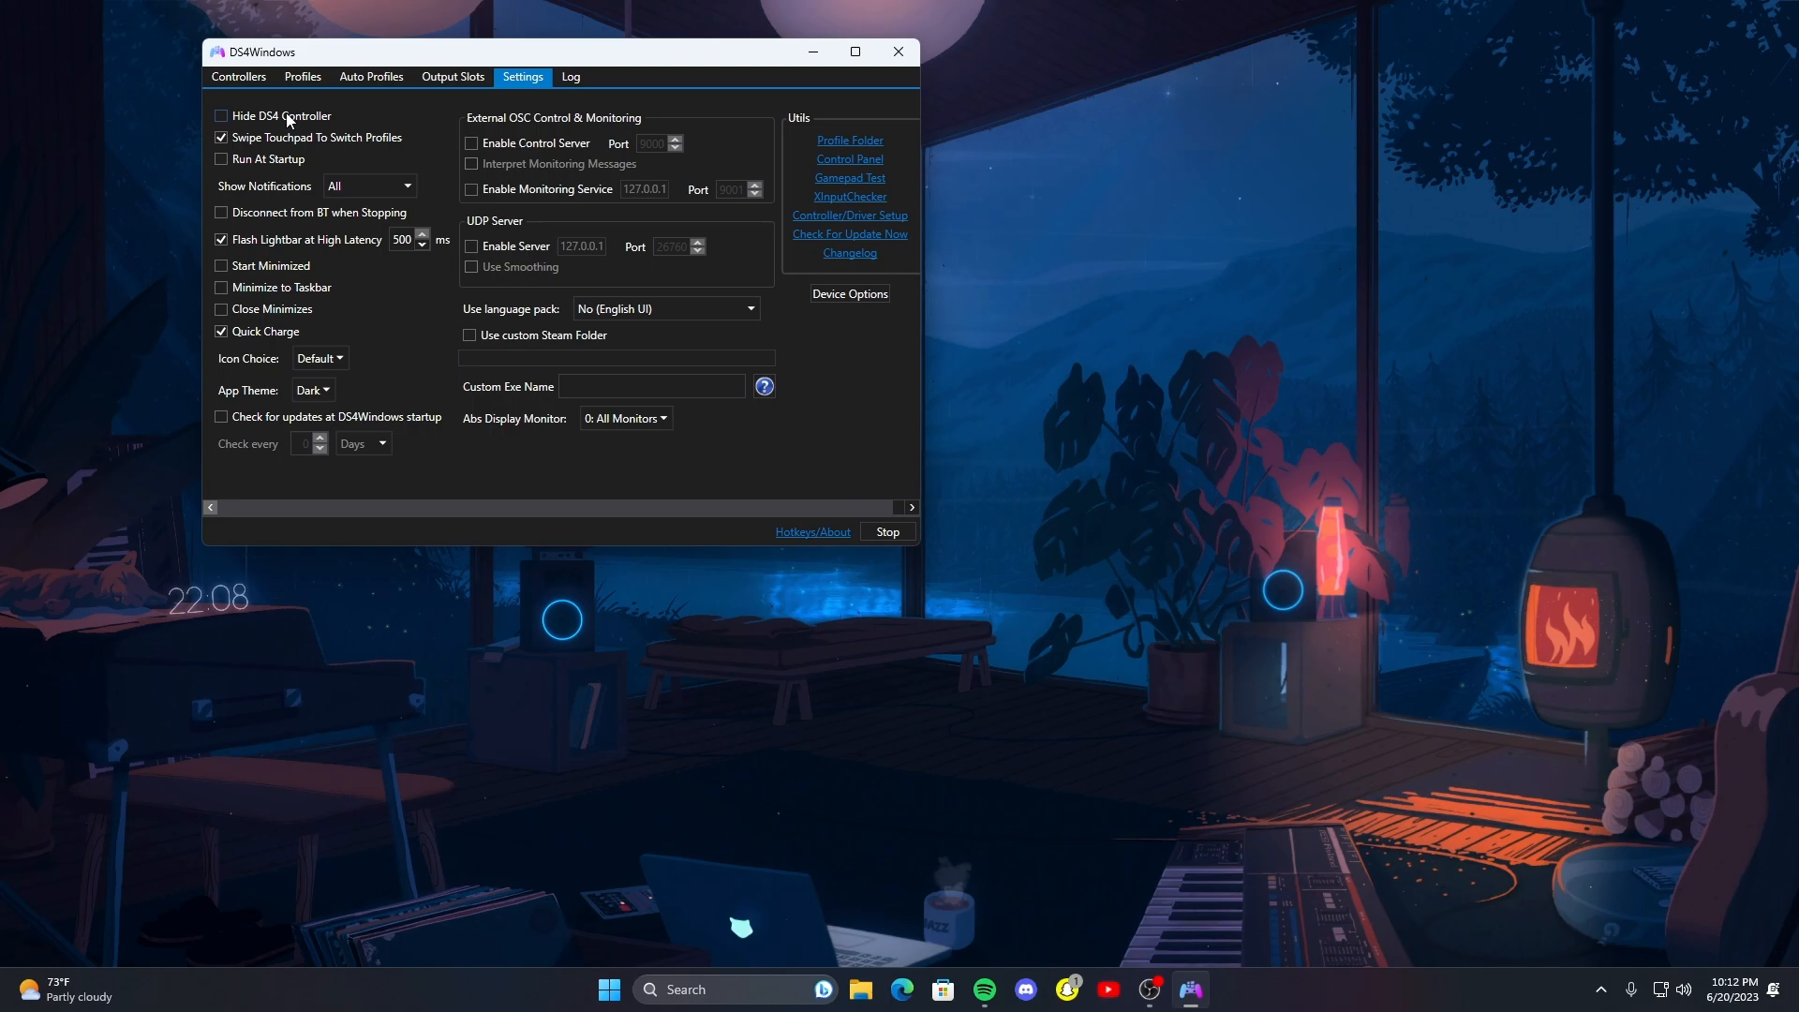
left_click(220, 116)
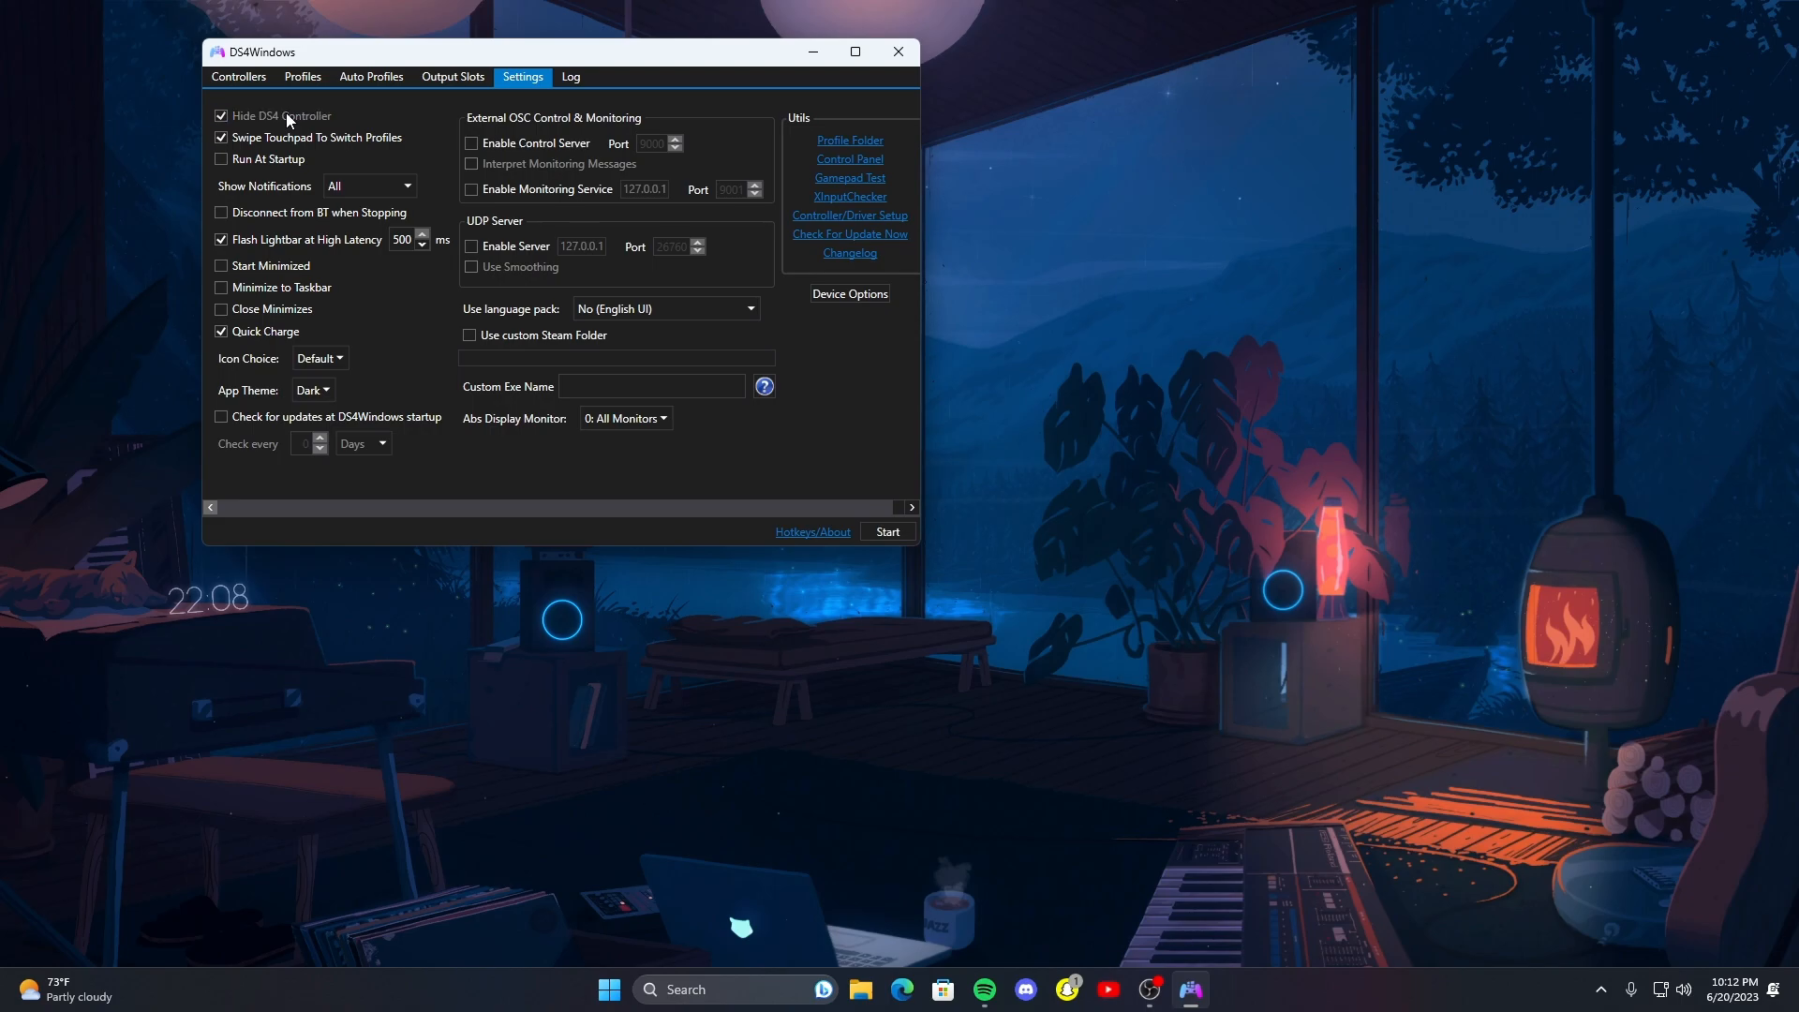
left_click(886, 531)
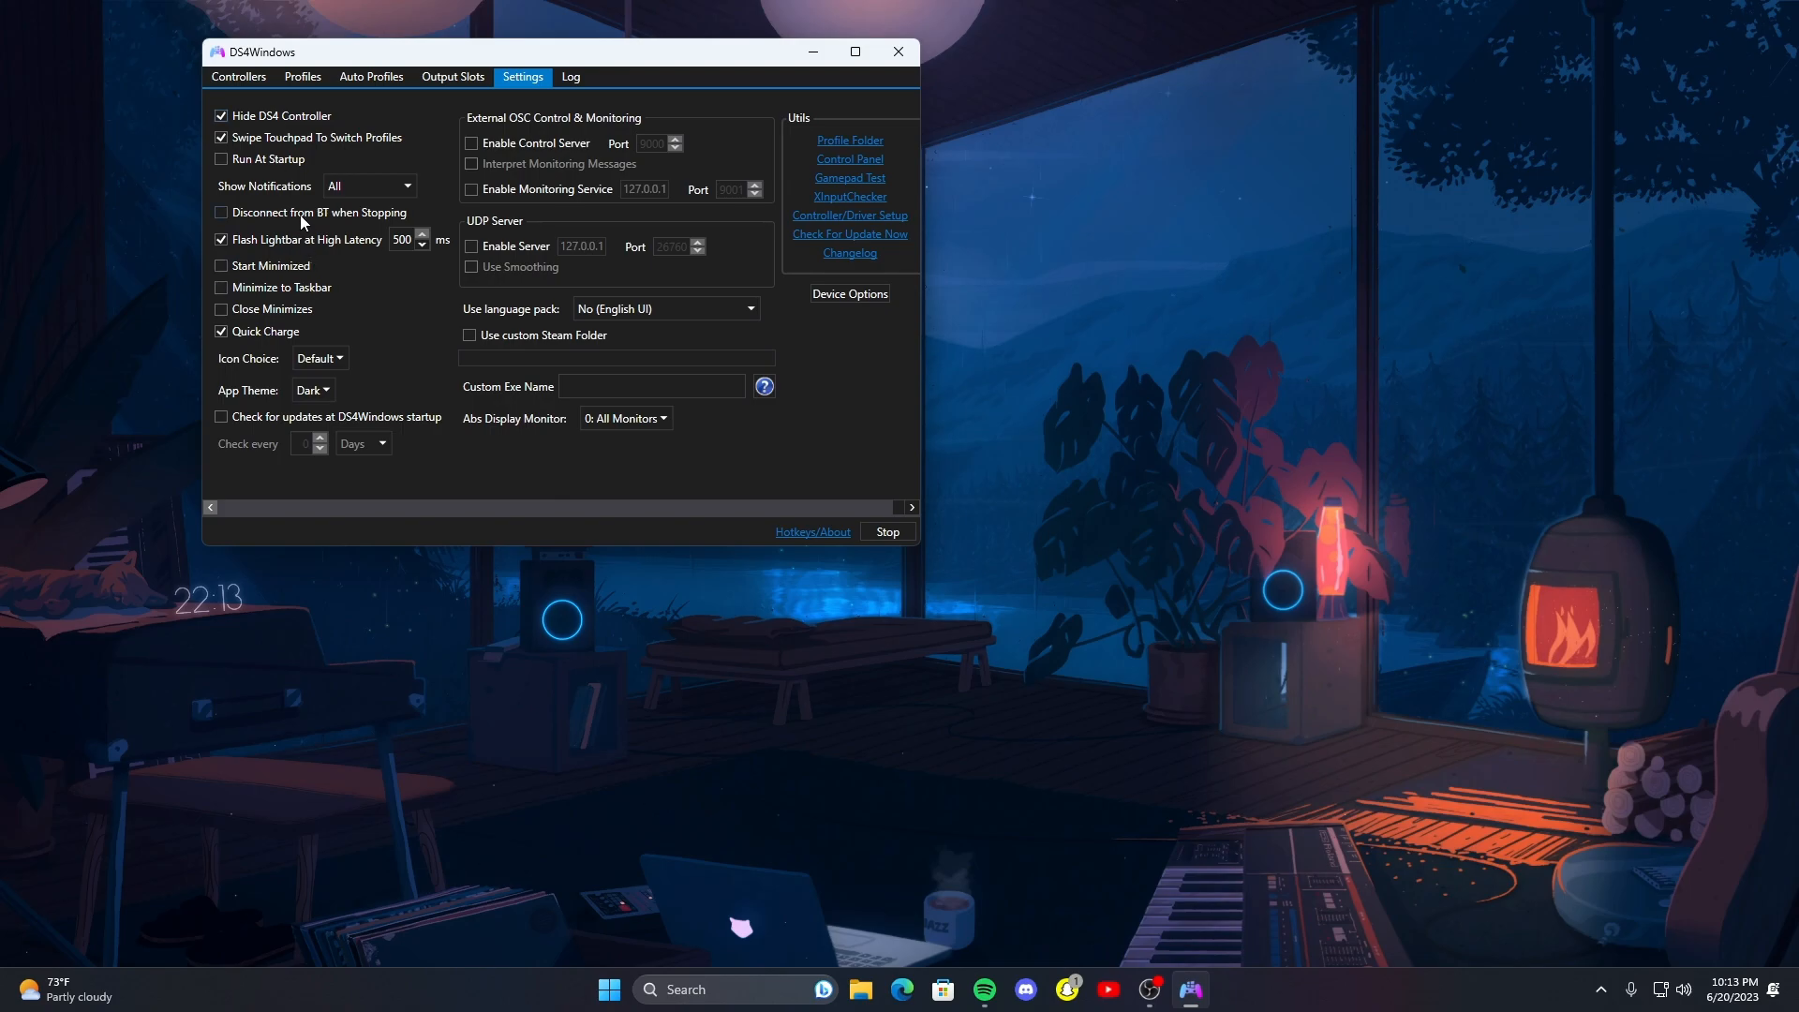
left_click(220, 213)
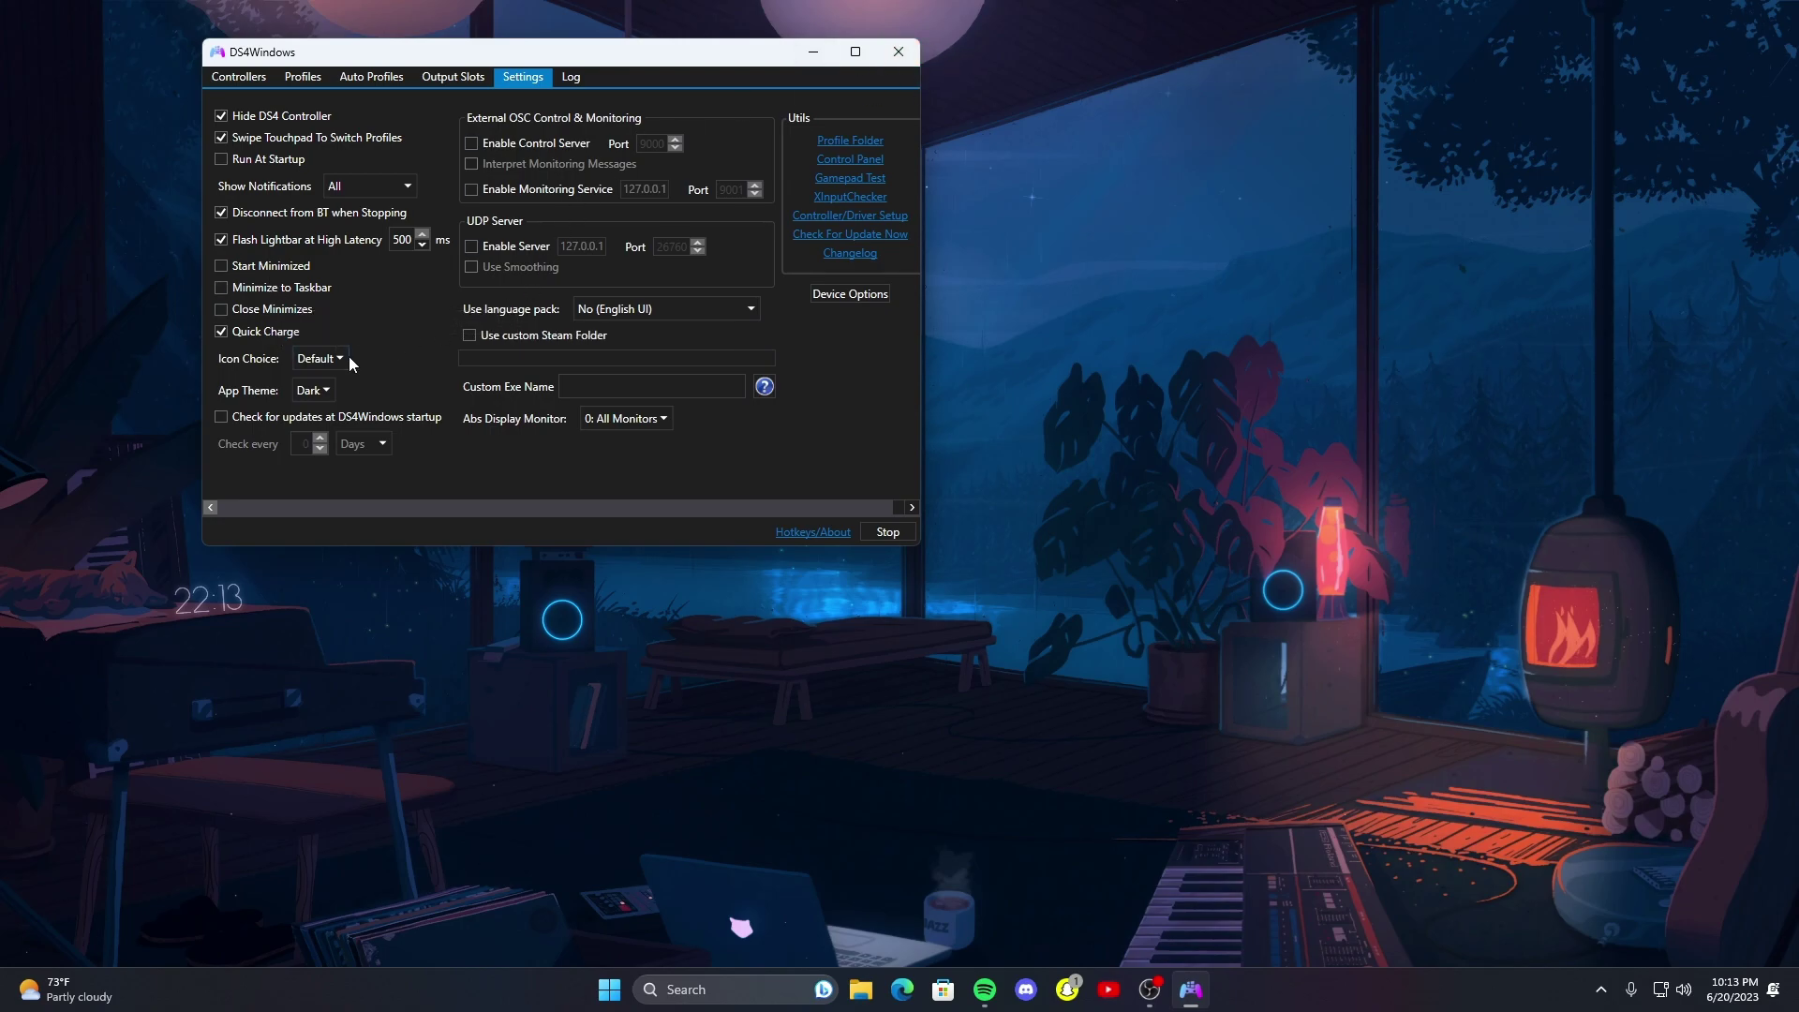
- Set Icon Choice to Black and return to the Controllers list
left_click(312, 389)
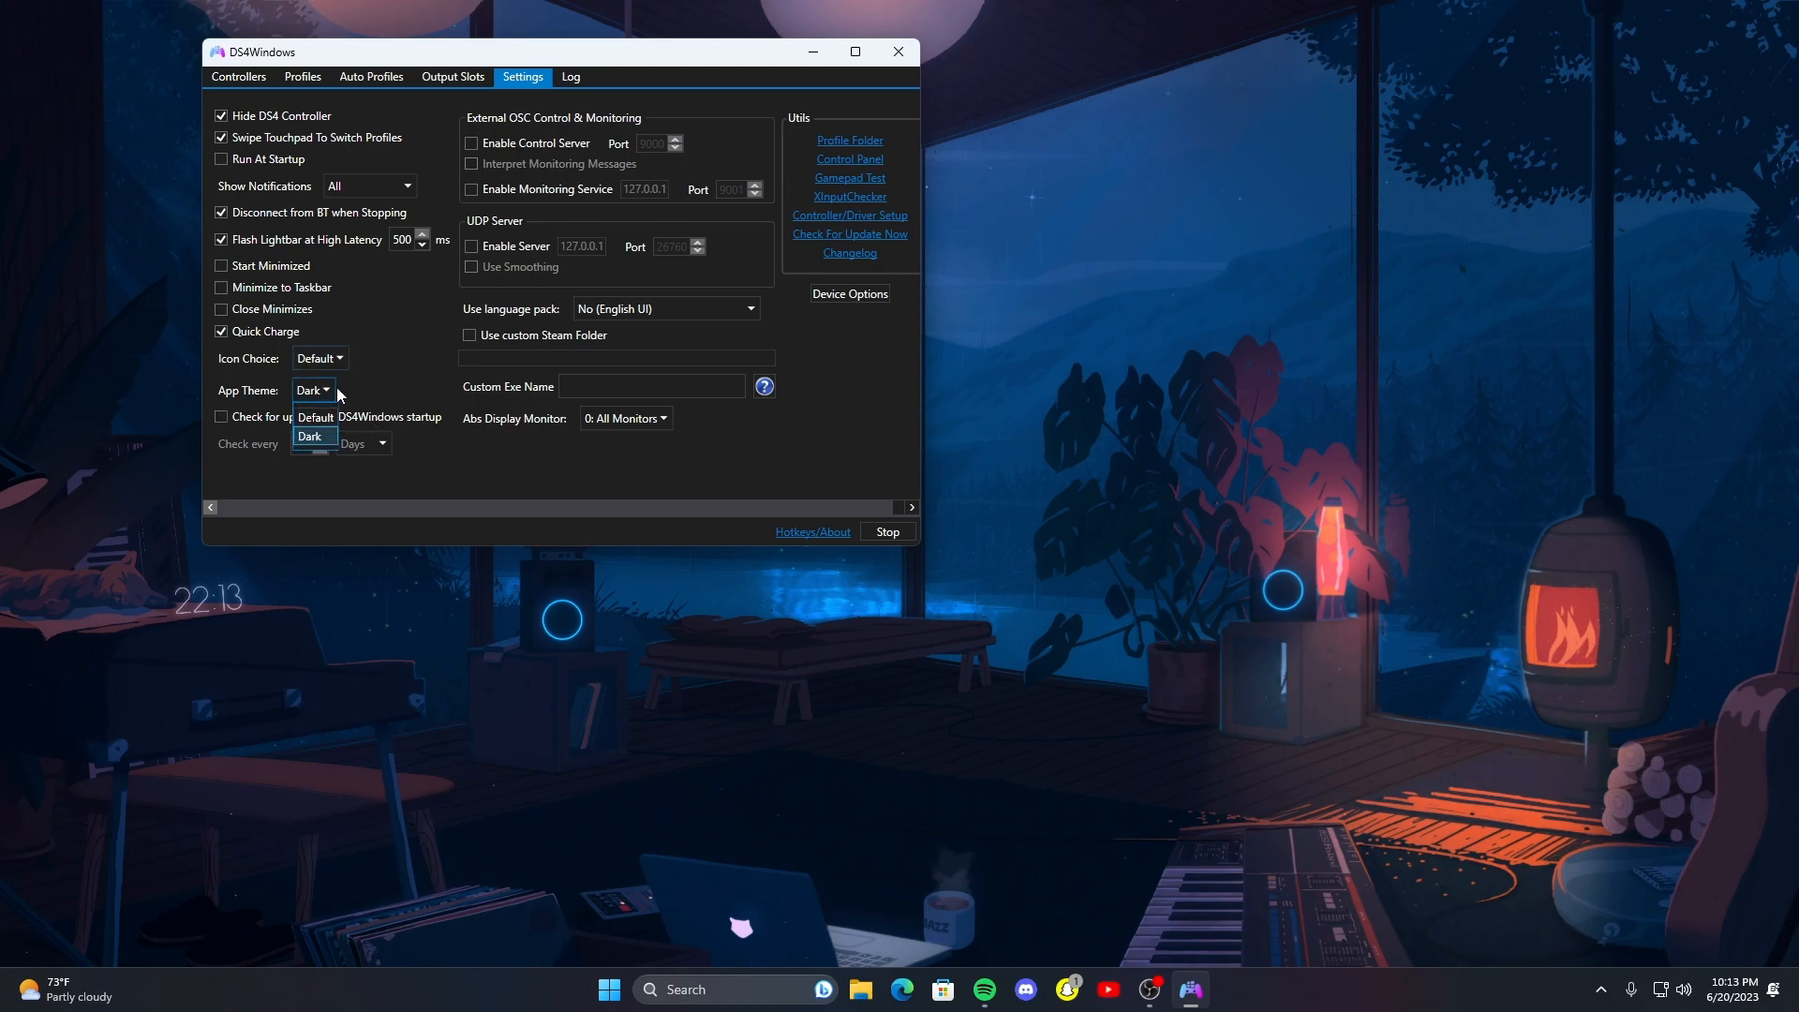
left_click(322, 414)
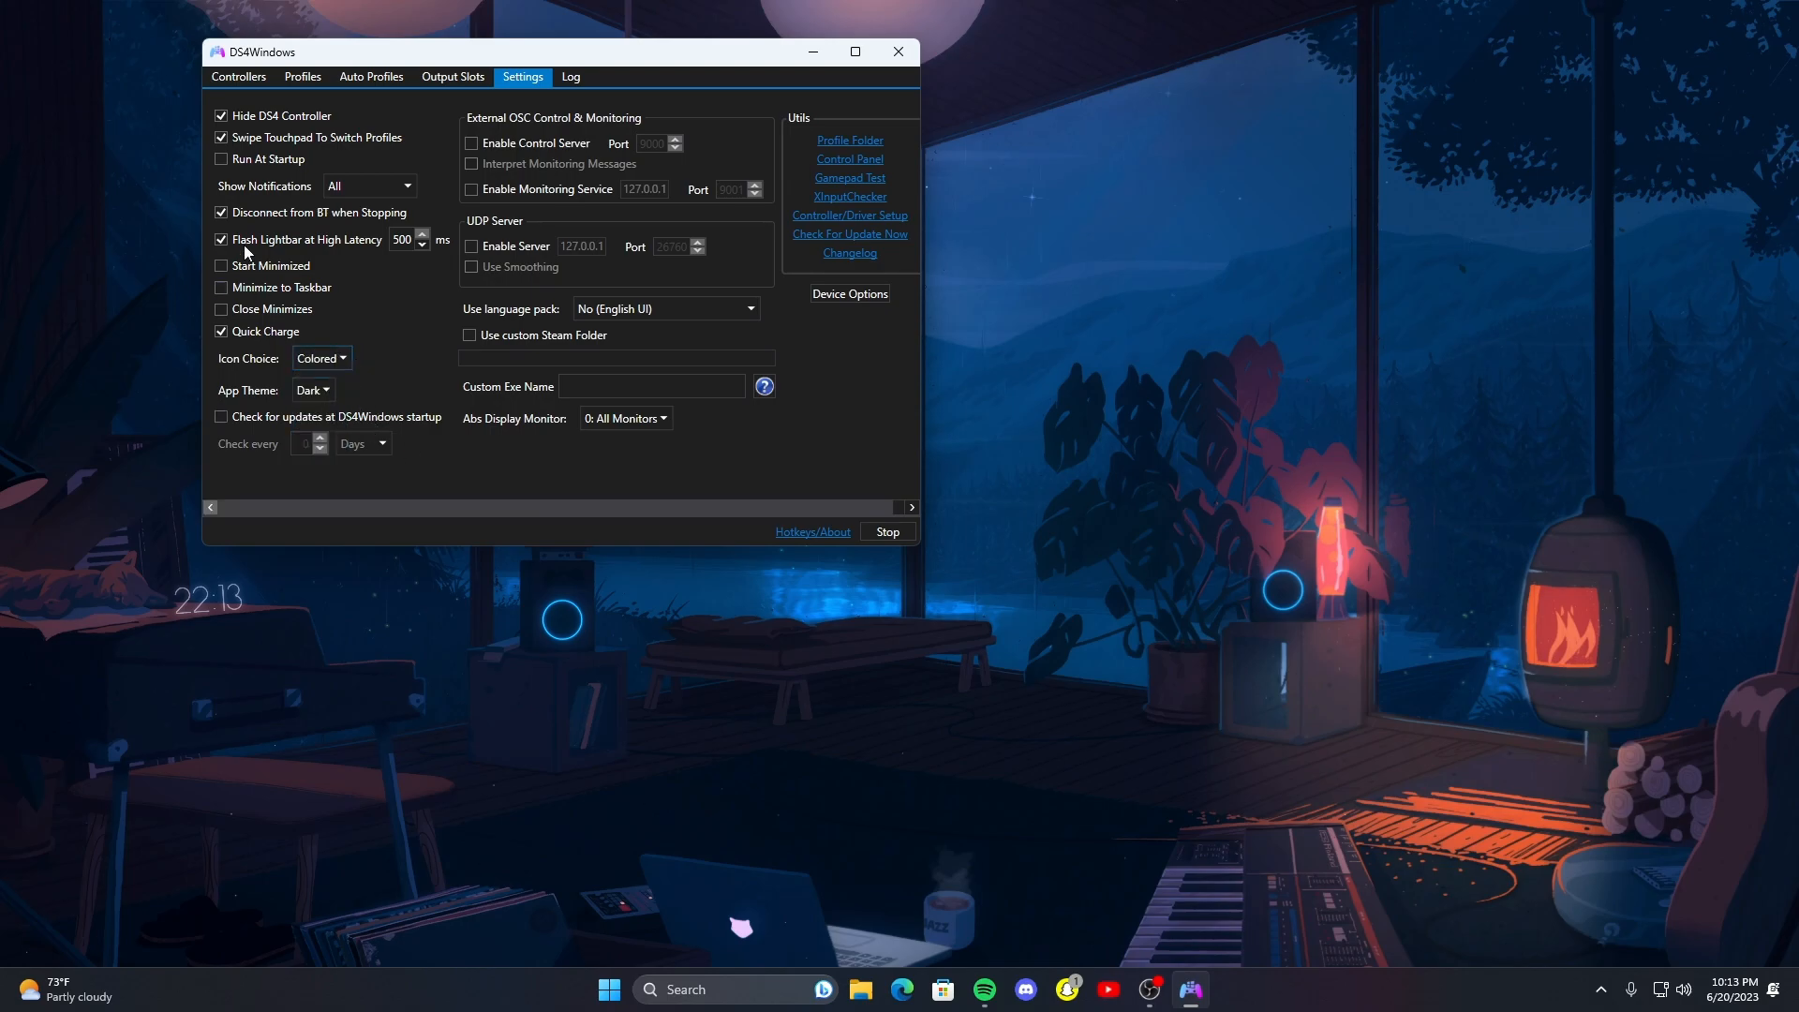
left_click(322, 358)
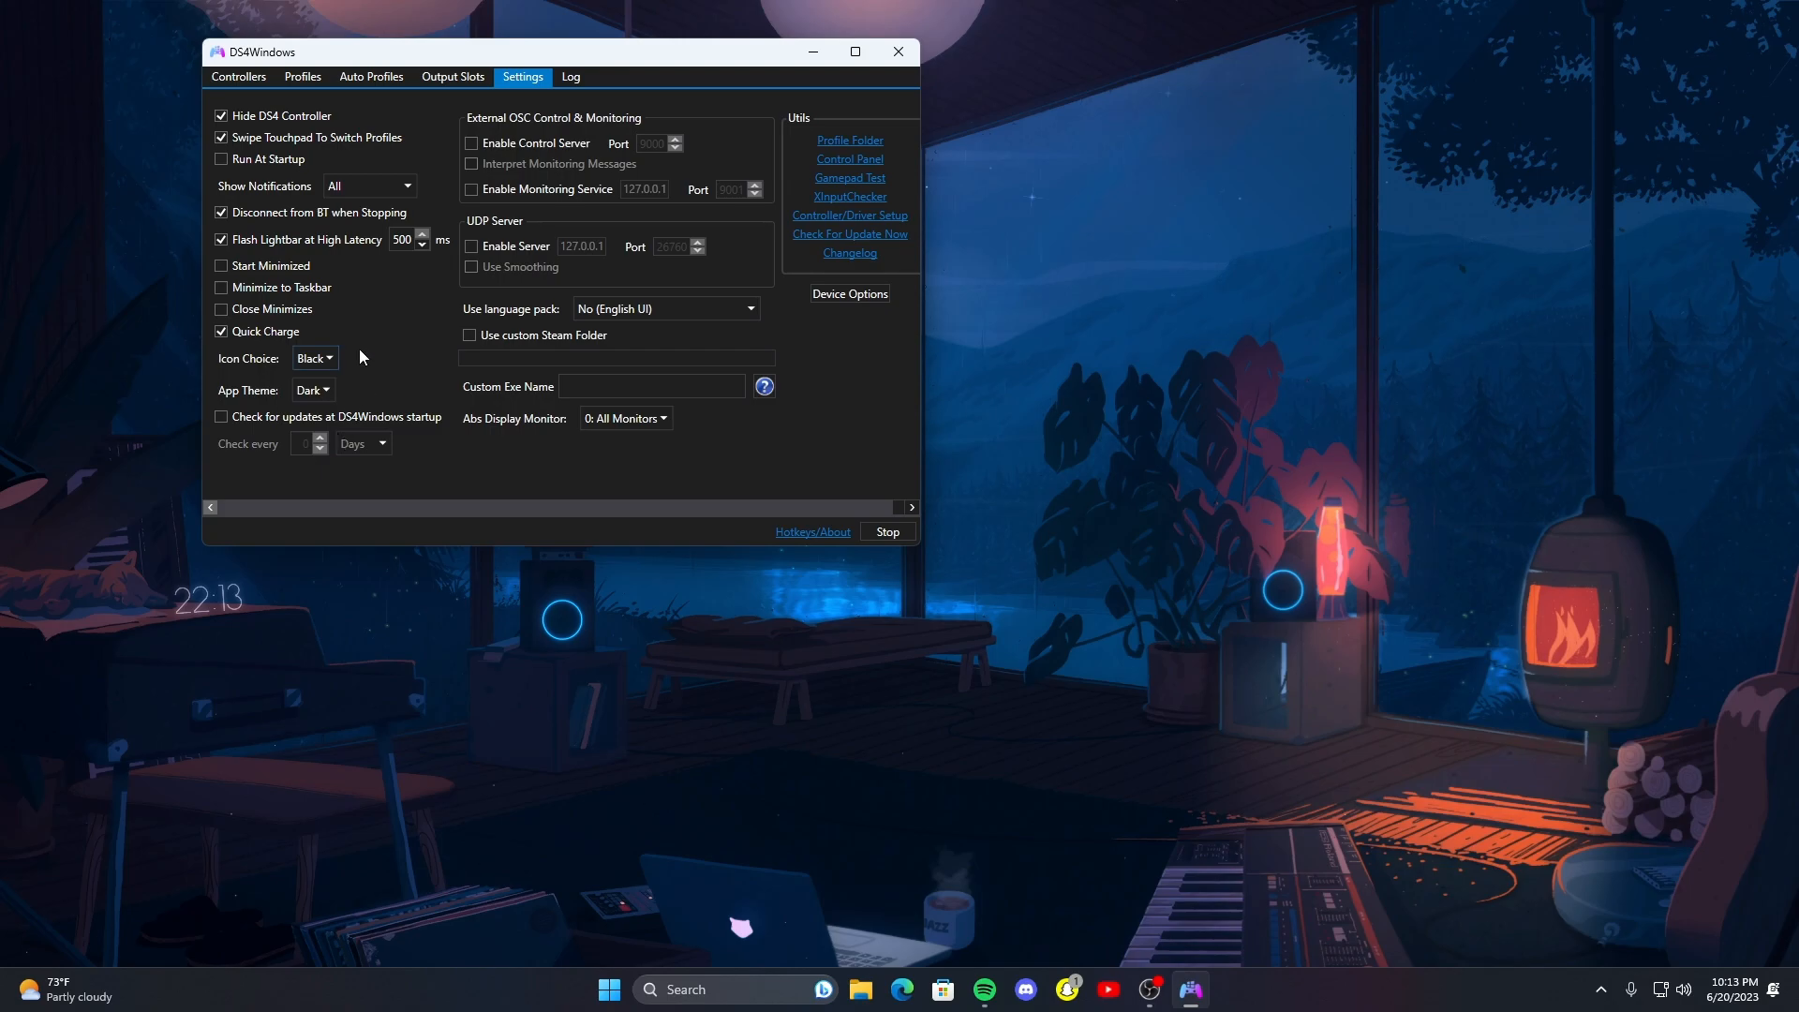
mouse_move(409, 94)
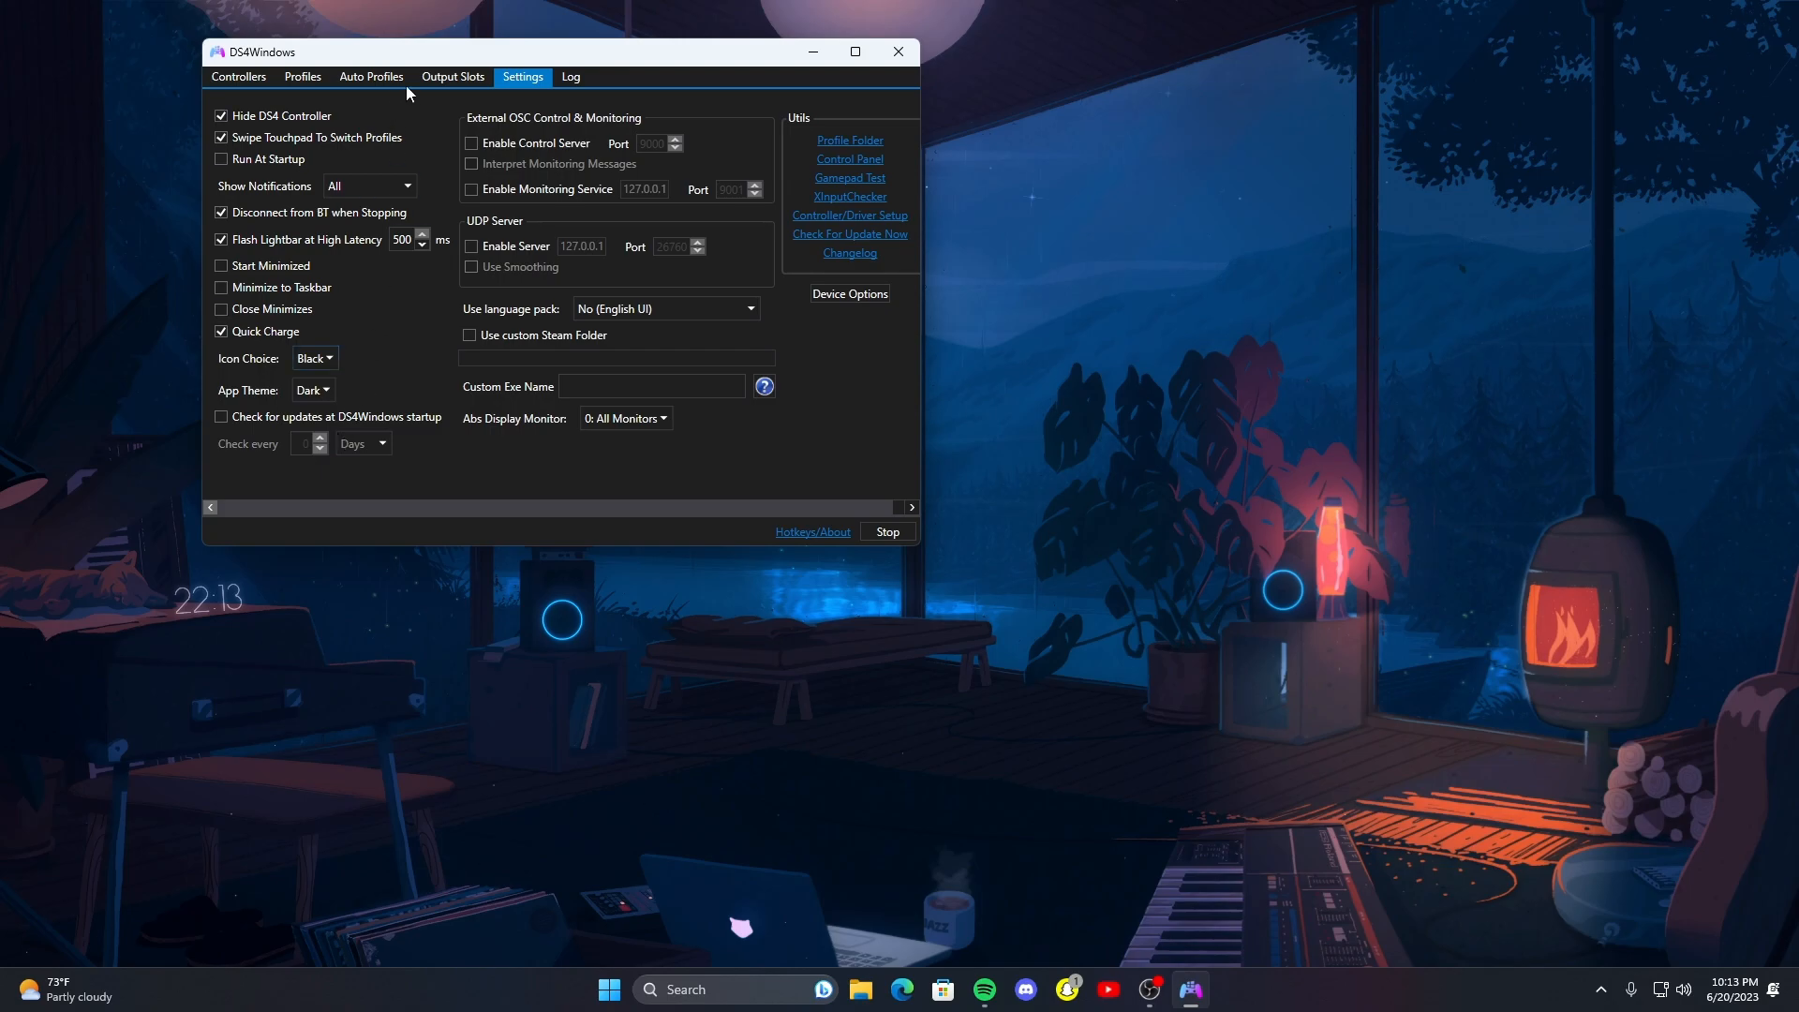
left_click(302, 77)
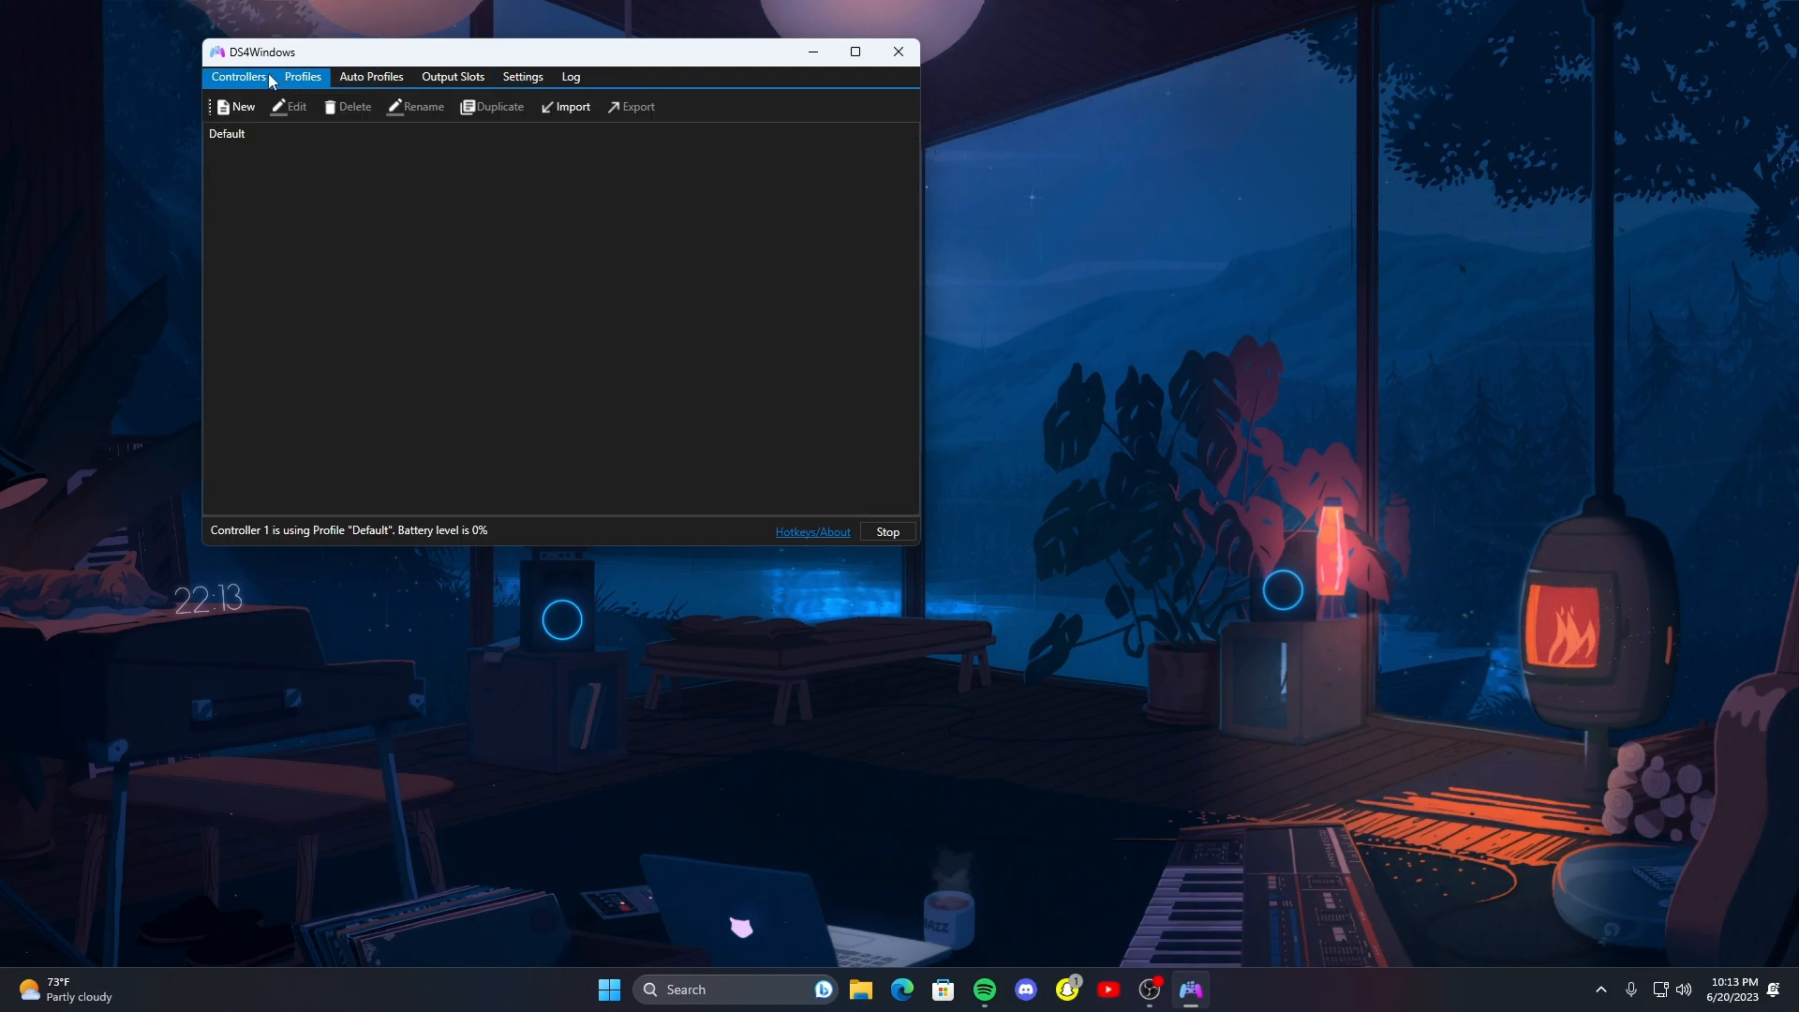
left_click(237, 77)
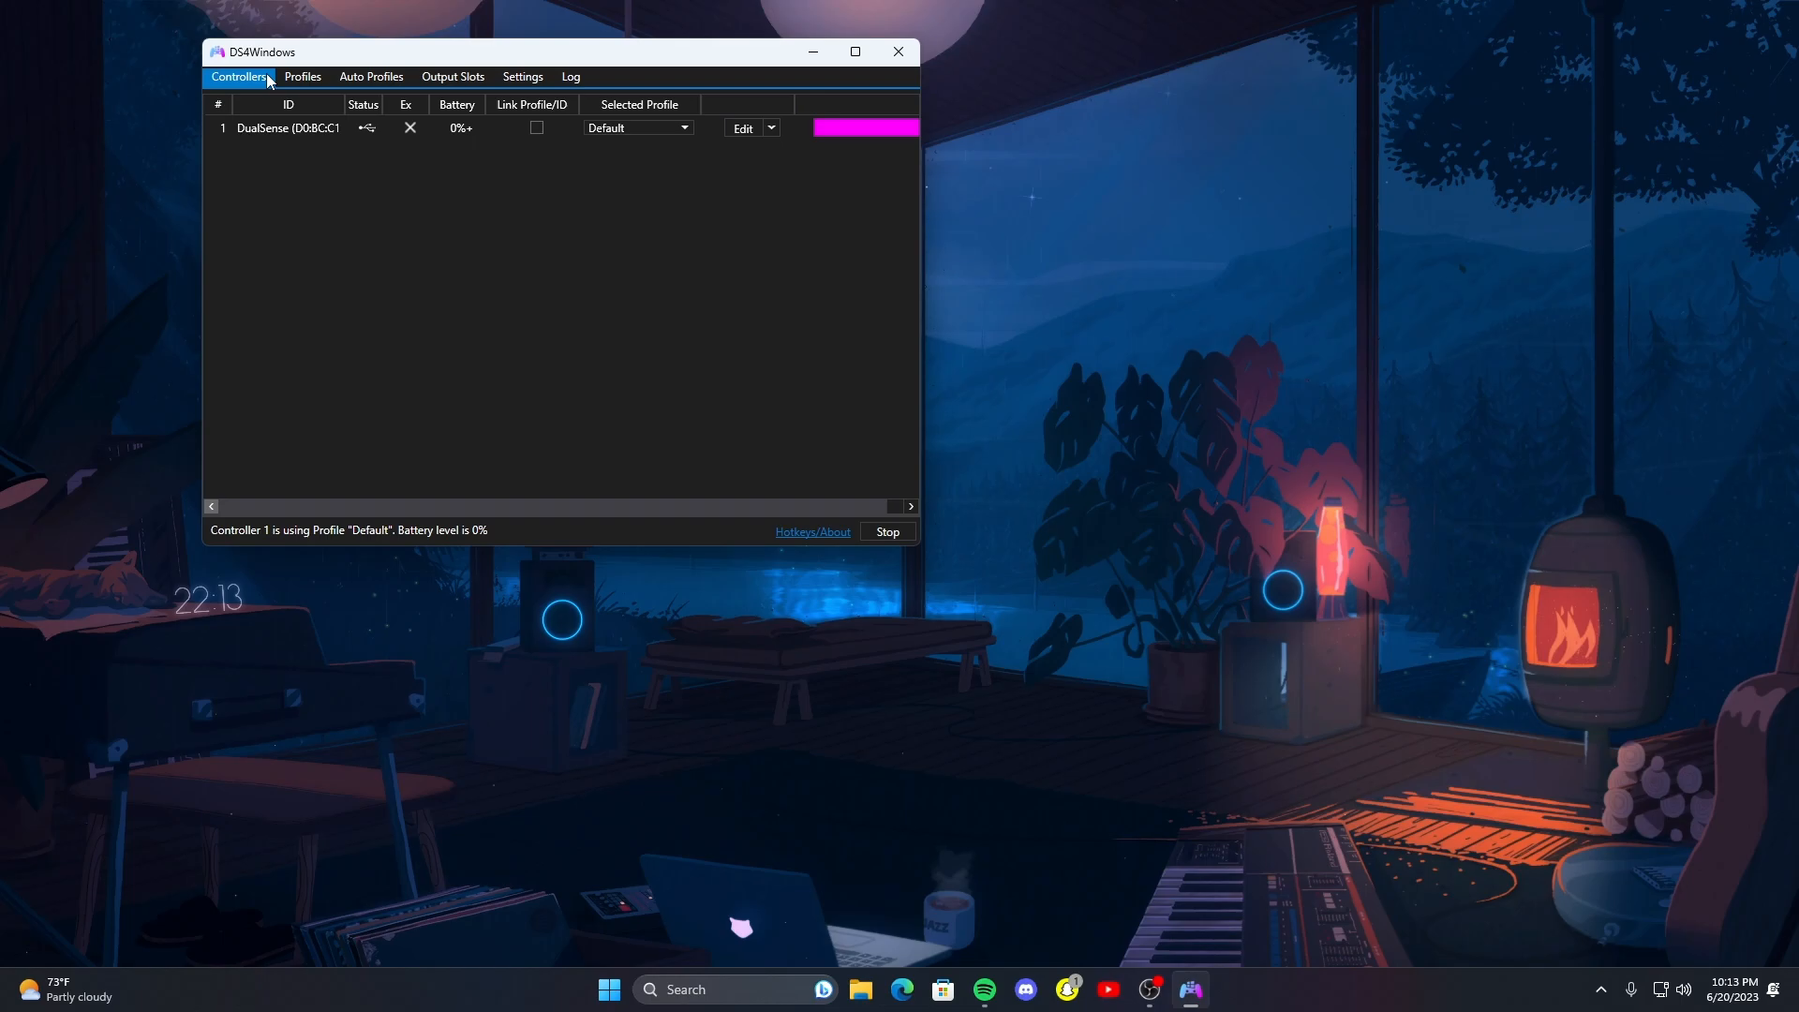